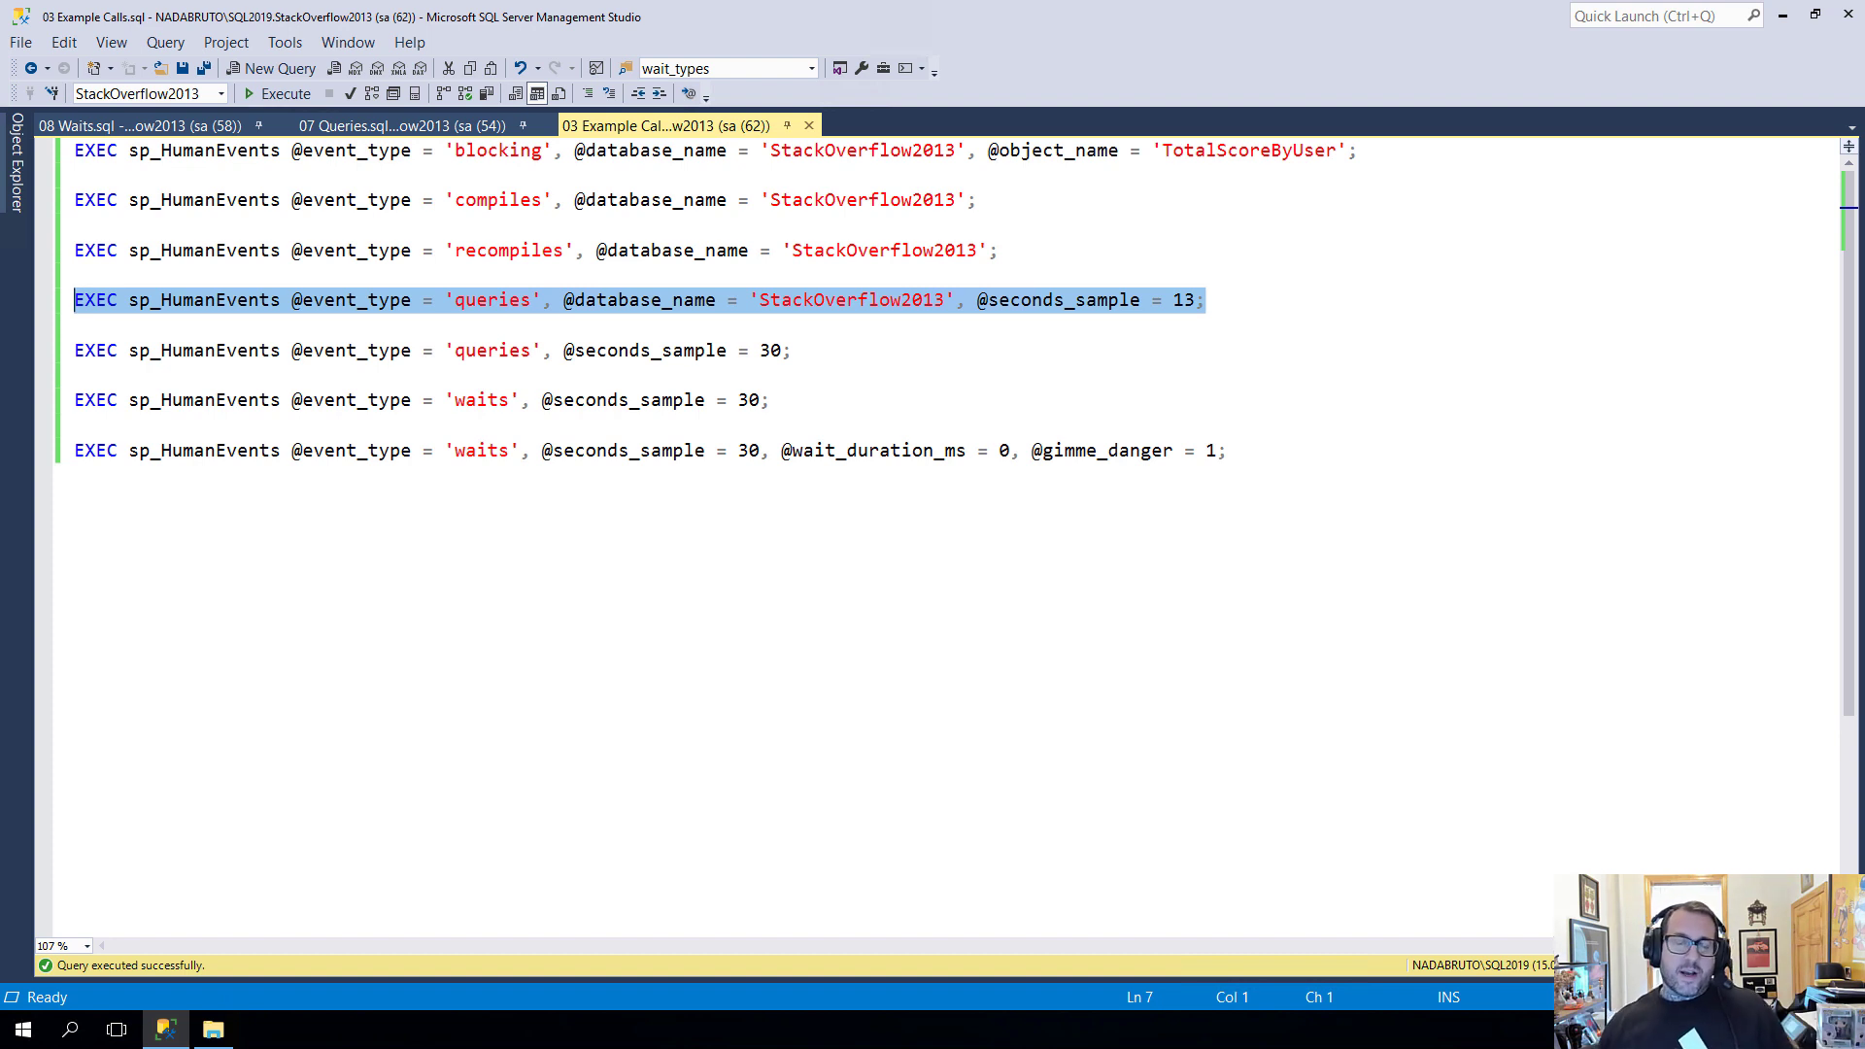
mouse_move(1104, 388)
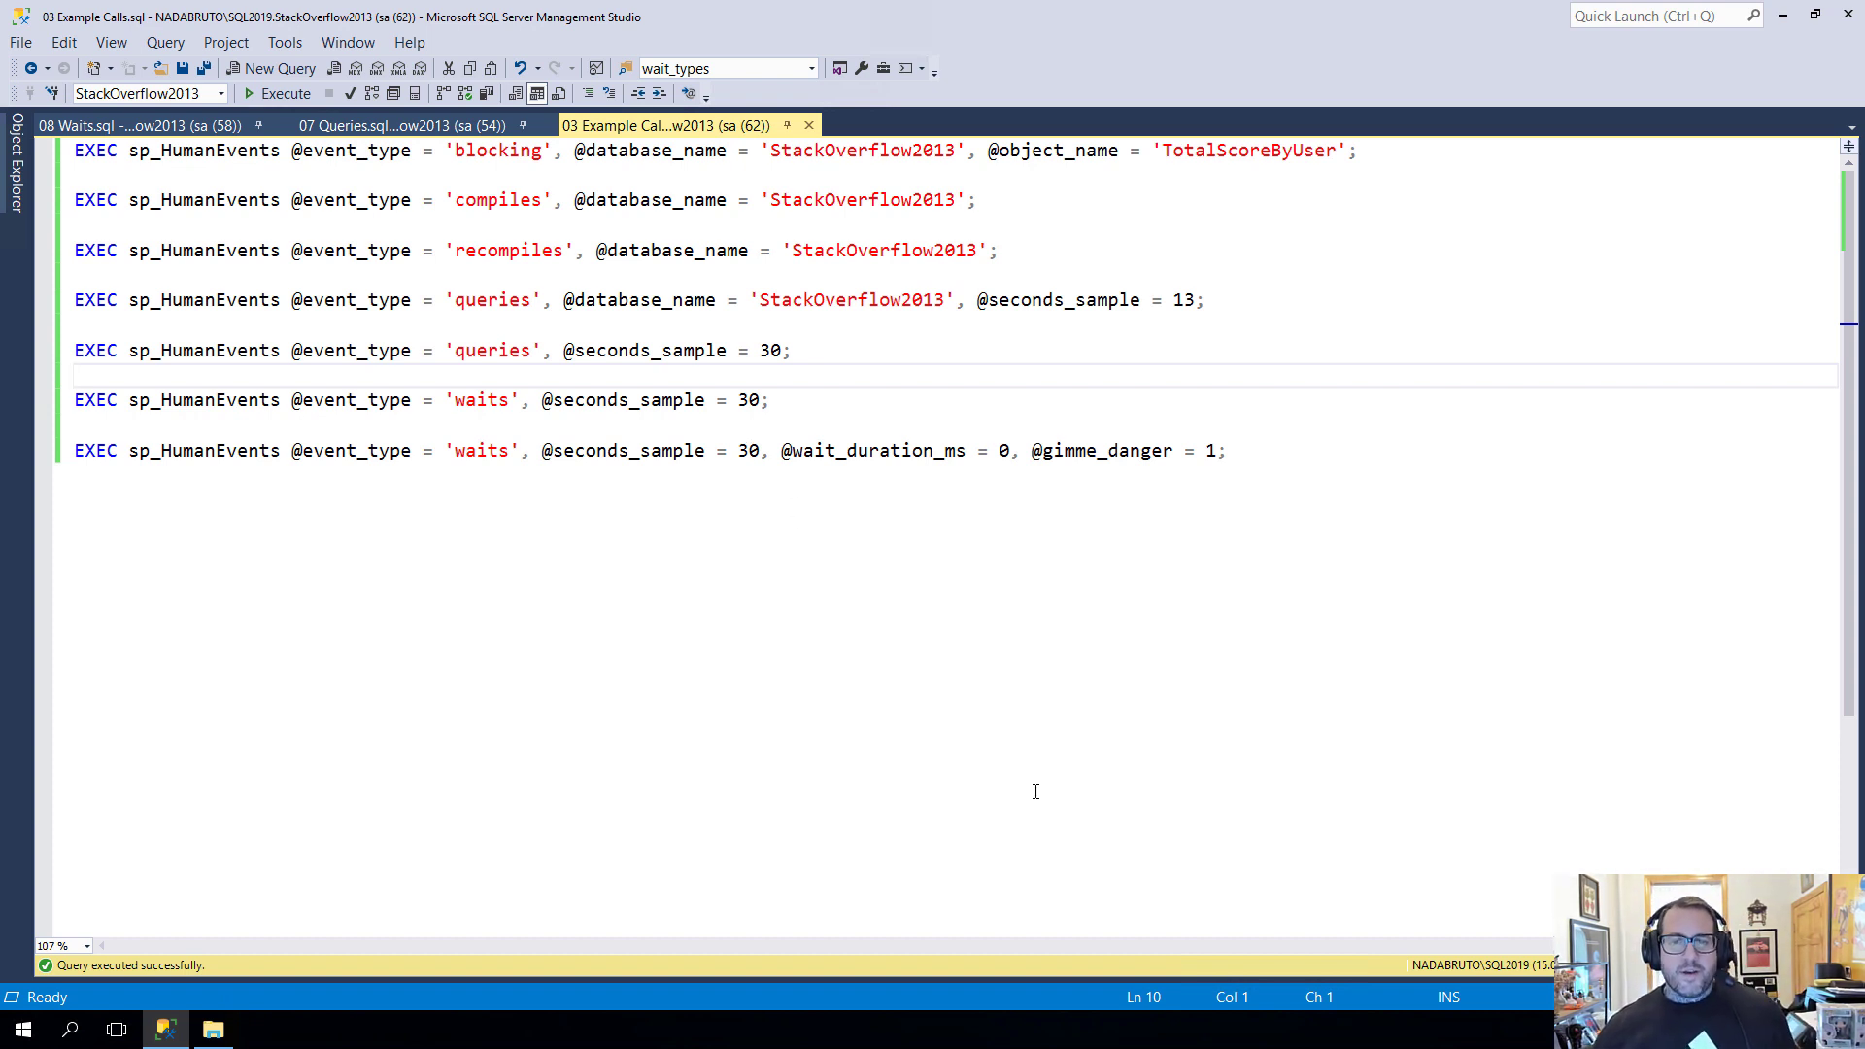
mouse_move(1268, 952)
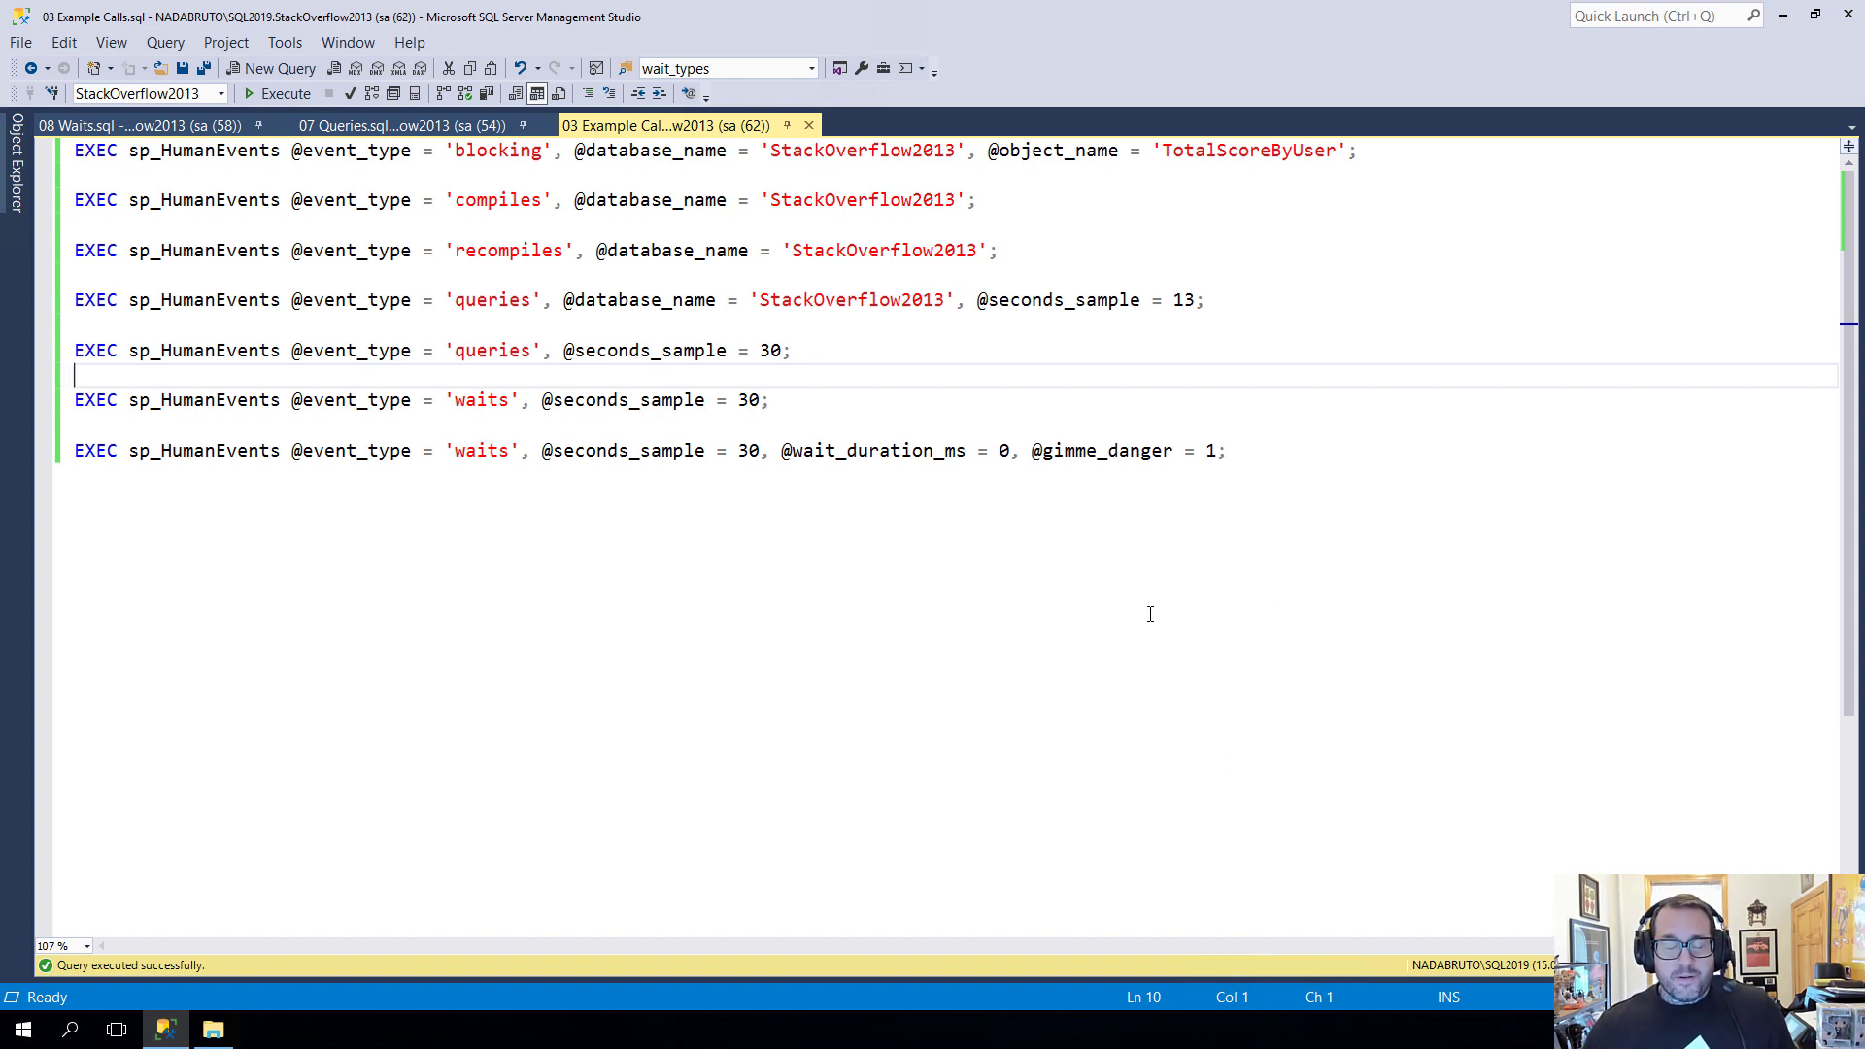
mouse_move(961, 346)
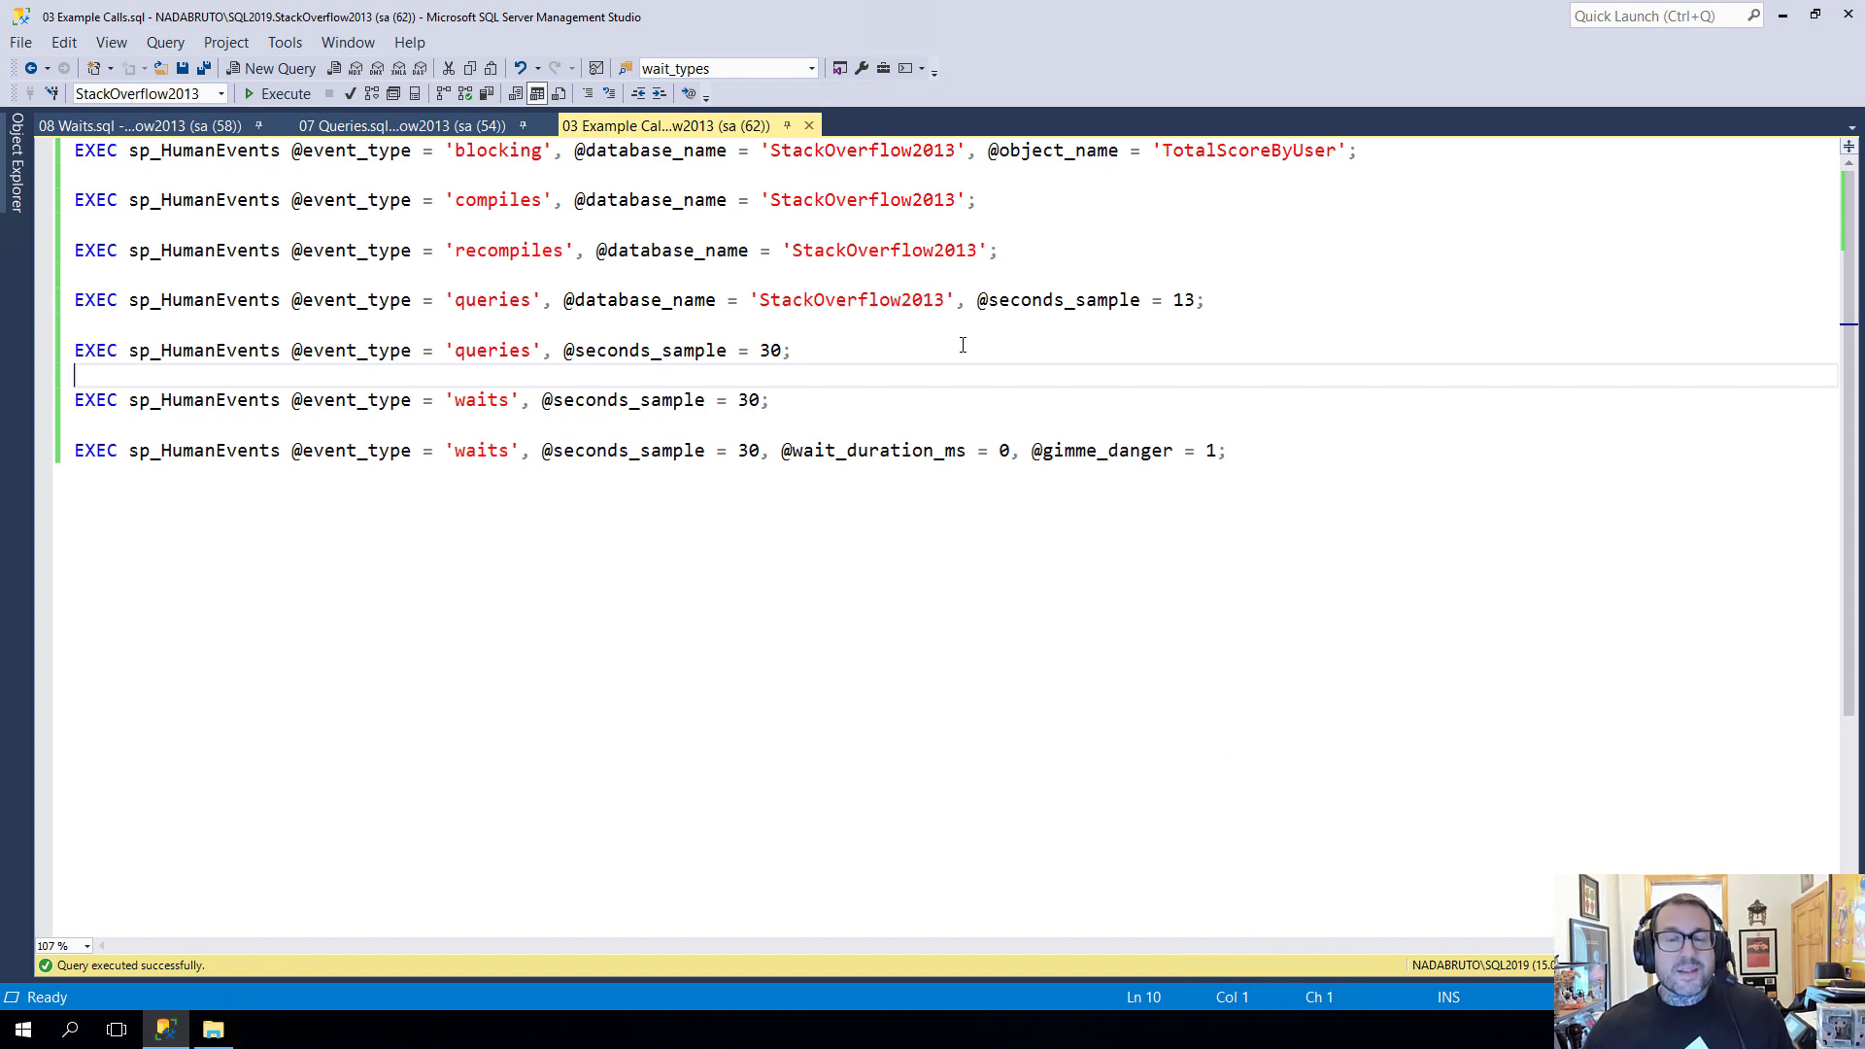
Select the block of repeated SELECT COUNT(*) queries on dbo.Users in 07 Queries.sql
left_click(404, 124)
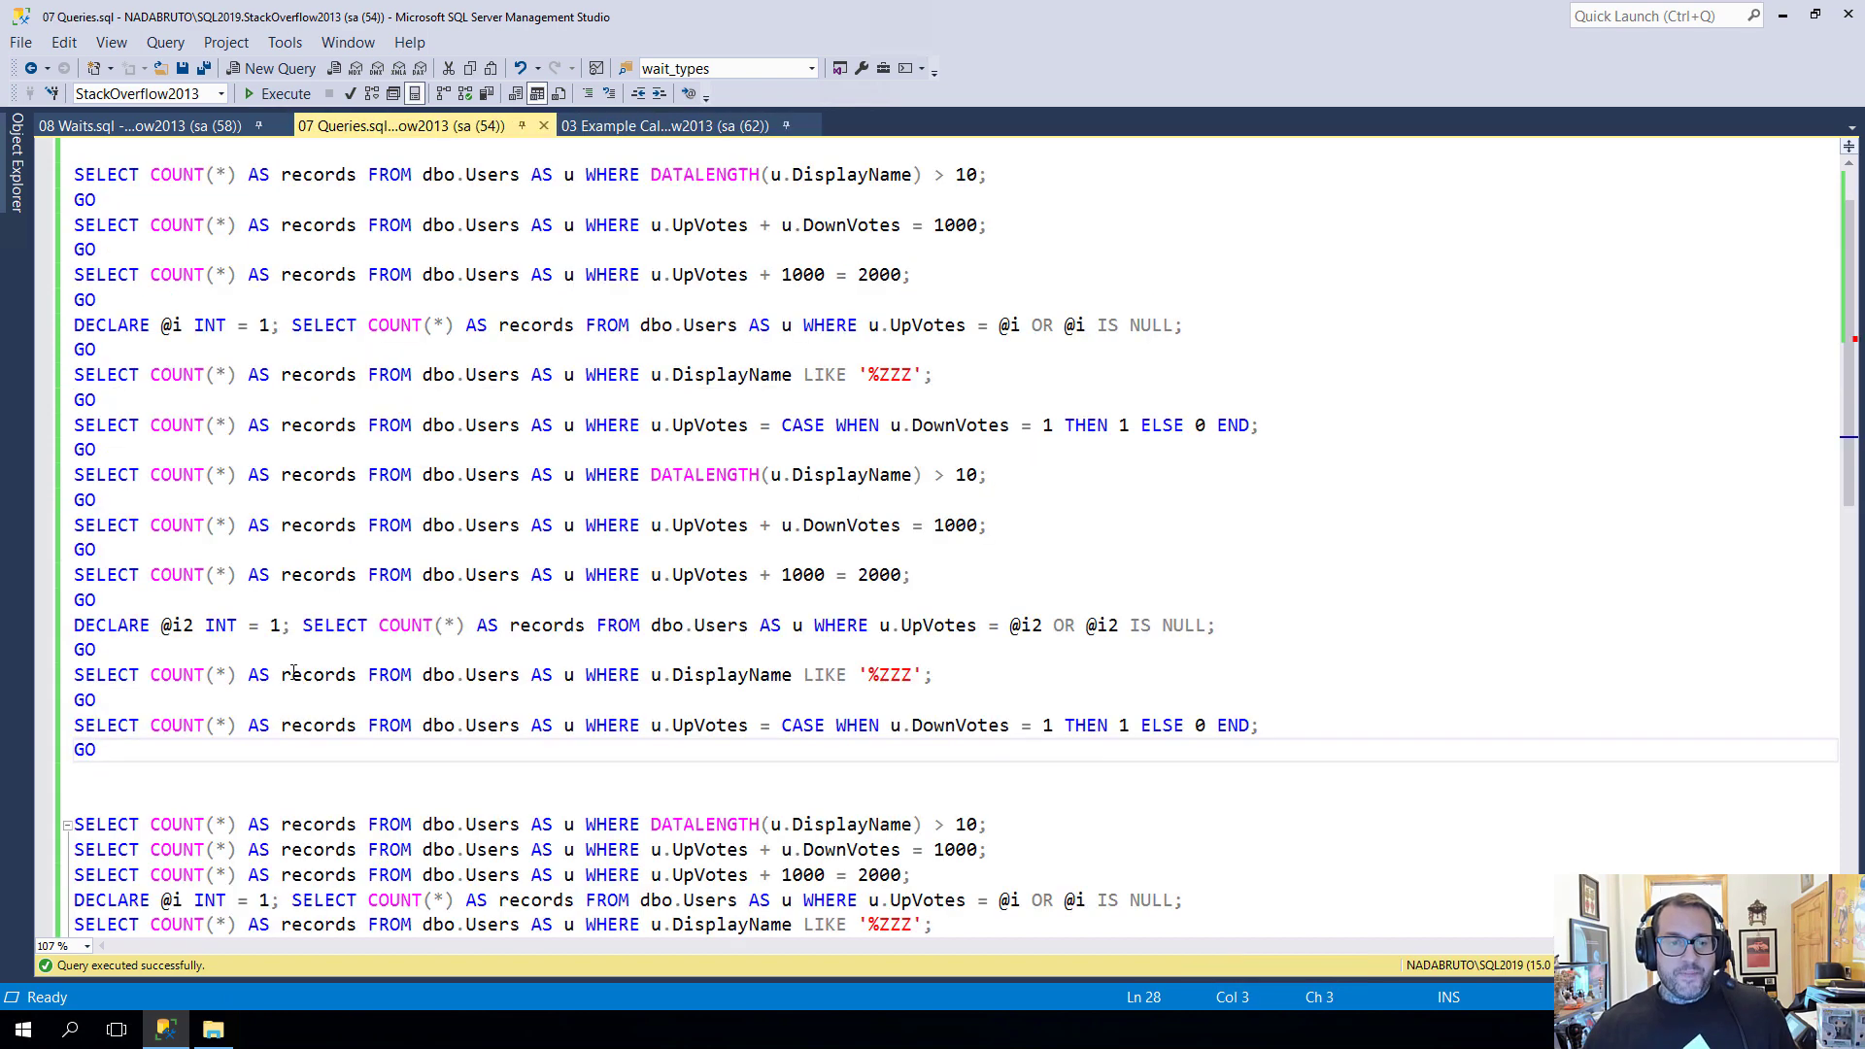
scroll("down", 3)
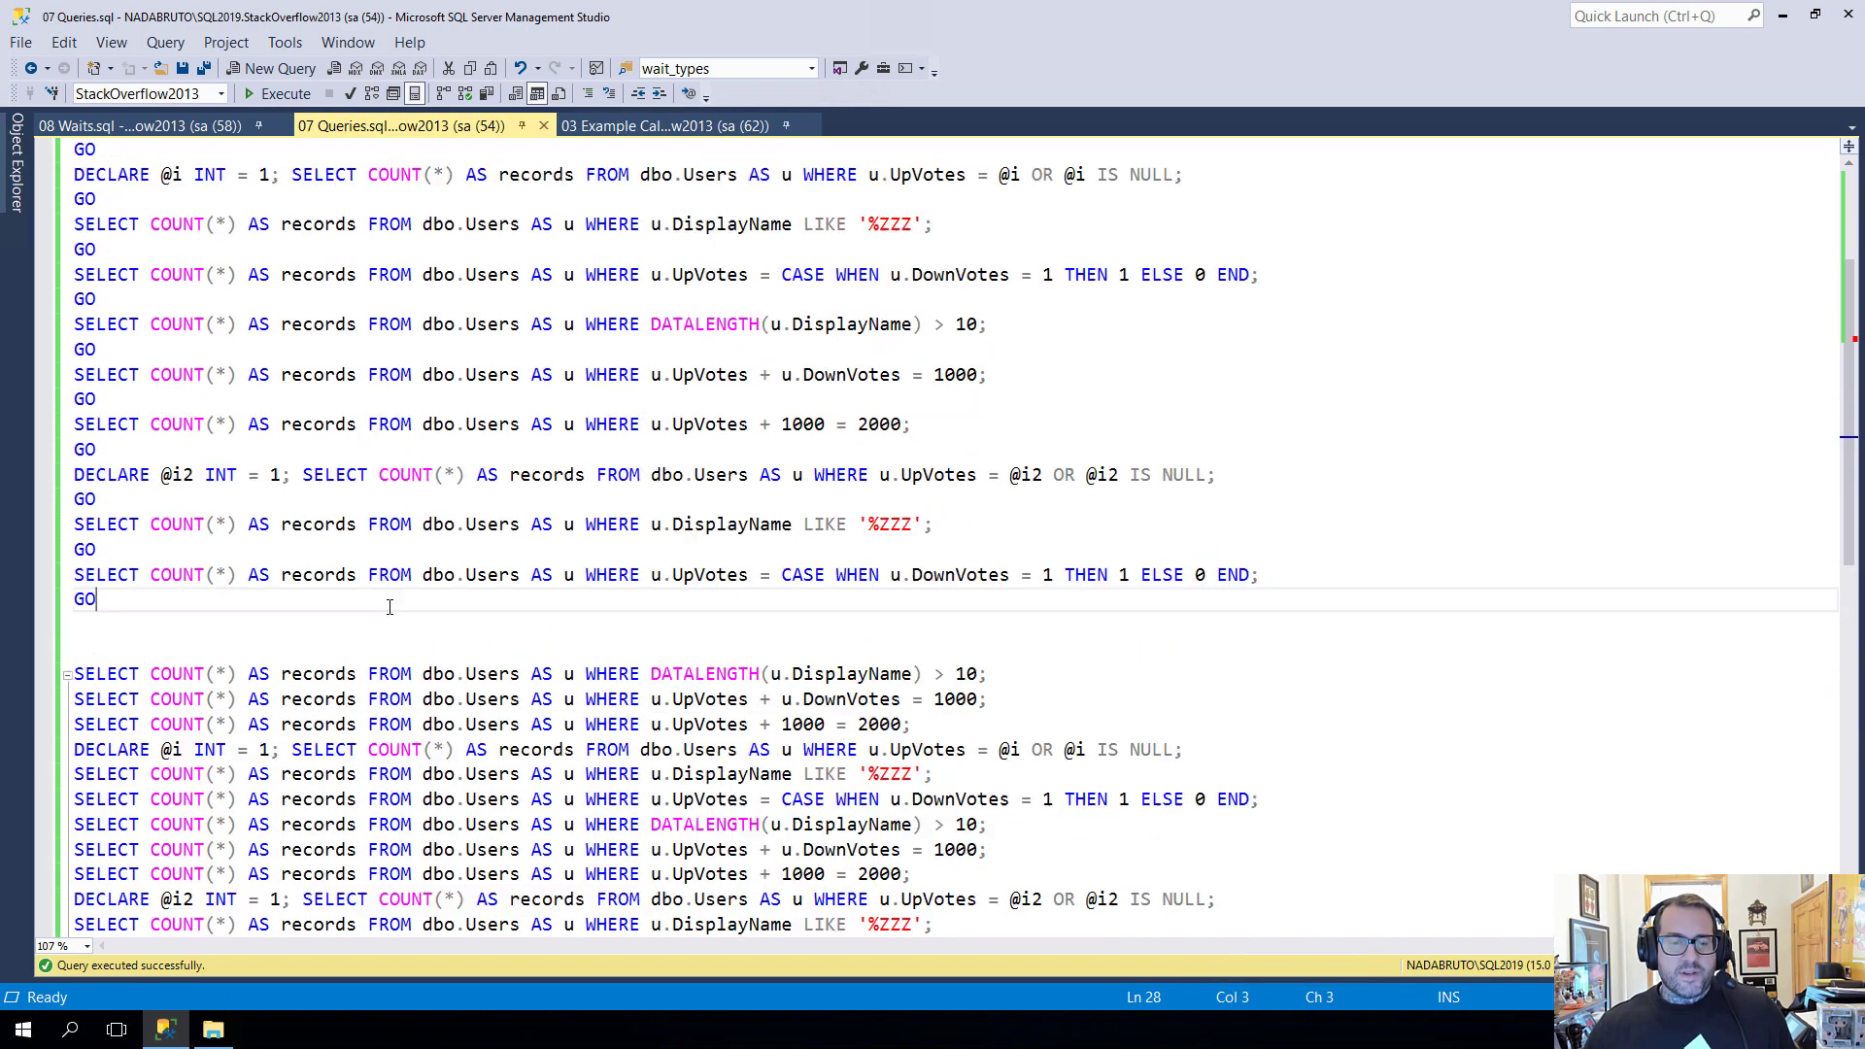
scroll("down", 3)
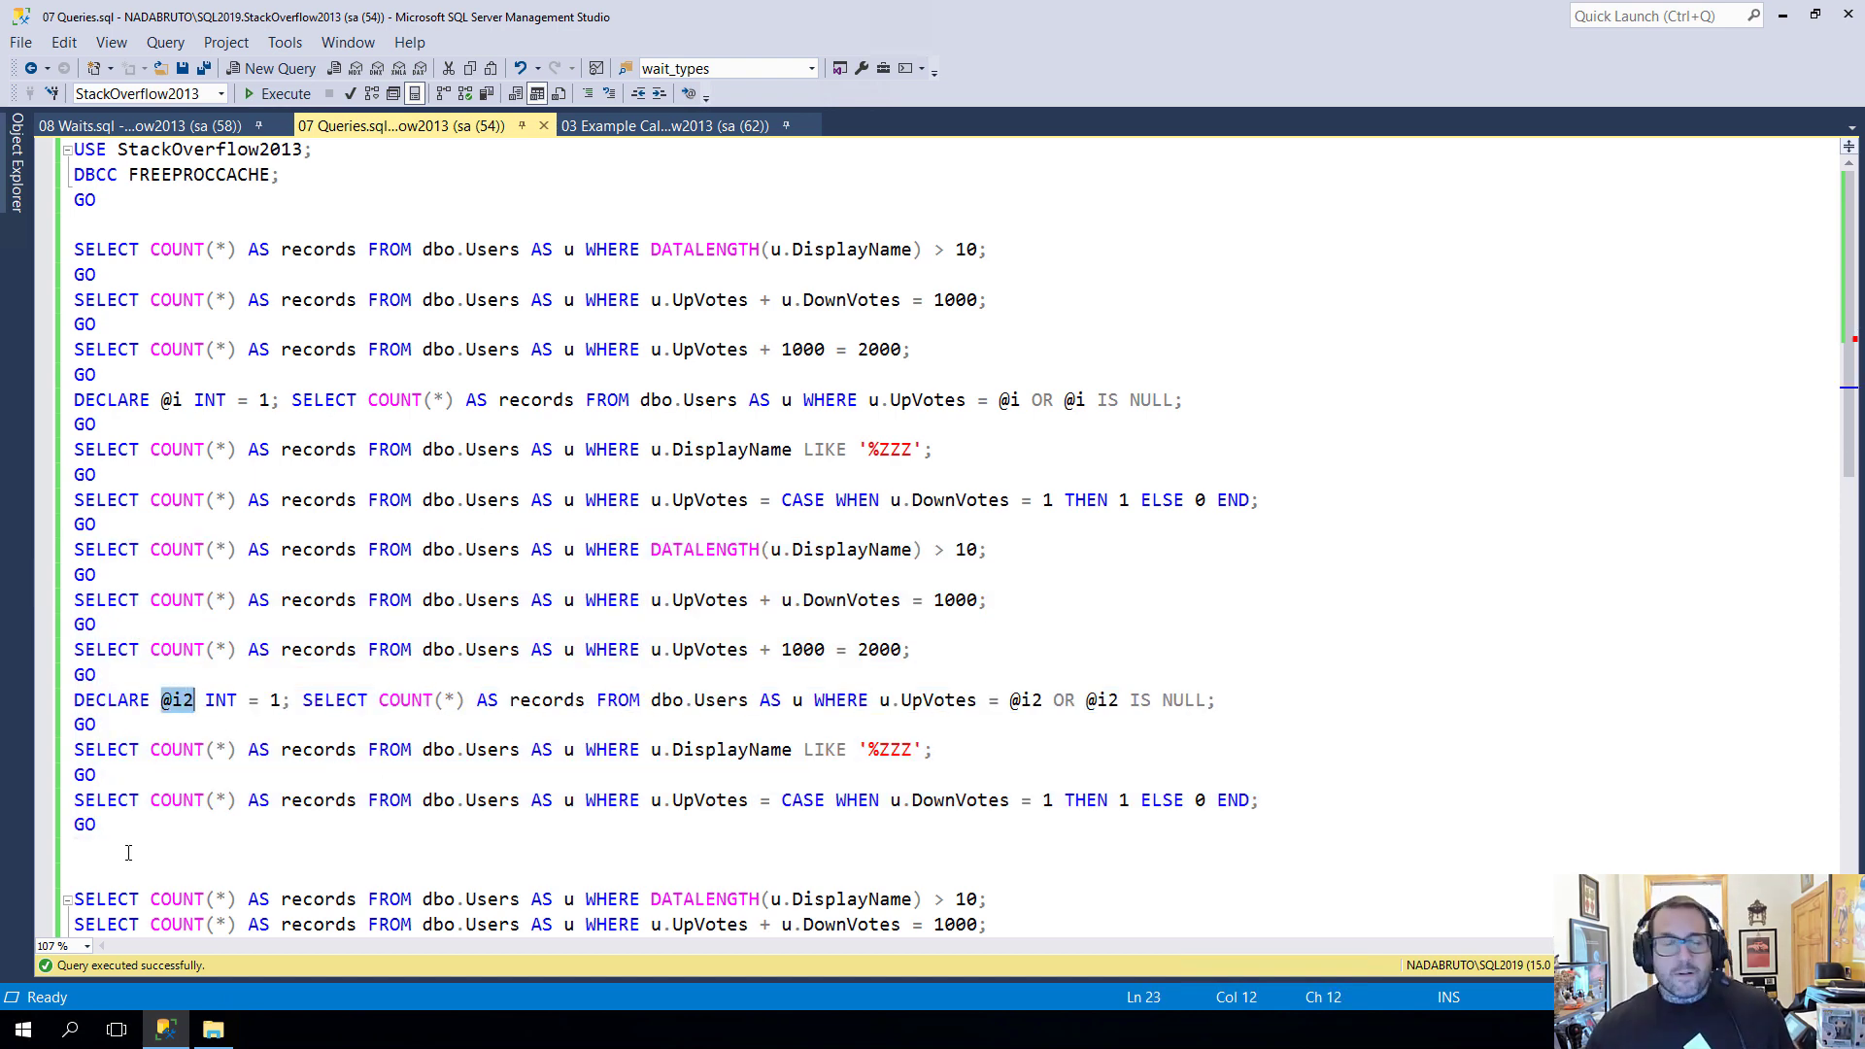
left_click_drag(83, 274, 97, 824)
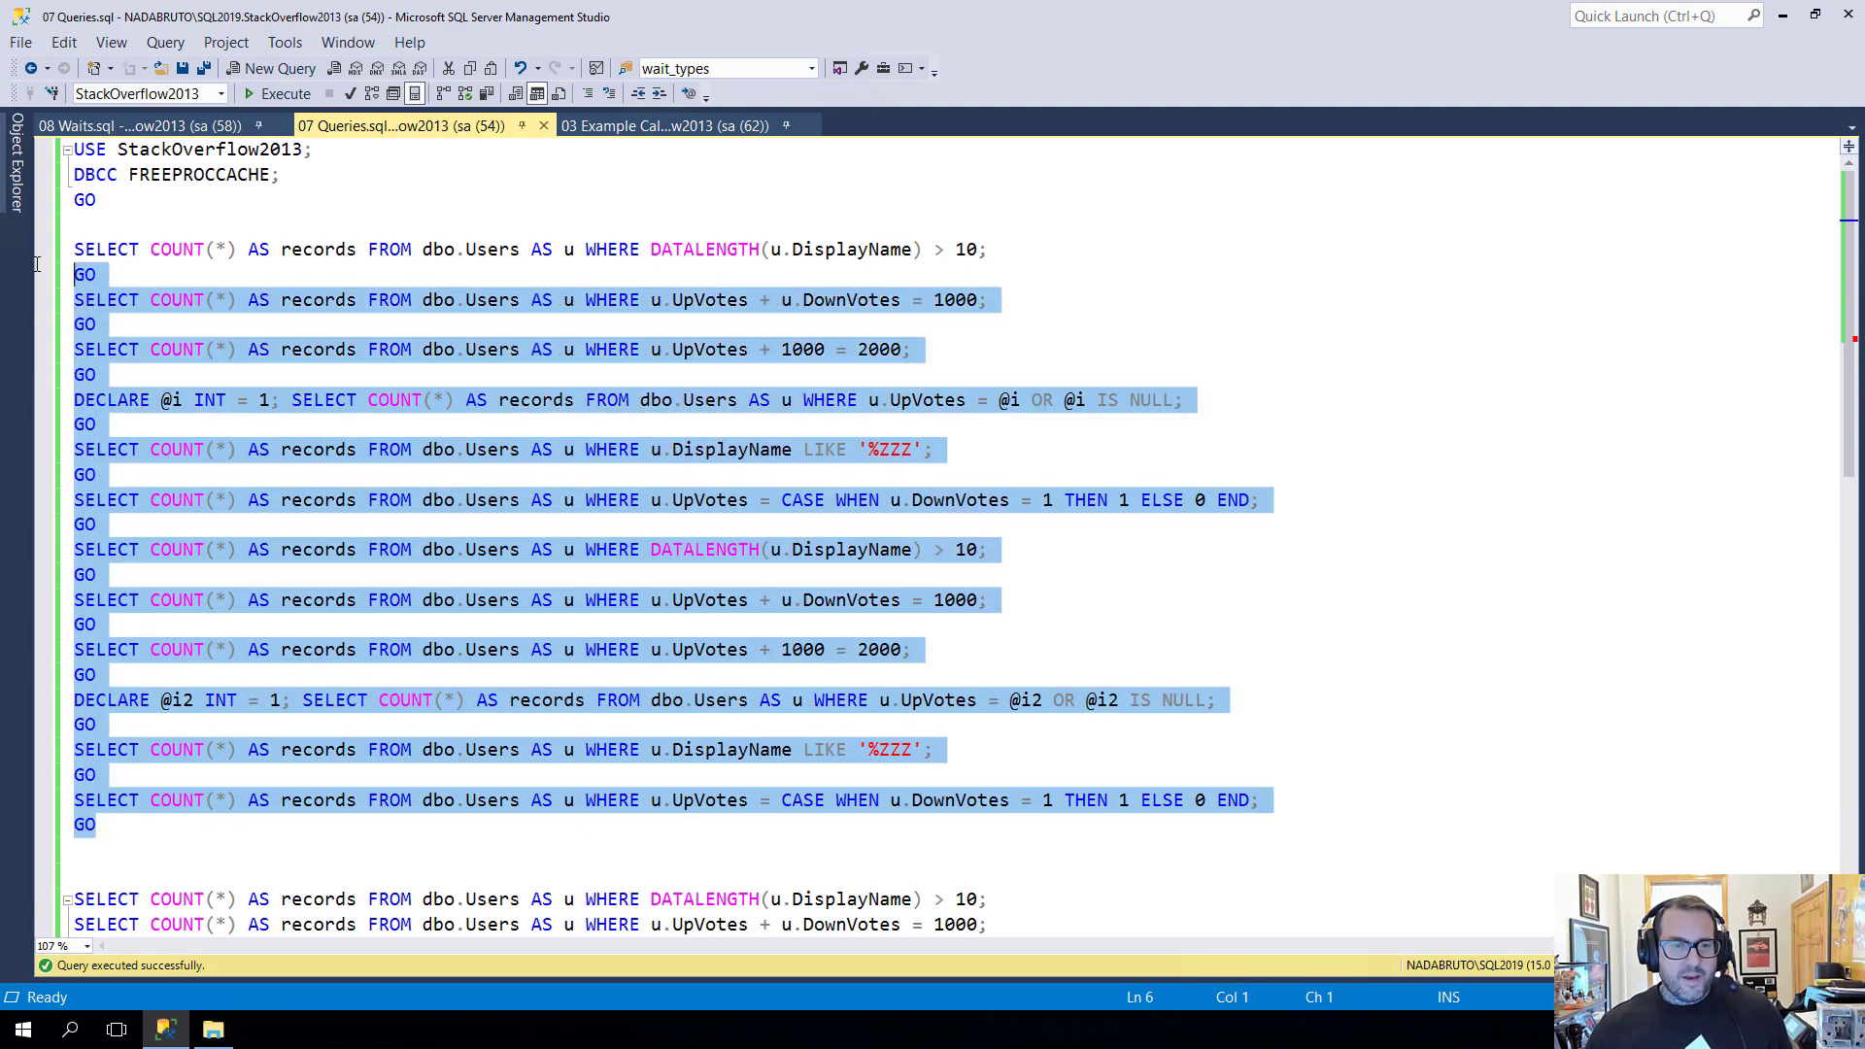
scroll("down", 3)
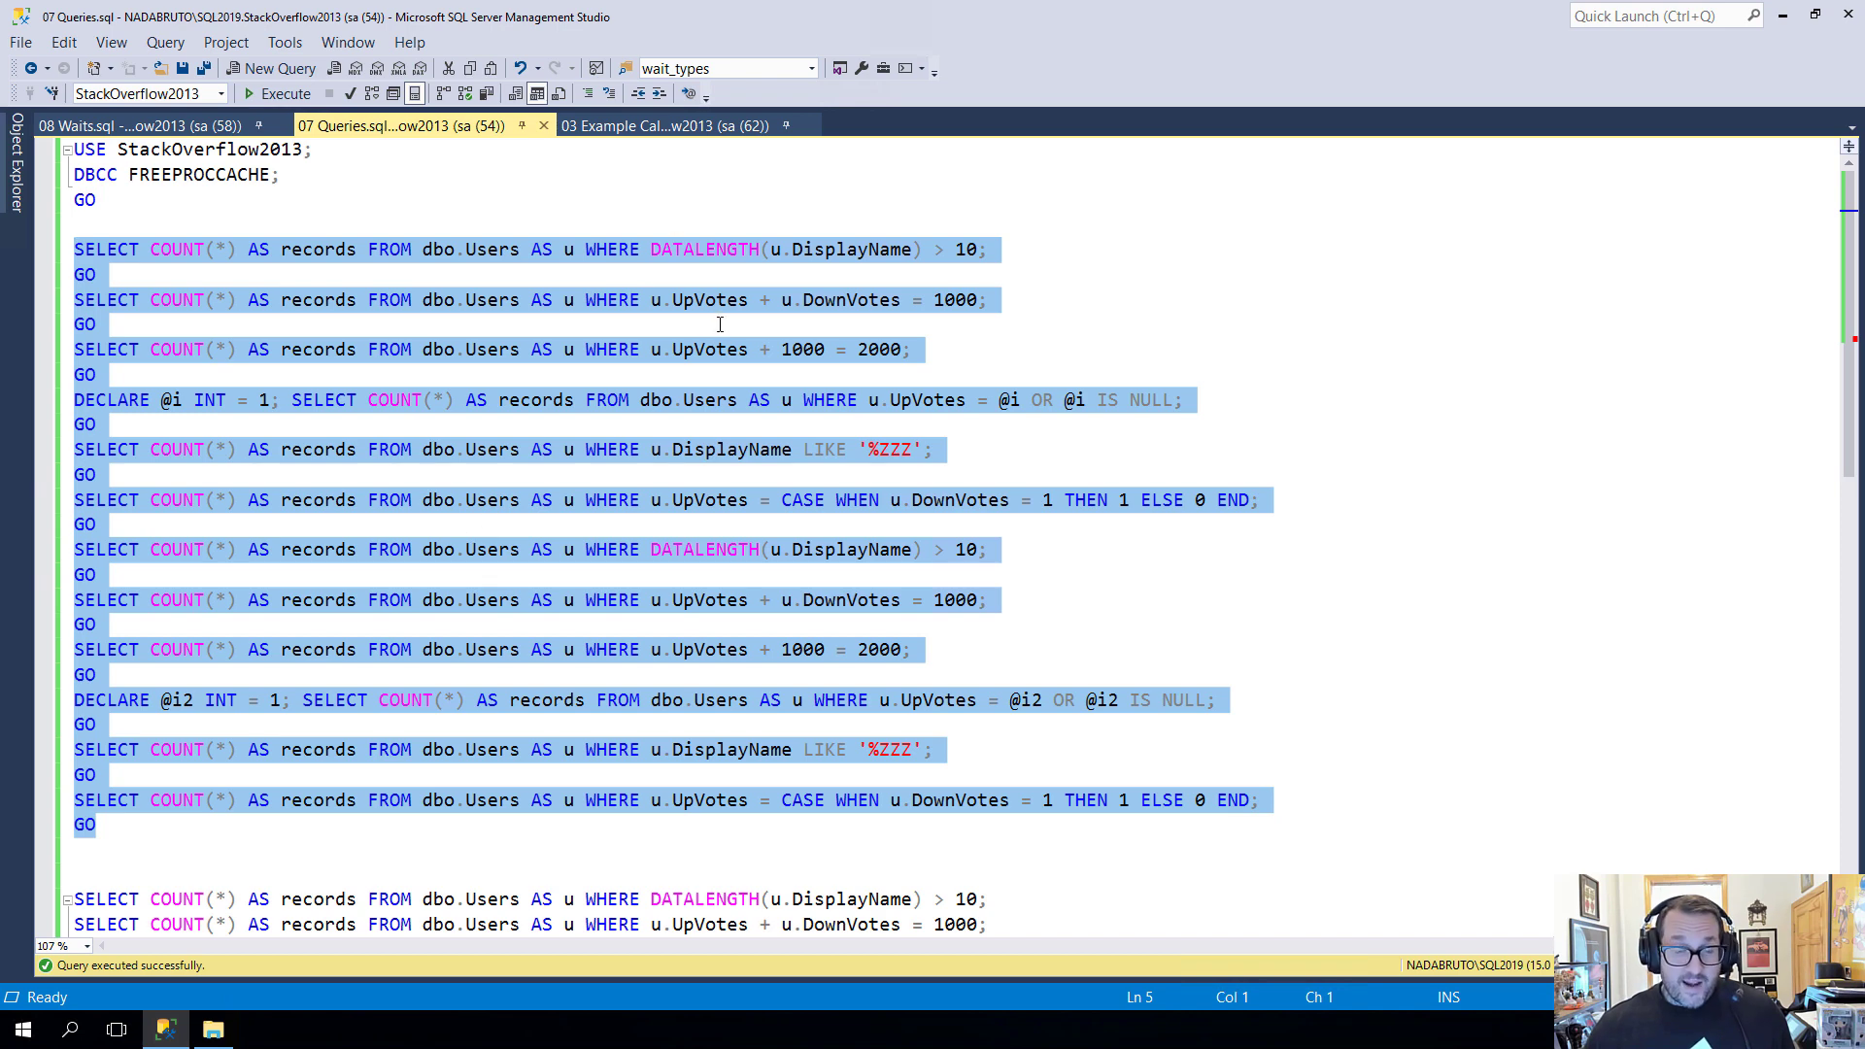
left_click(666, 125)
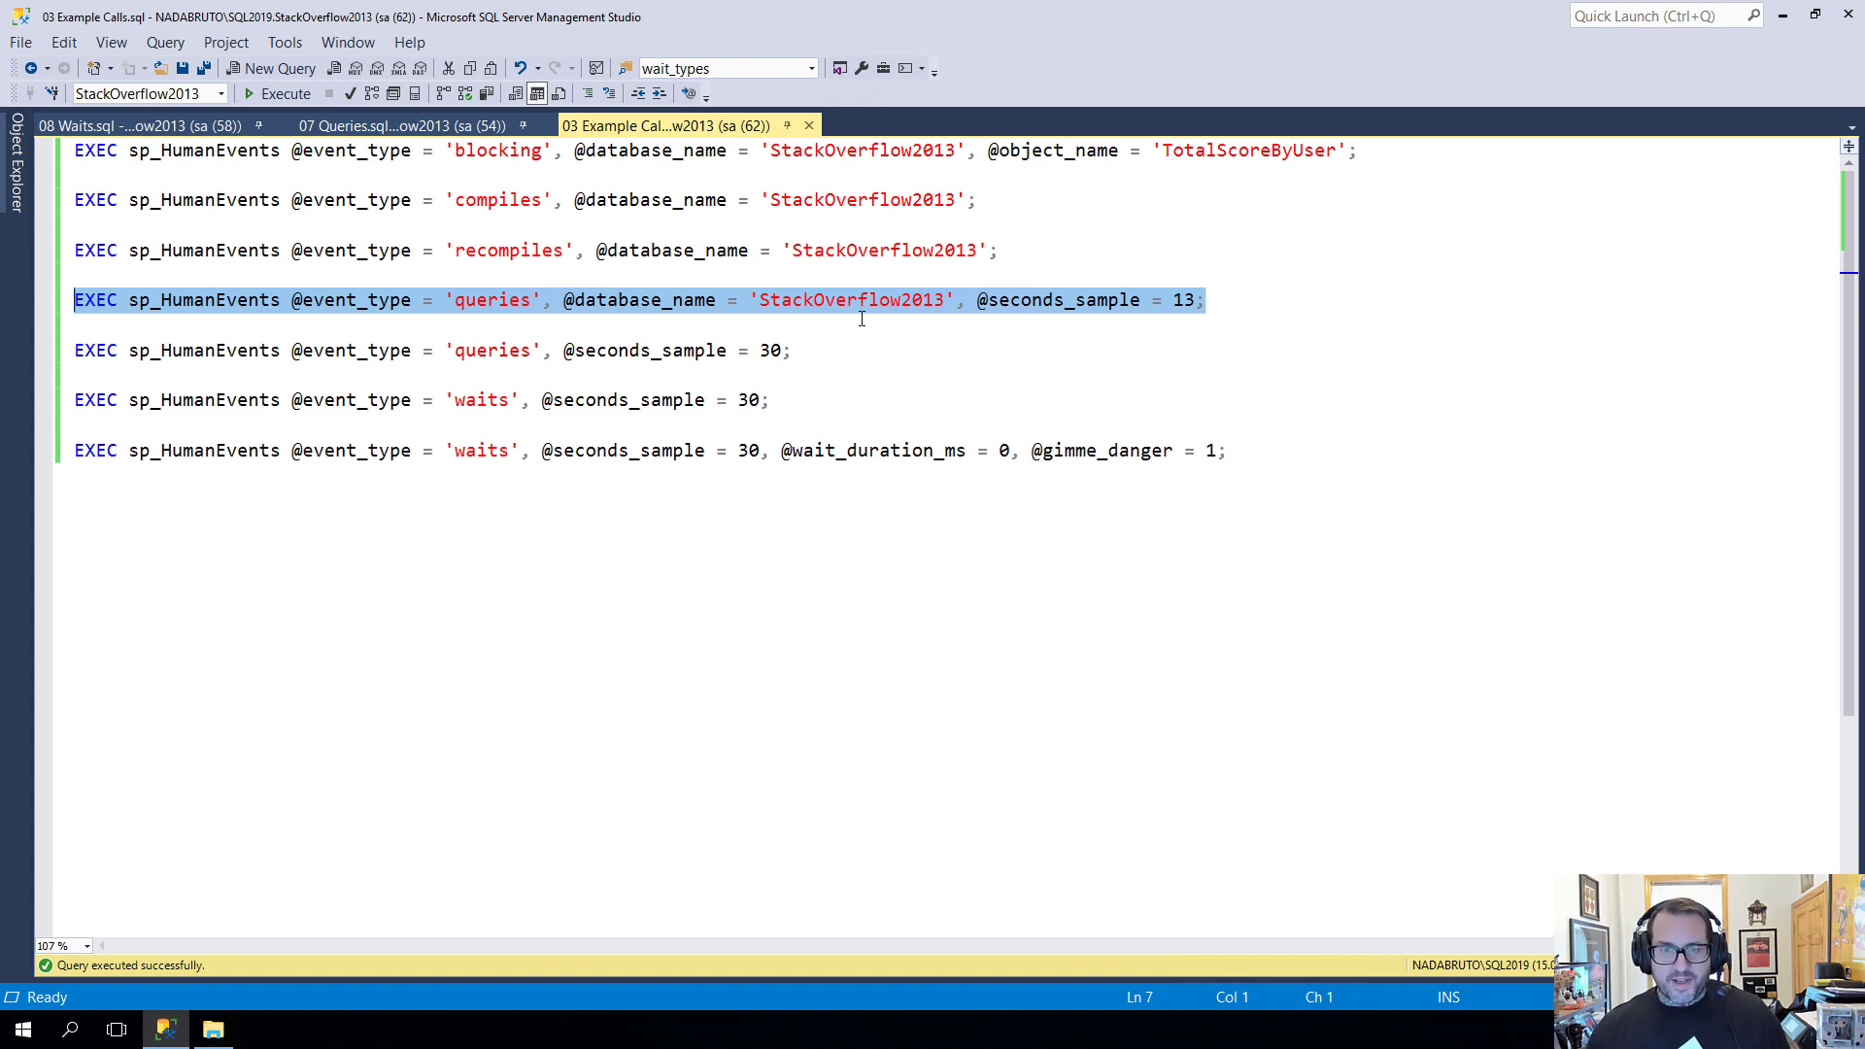
mouse_move(711, 284)
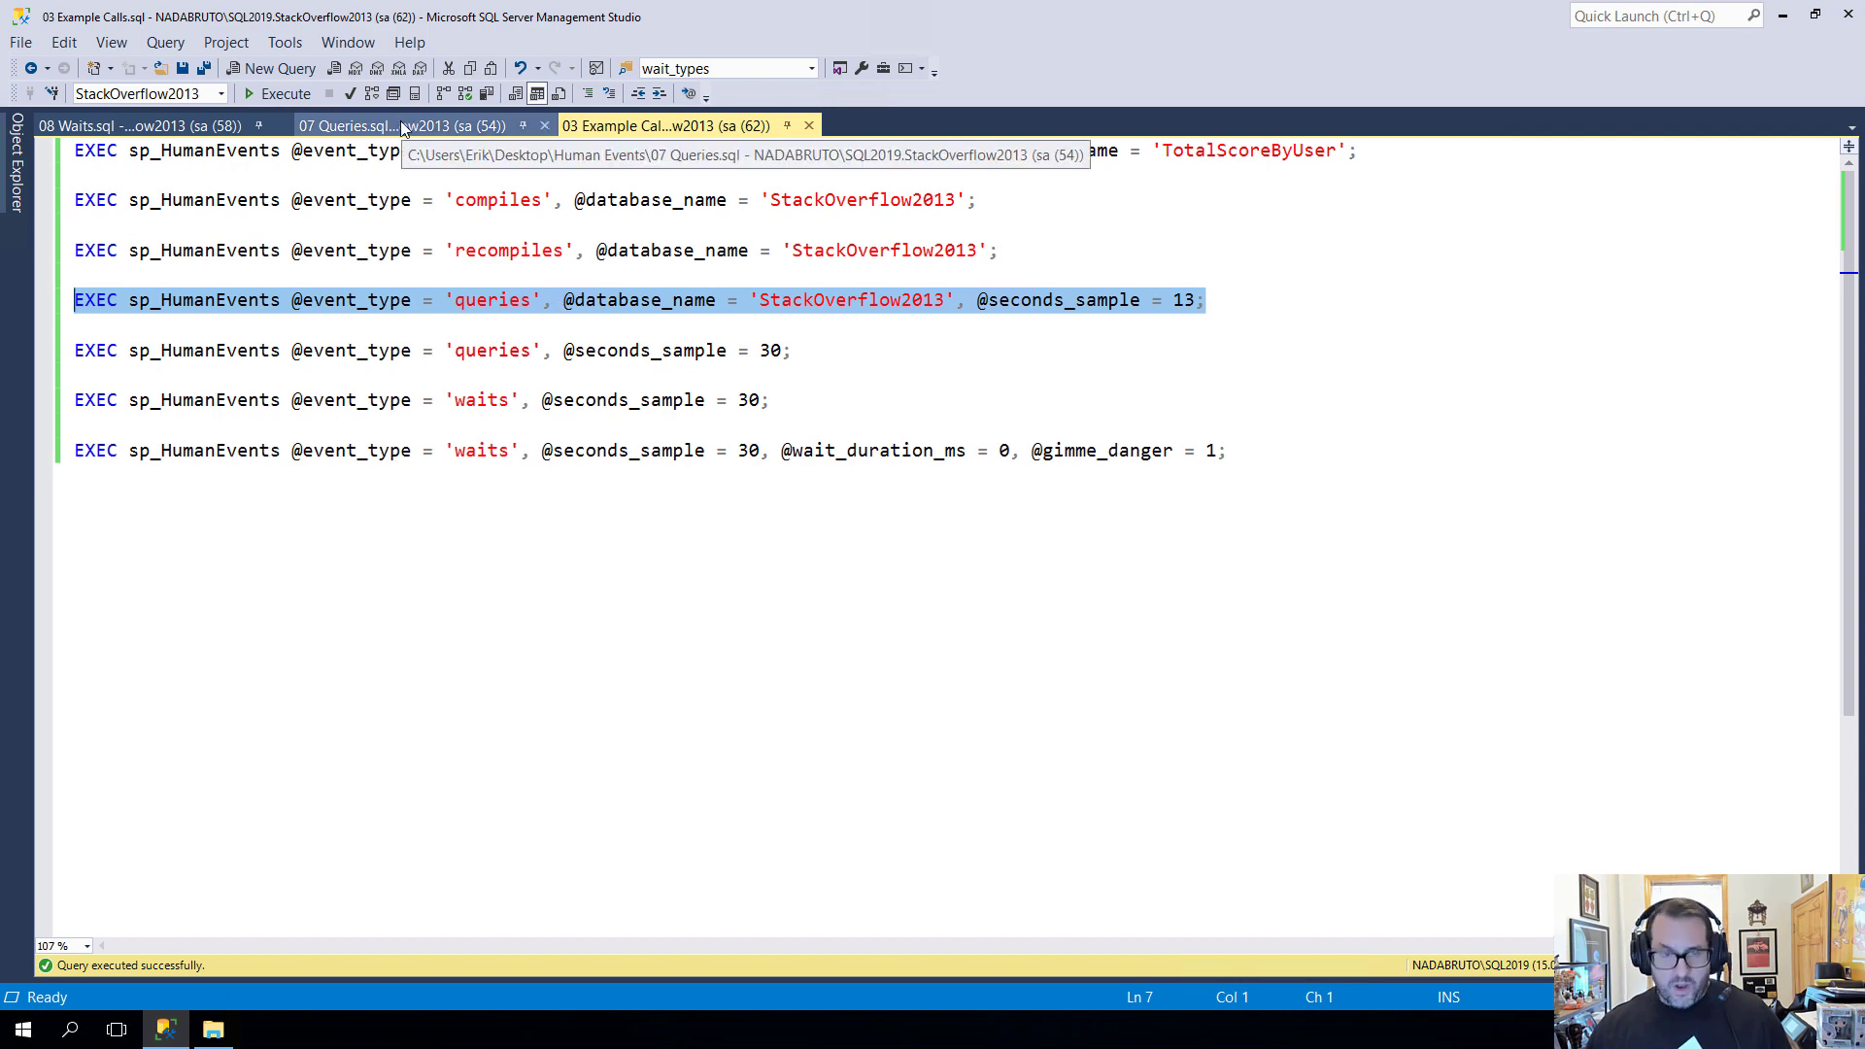
Start the COUNT workload in the 07 Queries script during the 13-second queries sample
left_click(404, 125)
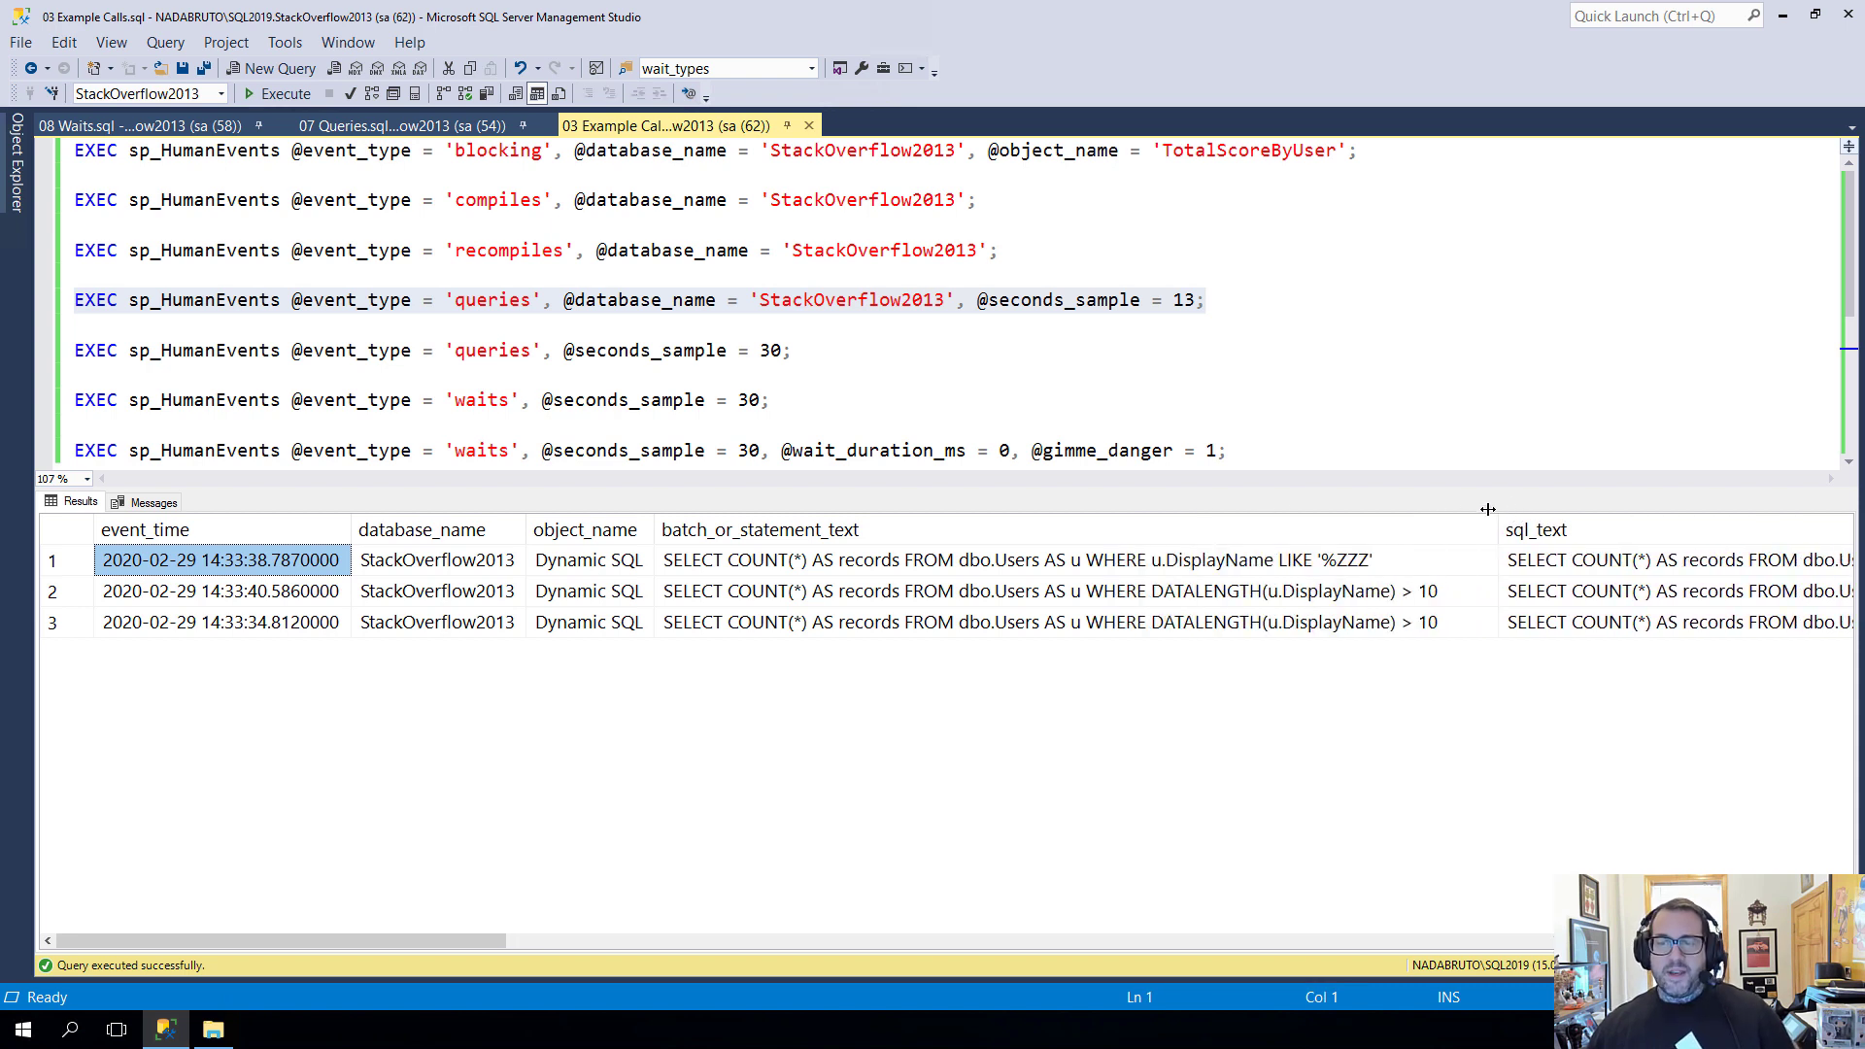
left_click_drag(1486, 529, 1468, 528)
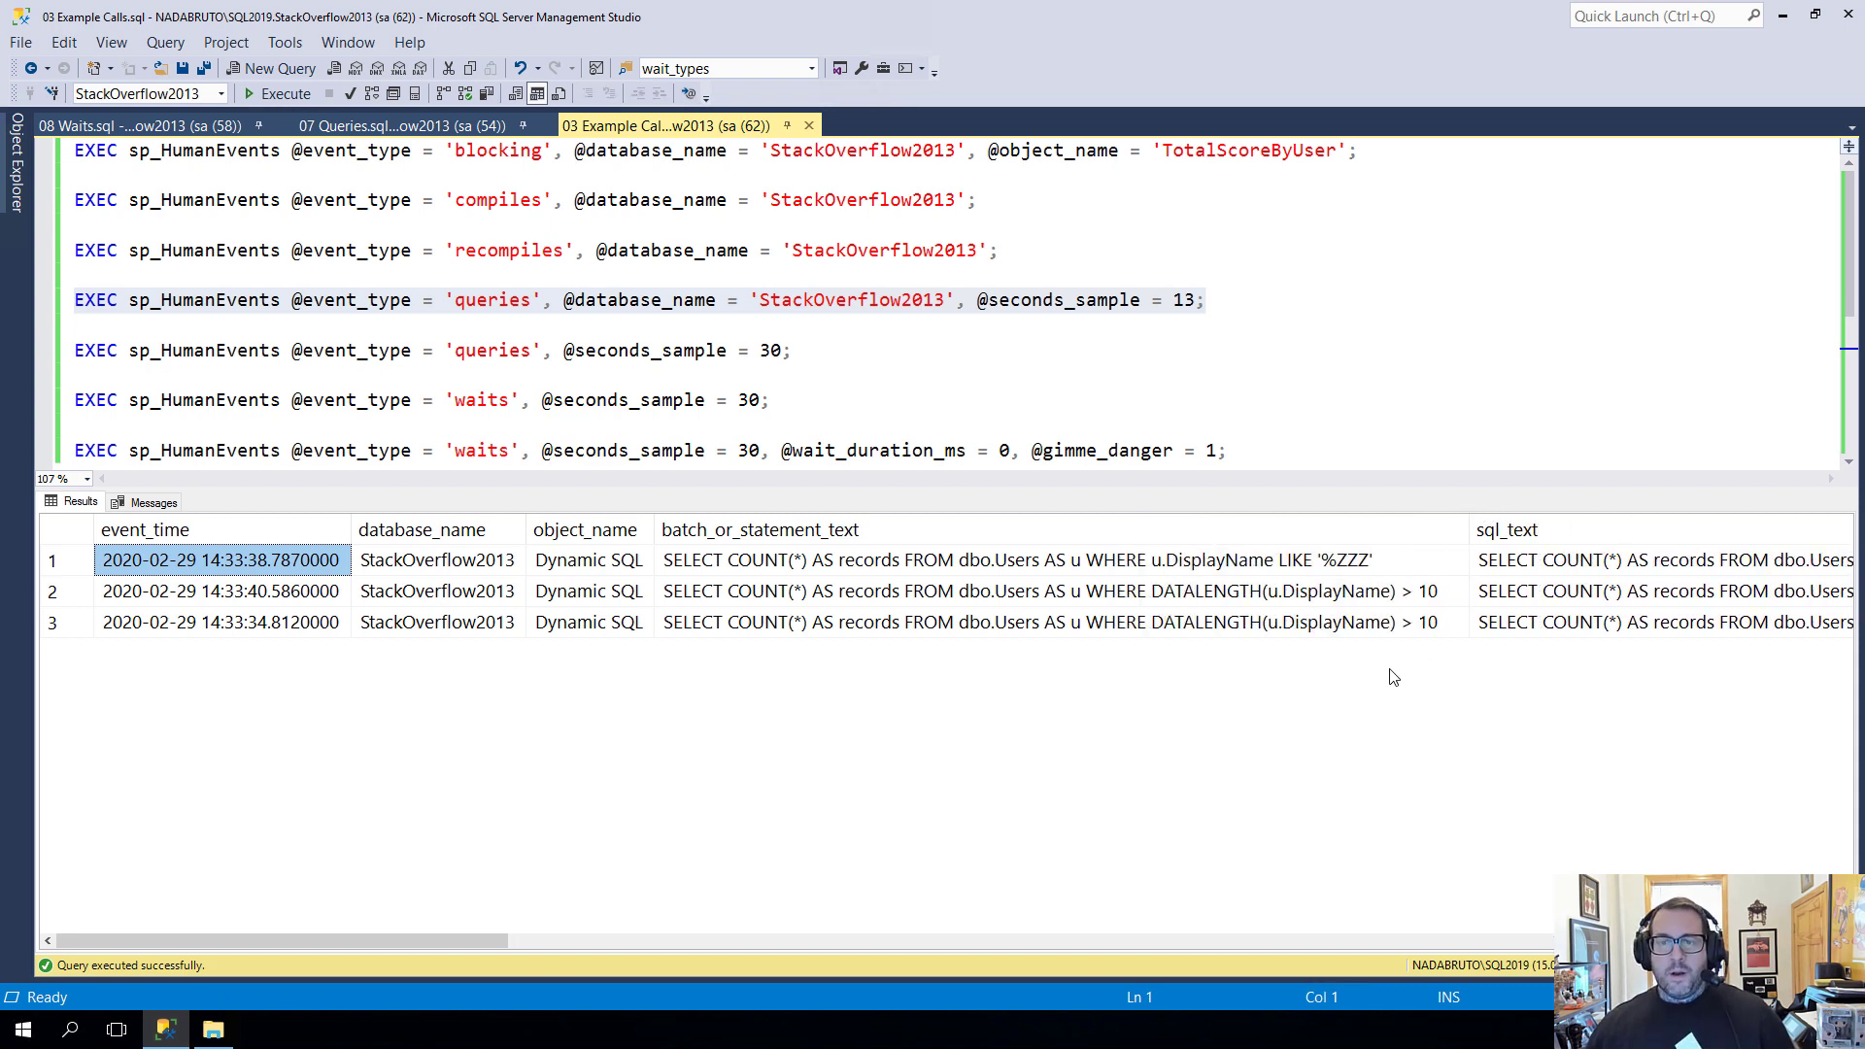
mouse_move(1146, 604)
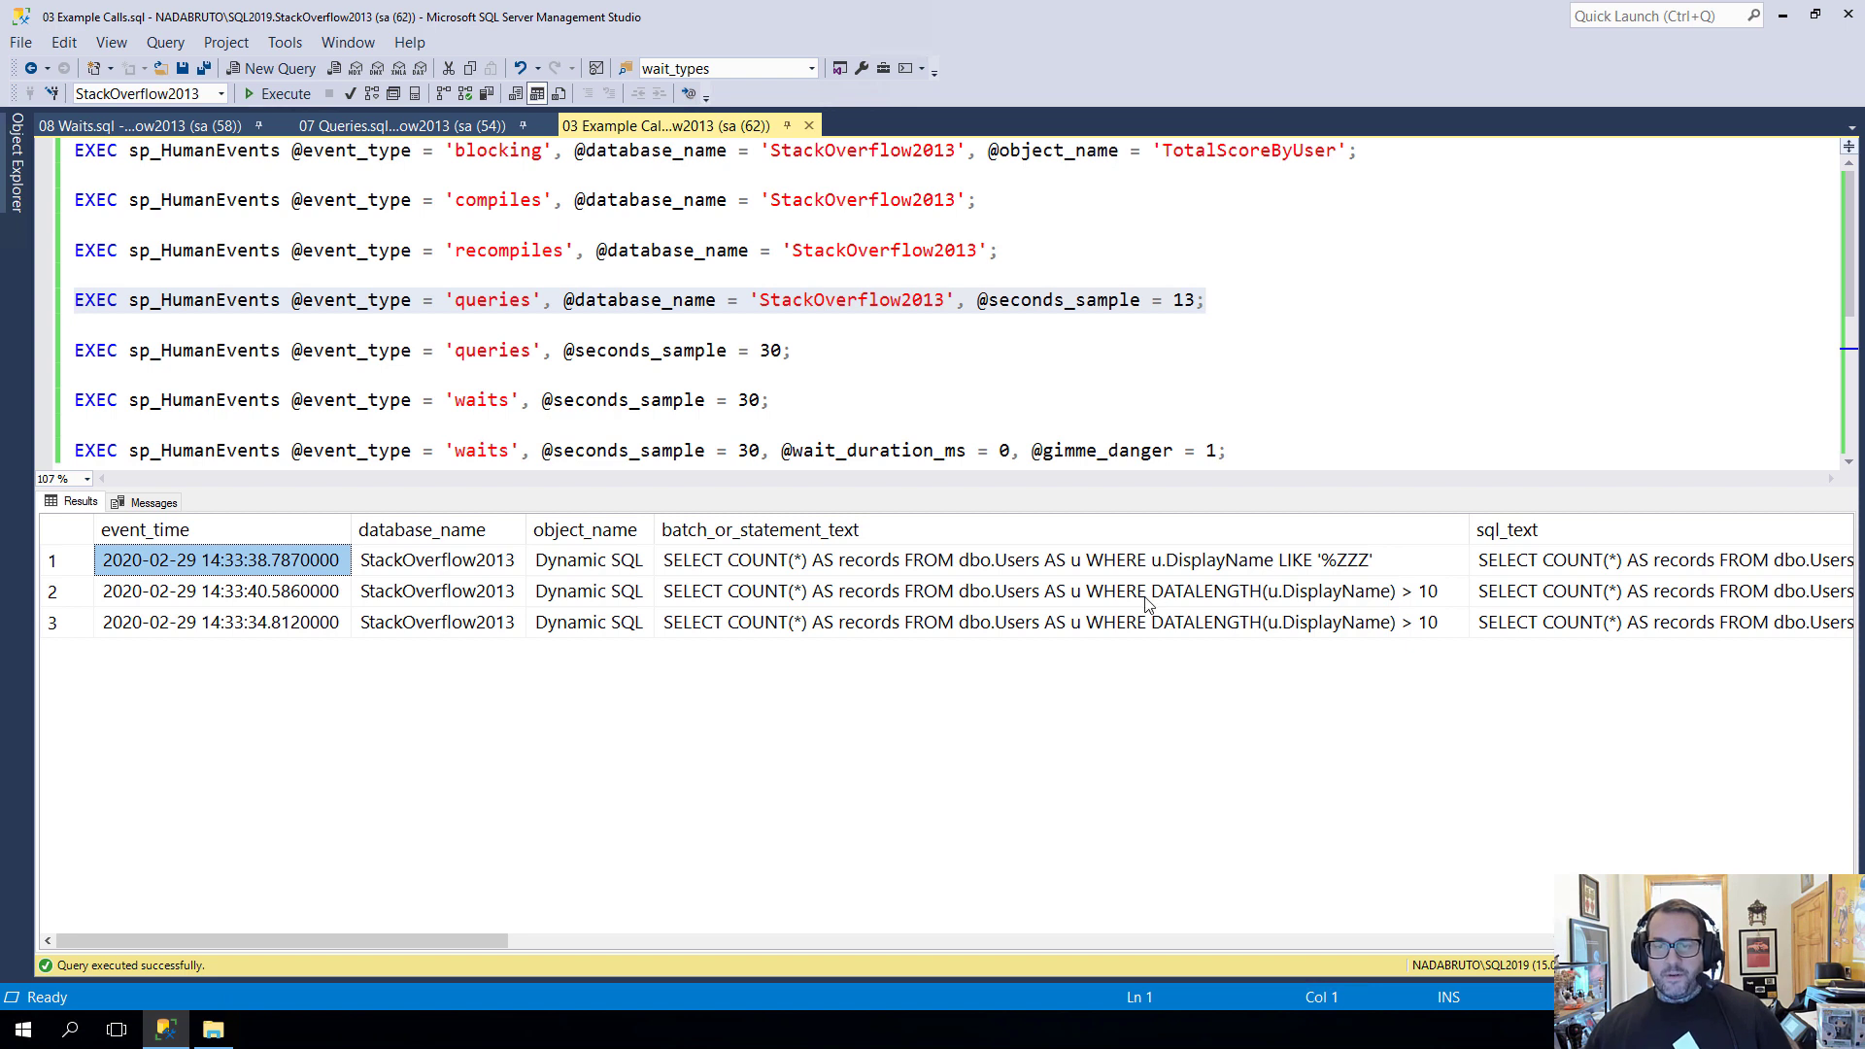
left_click(1010, 559)
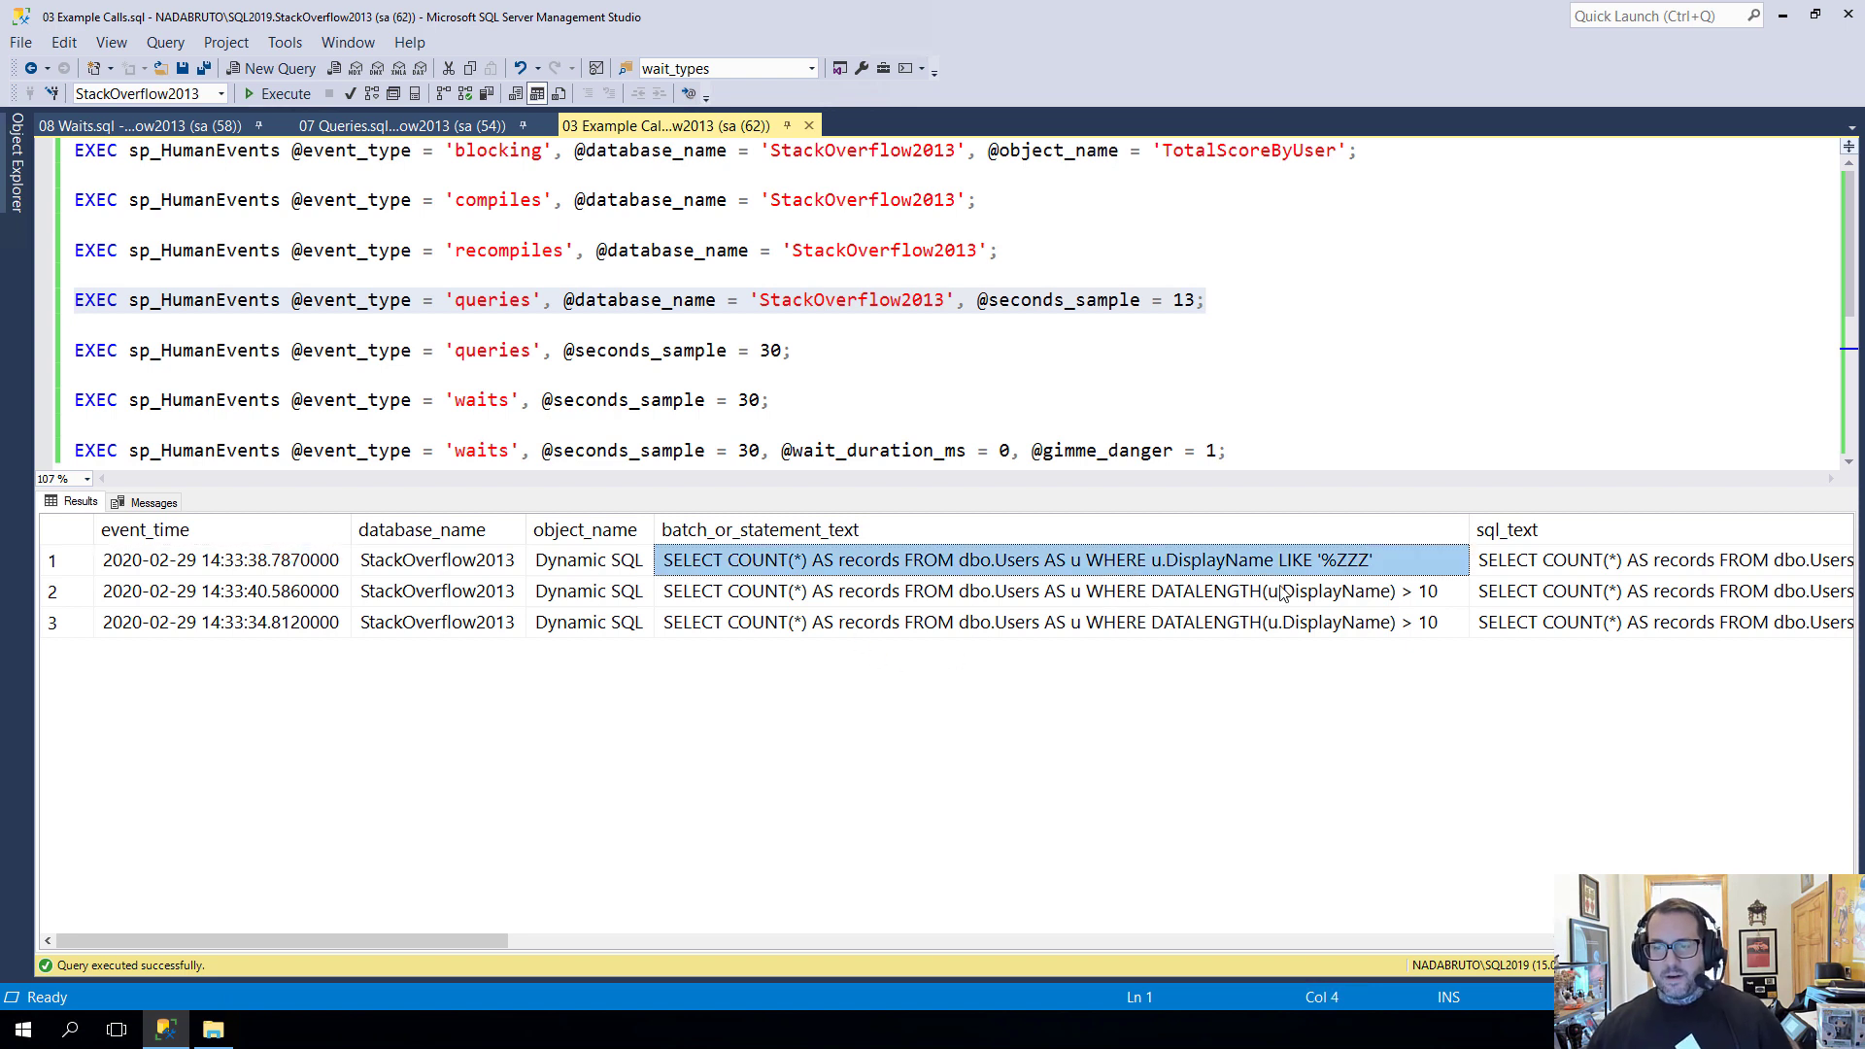
mouse_move(392, 997)
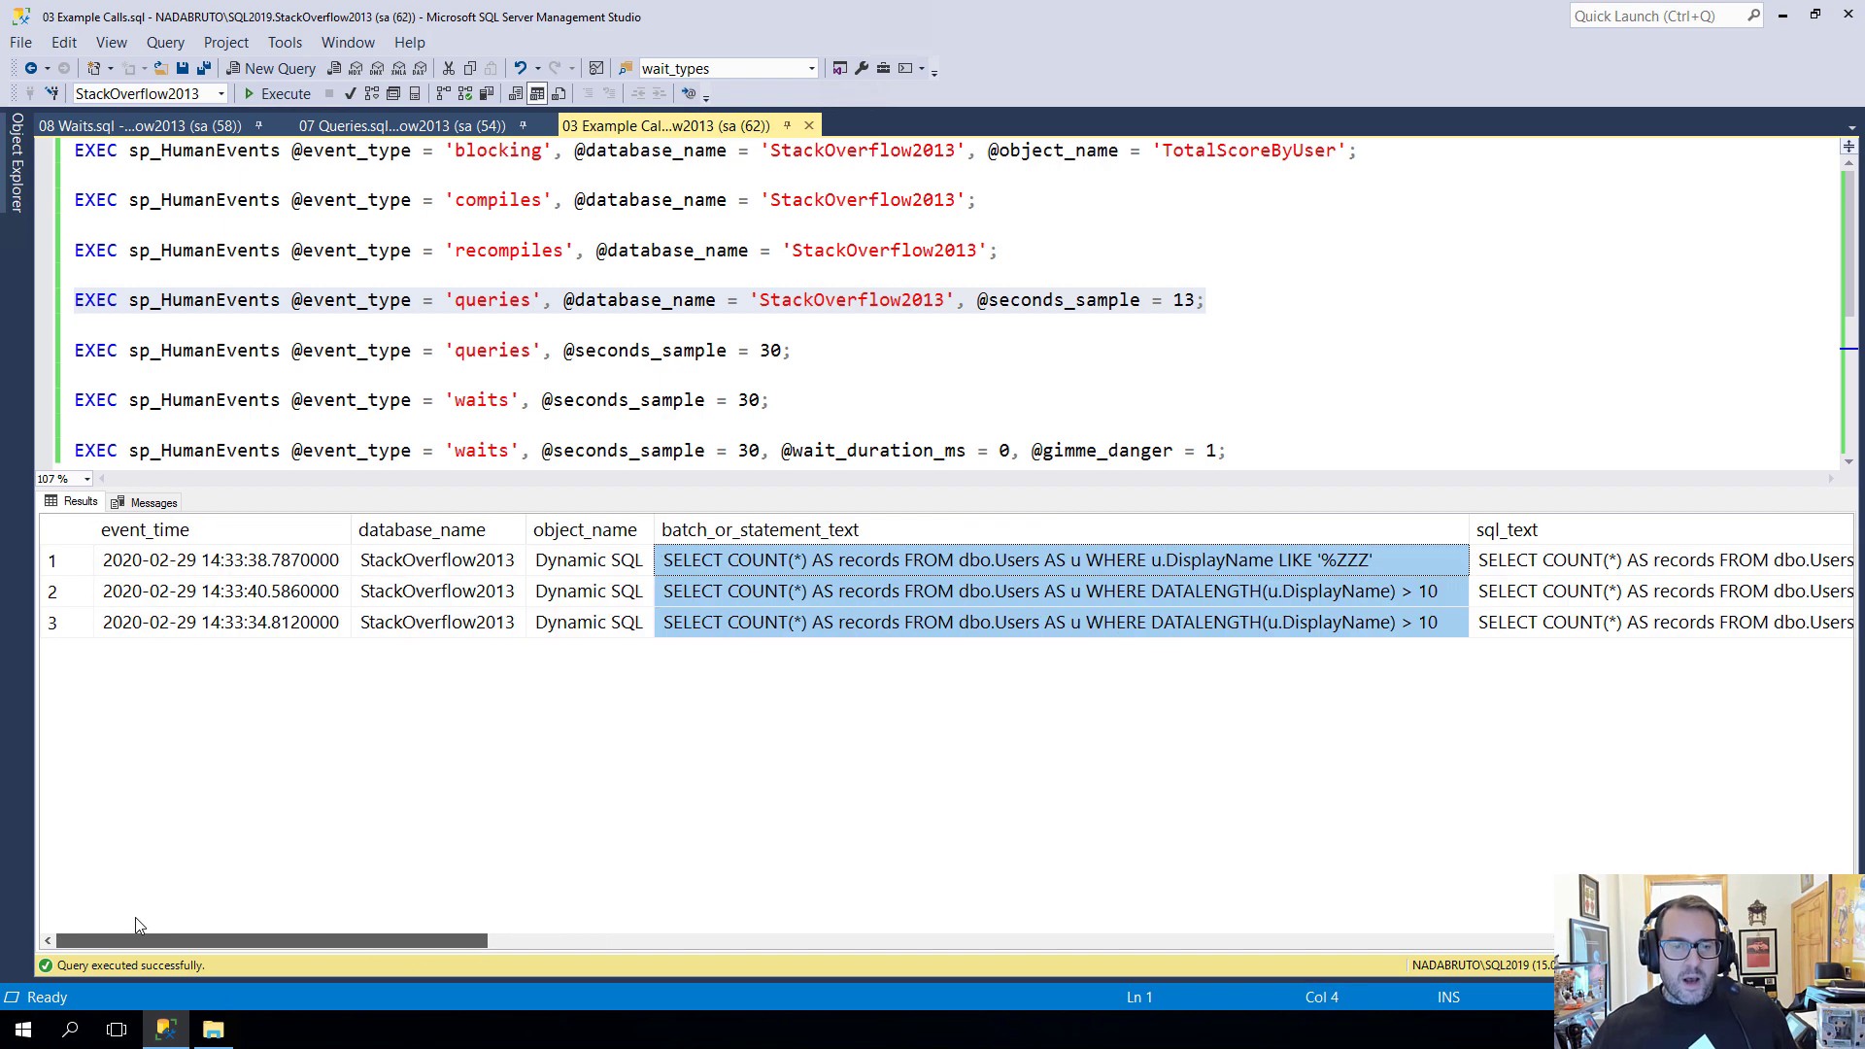
mouse_move(699, 855)
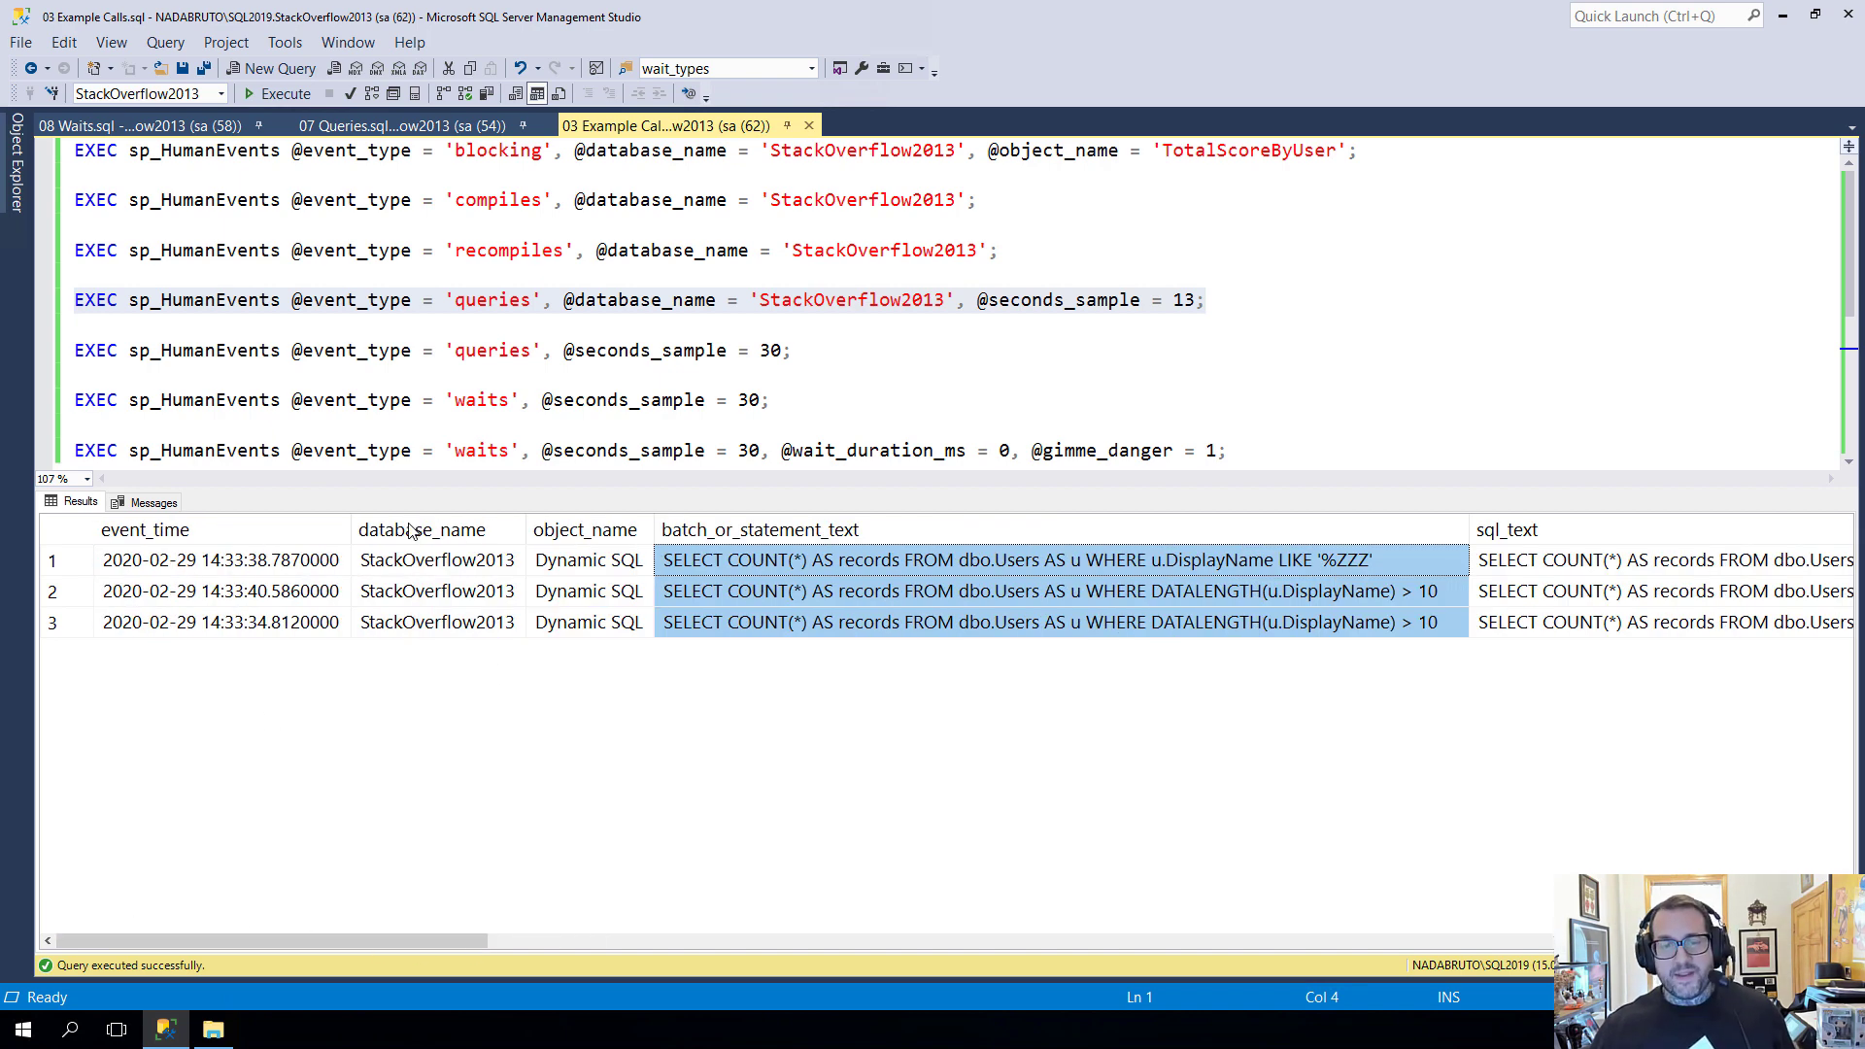
left_click(587, 560)
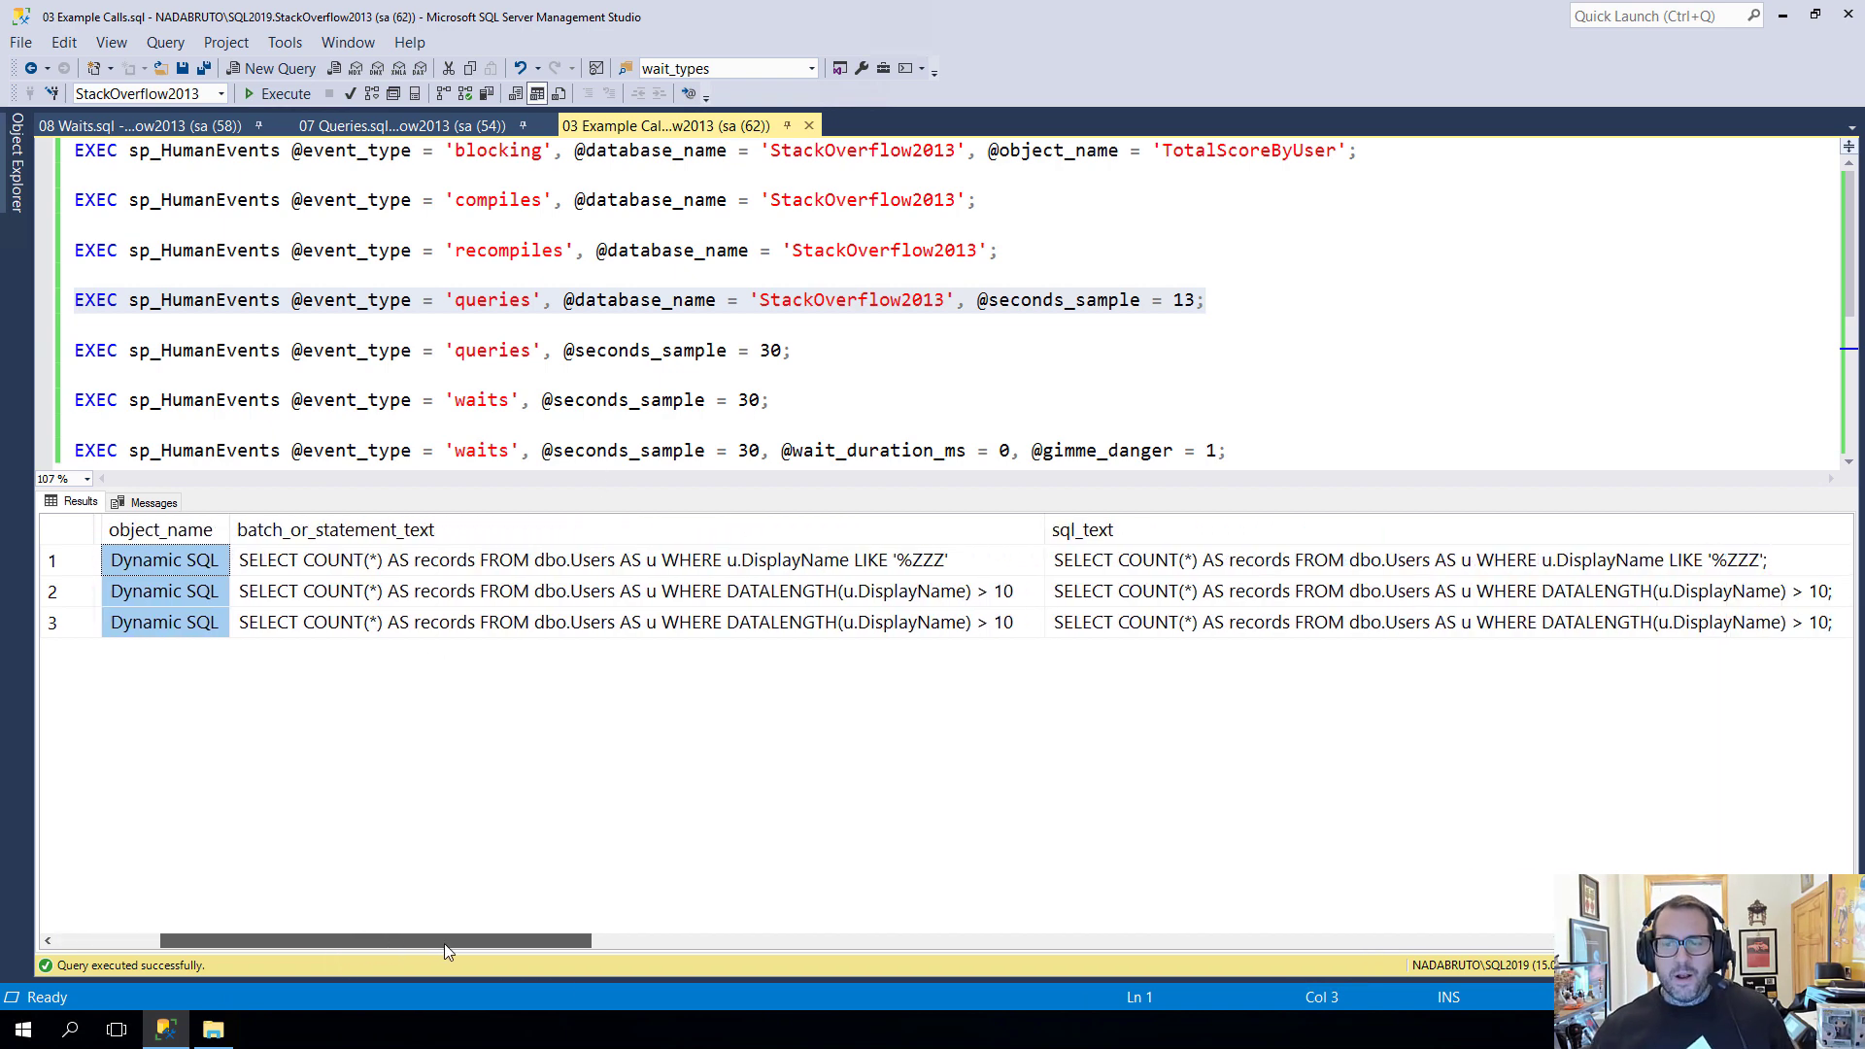
left_click_drag(446, 940, 579, 940)
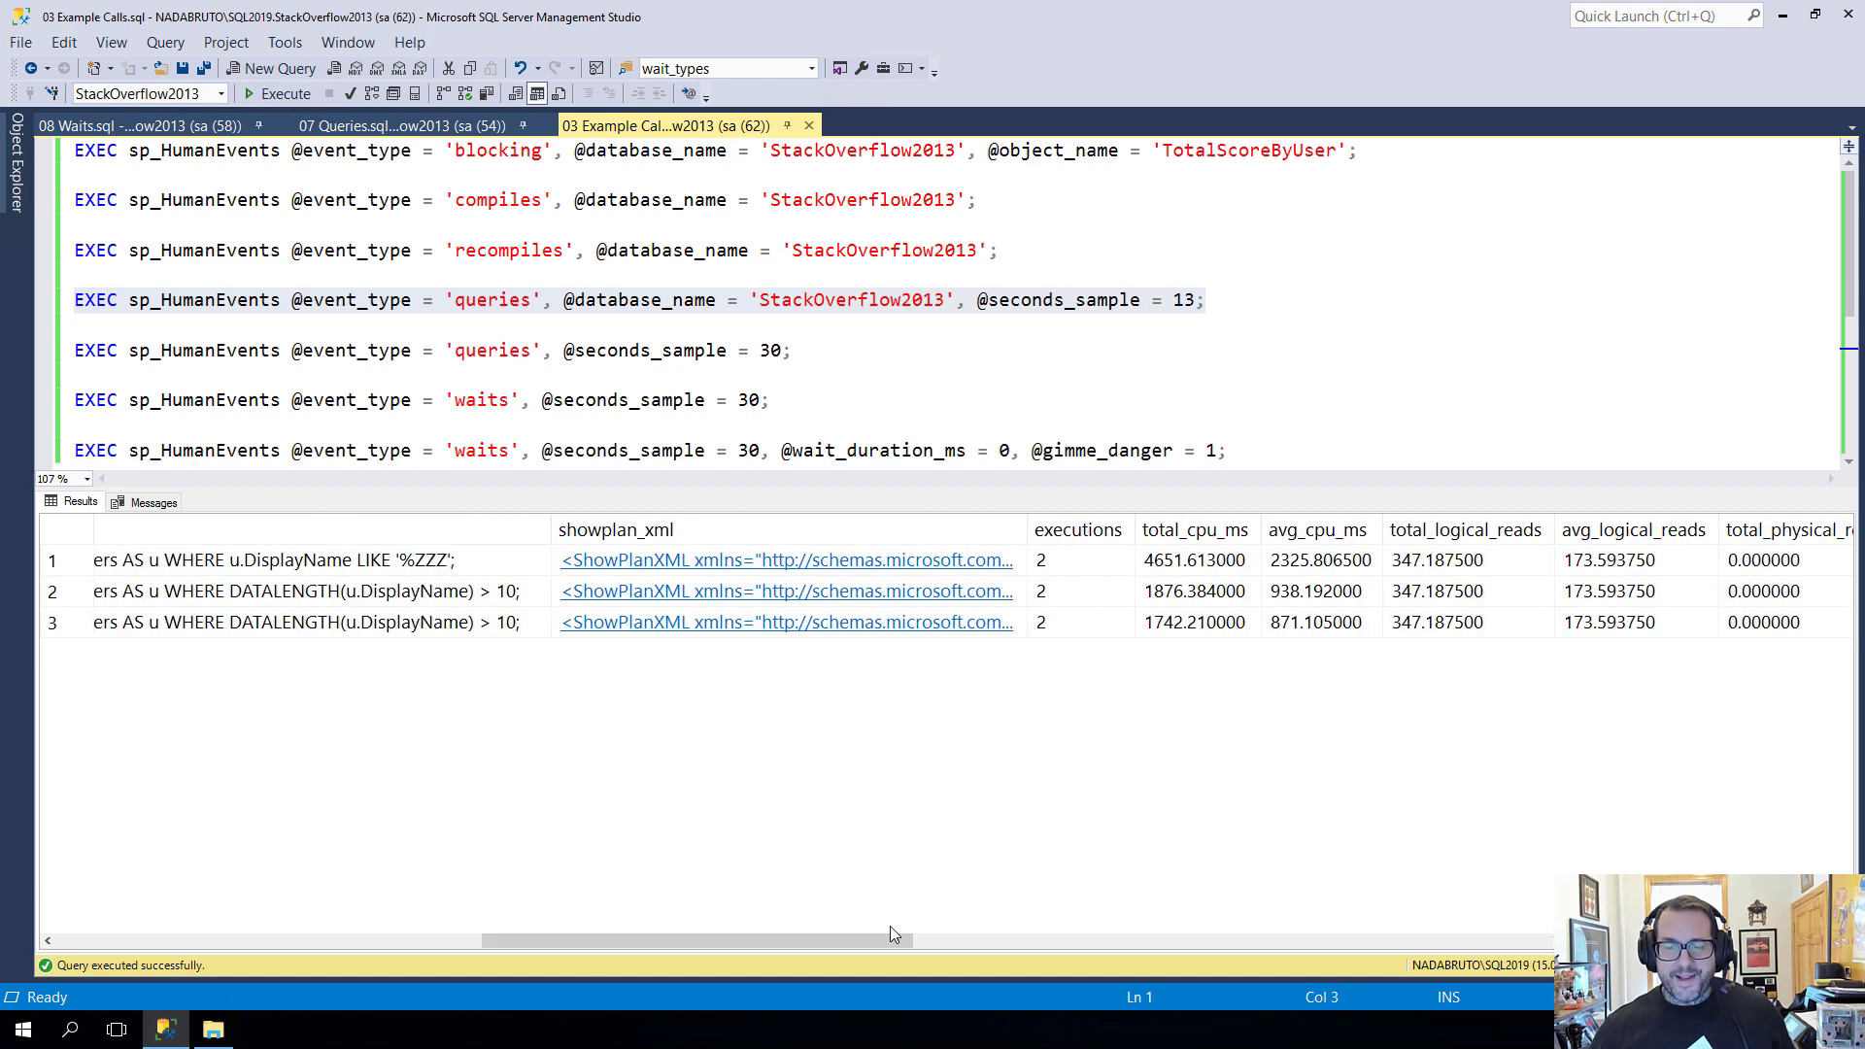
scroll("right", 3)
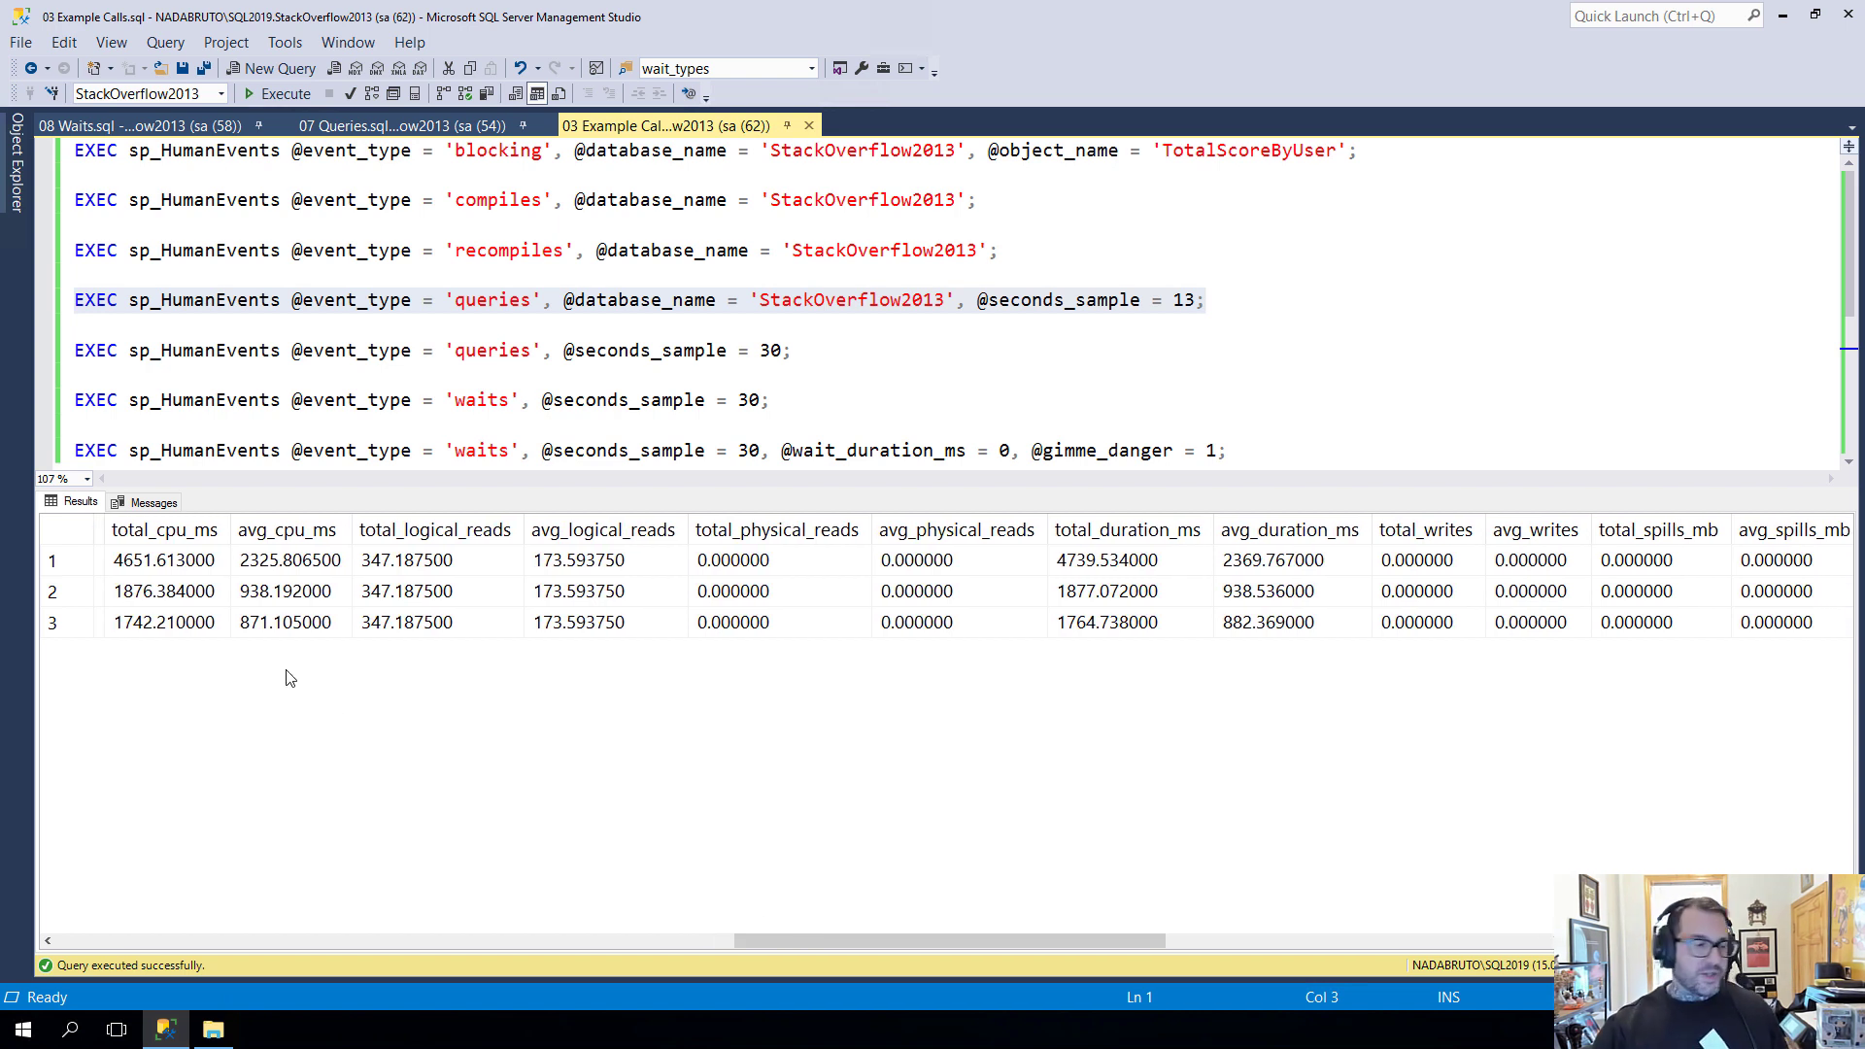
mouse_move(299, 830)
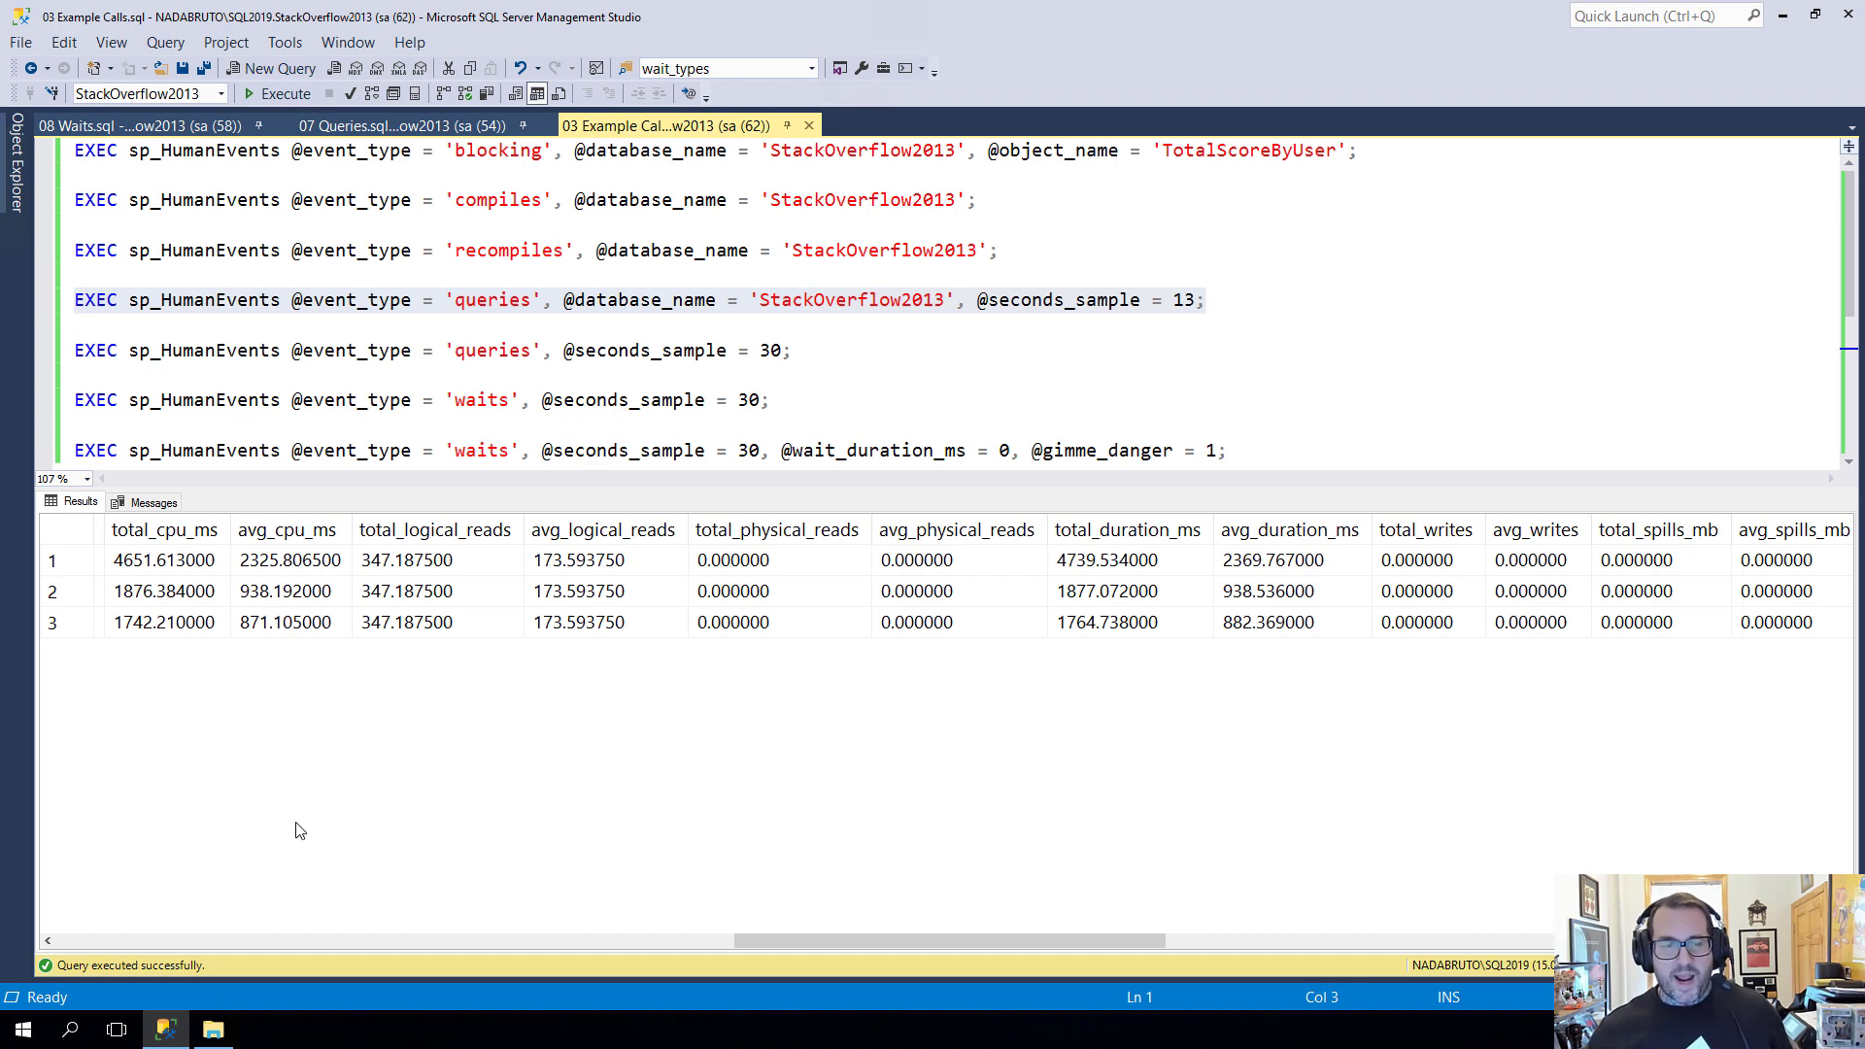
left_click(287, 528)
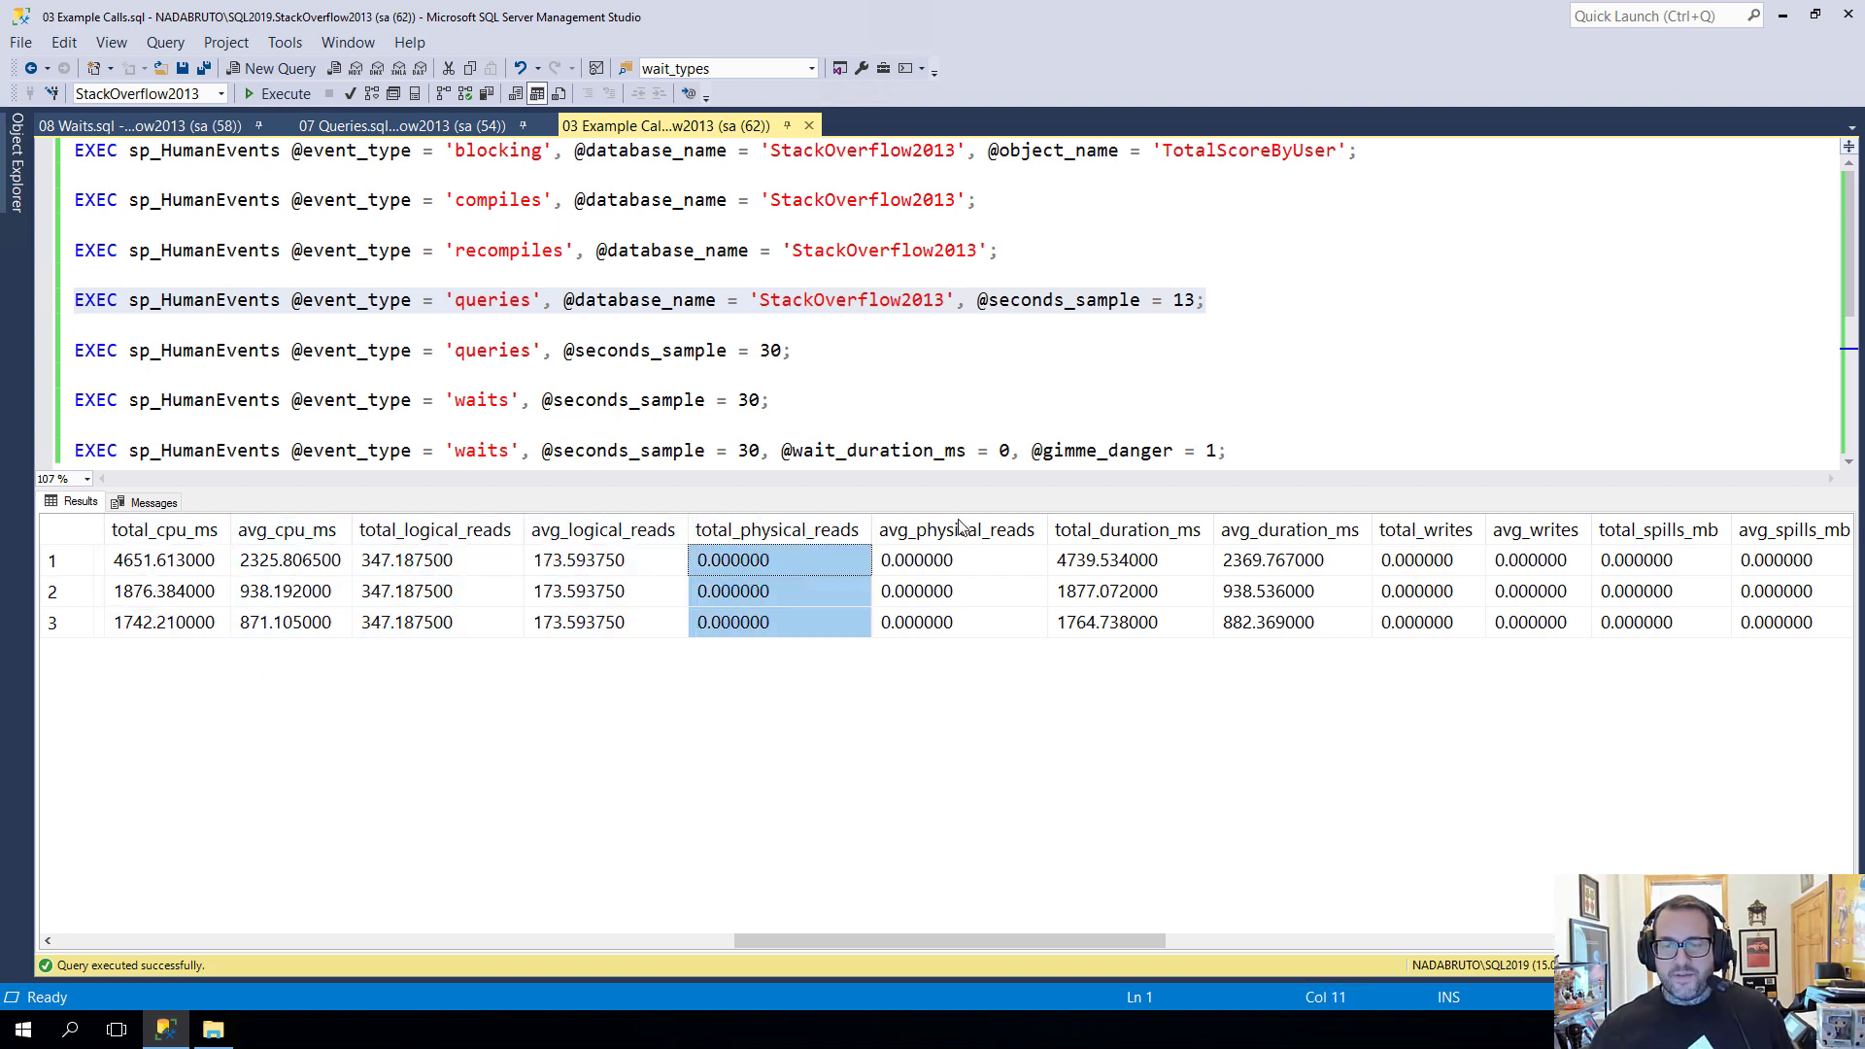
left_click(1657, 529)
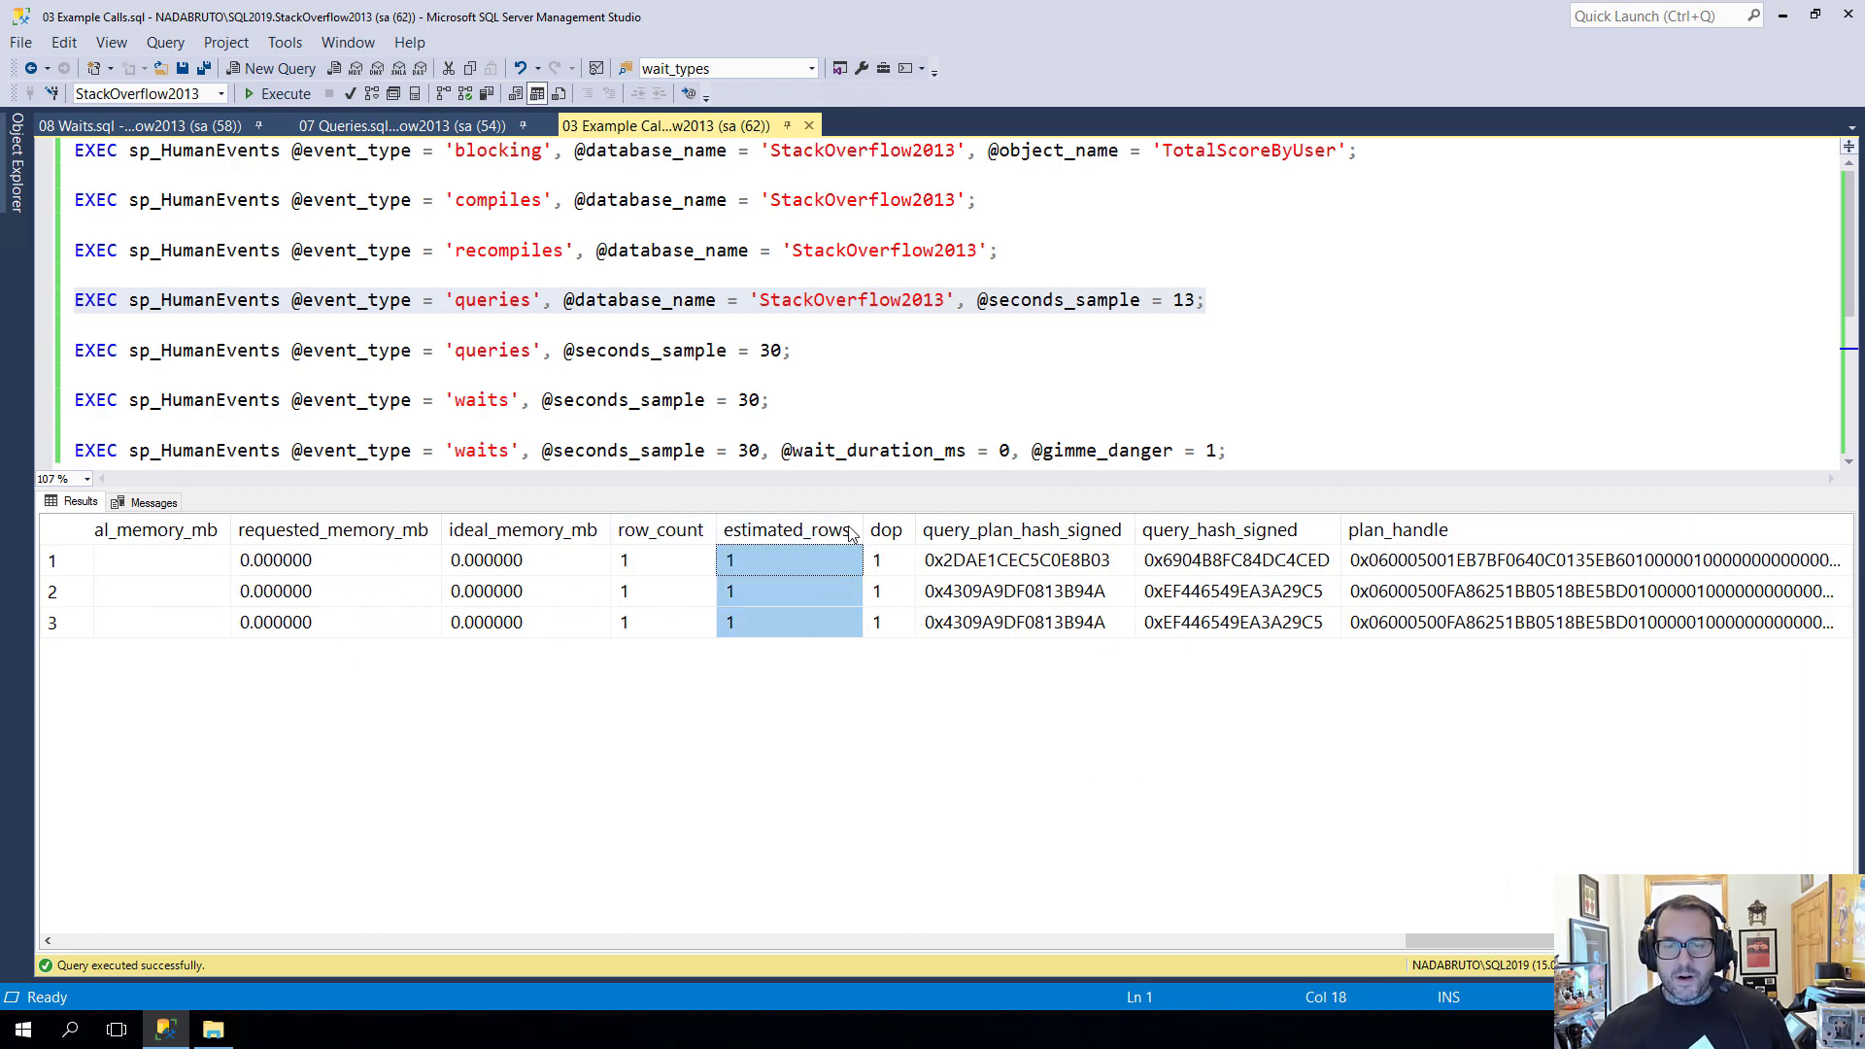
left_click(885, 560)
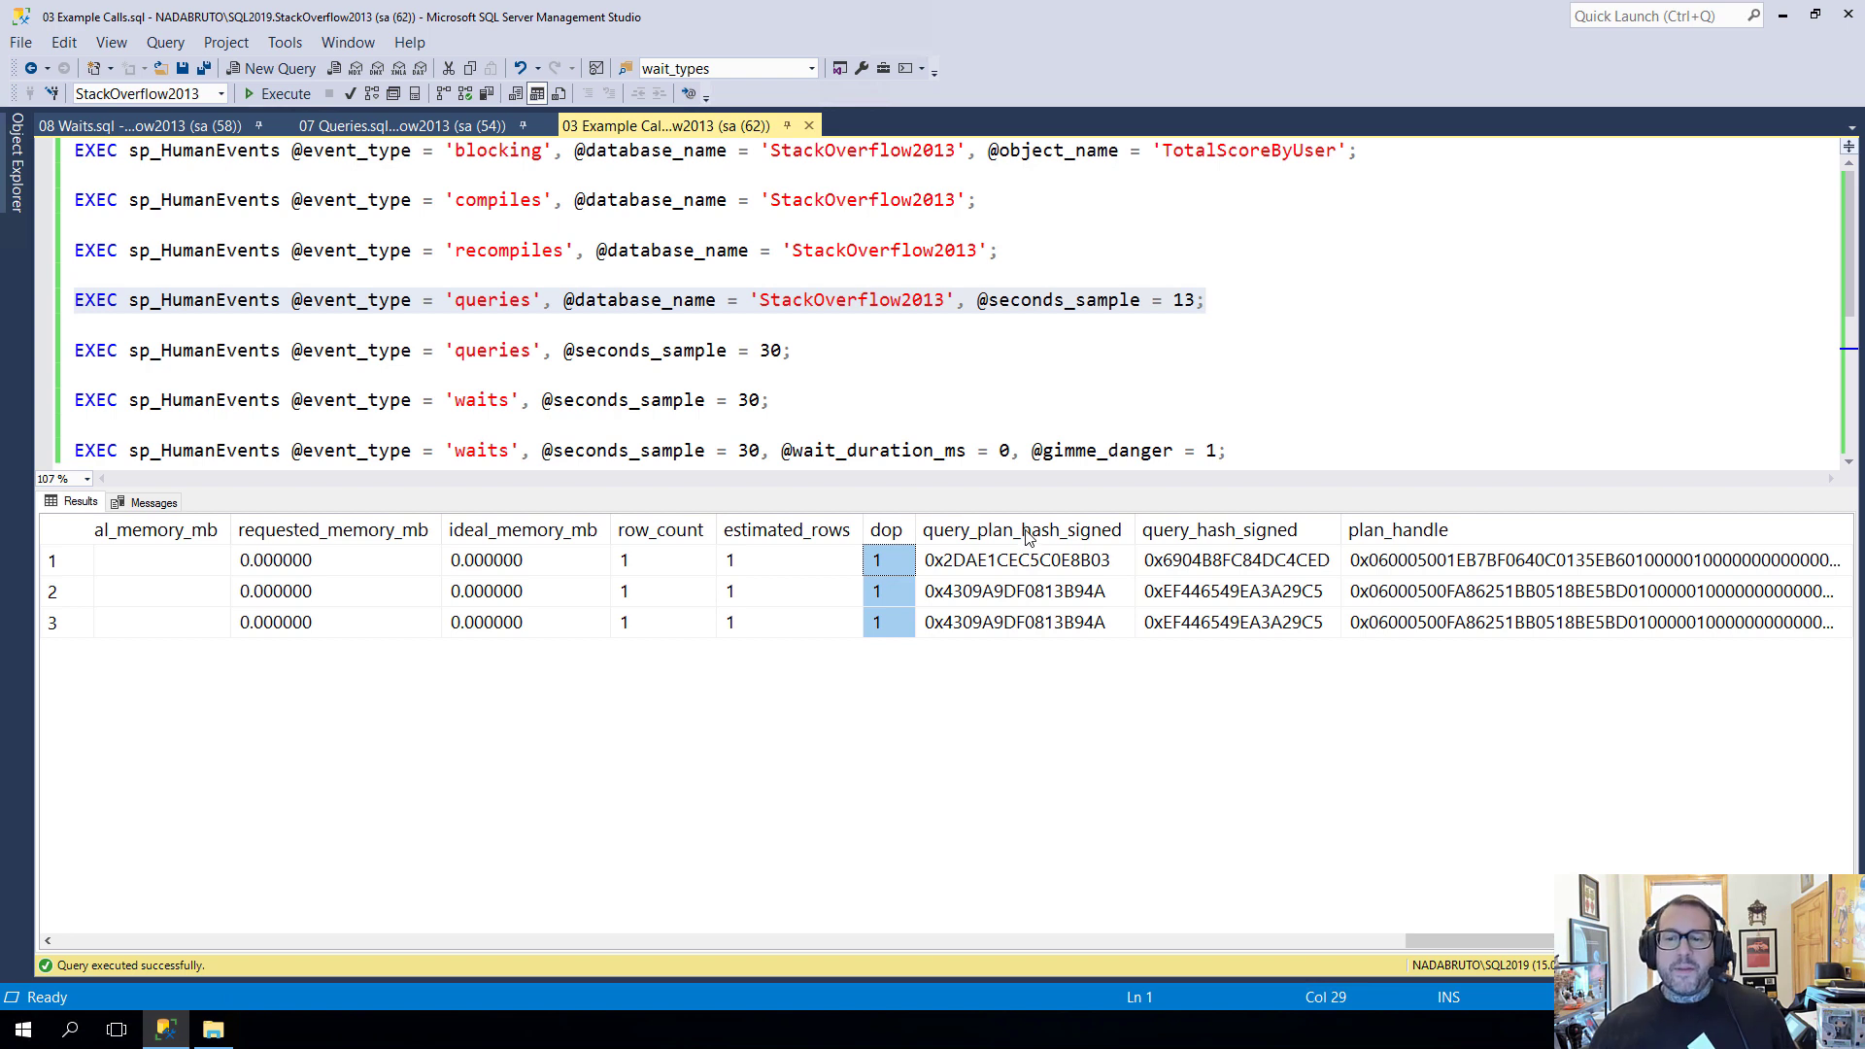
left_click(1020, 528)
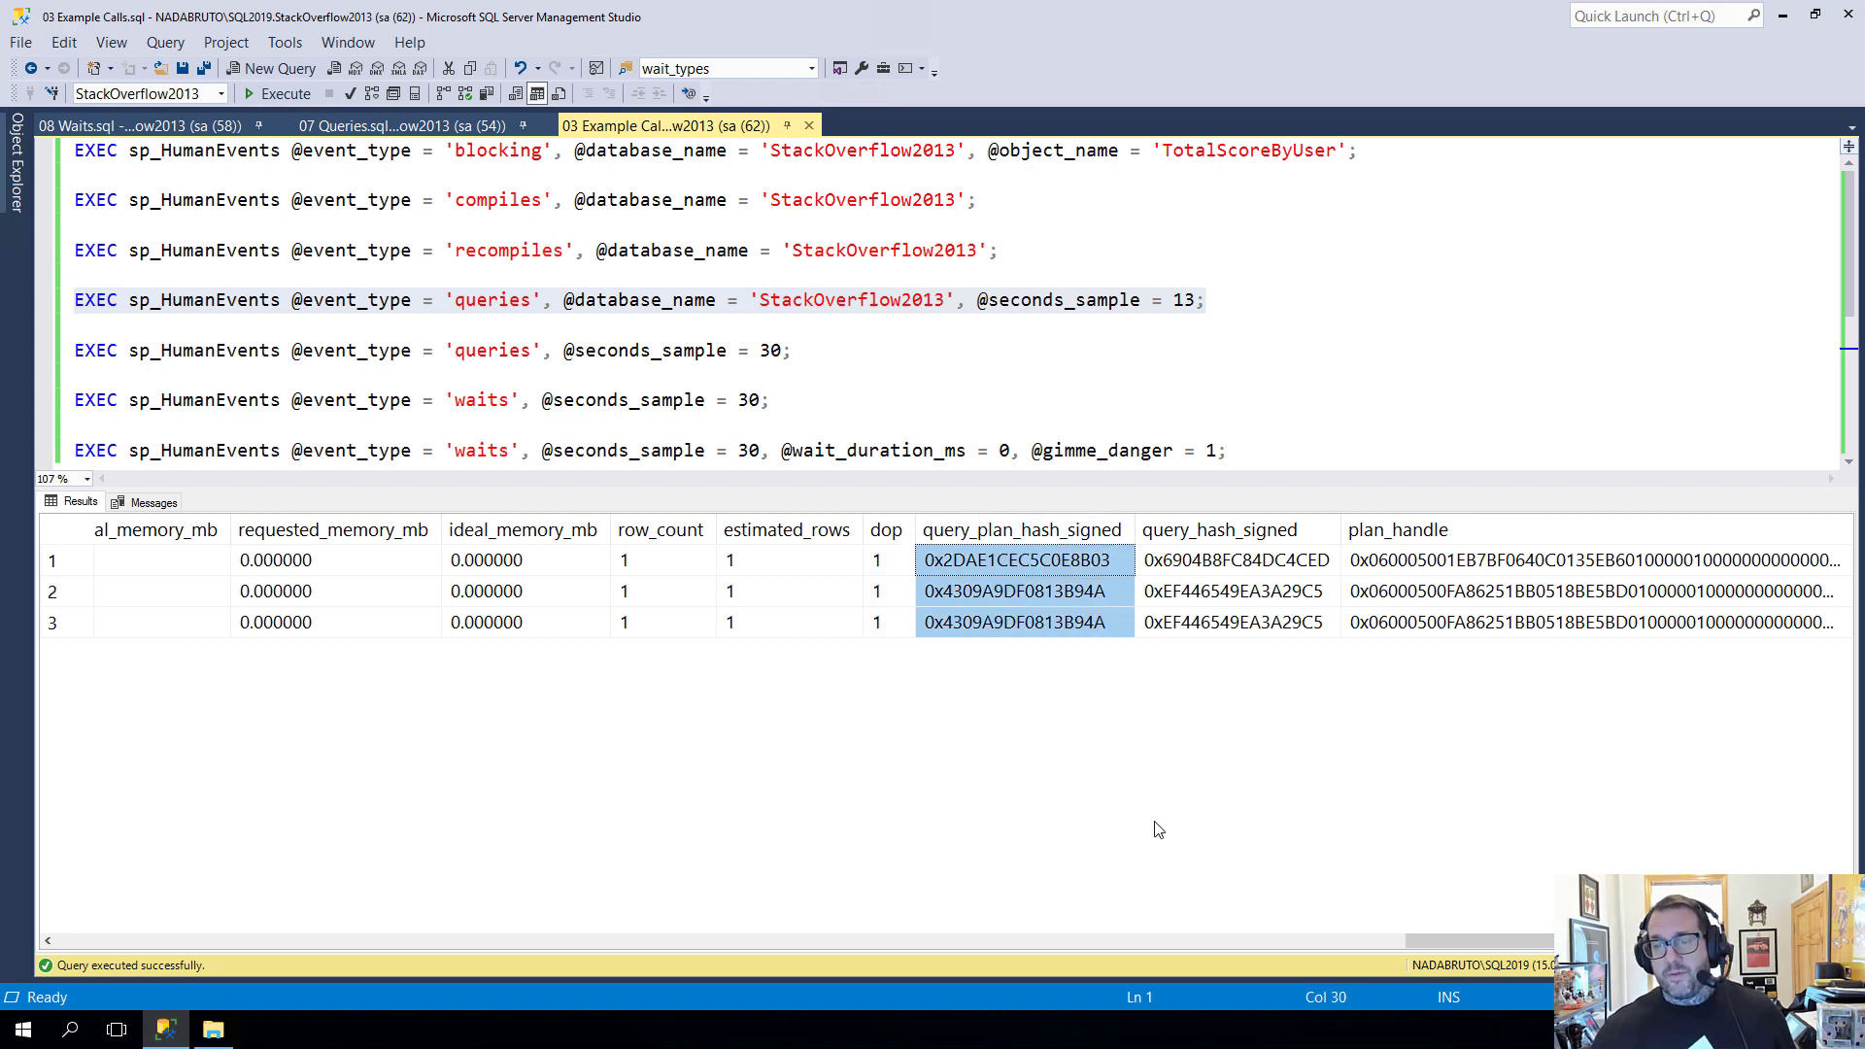
left_click(1235, 559)
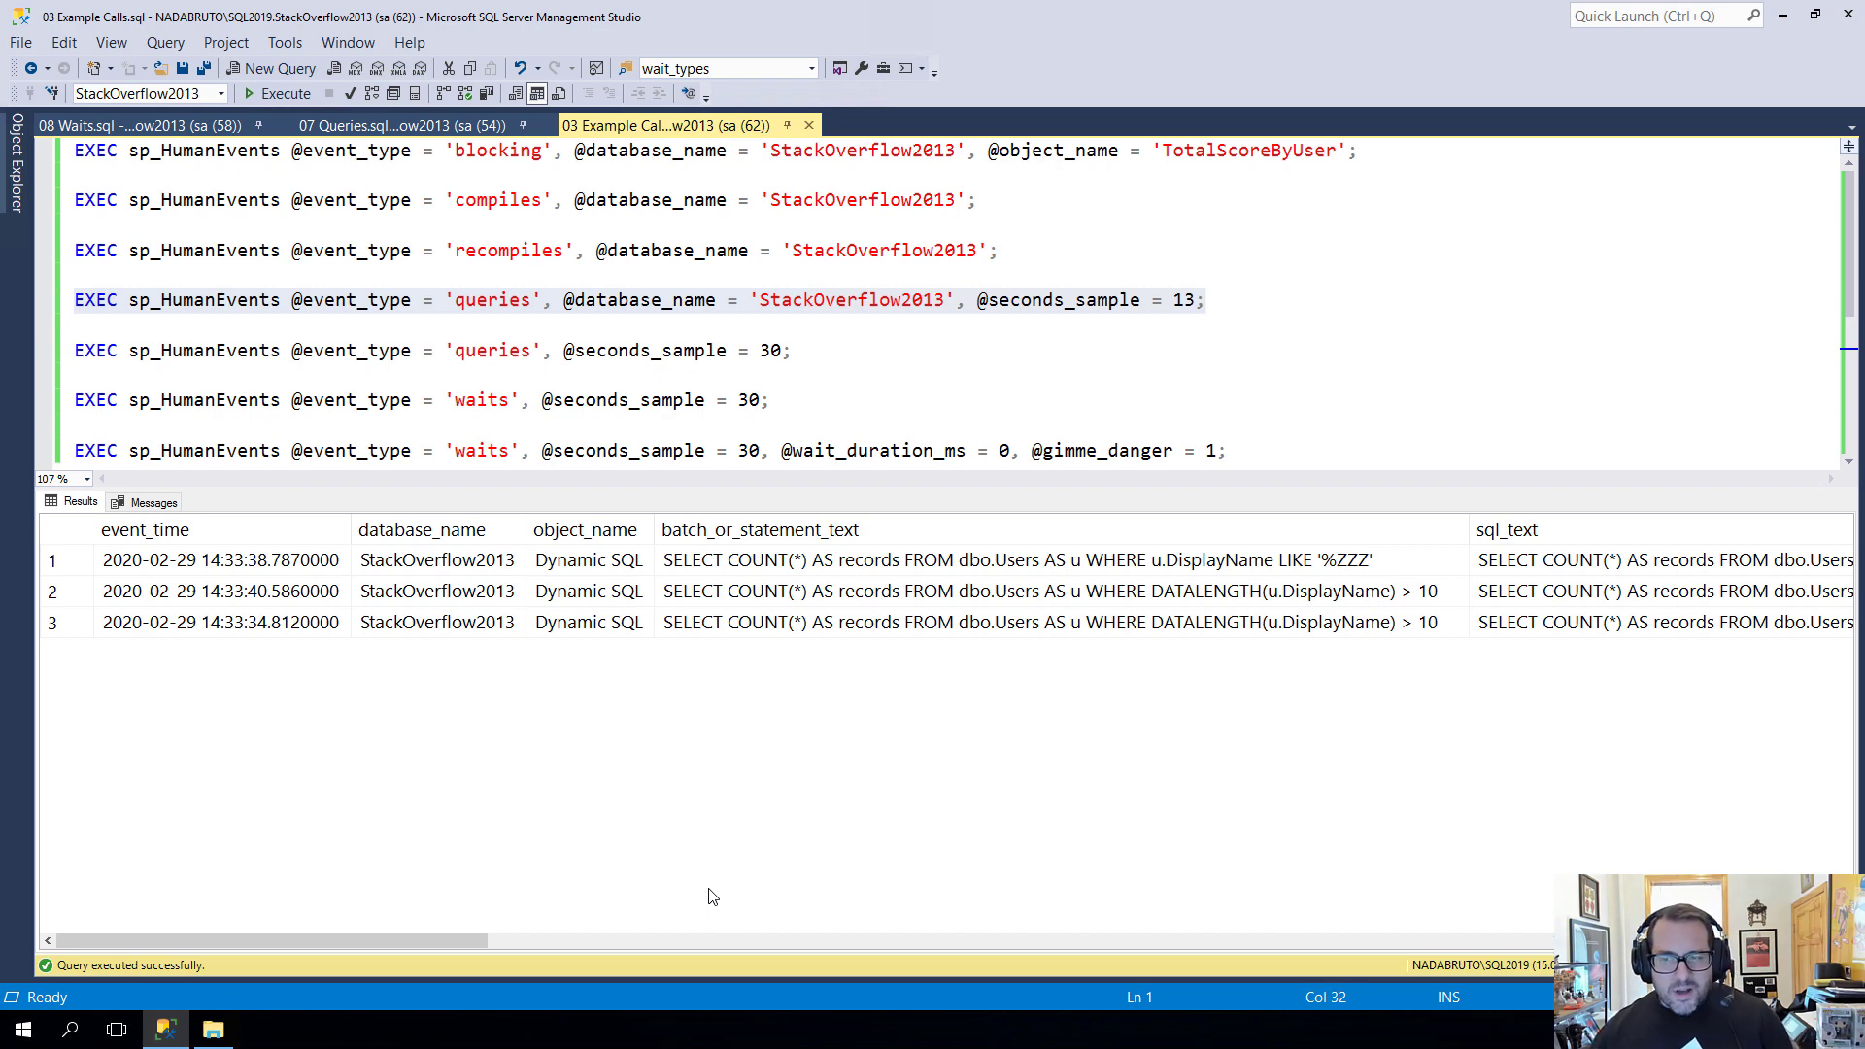
Scroll the results grid across and return to the 07 Queries.sql script
scroll("right", 3)
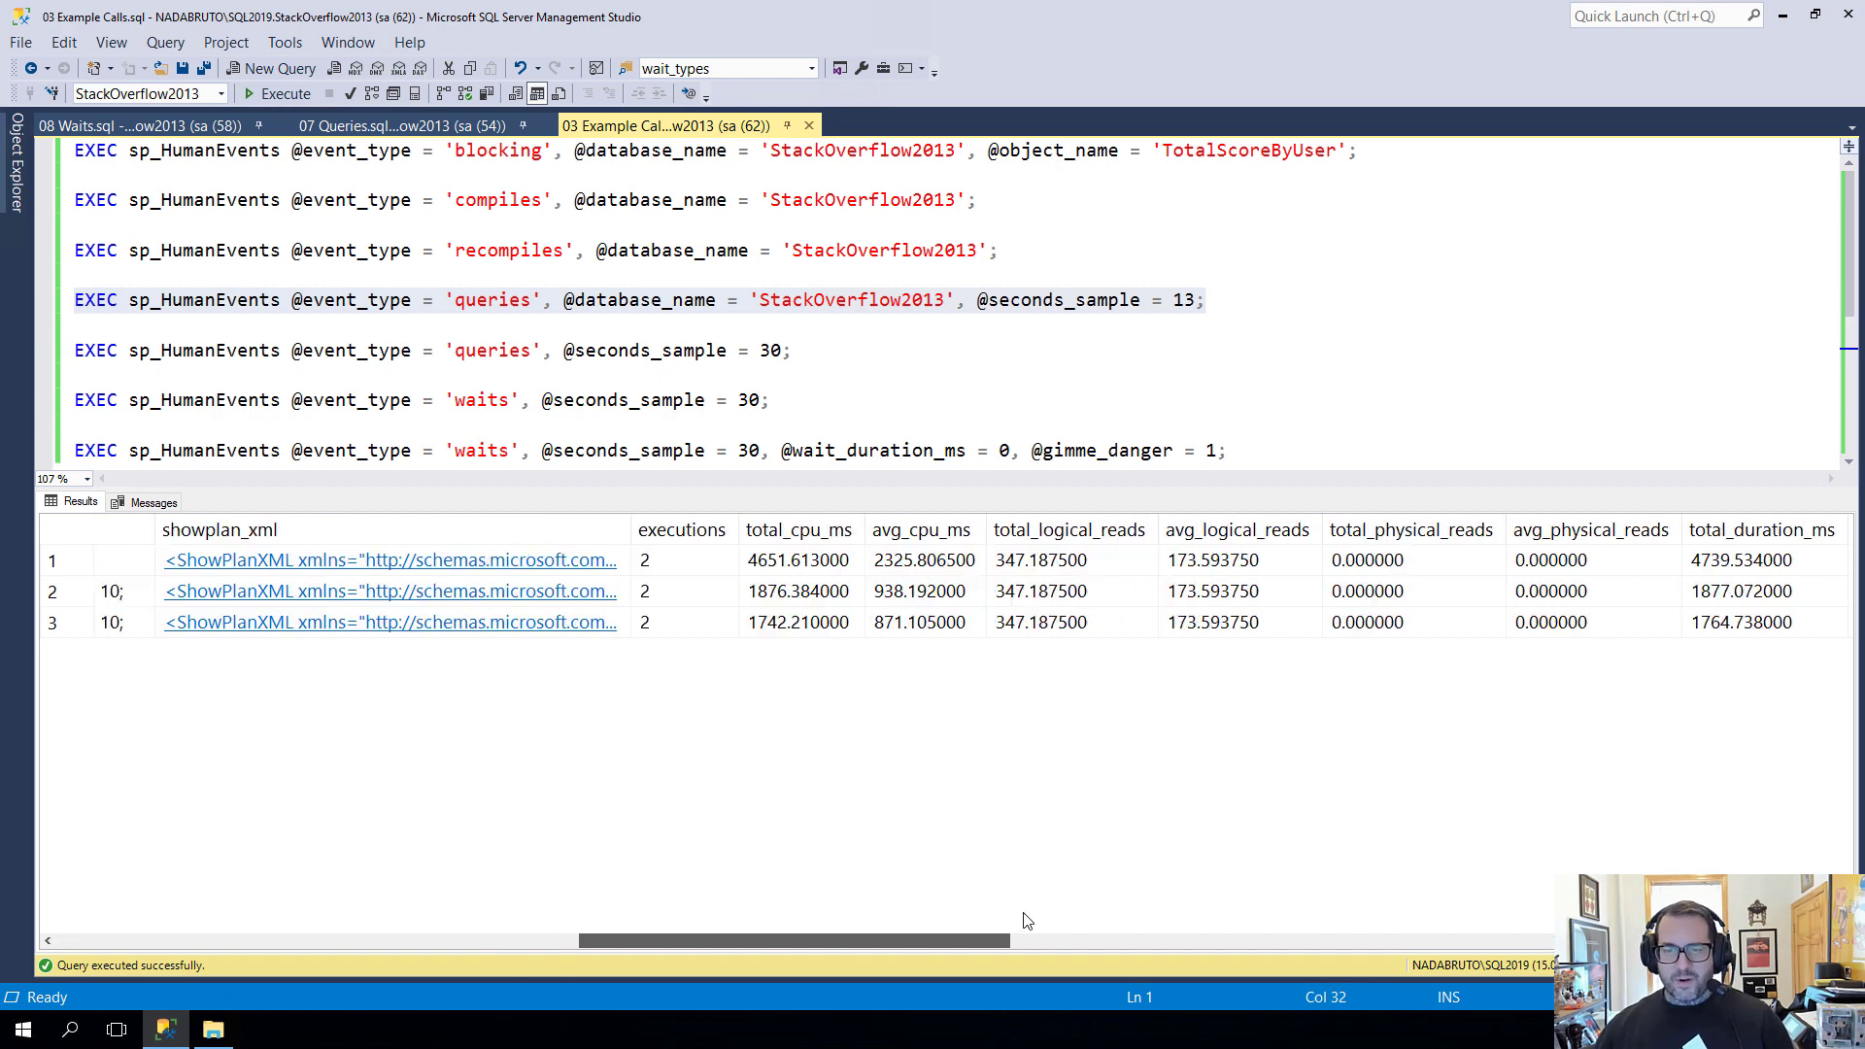
scroll("right", 3)
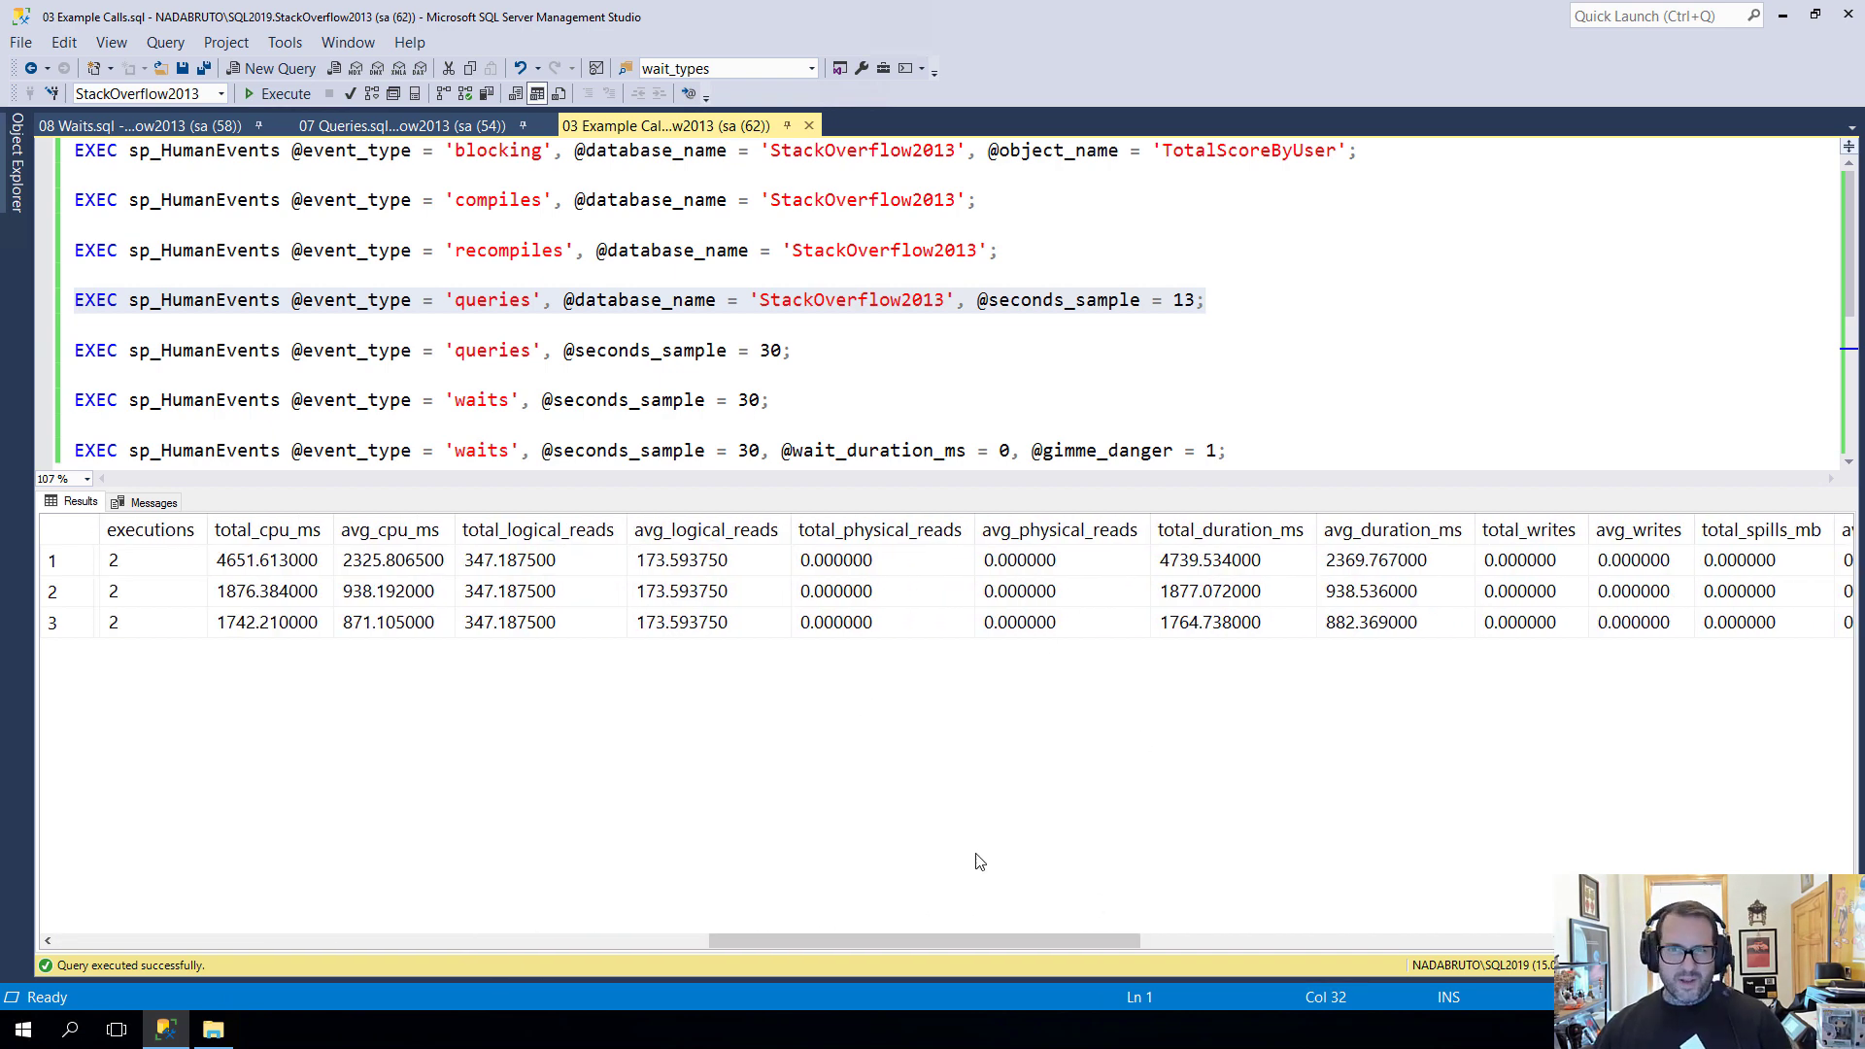
left_click_drag(975, 940, 713, 940)
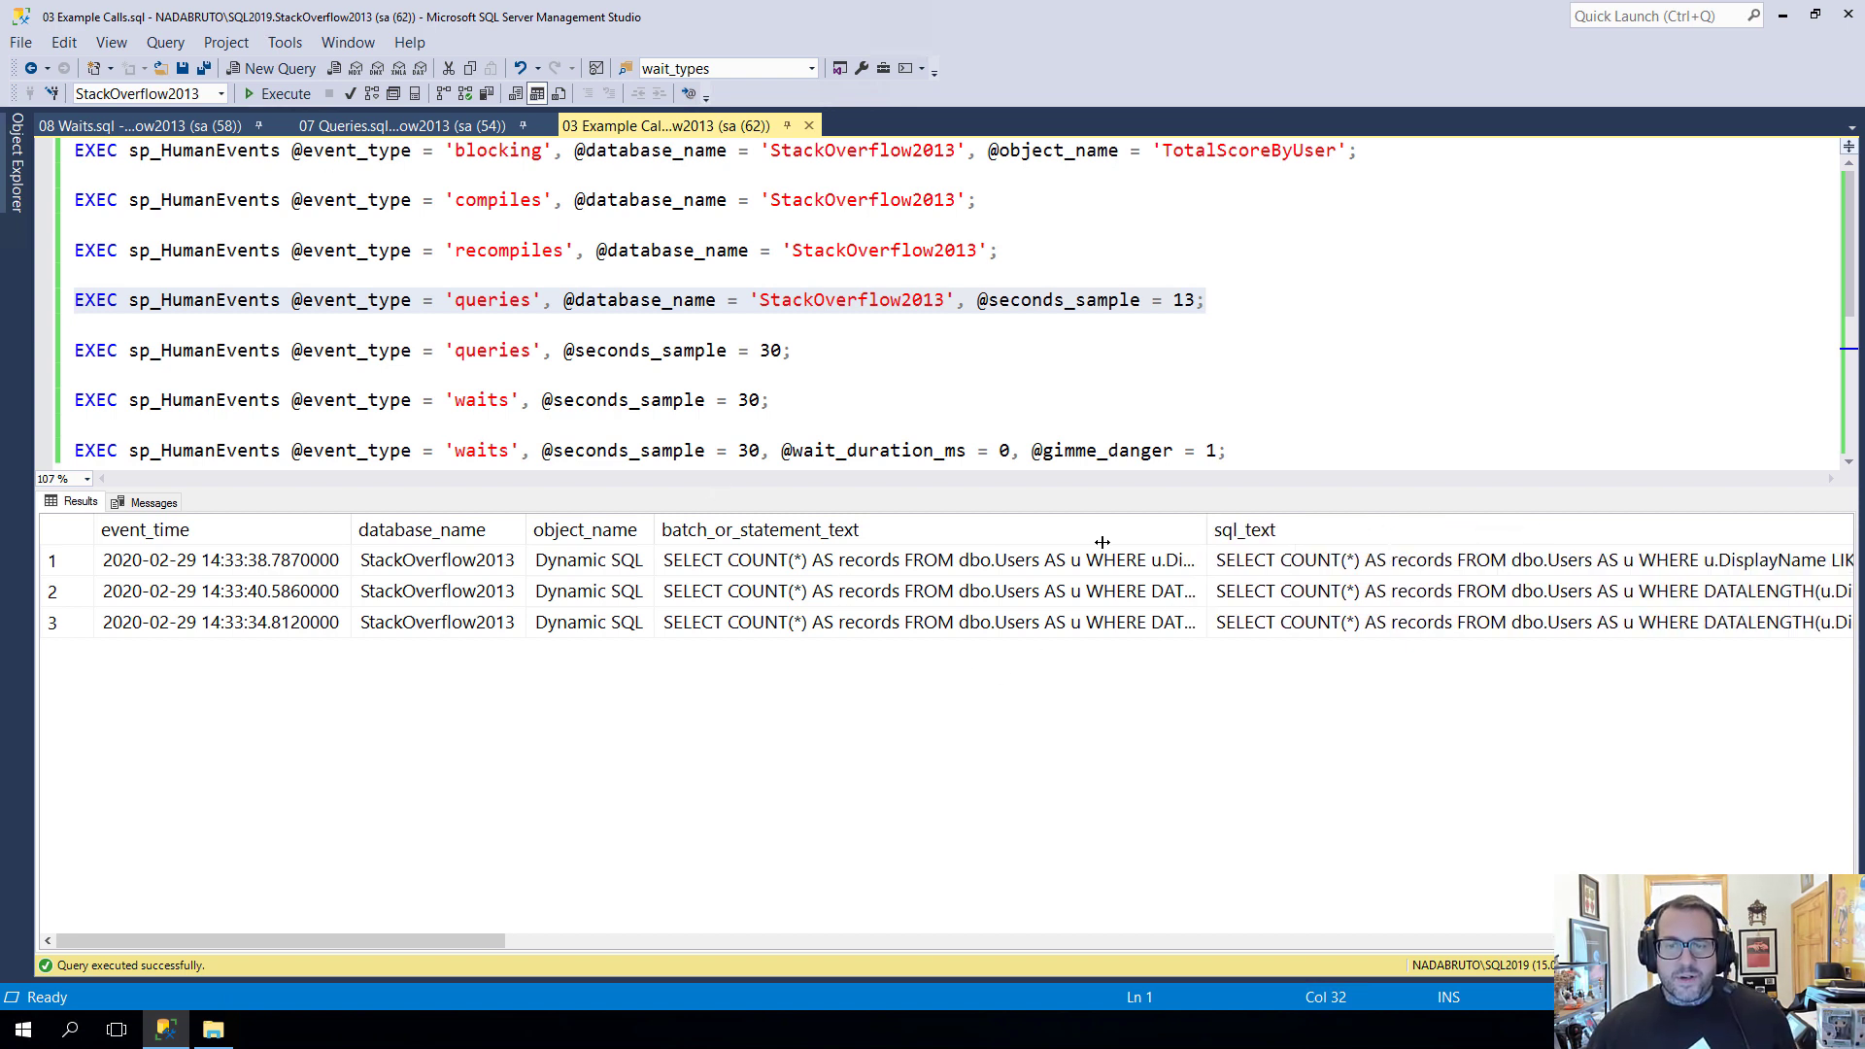
left_click(398, 124)
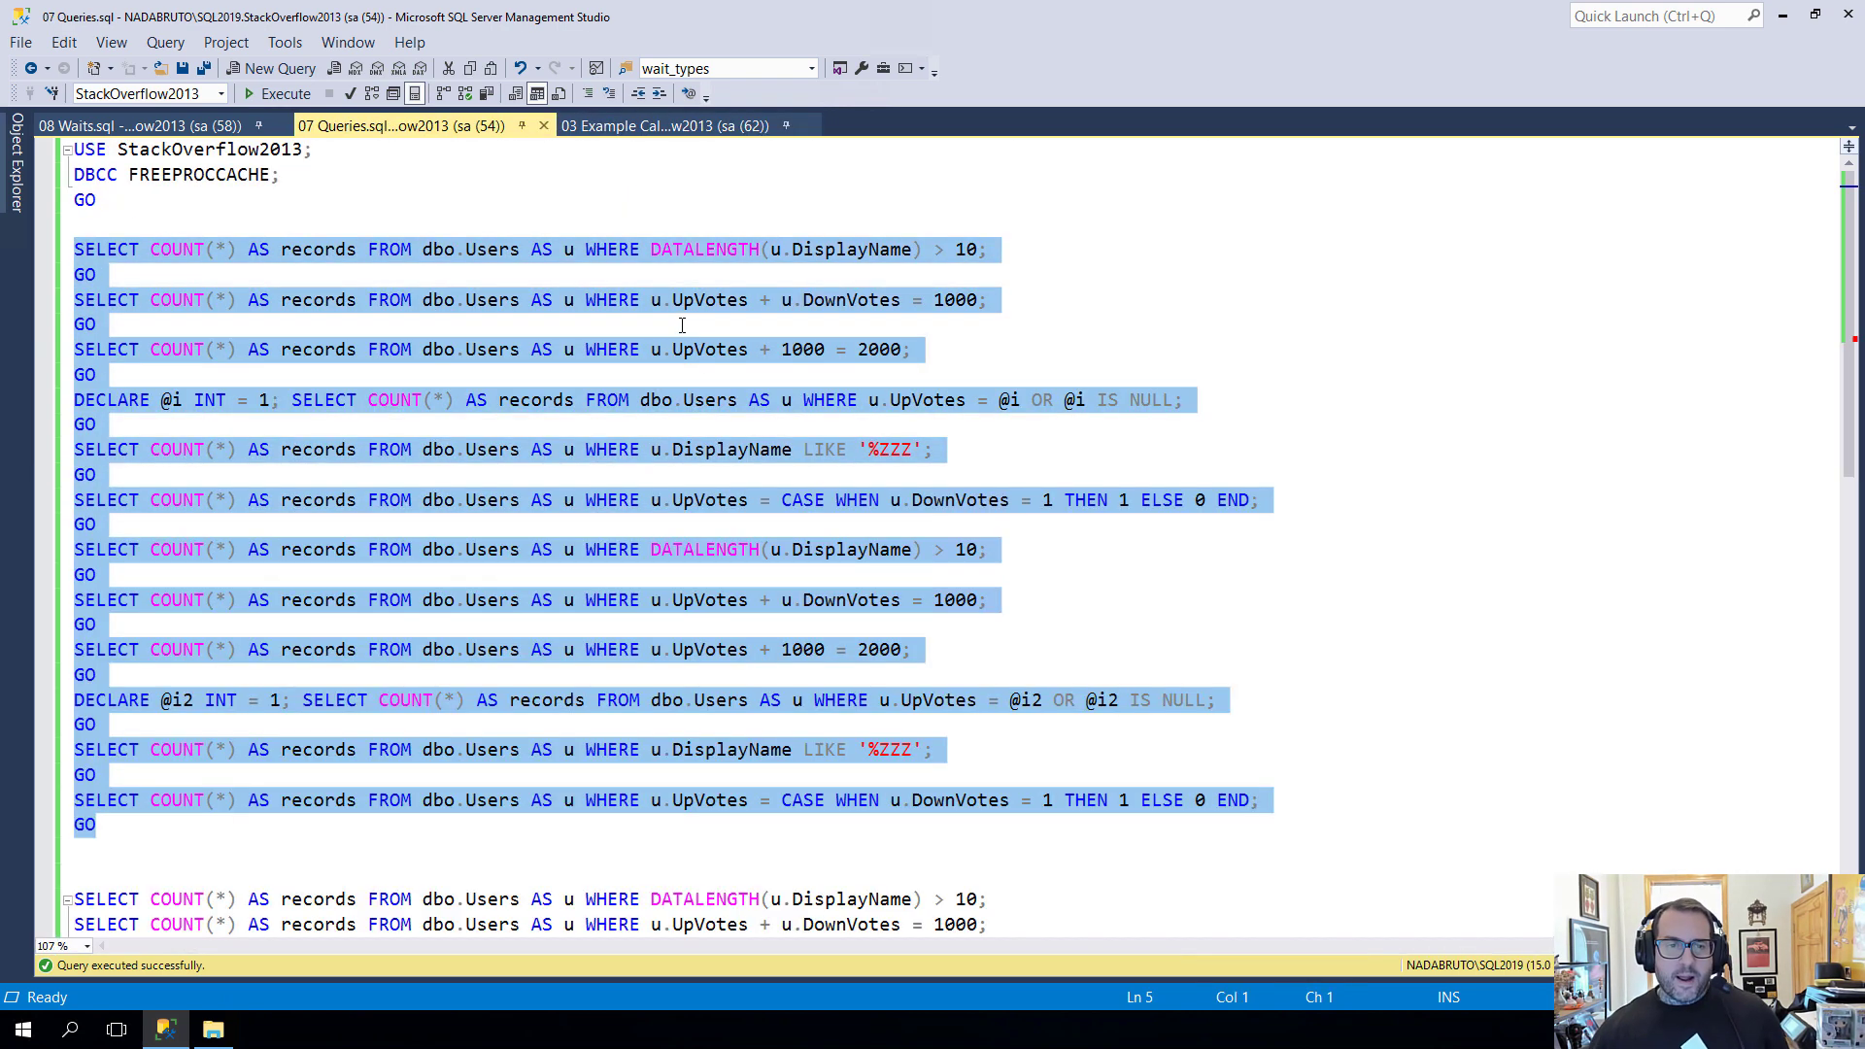
Run the COUNT query block in 07 Queries while the 13-second queries sample captures it
left_click(98, 325)
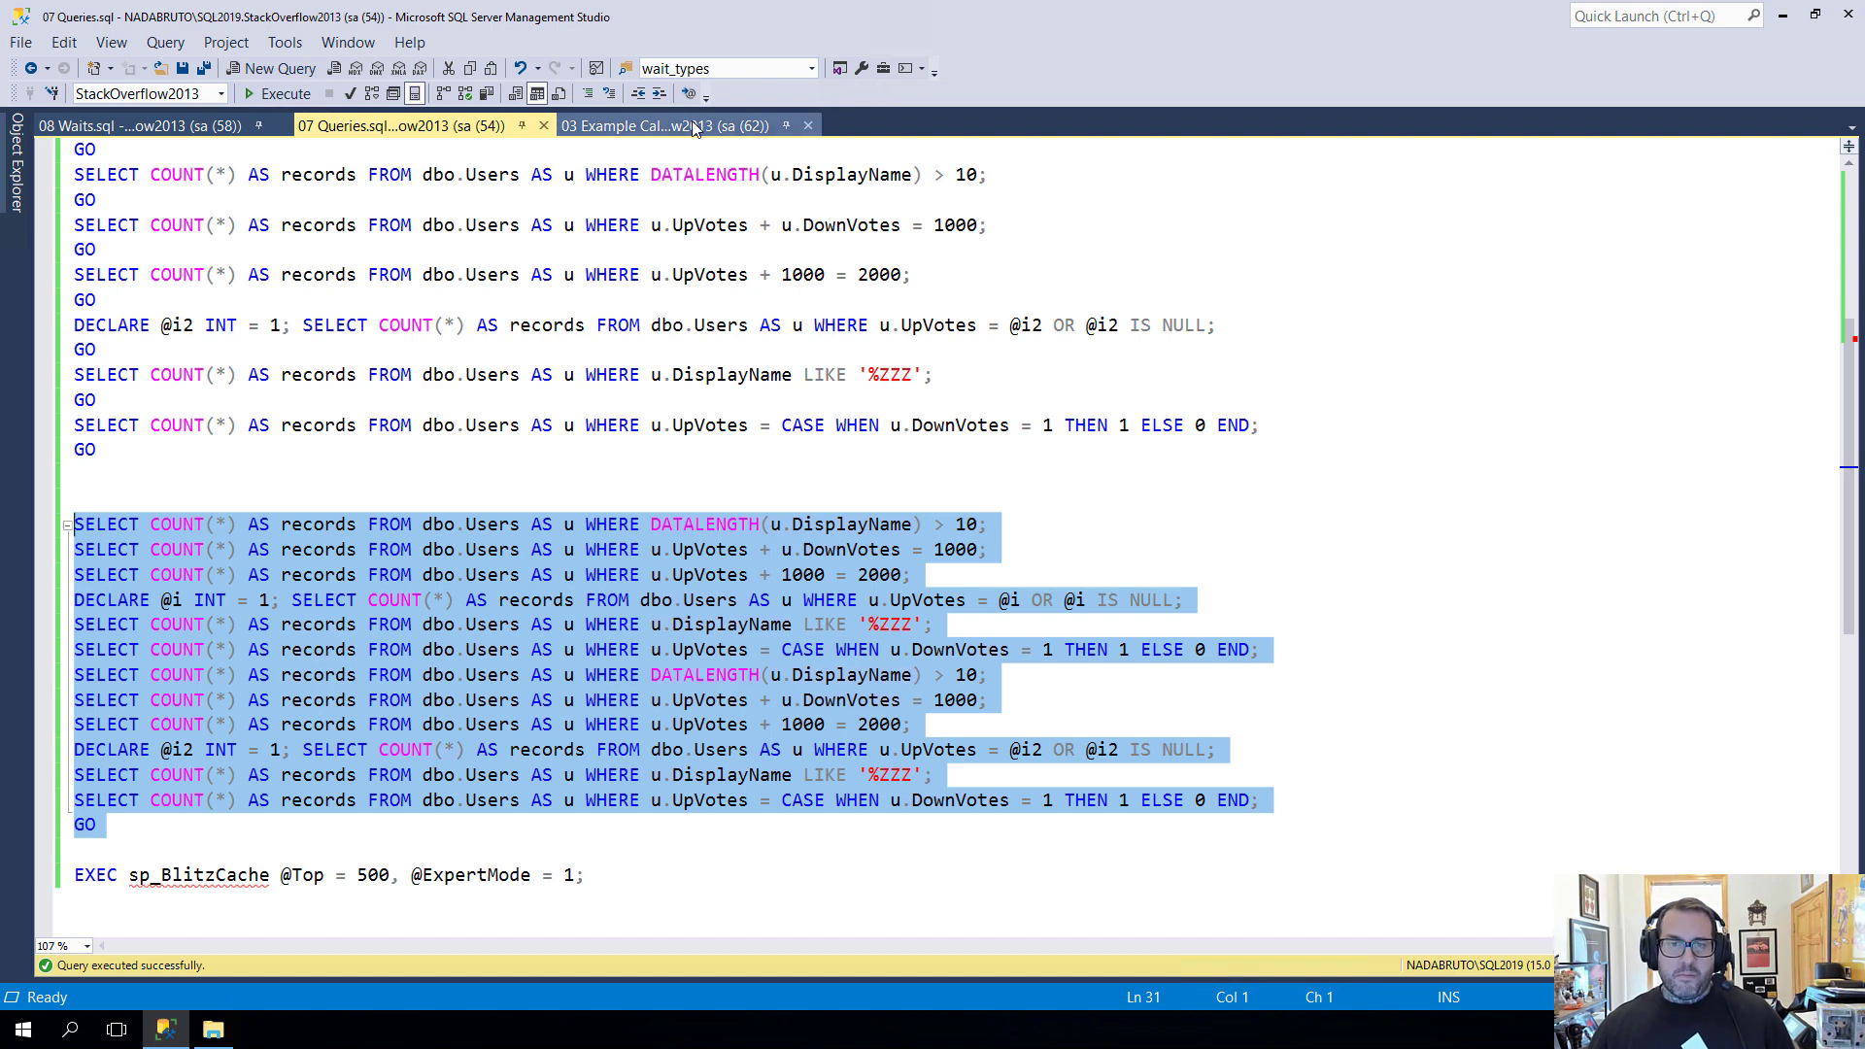
left_click(666, 124)
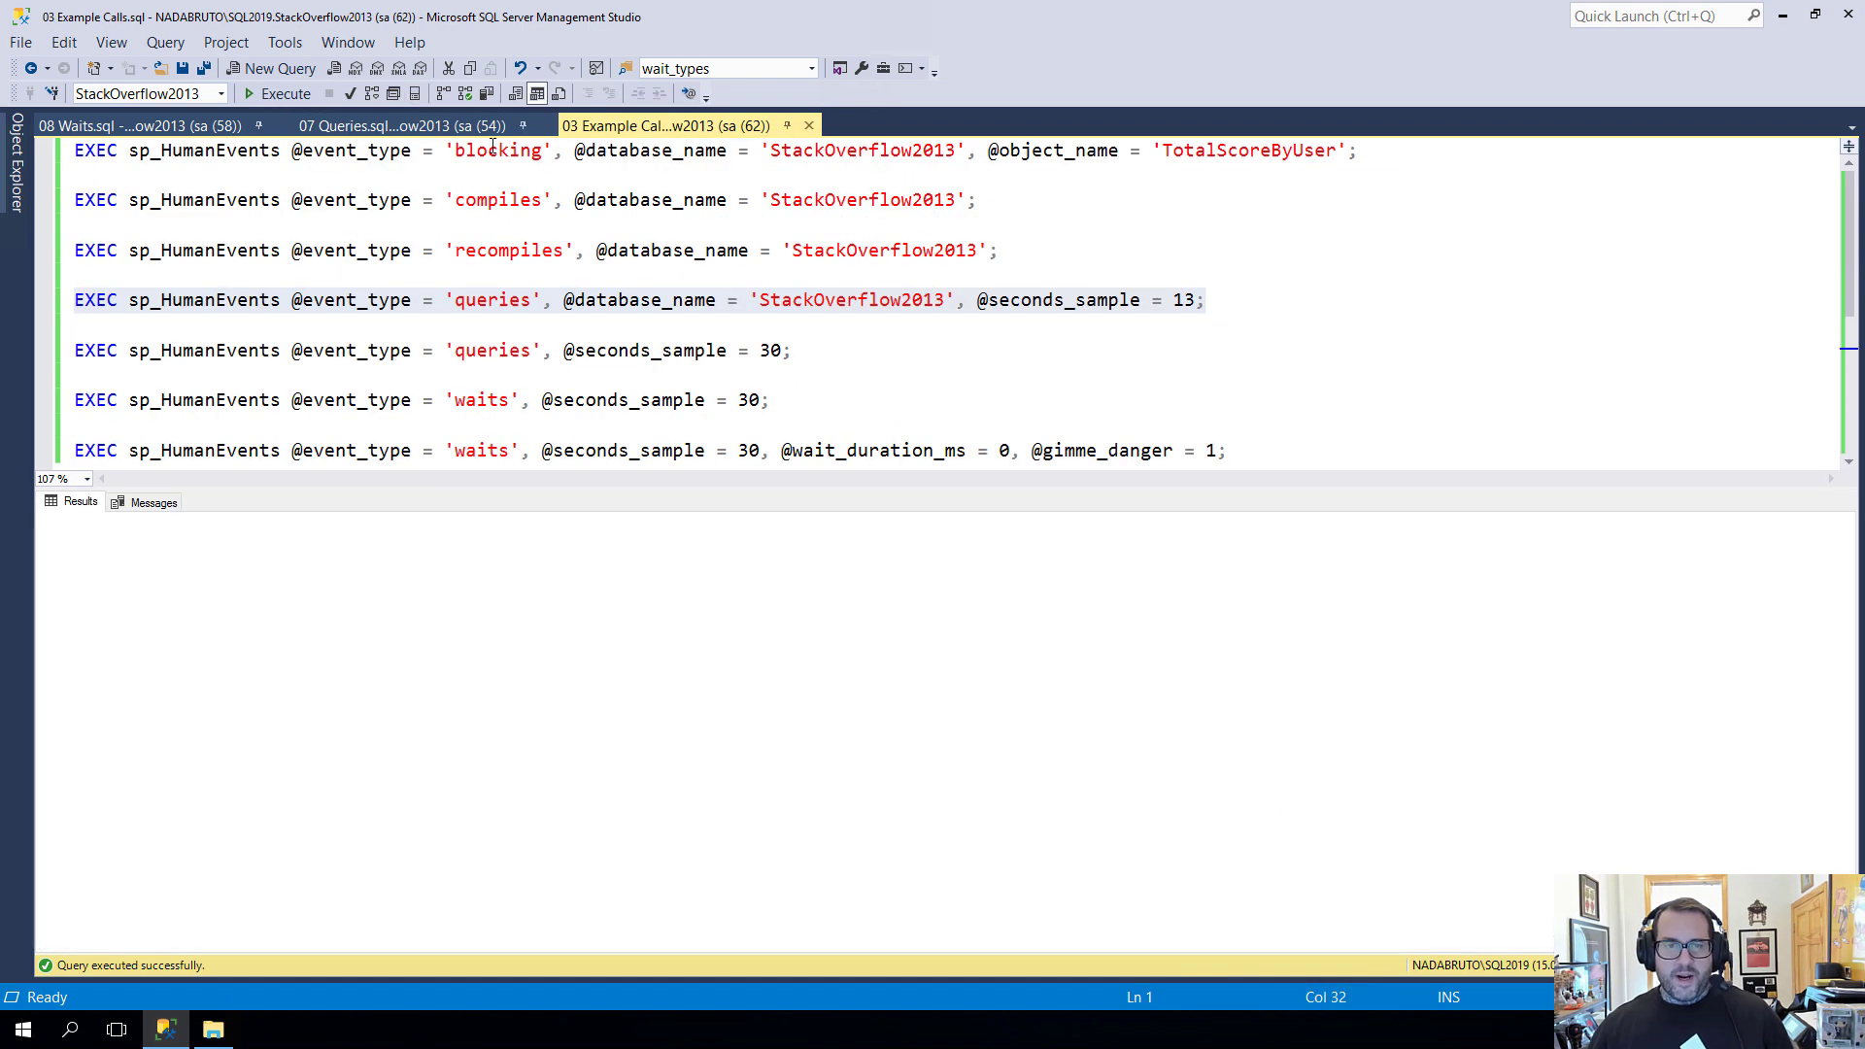
left_click(369, 124)
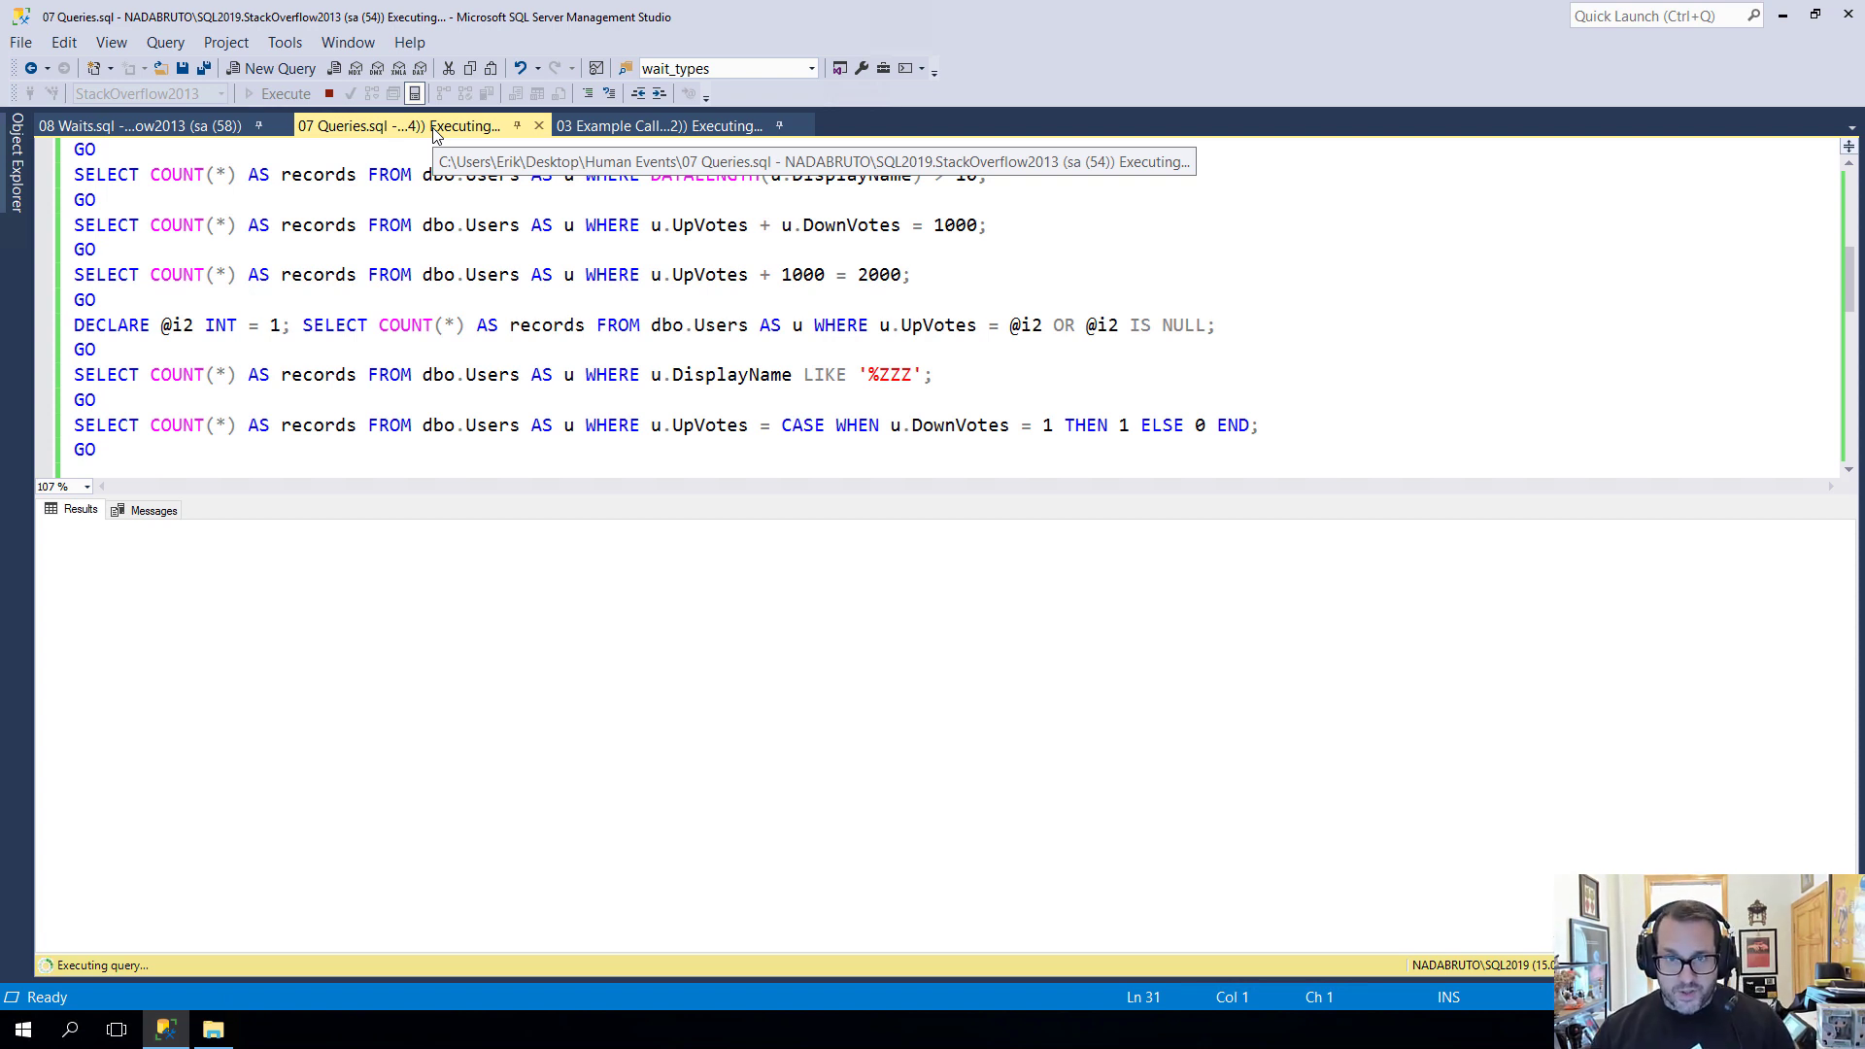
mouse_move(590, 120)
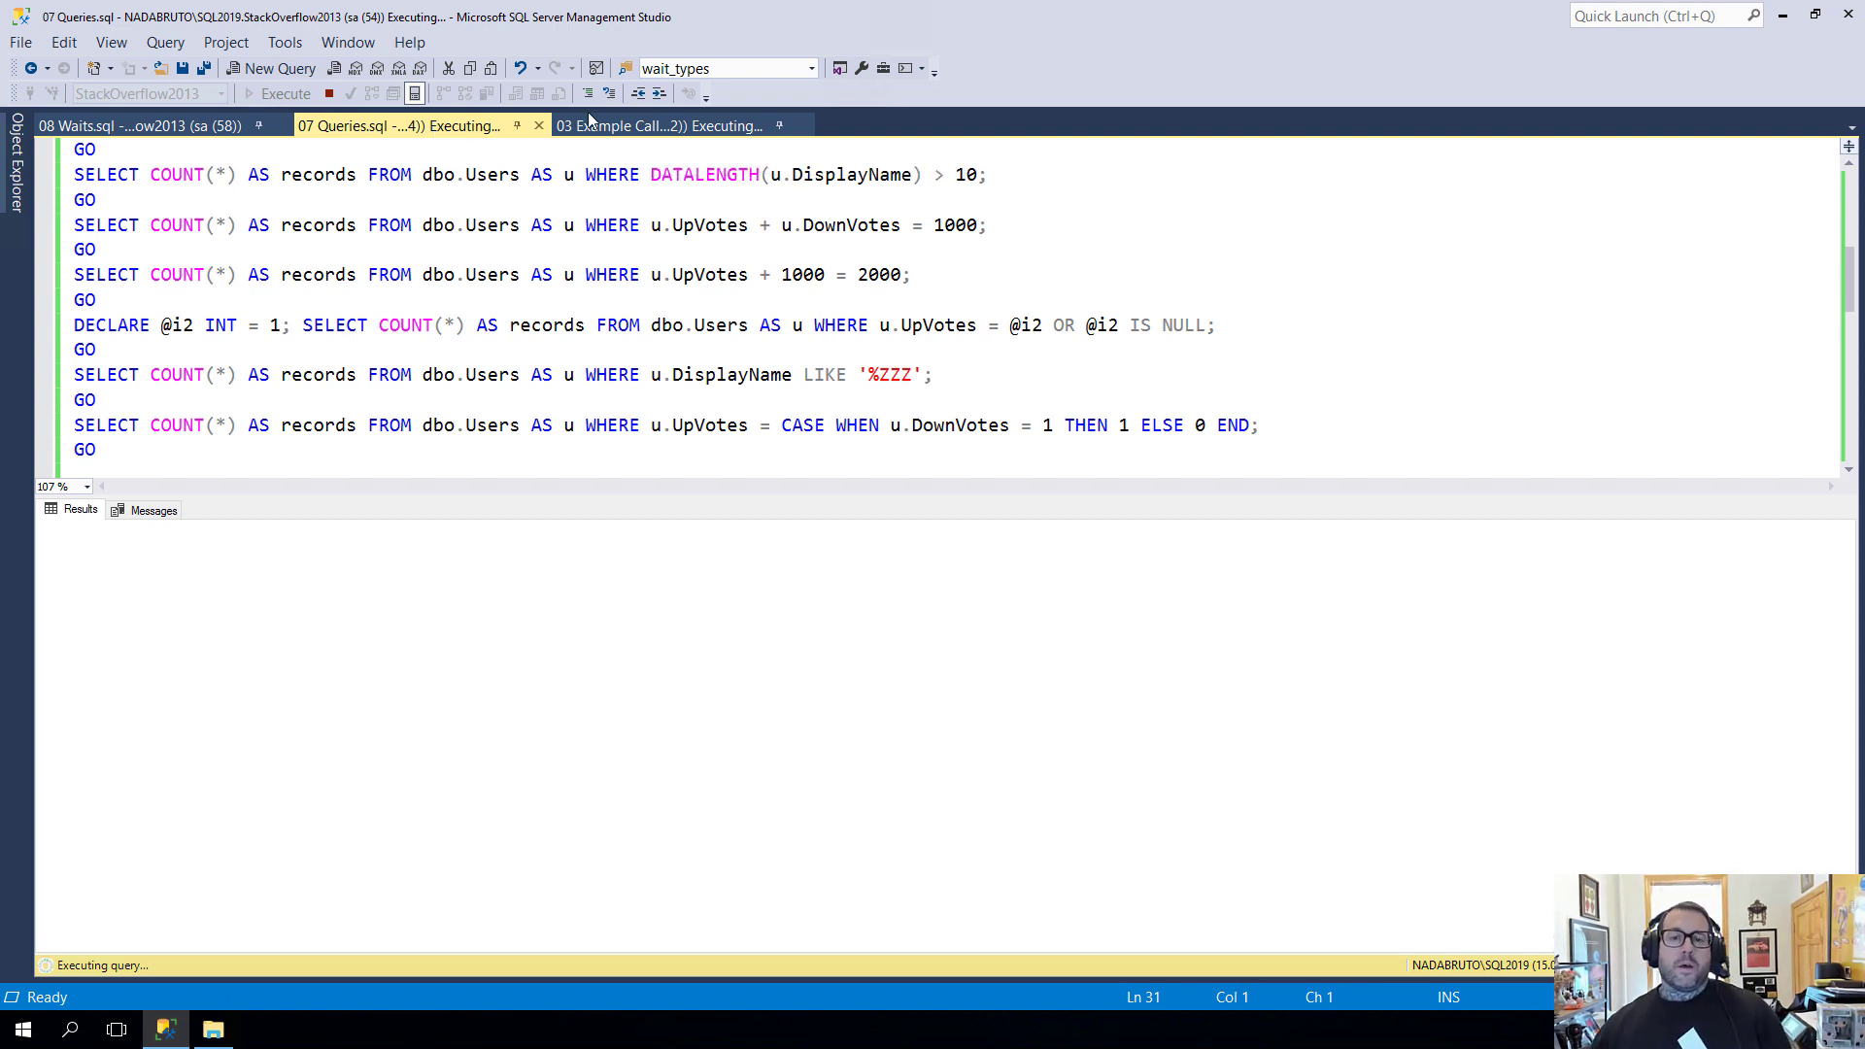
left_click(655, 126)
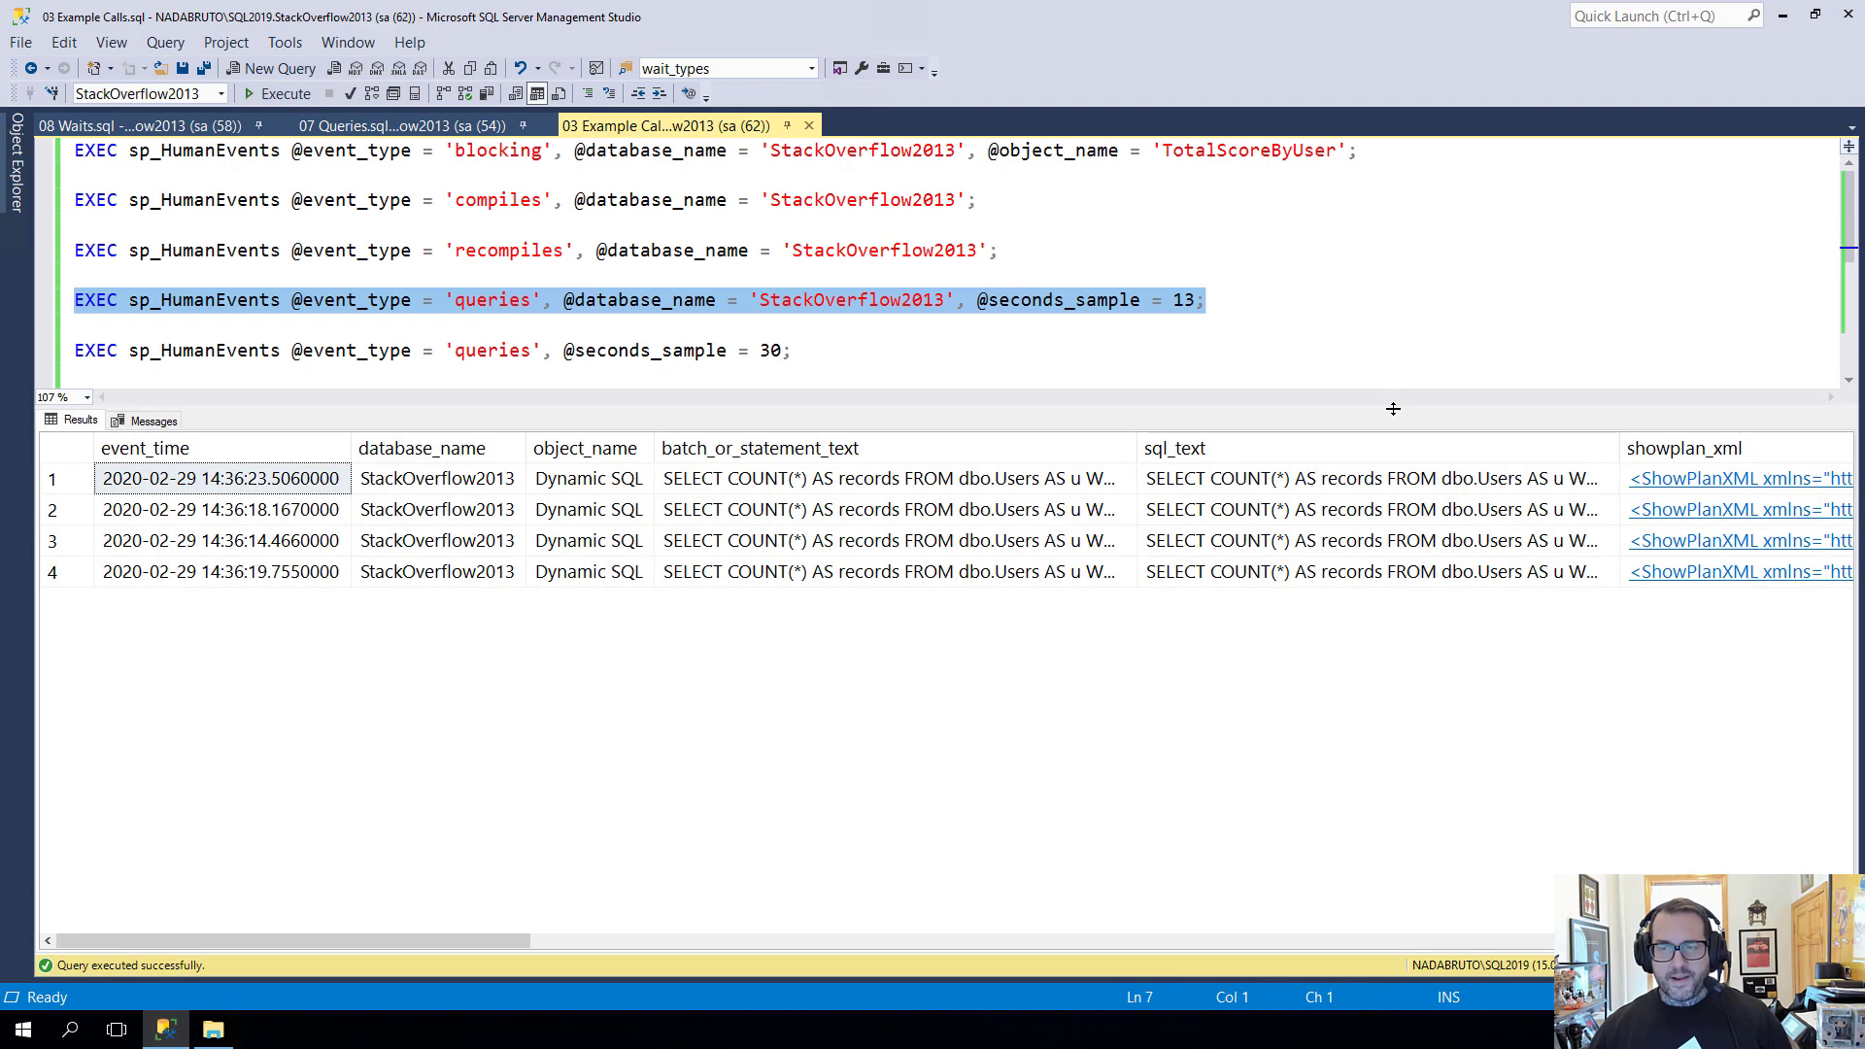
mouse_move(1030, 490)
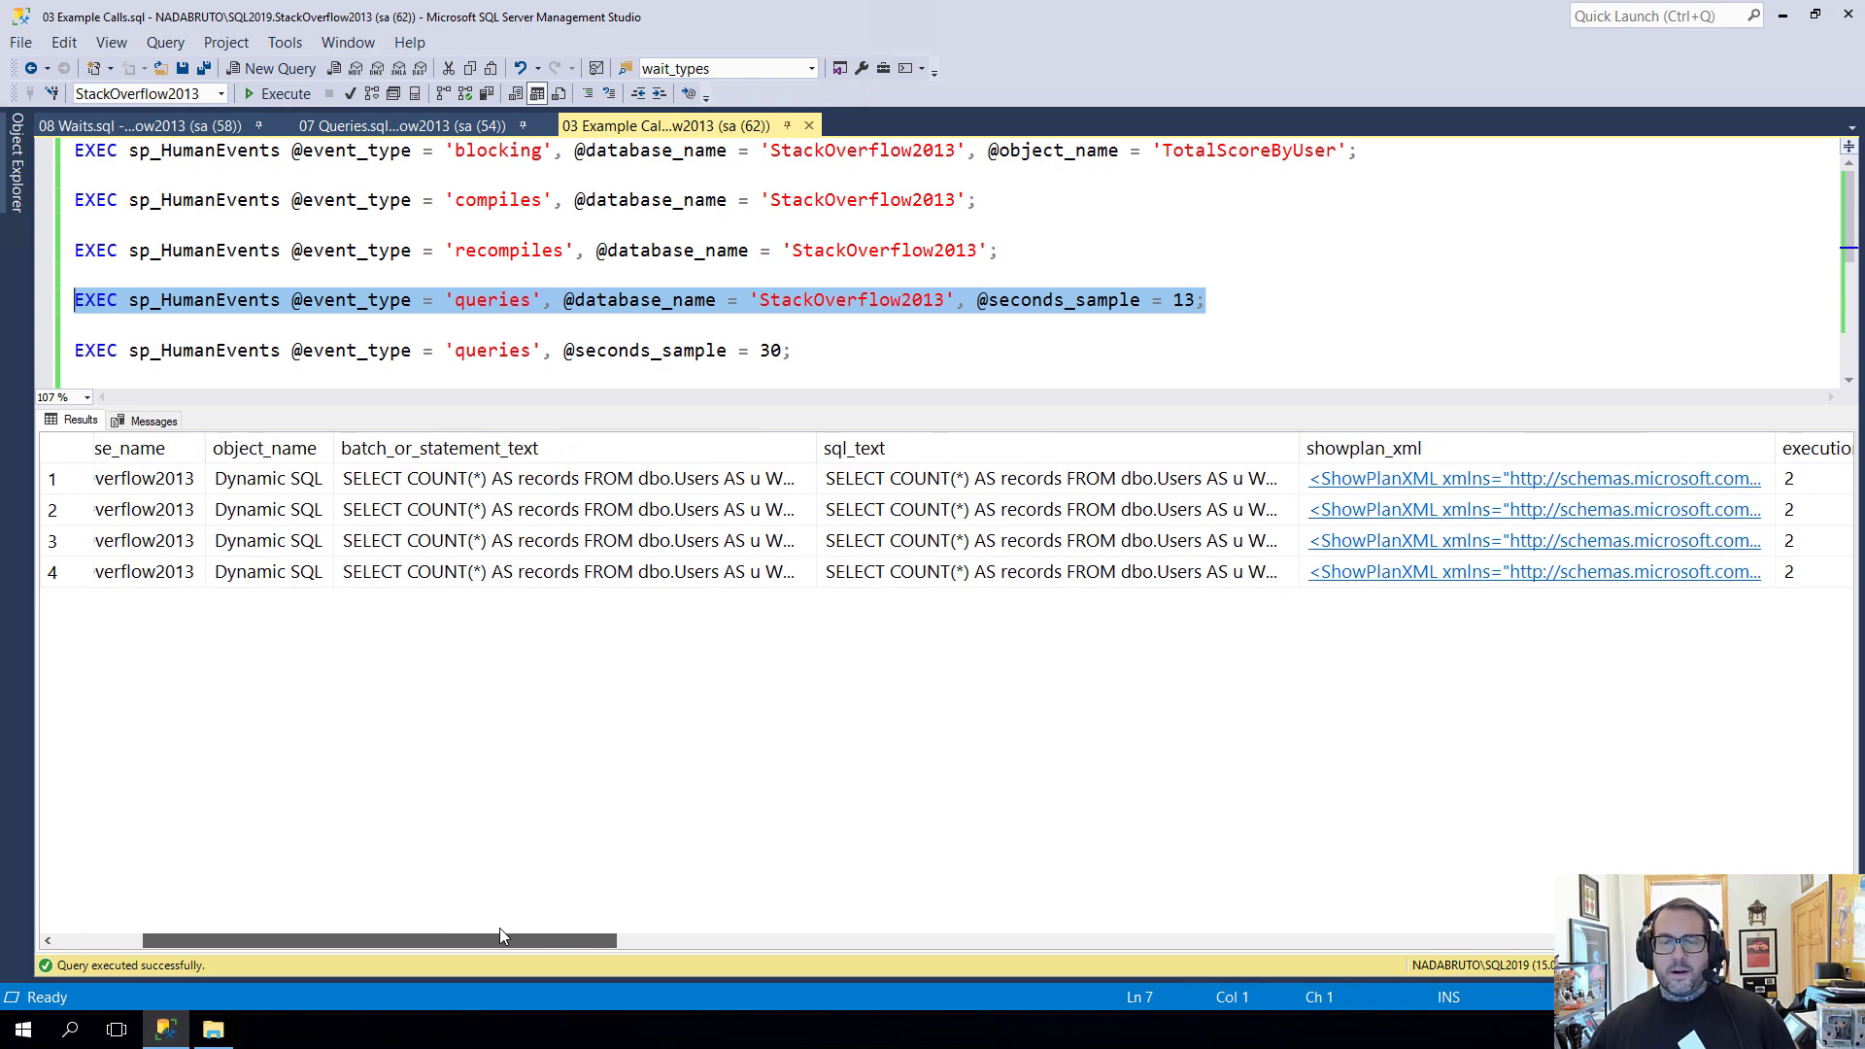
Select the batch_or_statement_text column to read the four captured statements
scroll("right", 3)
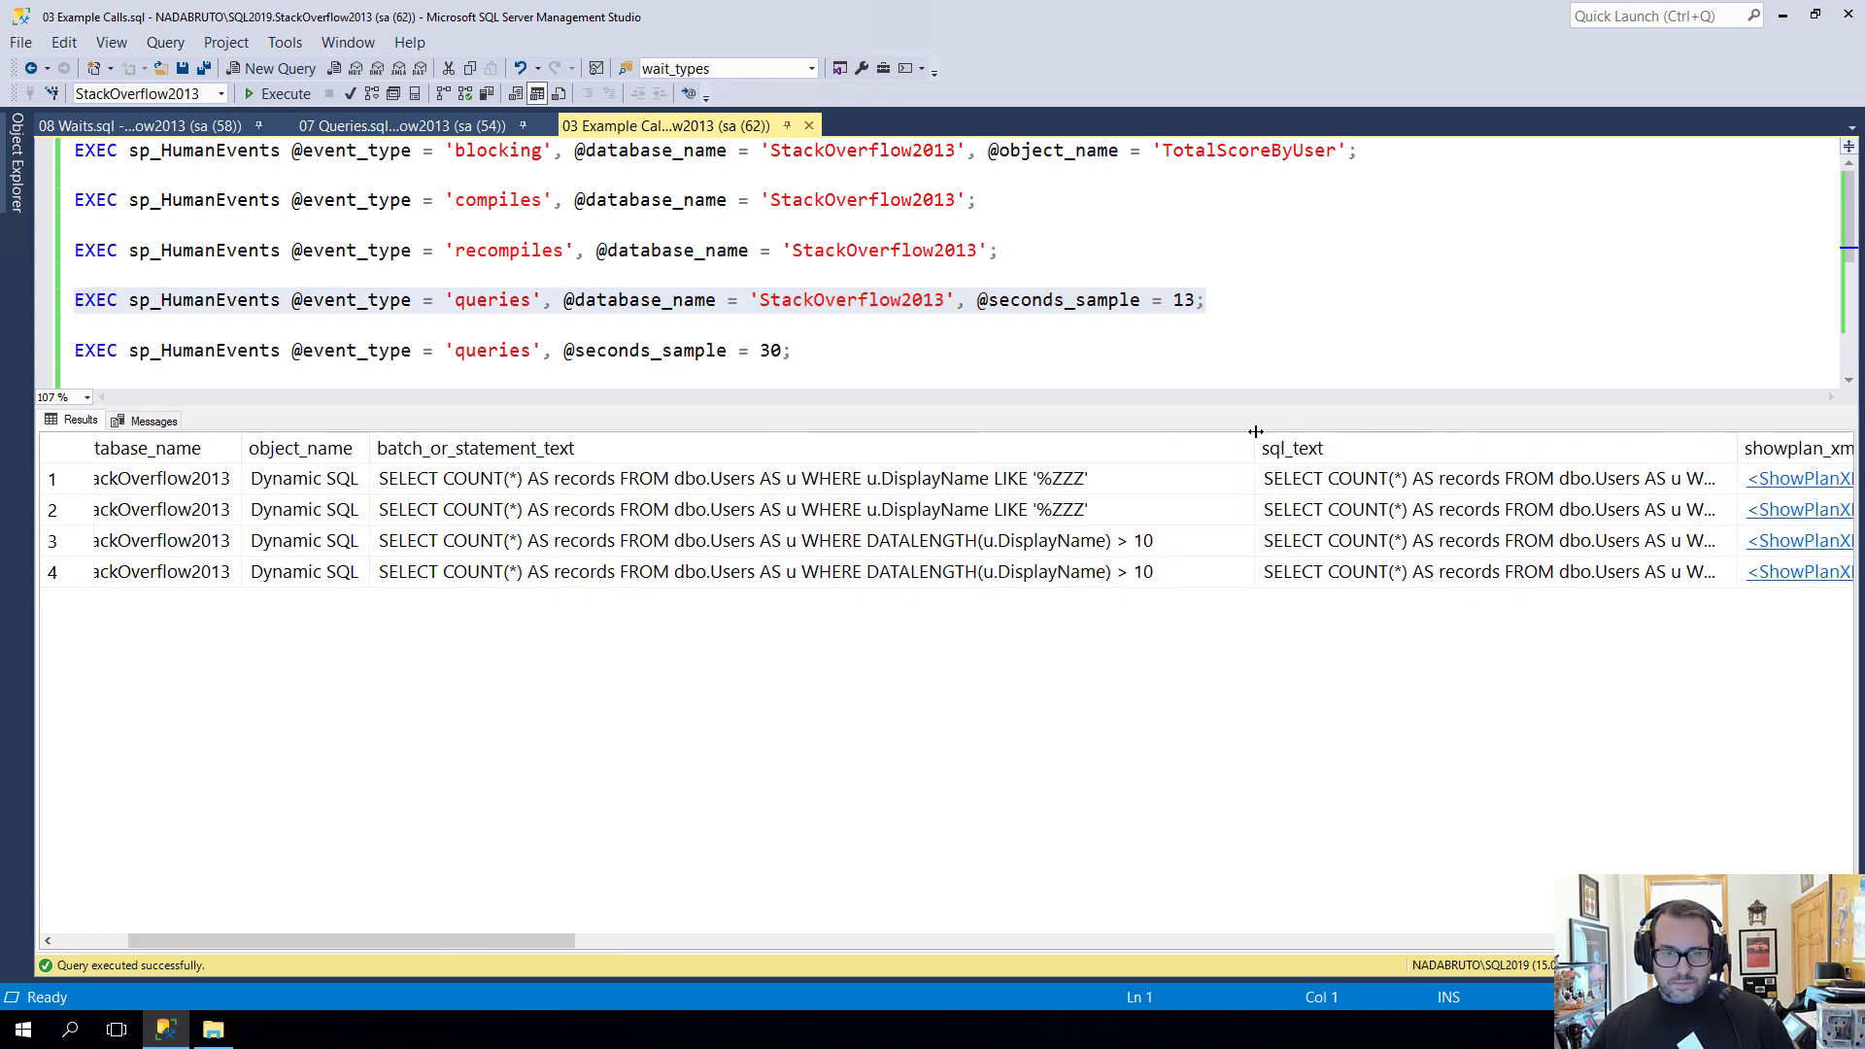
left_click(729, 477)
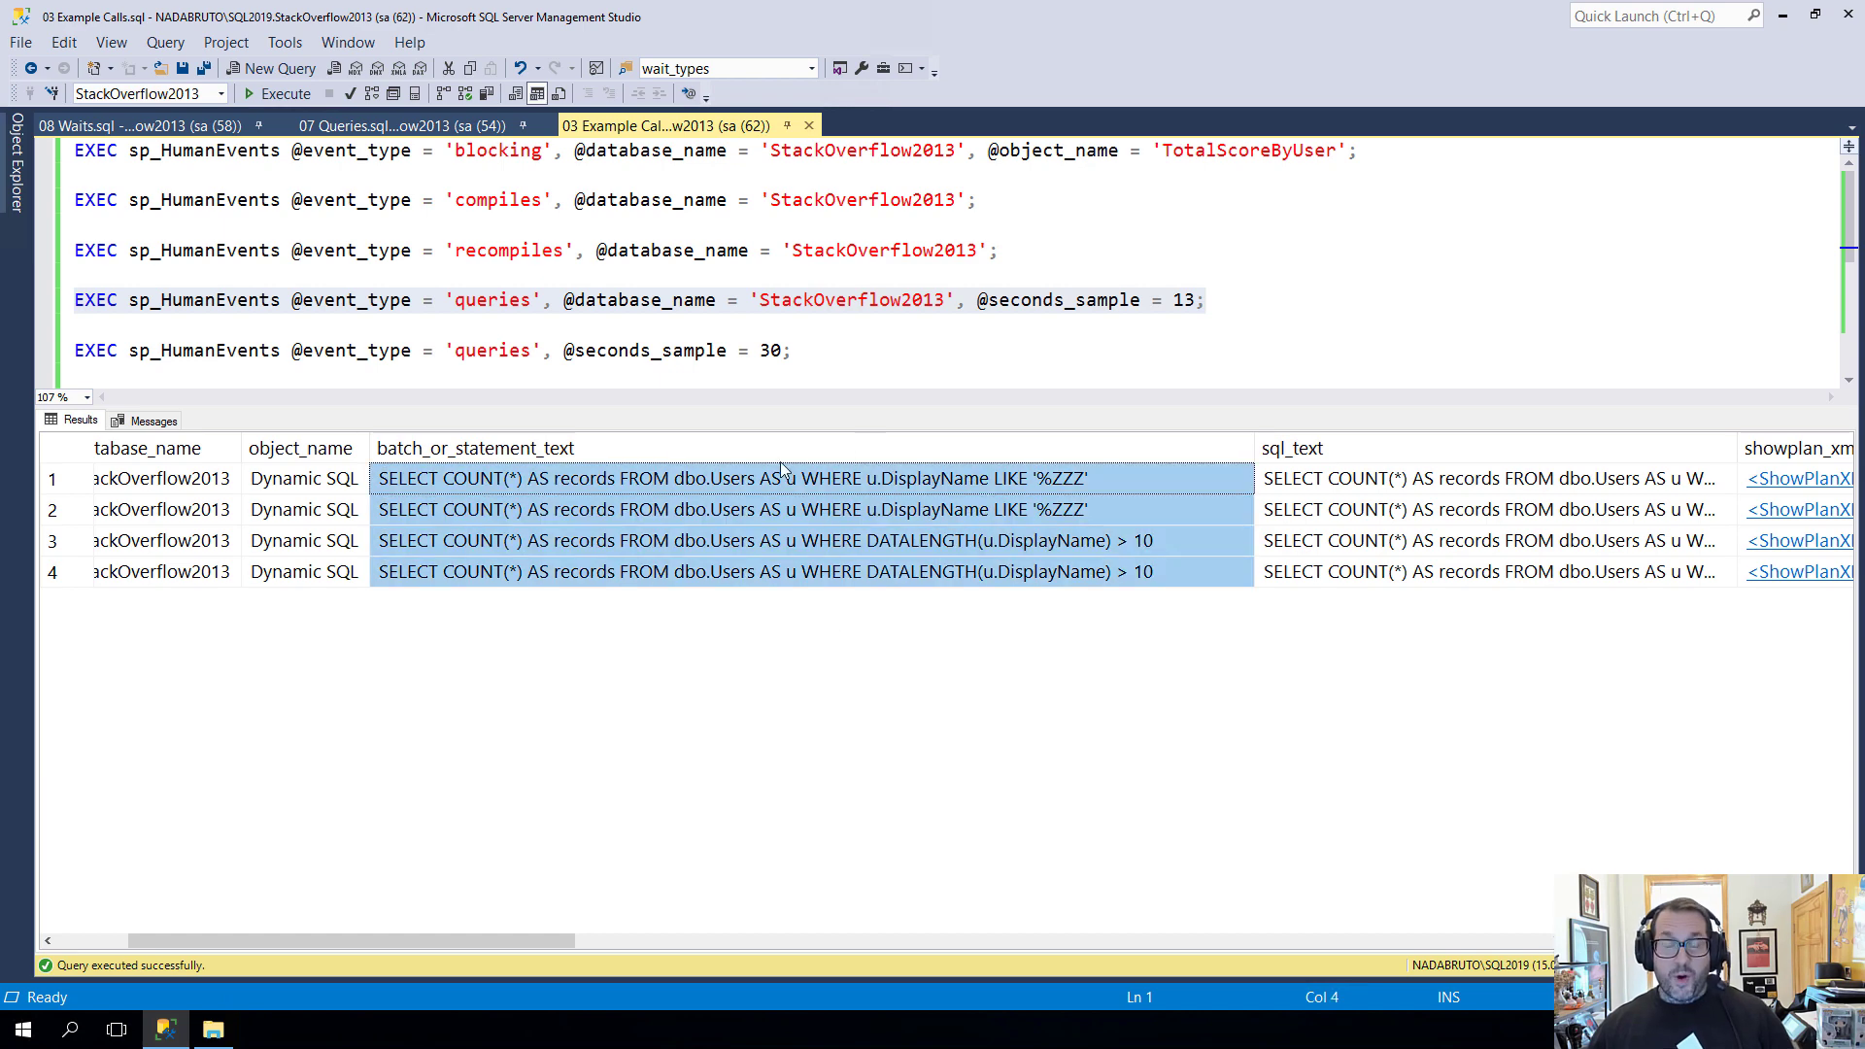
mouse_move(829, 553)
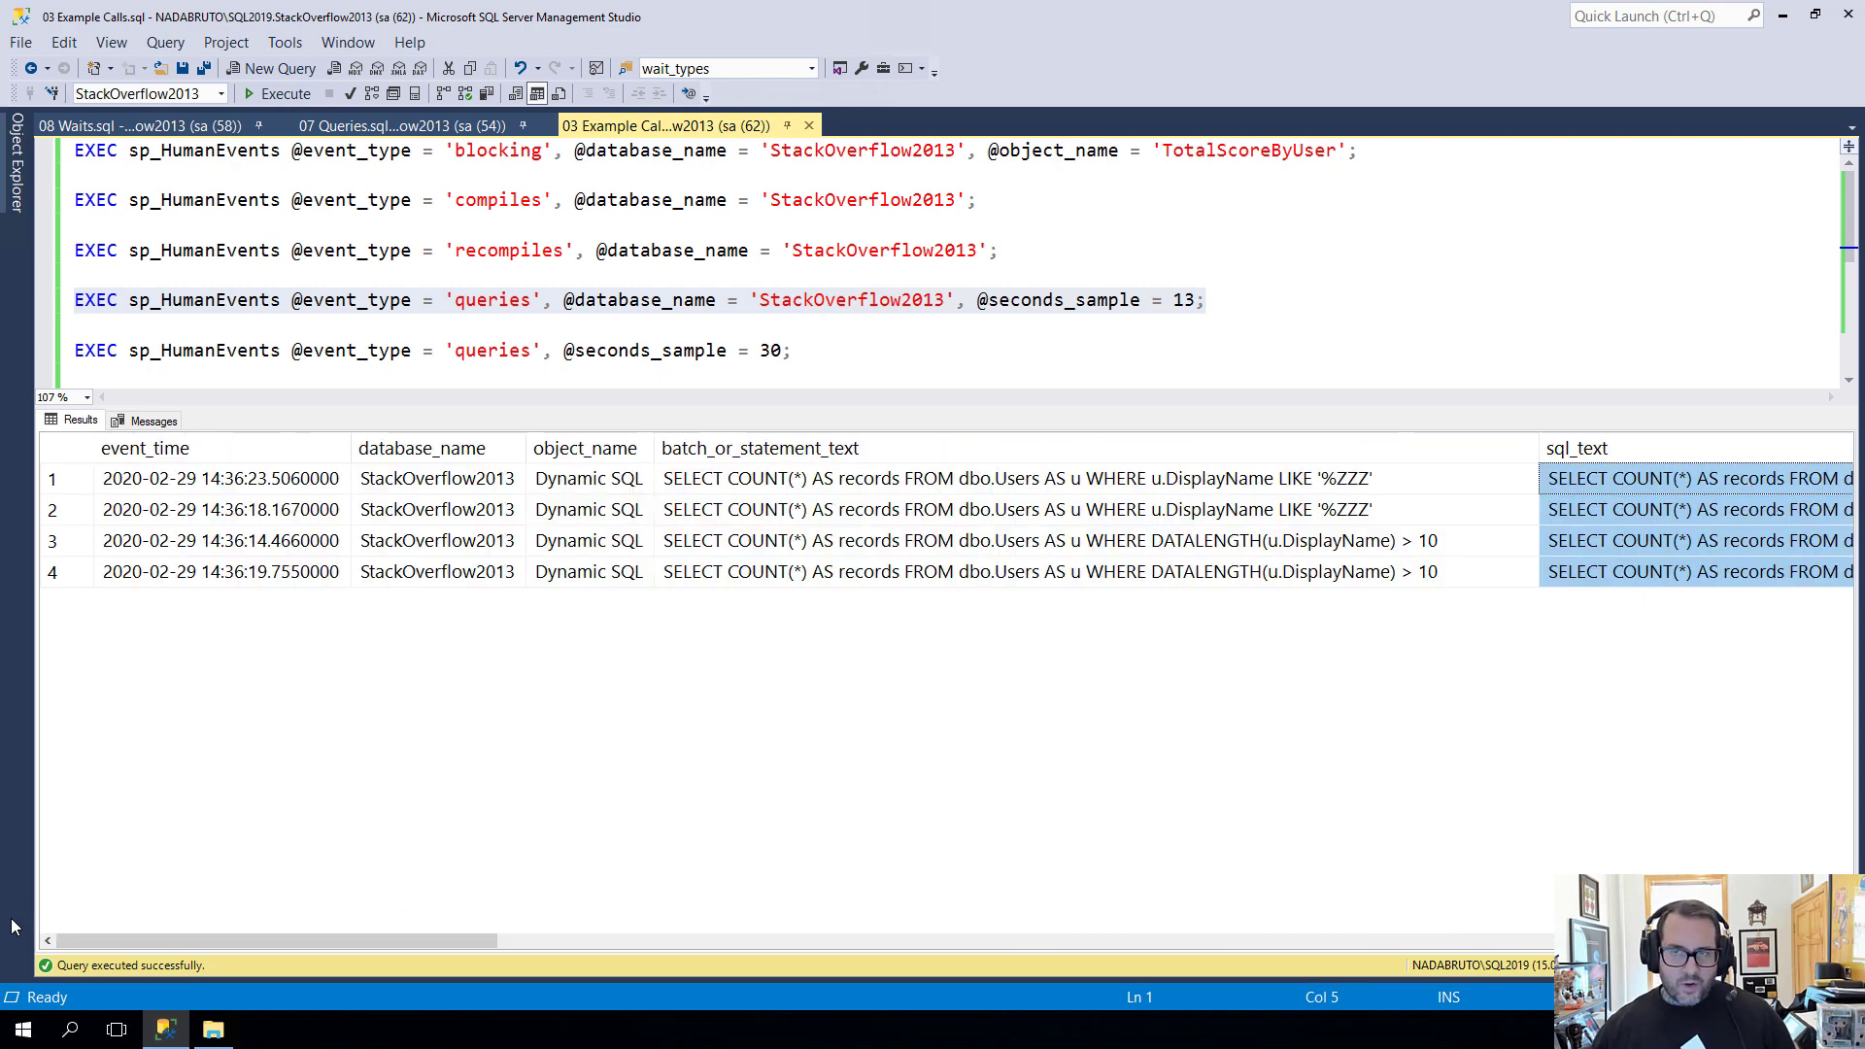
mouse_move(930, 699)
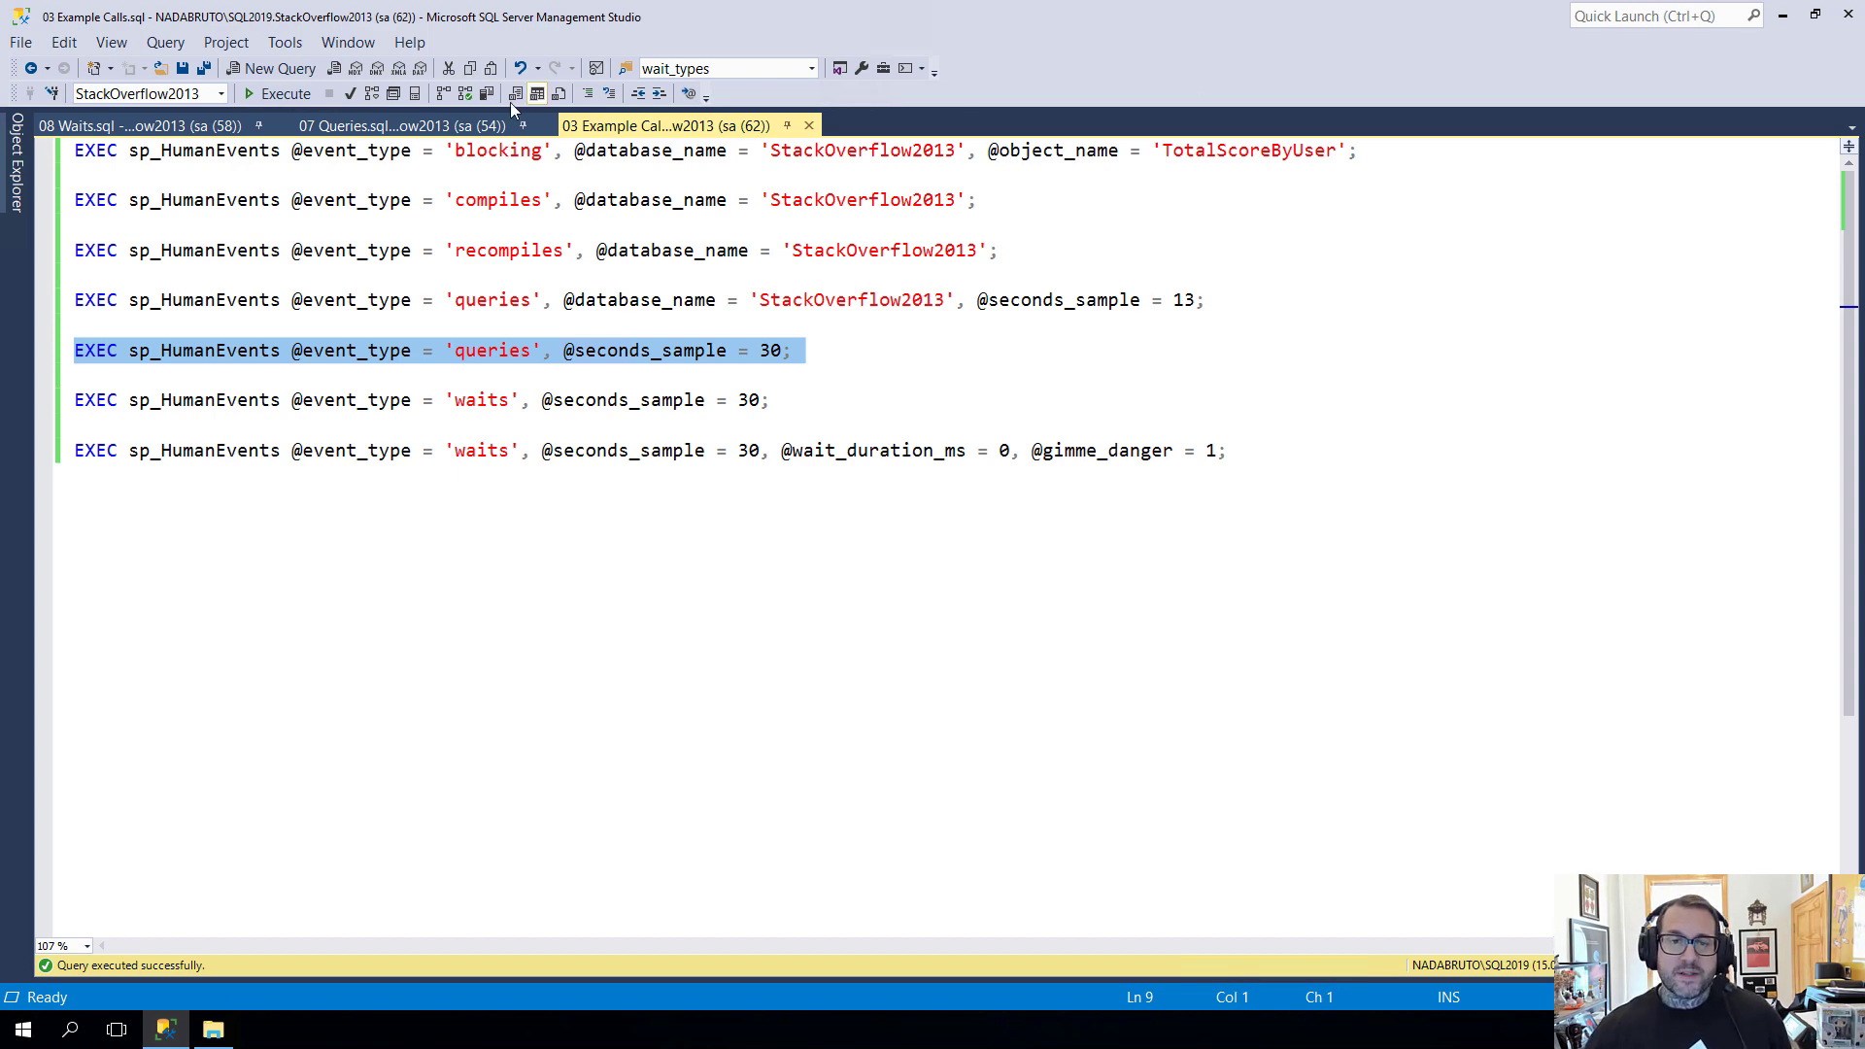
Run EXEC sp_BlitzCache in 07 Queries during the 30-second queries sample and return for results
left_click(404, 124)
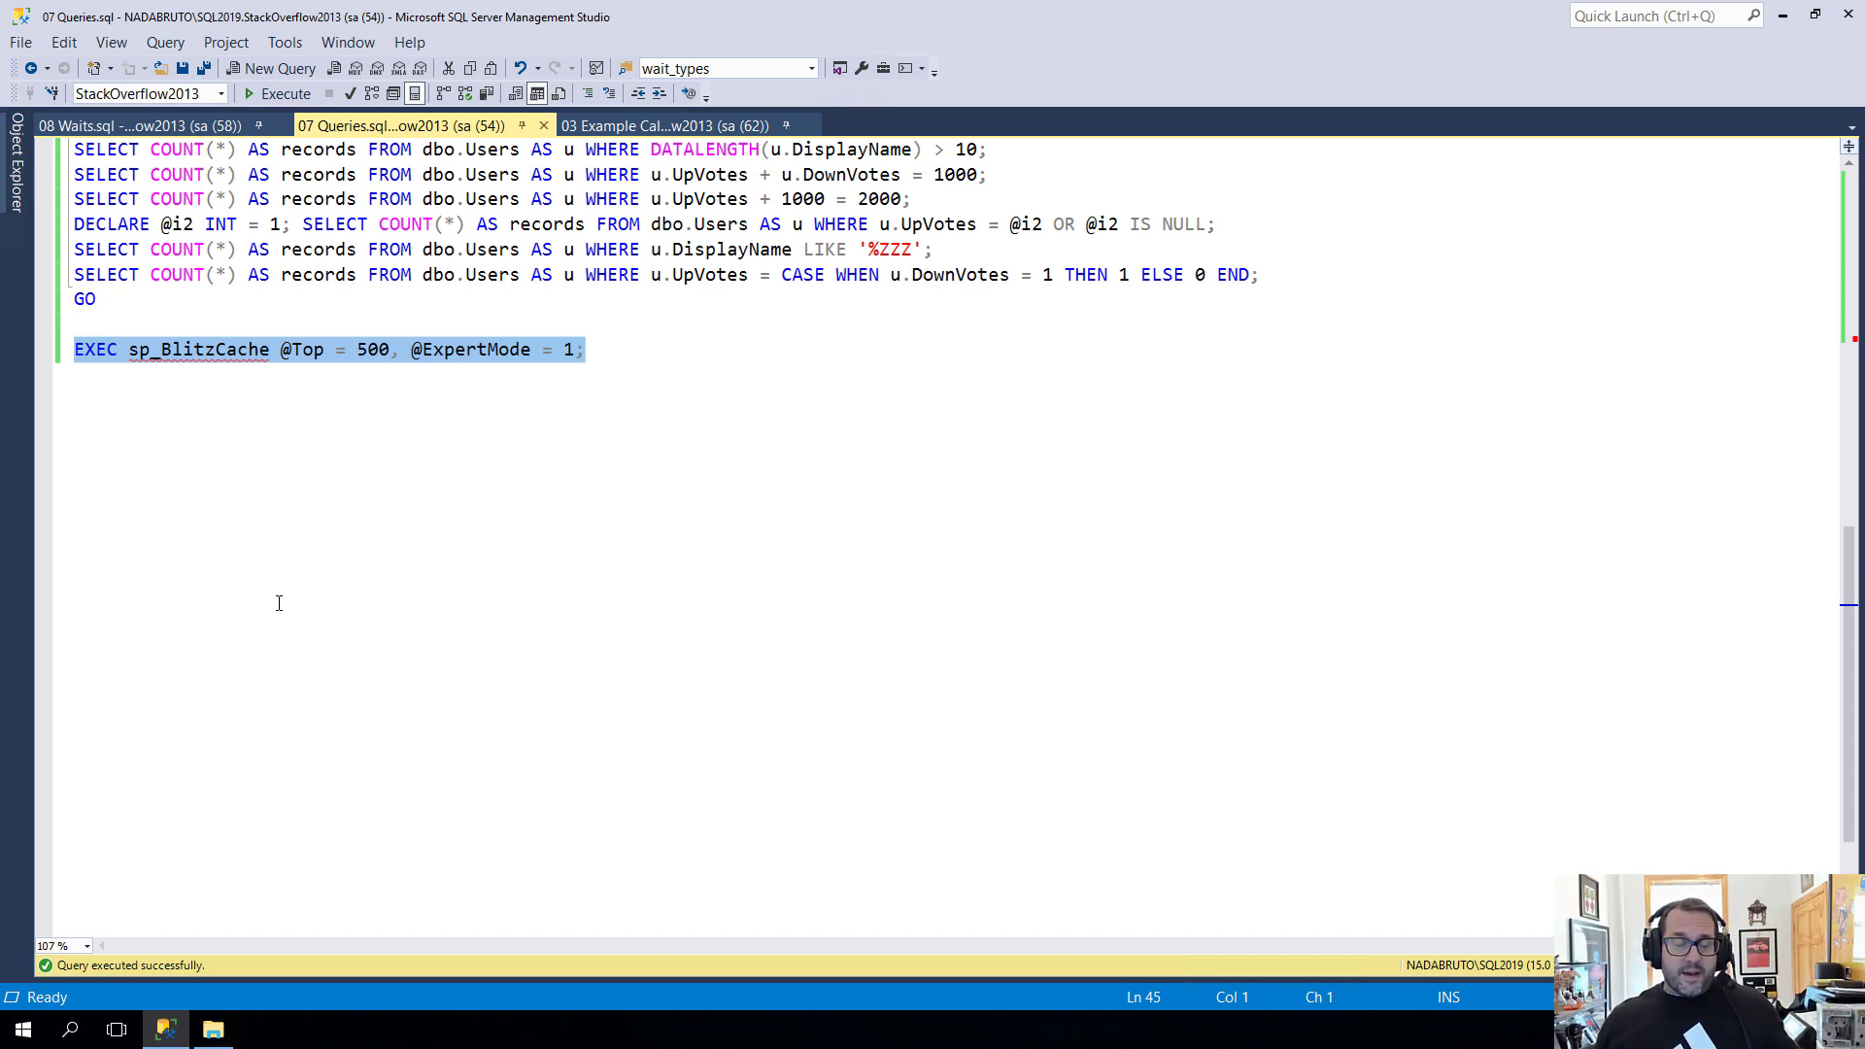
mouse_move(1251, 175)
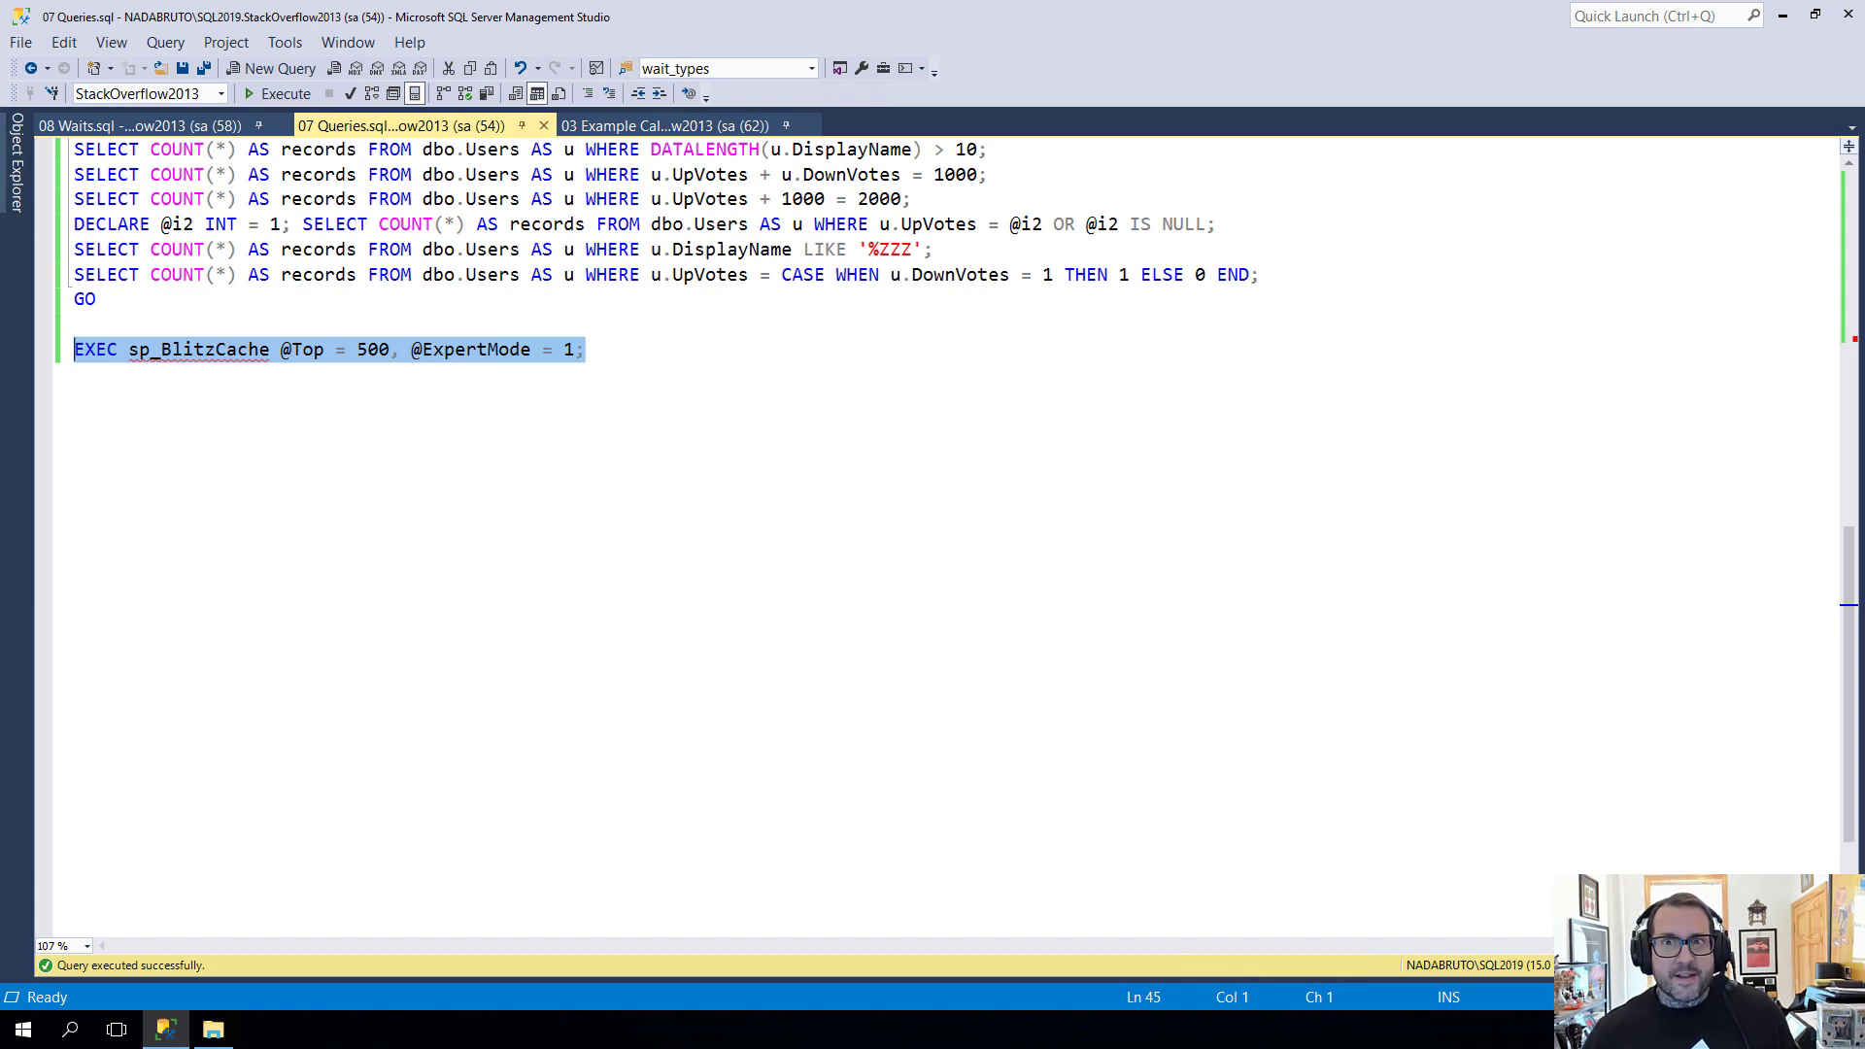
left_click(662, 125)
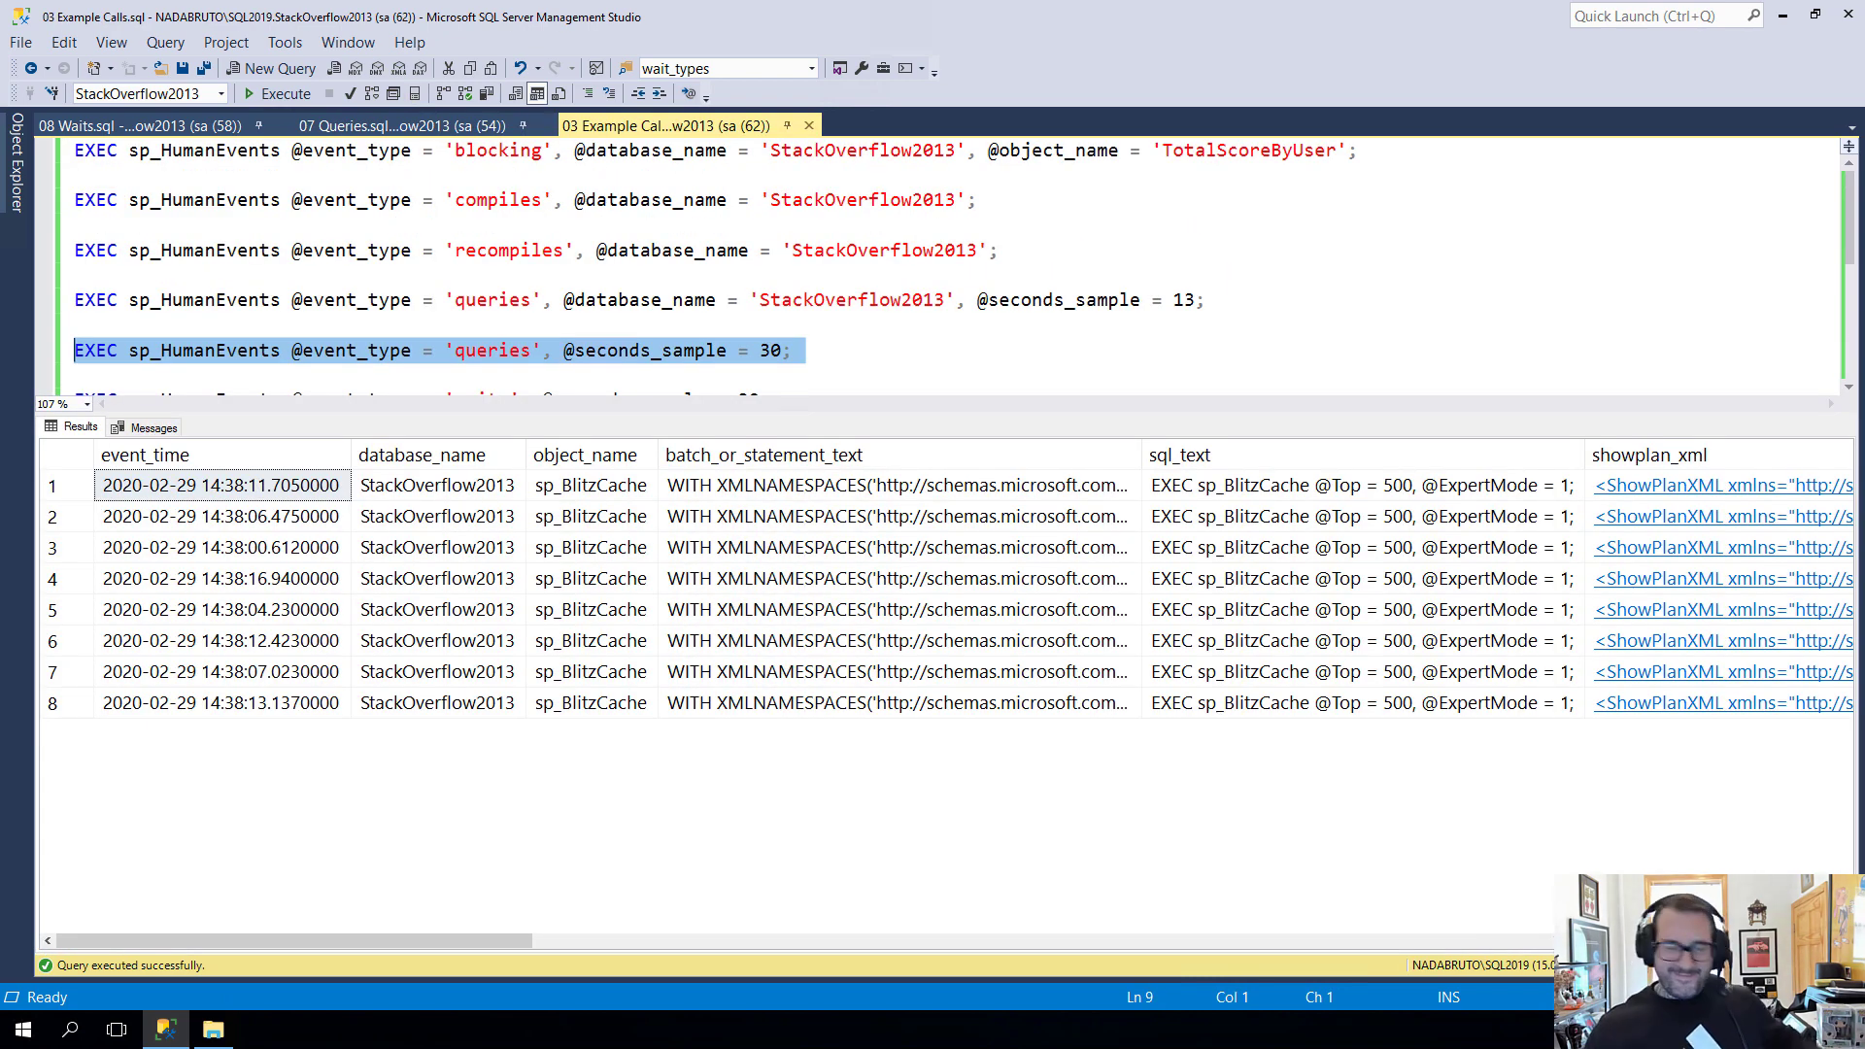
mouse_move(1835, 616)
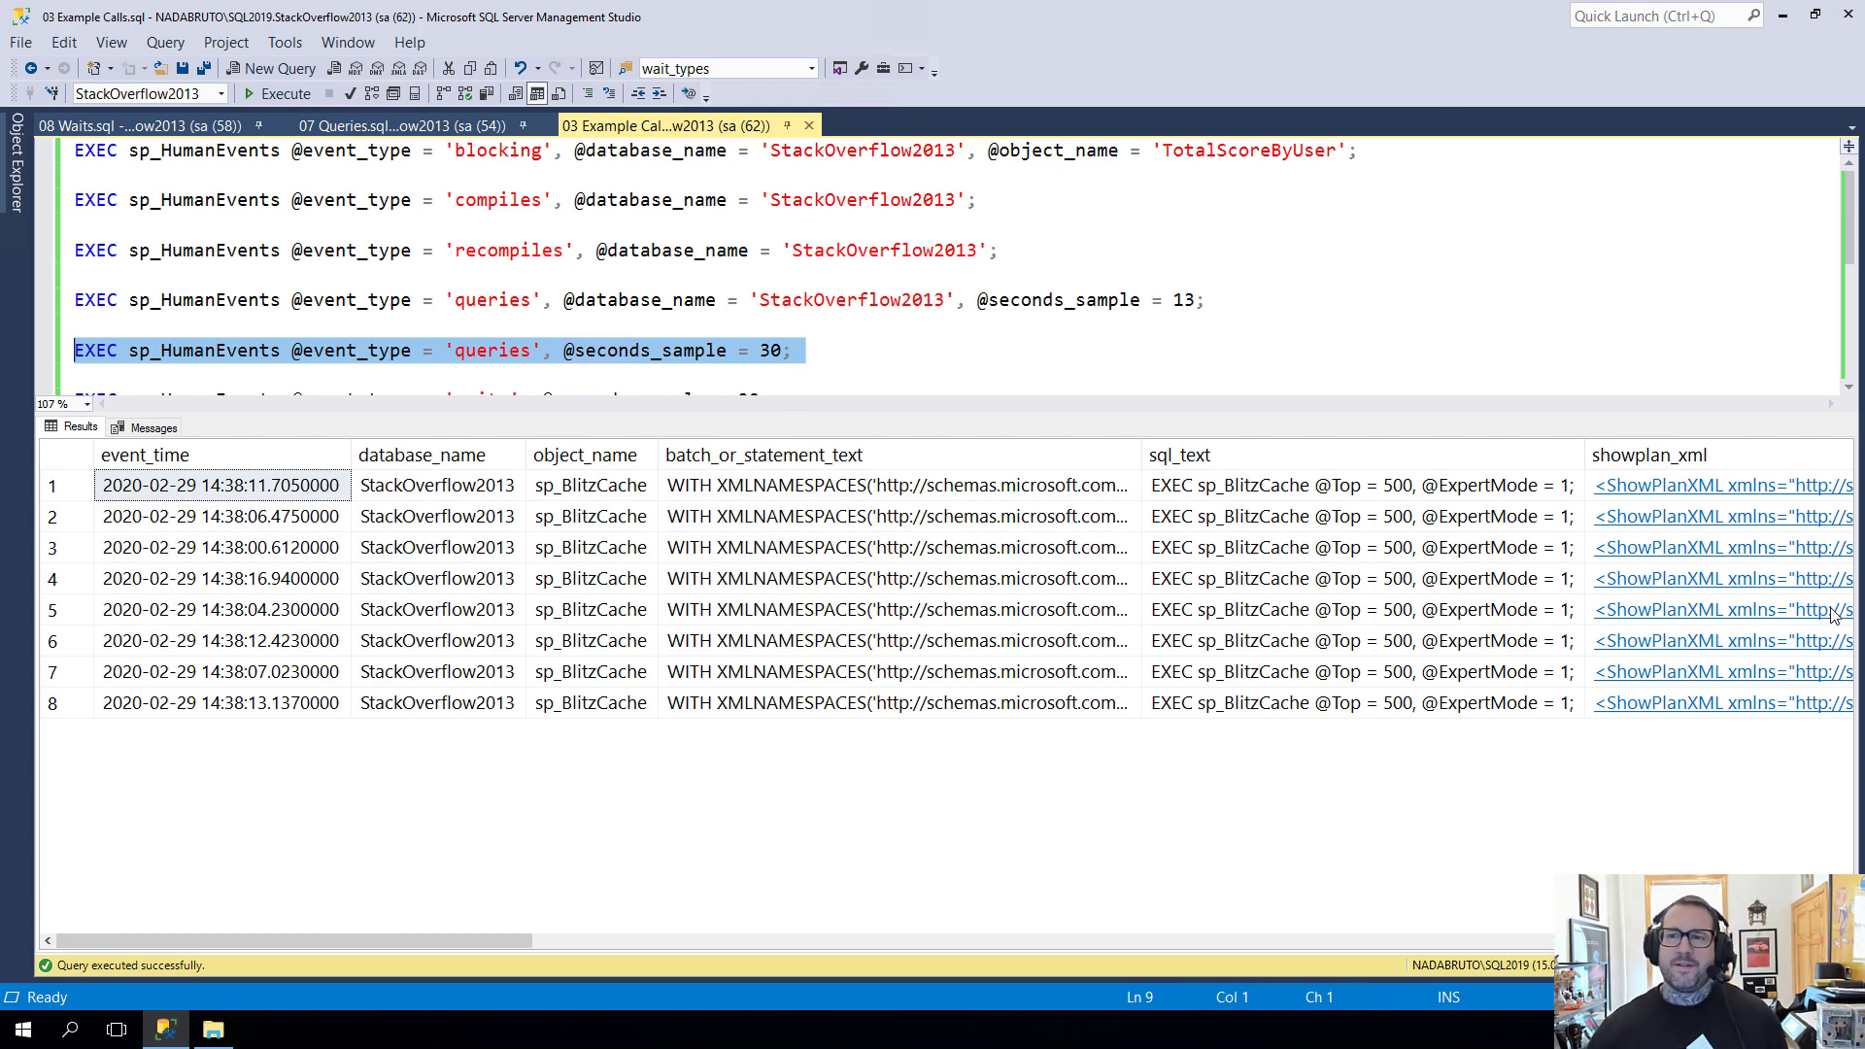
mouse_move(1035, 571)
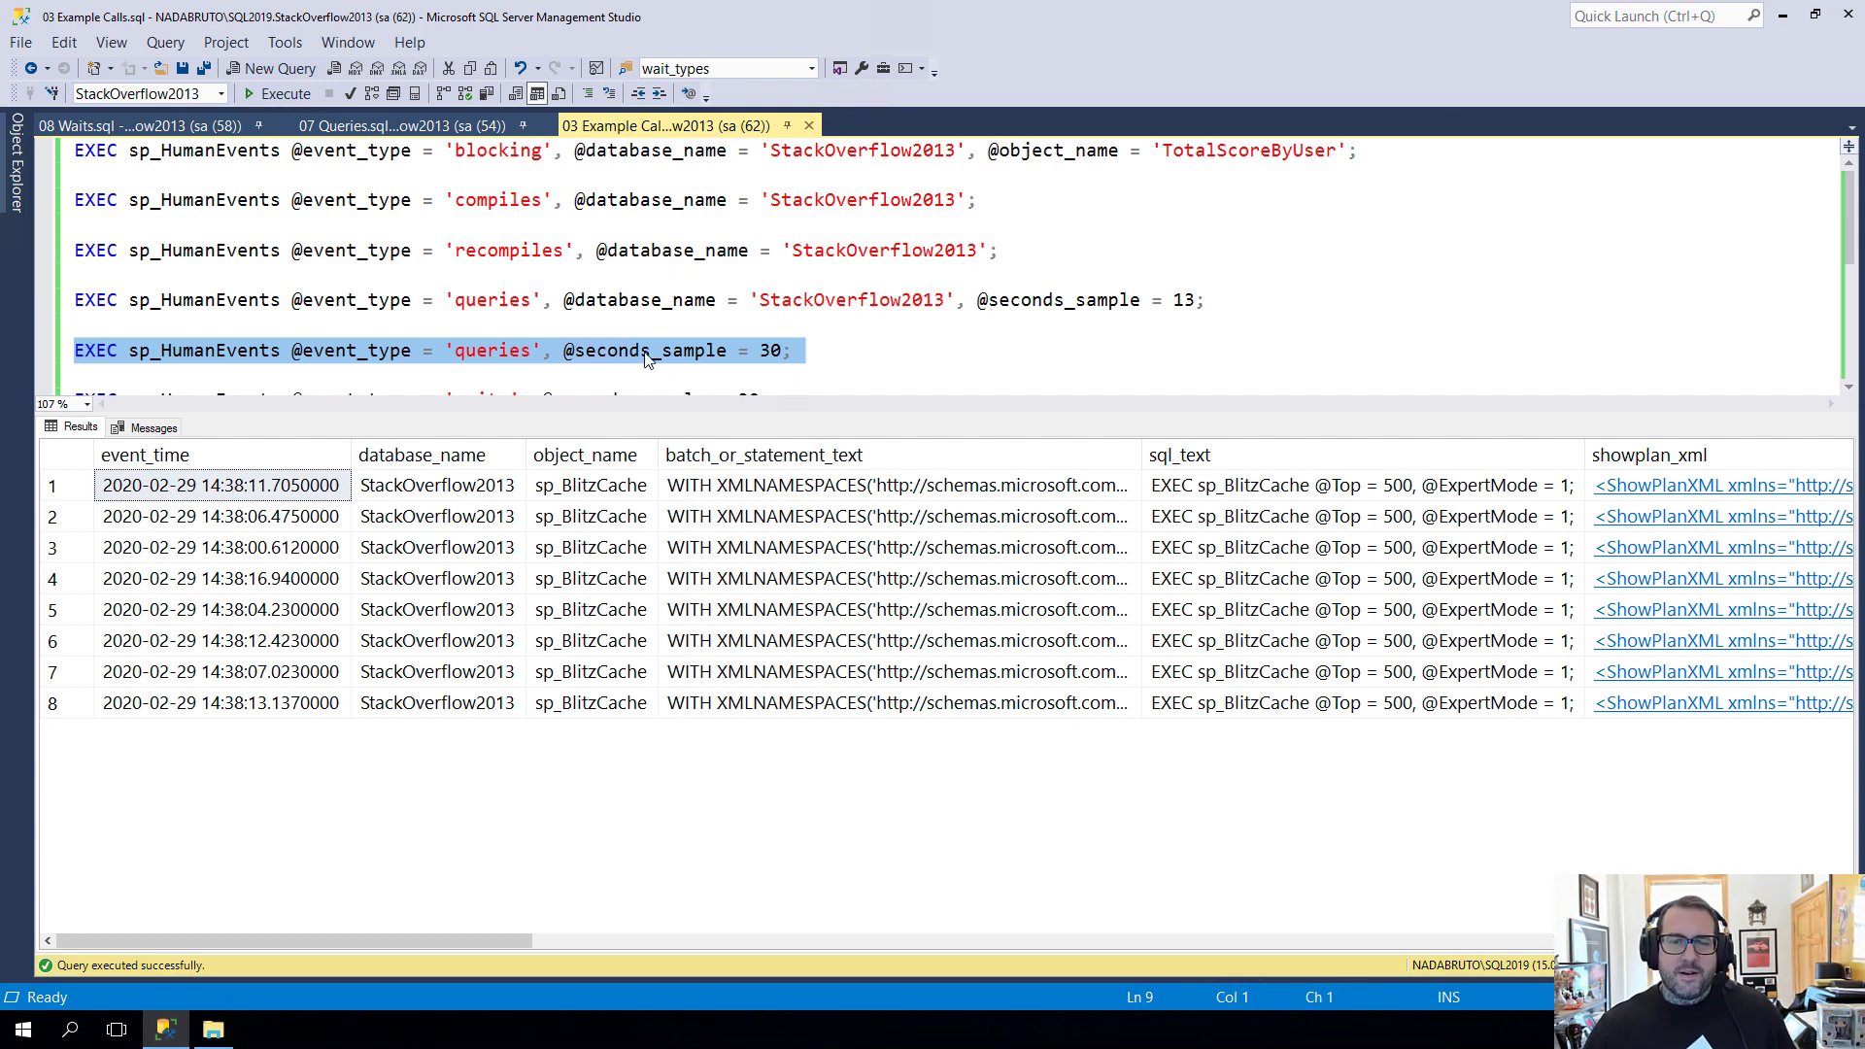
mouse_move(278, 361)
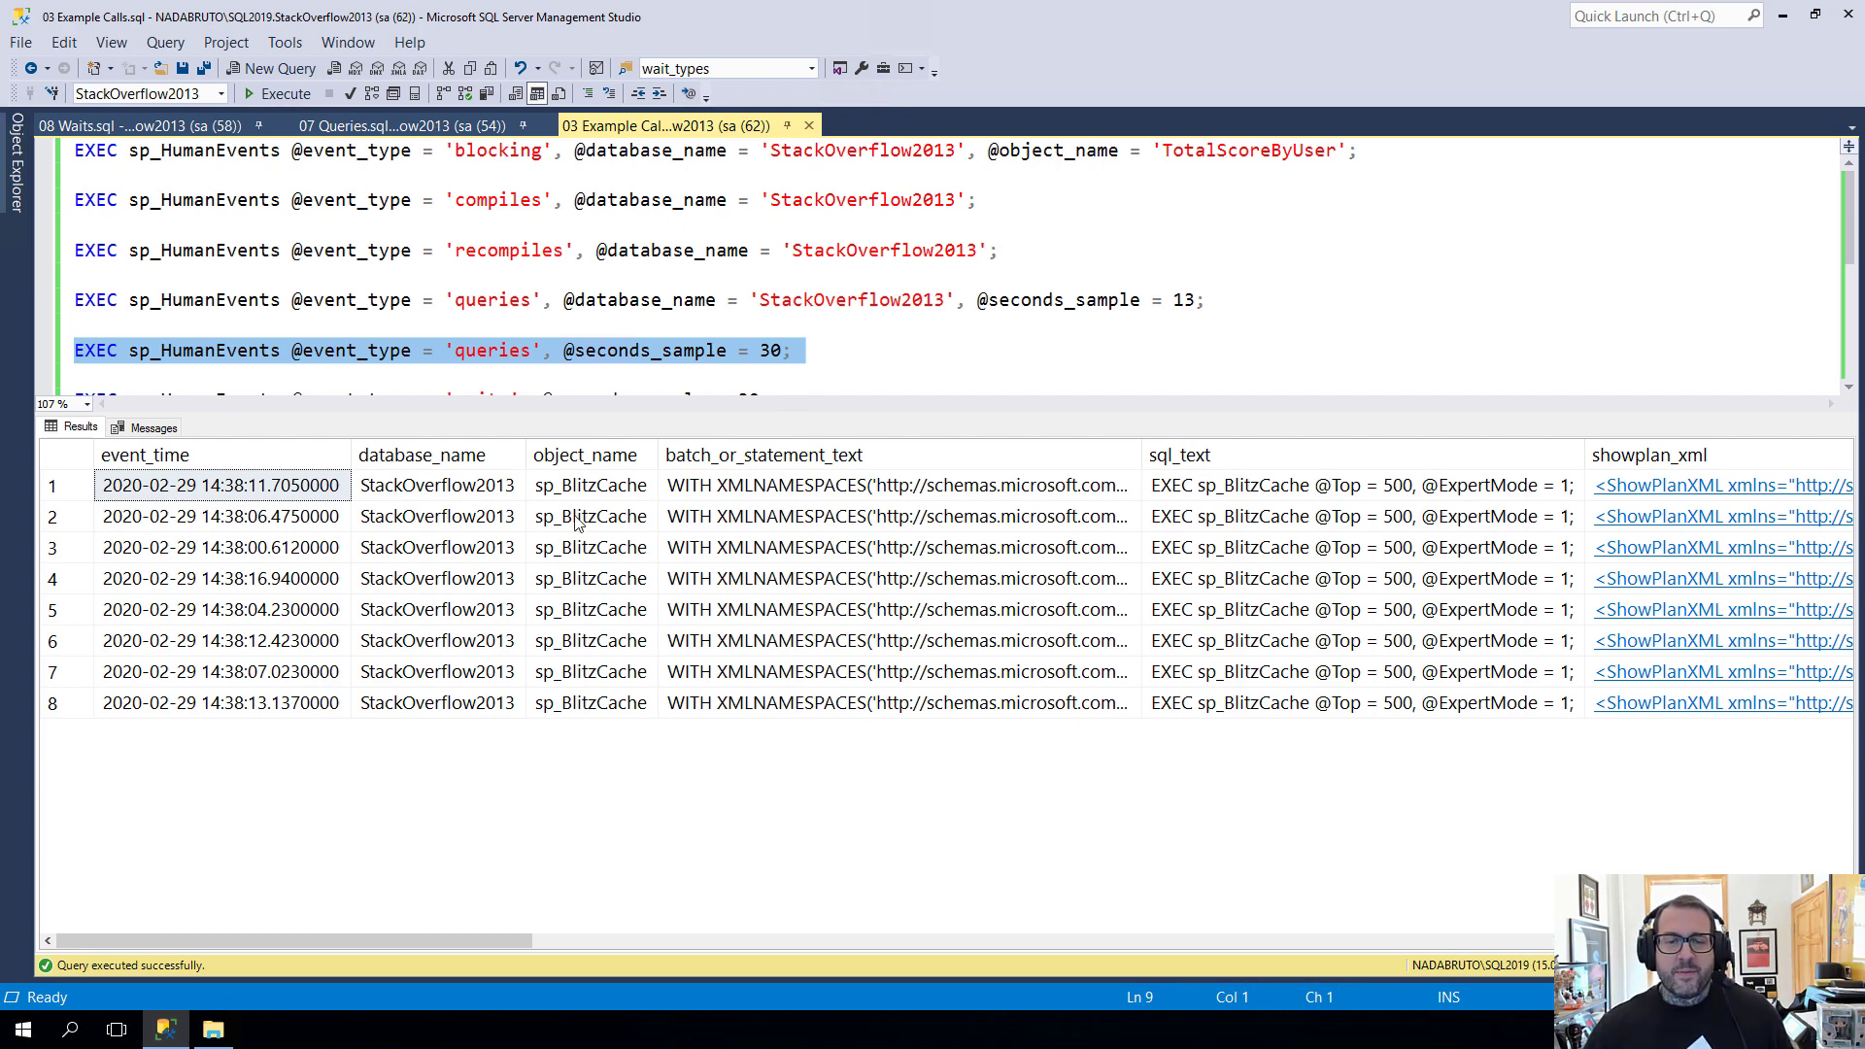
mouse_move(663, 787)
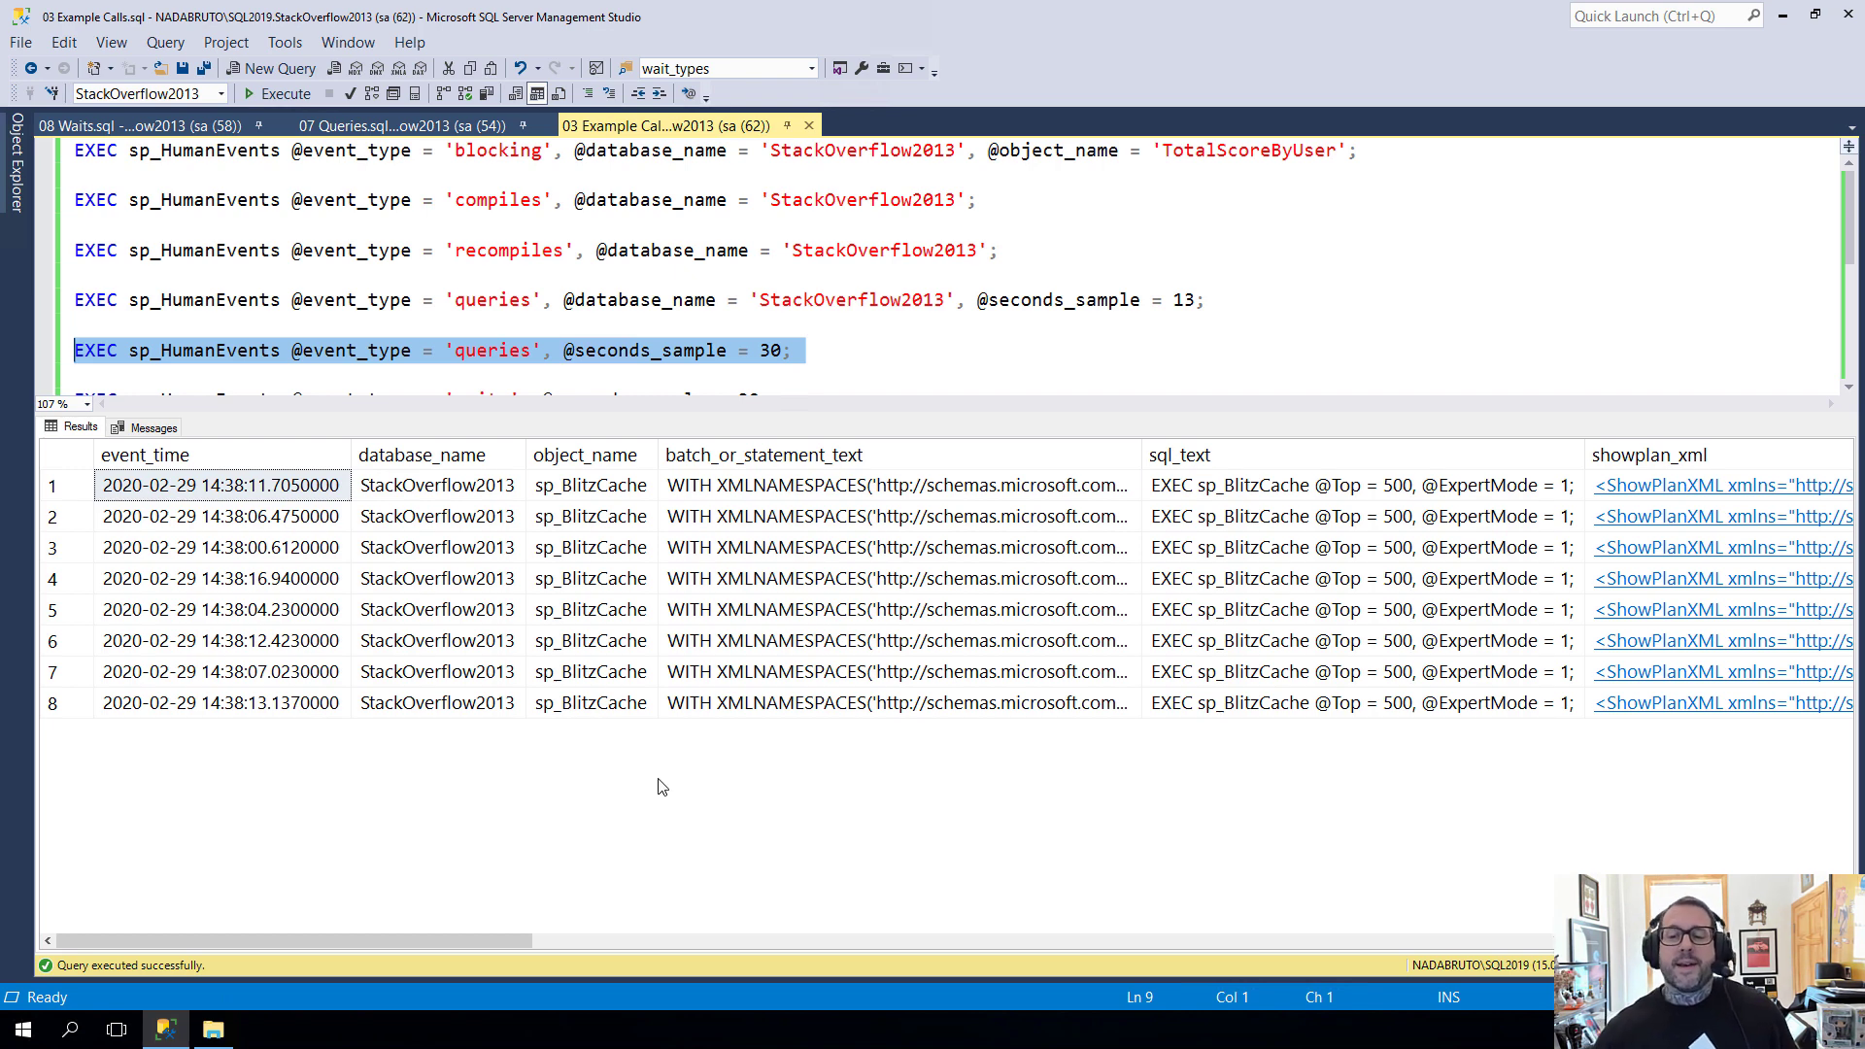
mouse_move(561, 887)
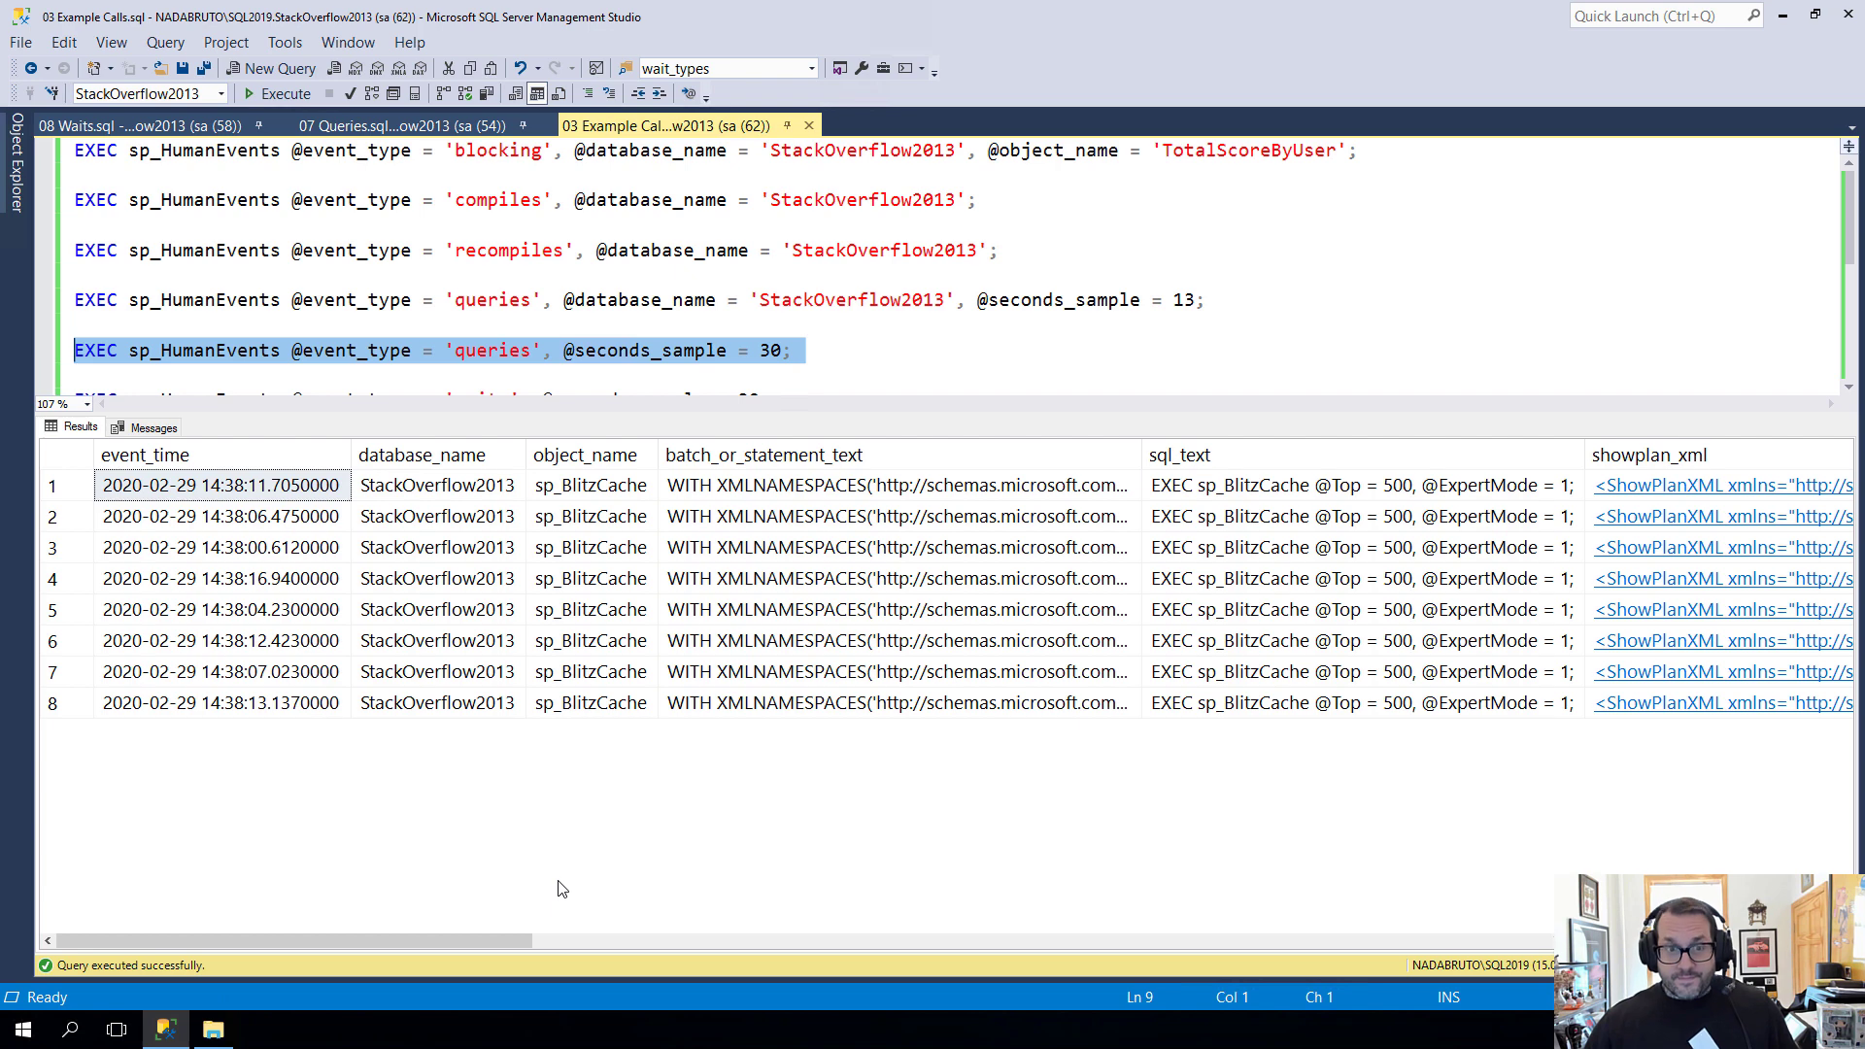
mouse_move(430, 945)
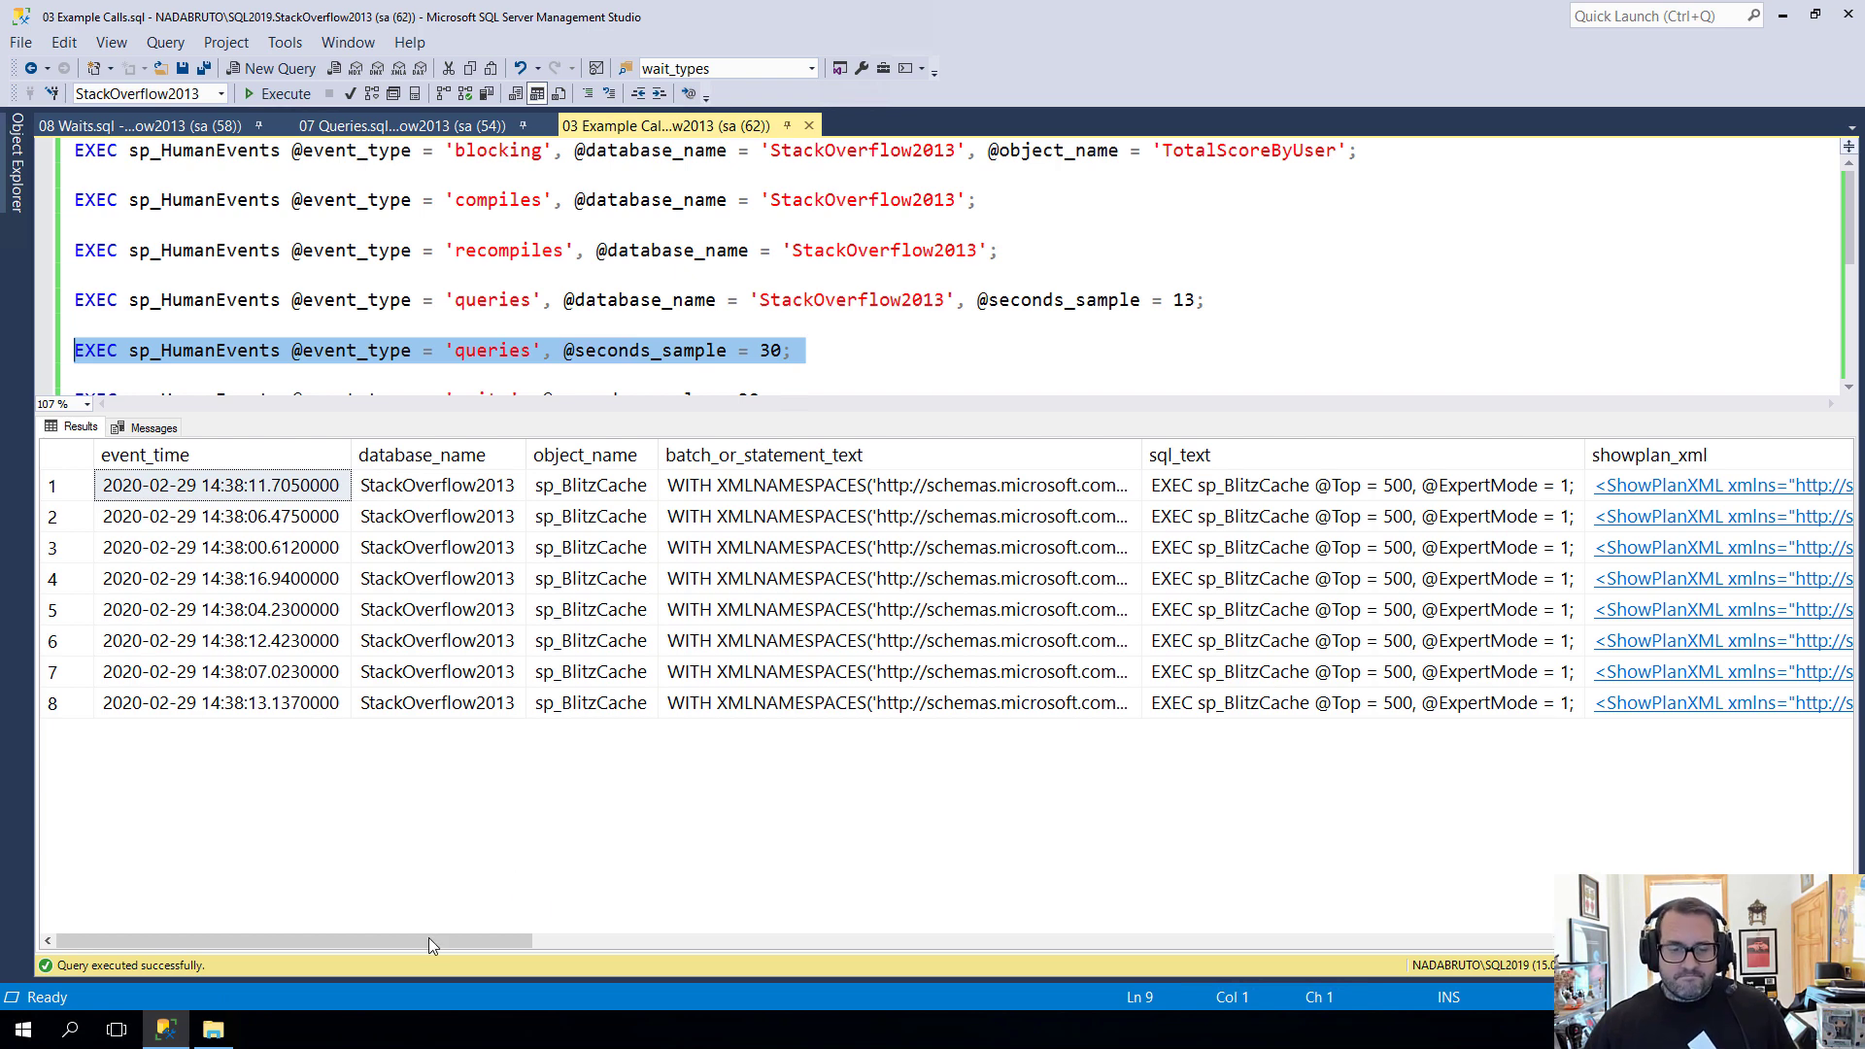
Scroll the sp_BlitzCache results grid right to the plan XML and executions columns
scroll("right", 3)
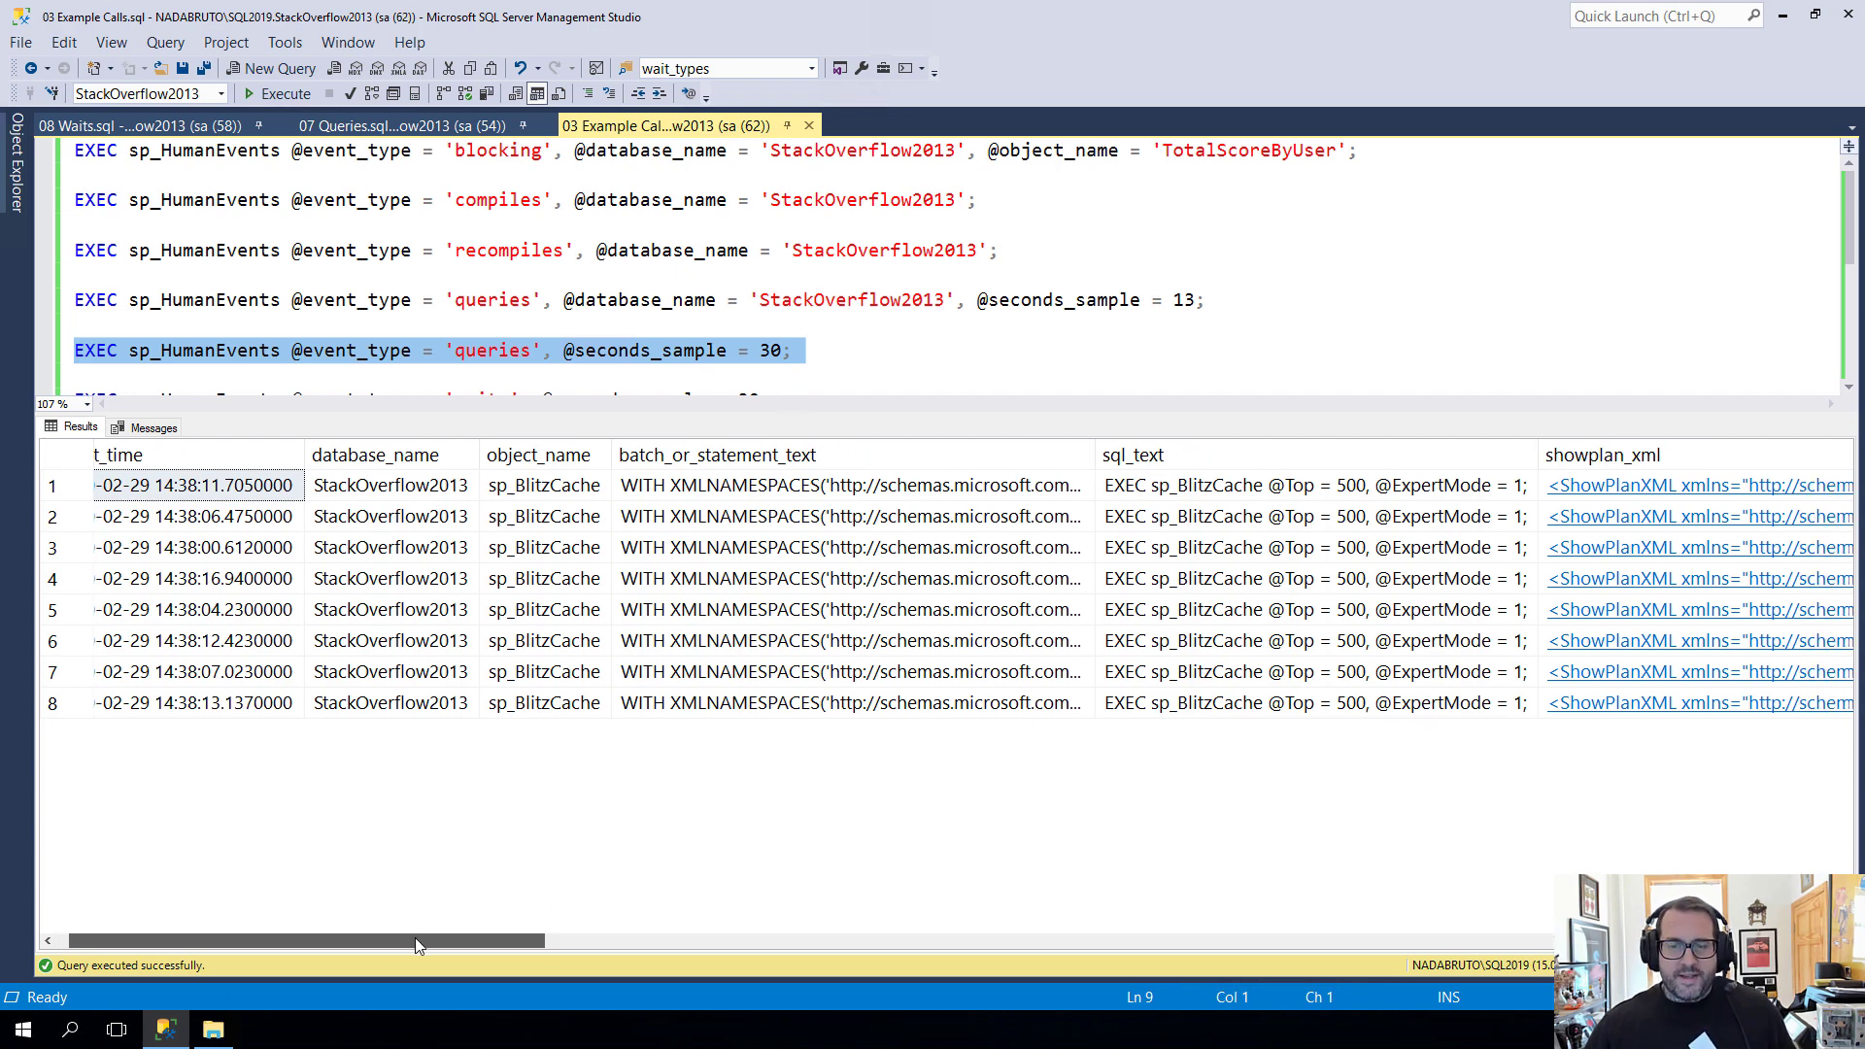
scroll("right", 3)
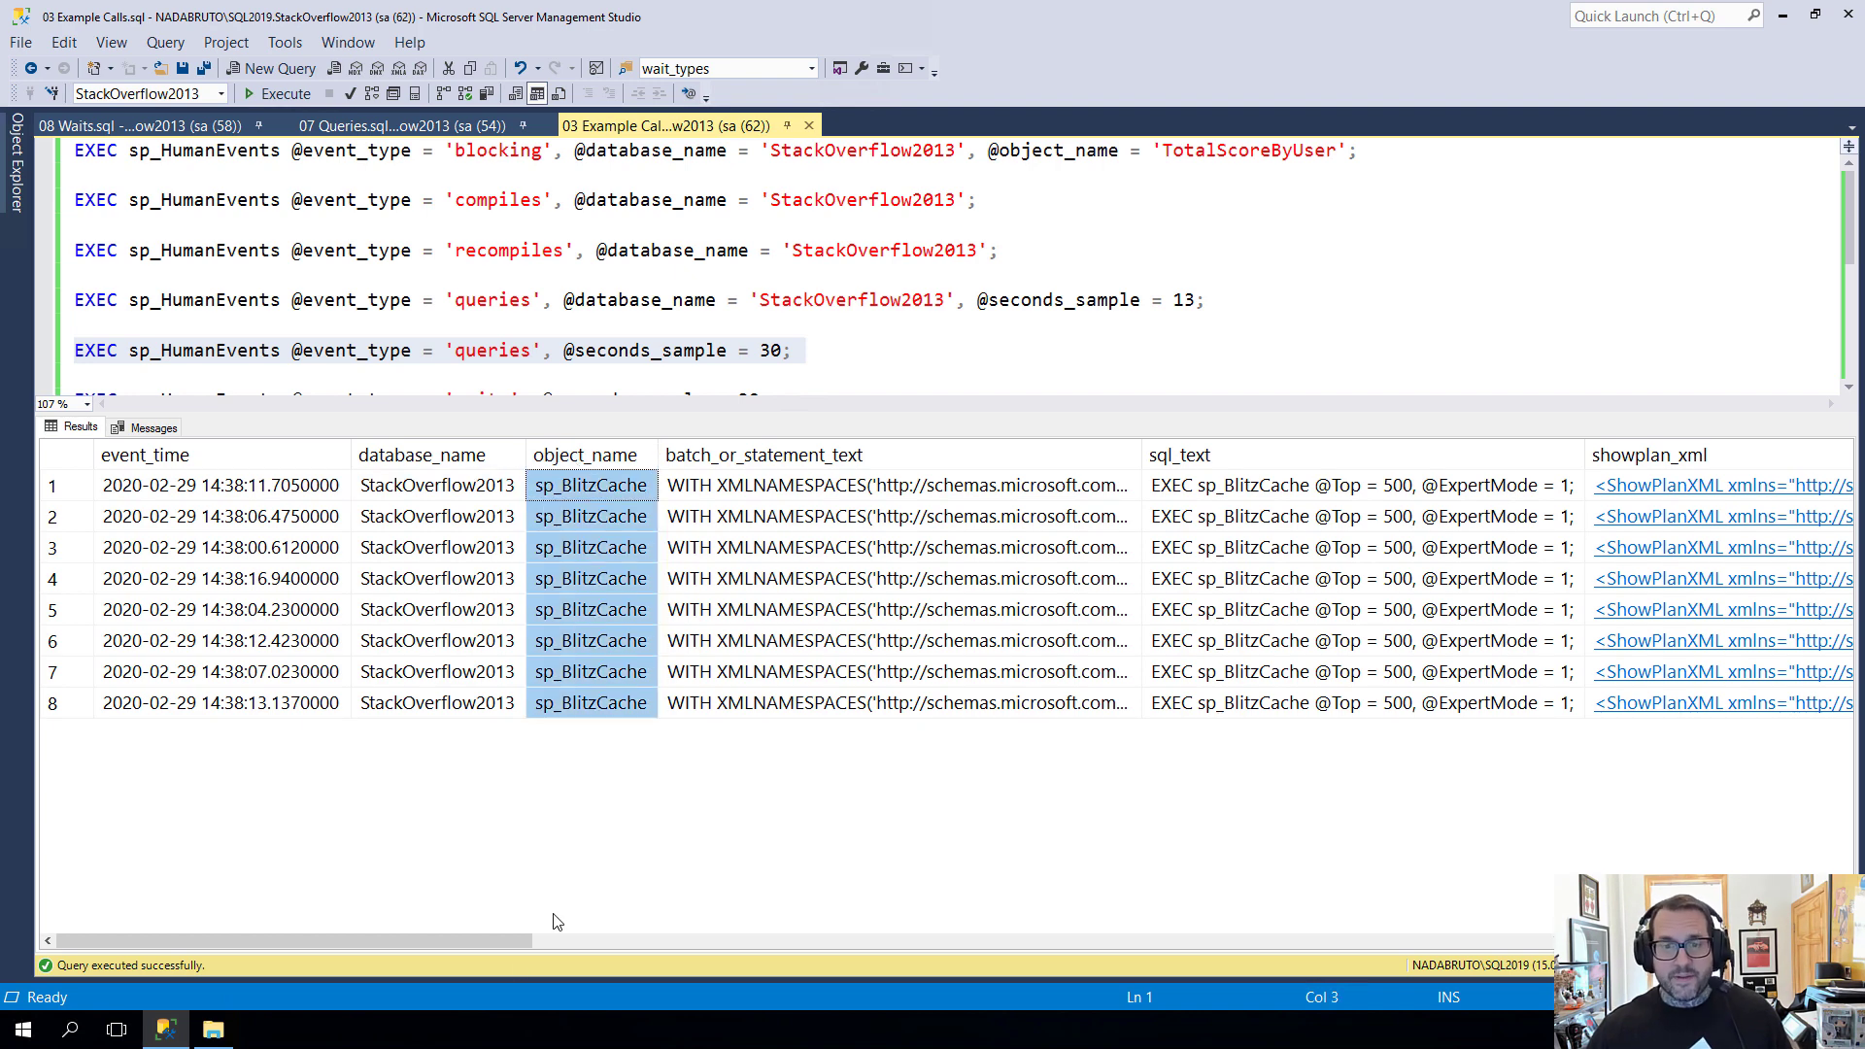
scroll("right", 3)
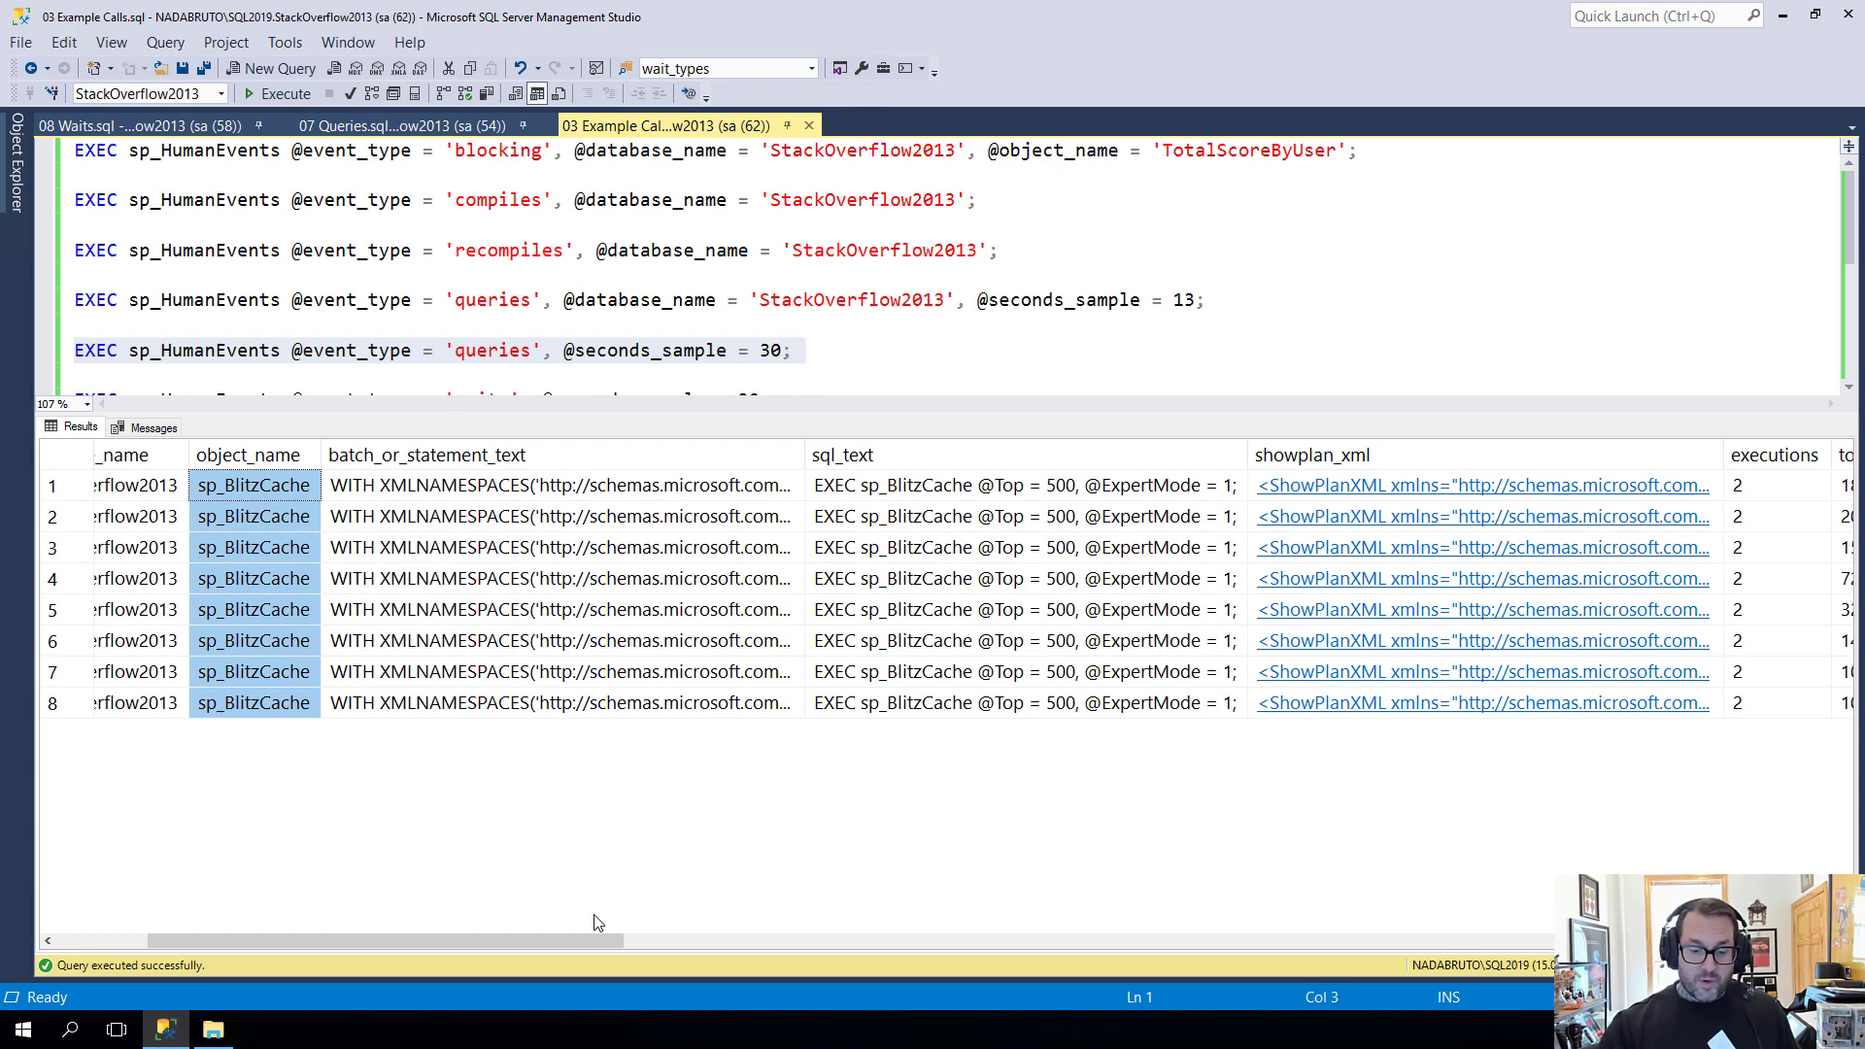
mouse_move(793, 460)
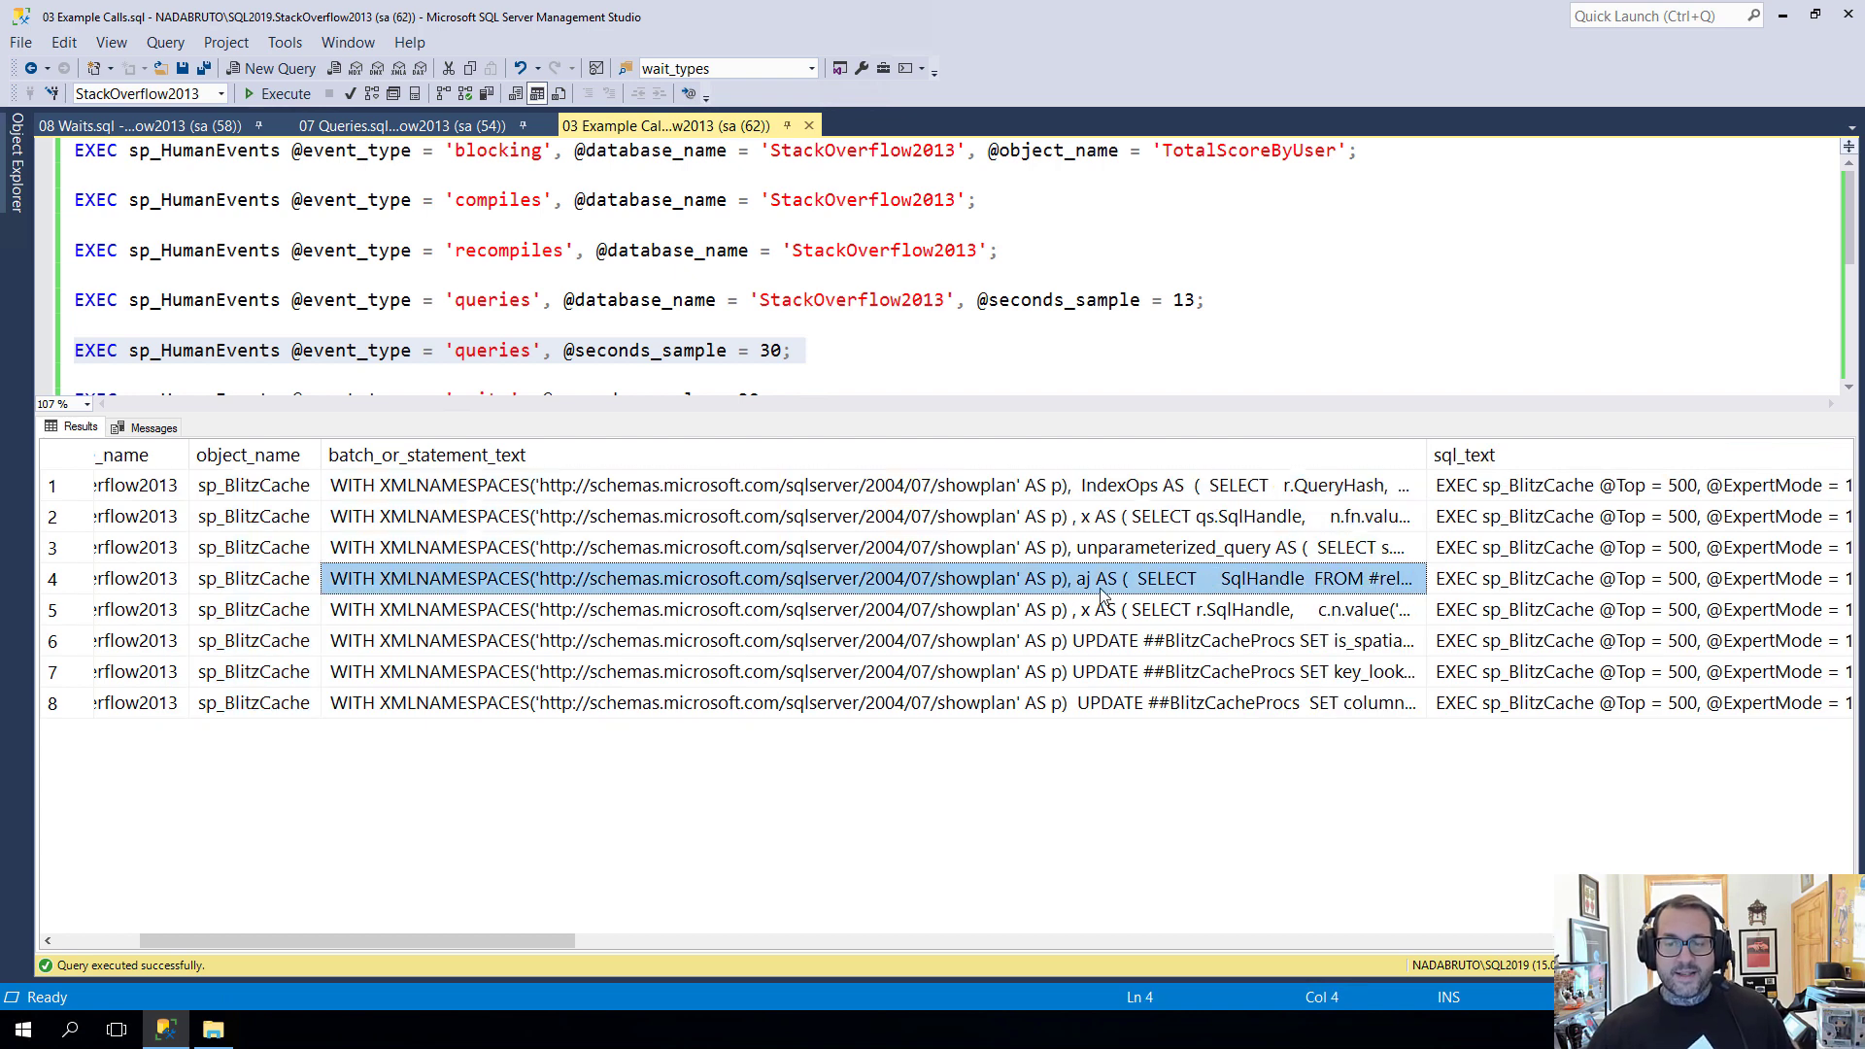
left_click(833, 608)
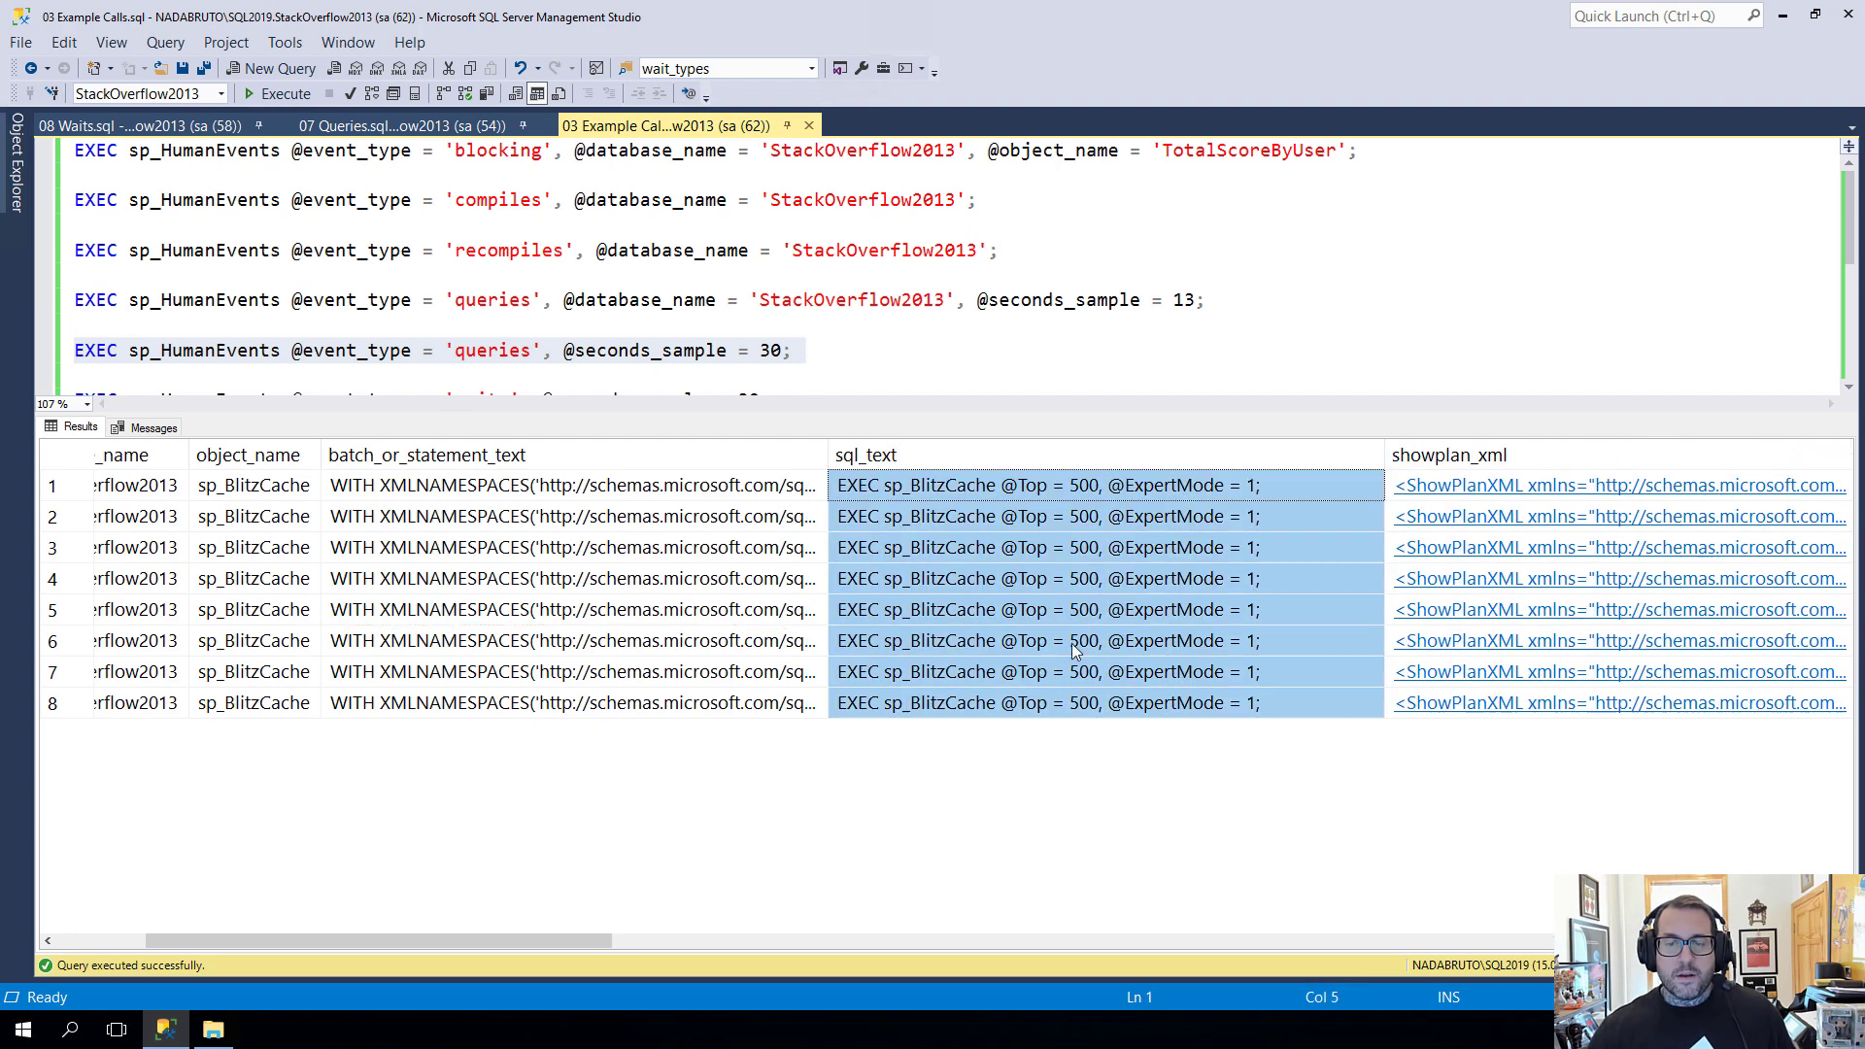
mouse_move(526, 748)
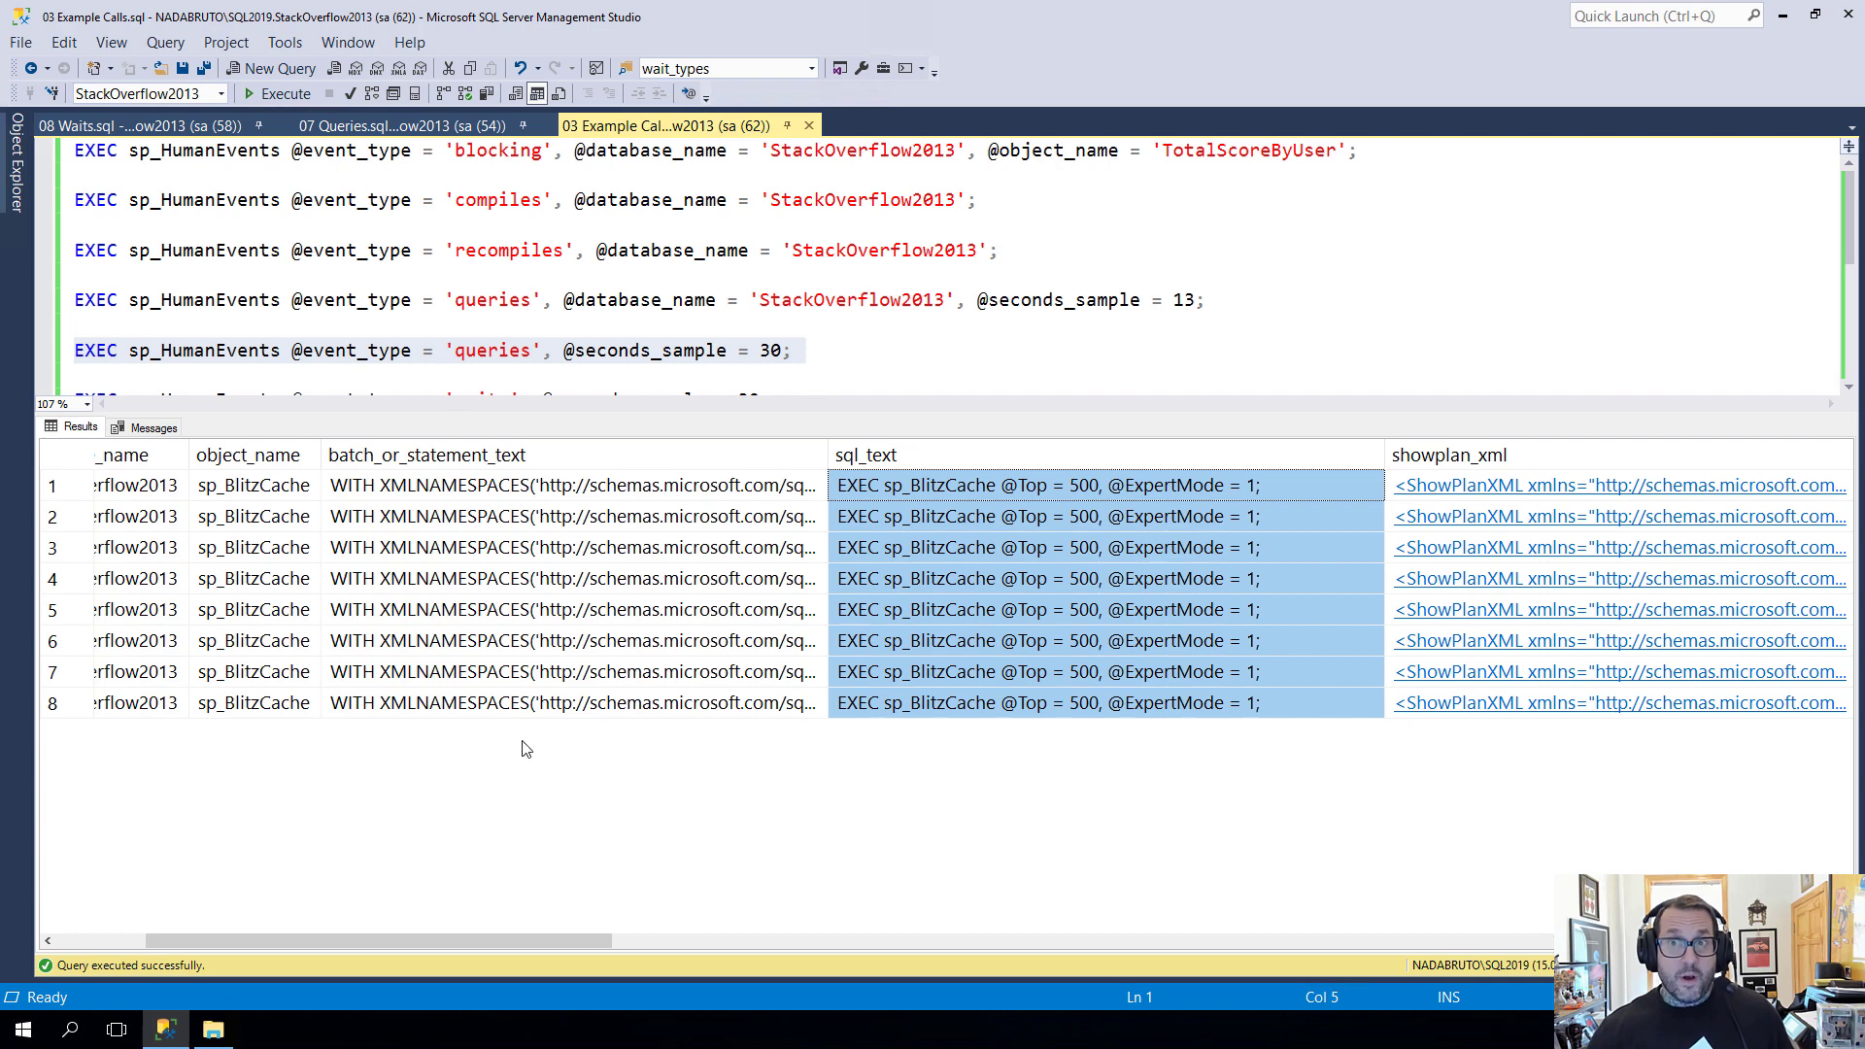
mouse_move(1016, 633)
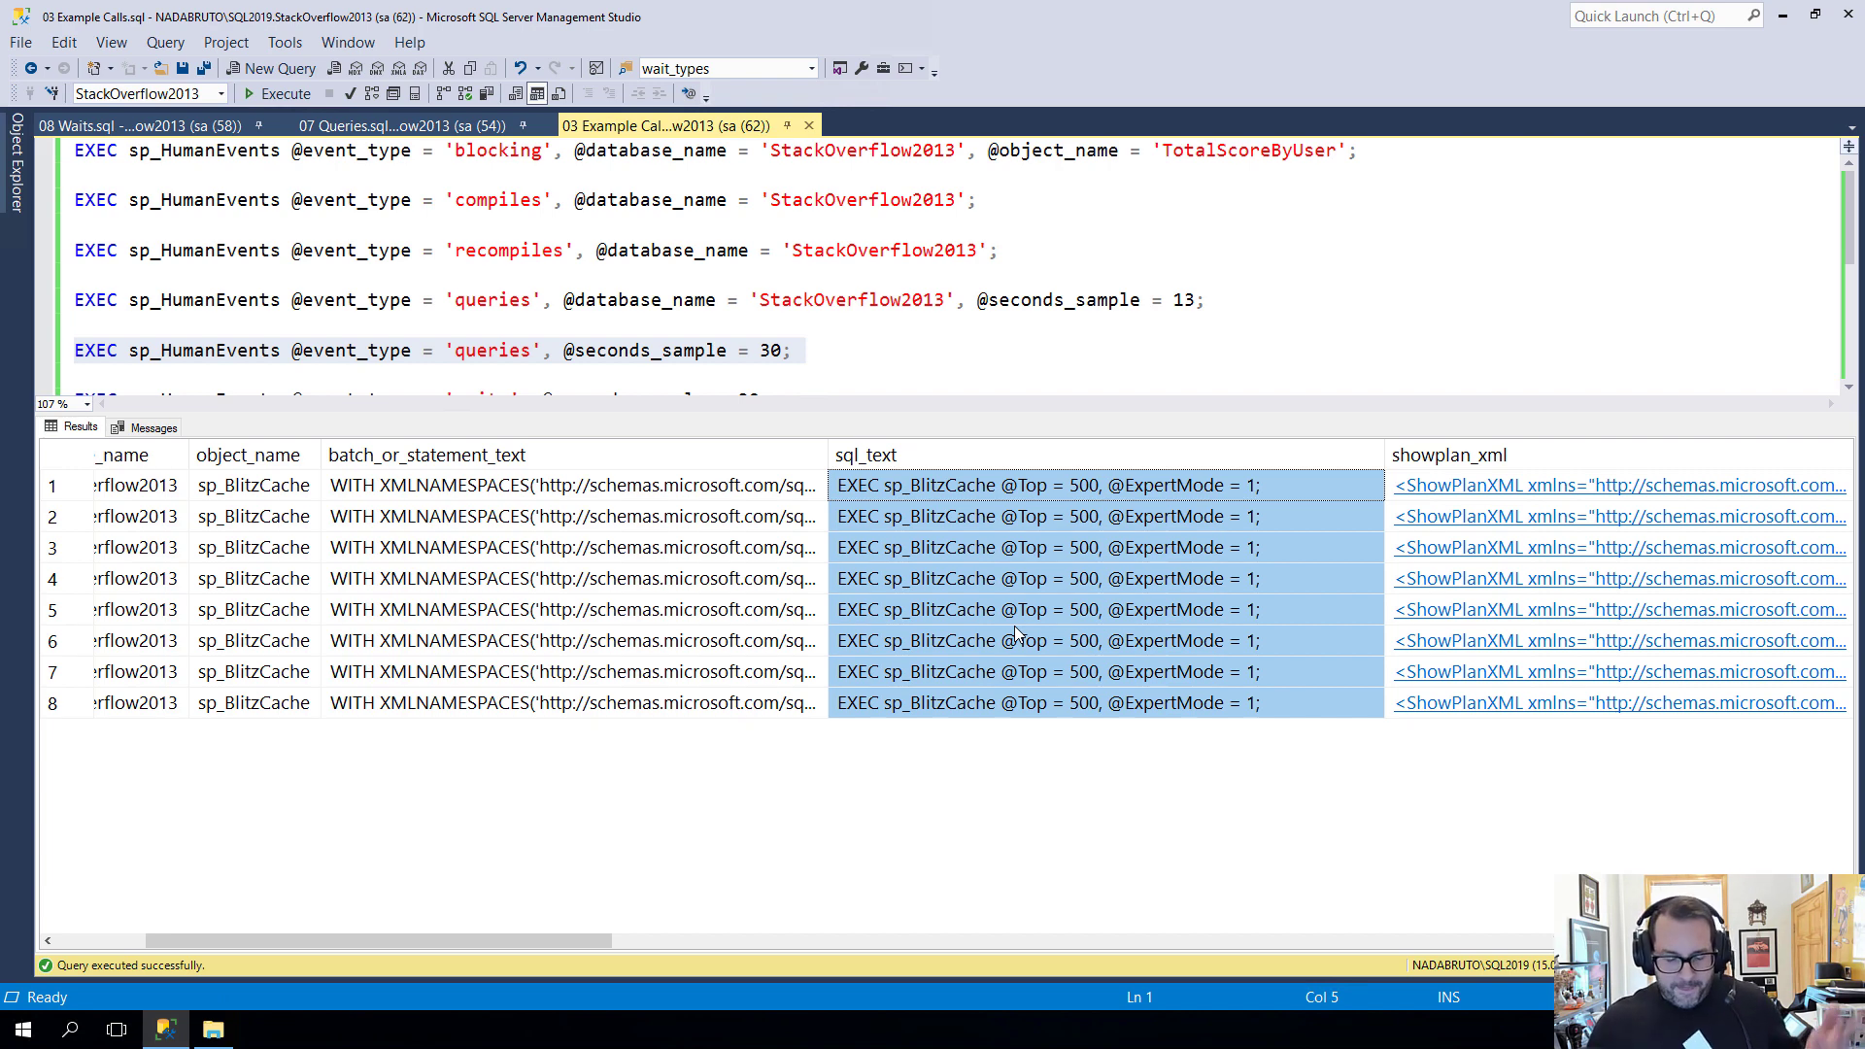
mouse_move(1385, 549)
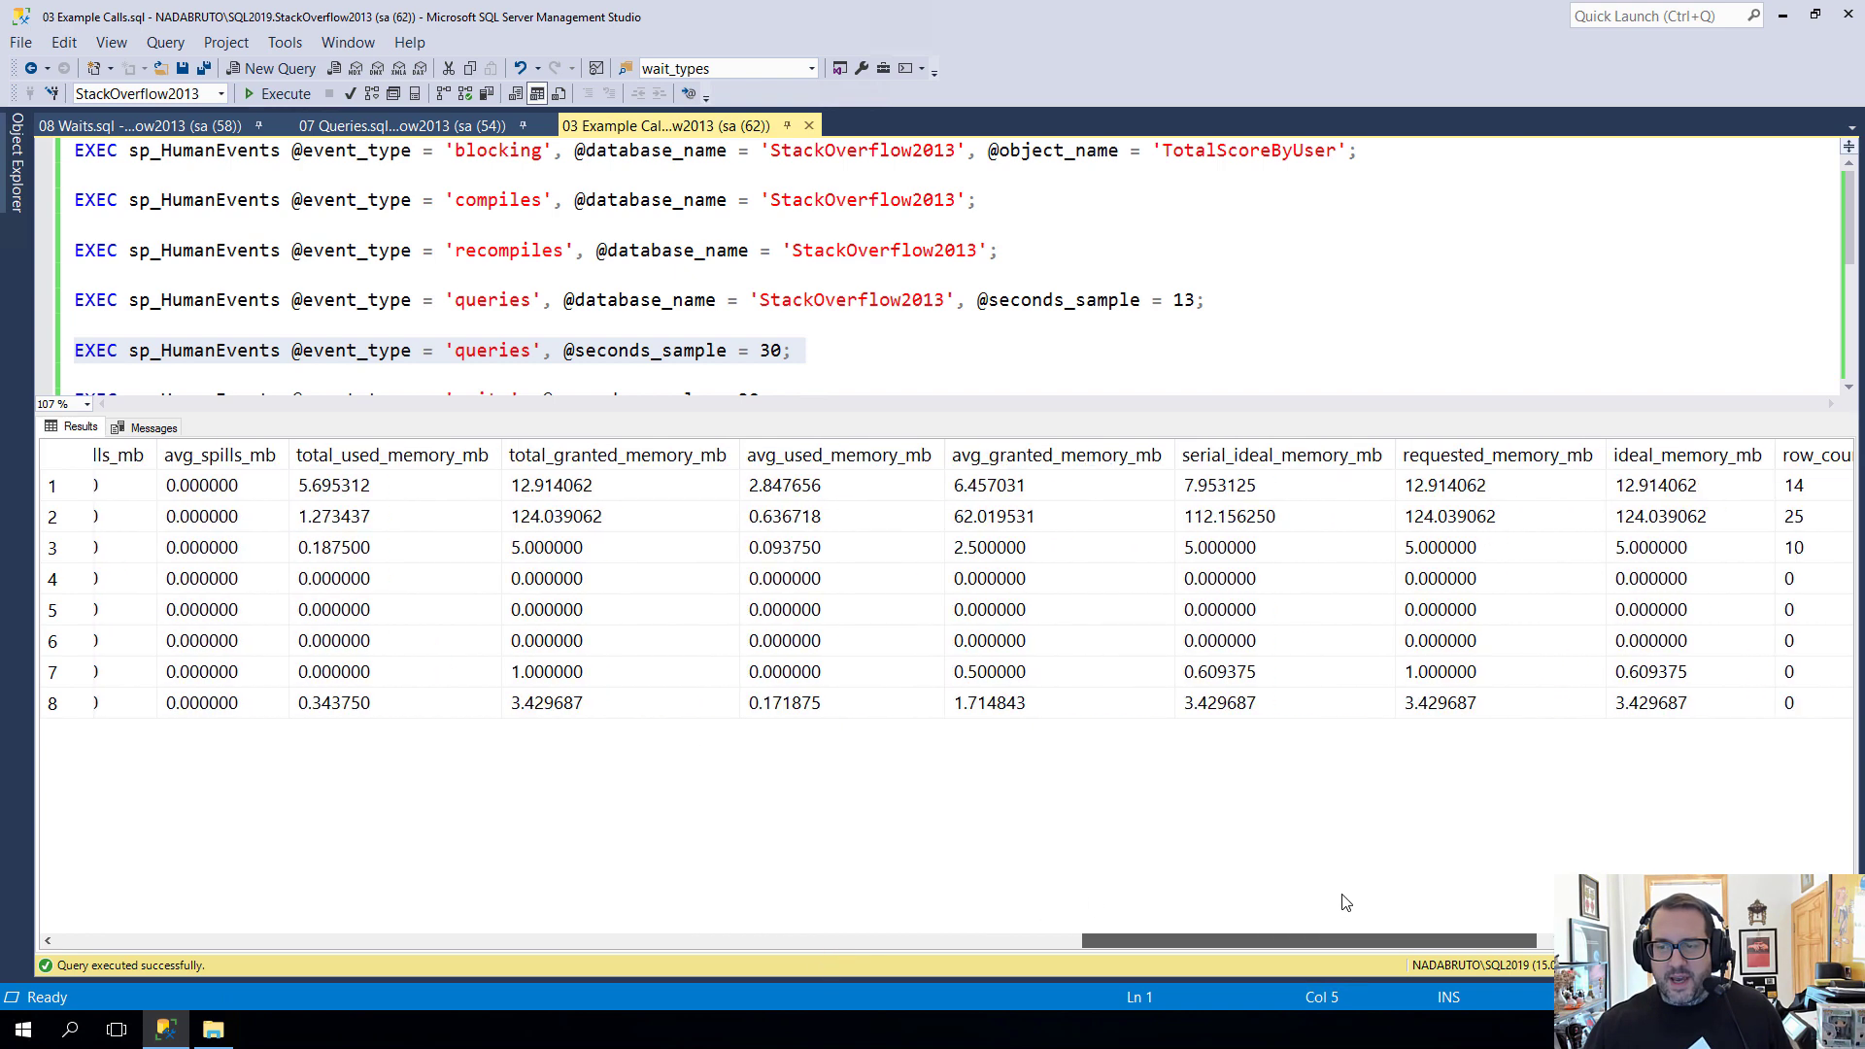
scroll("right", 3)
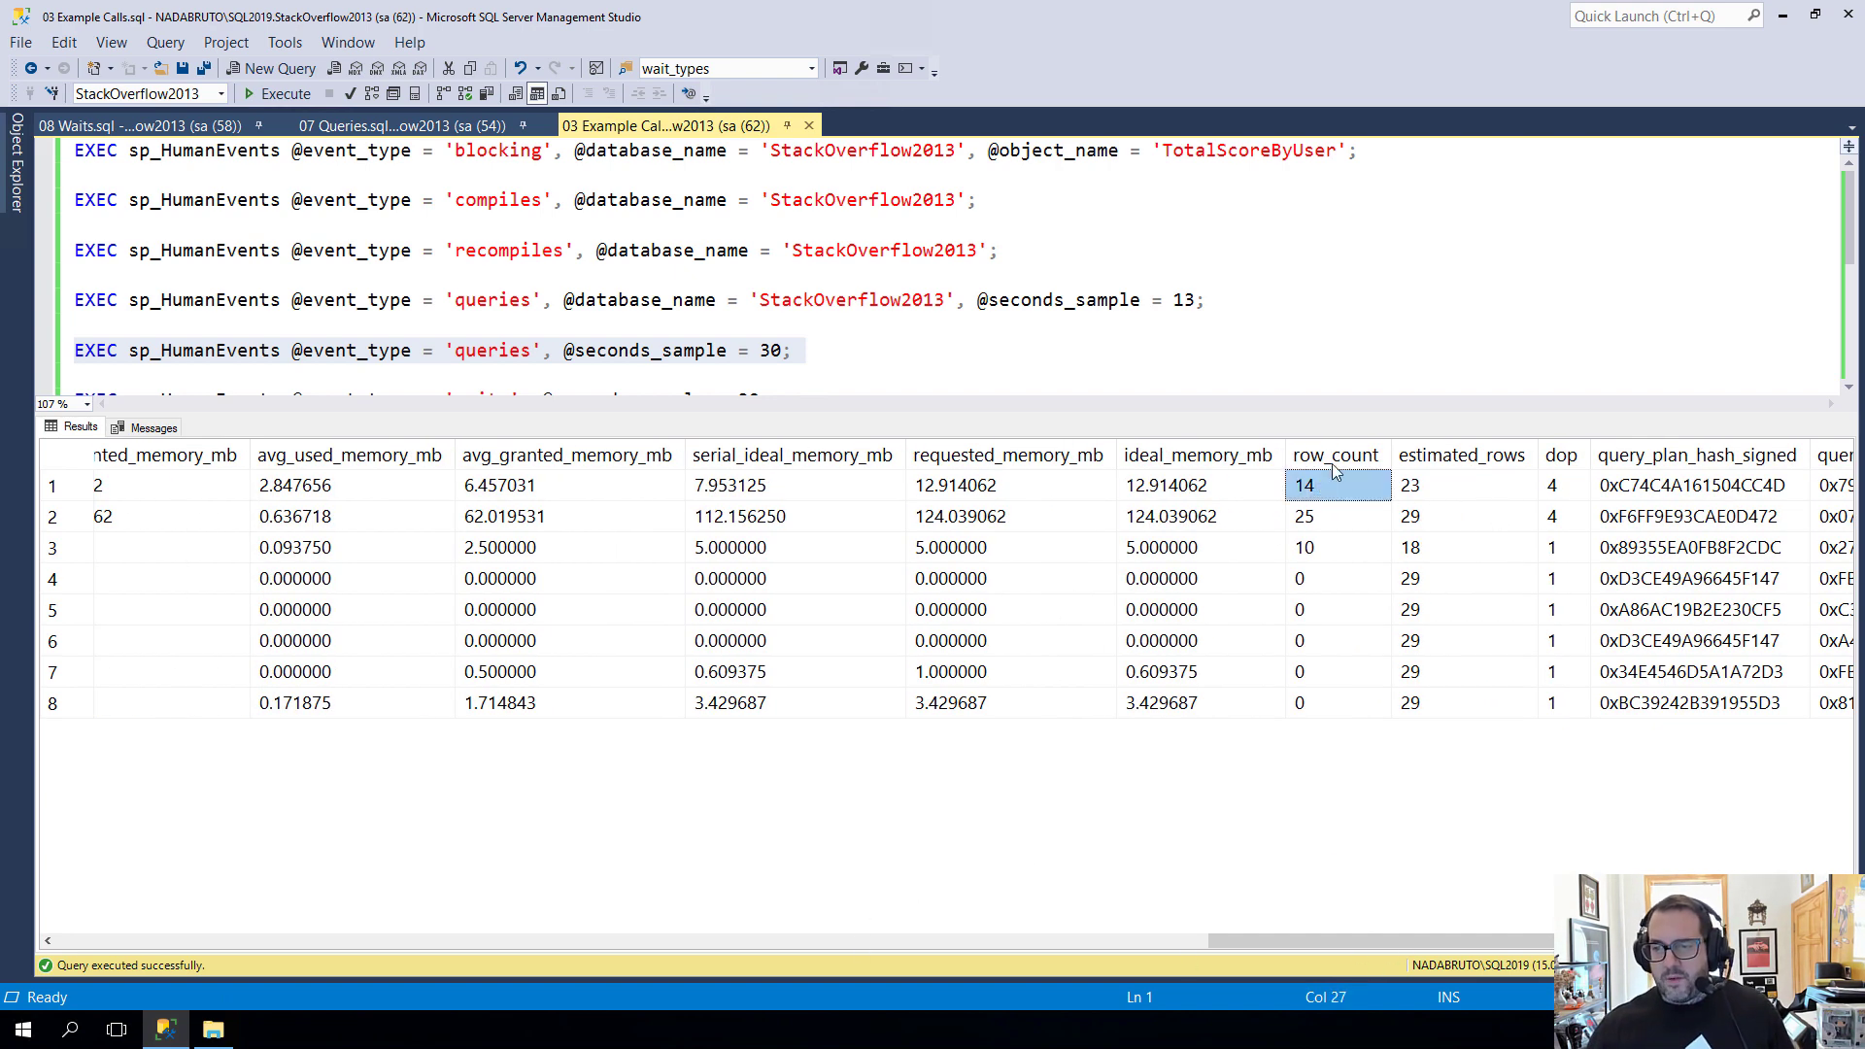
left_click(1461, 454)
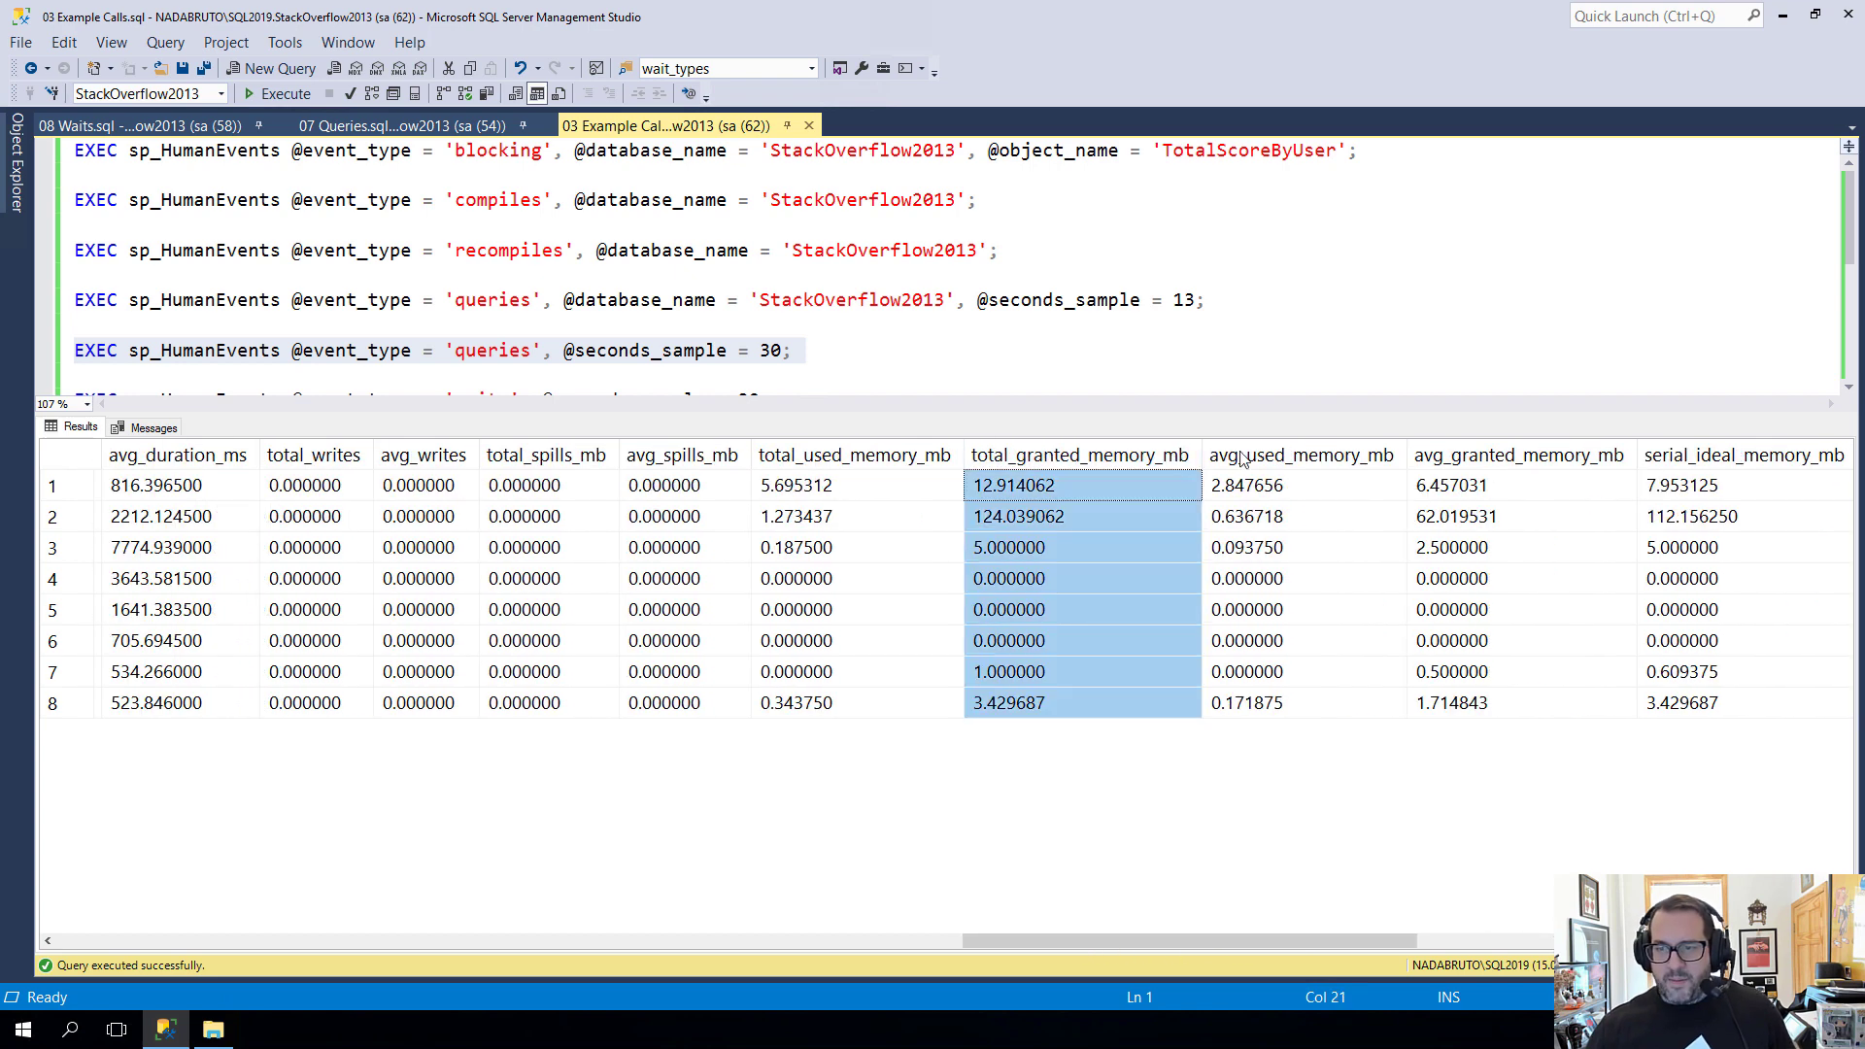
left_click(1519, 454)
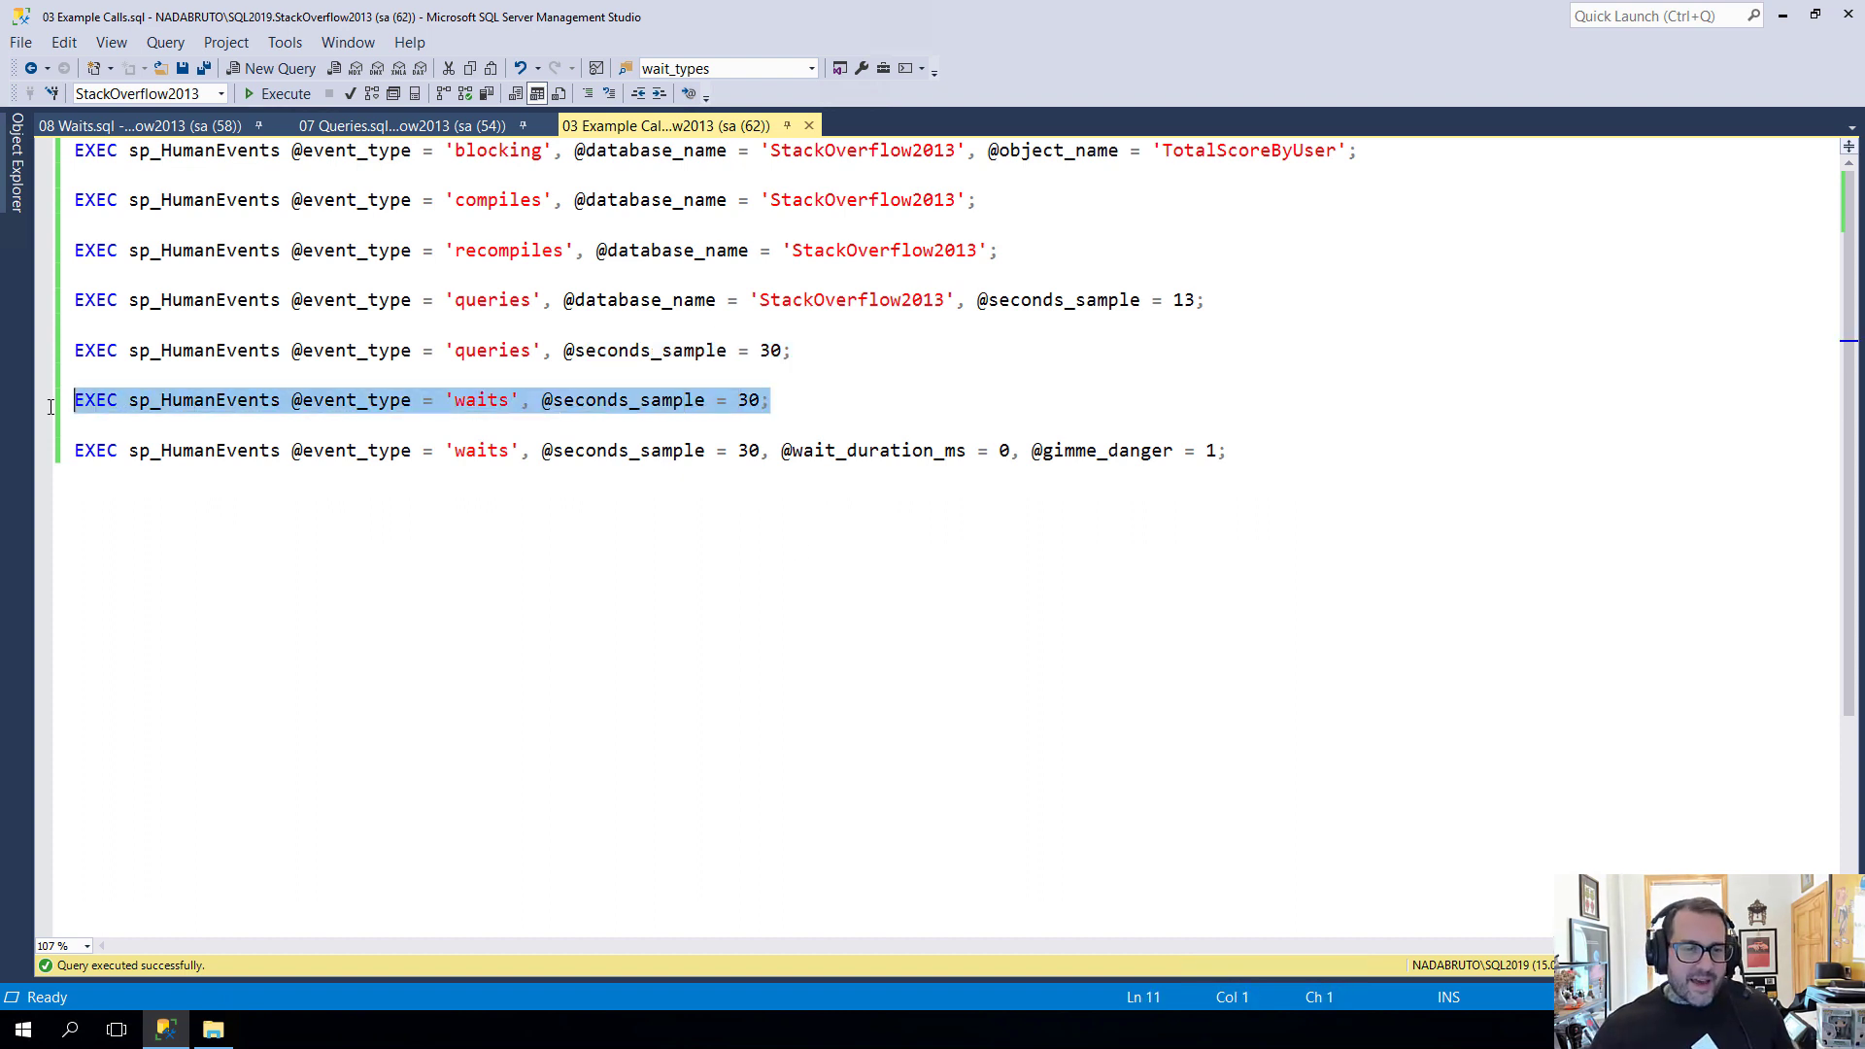
mouse_move(951, 225)
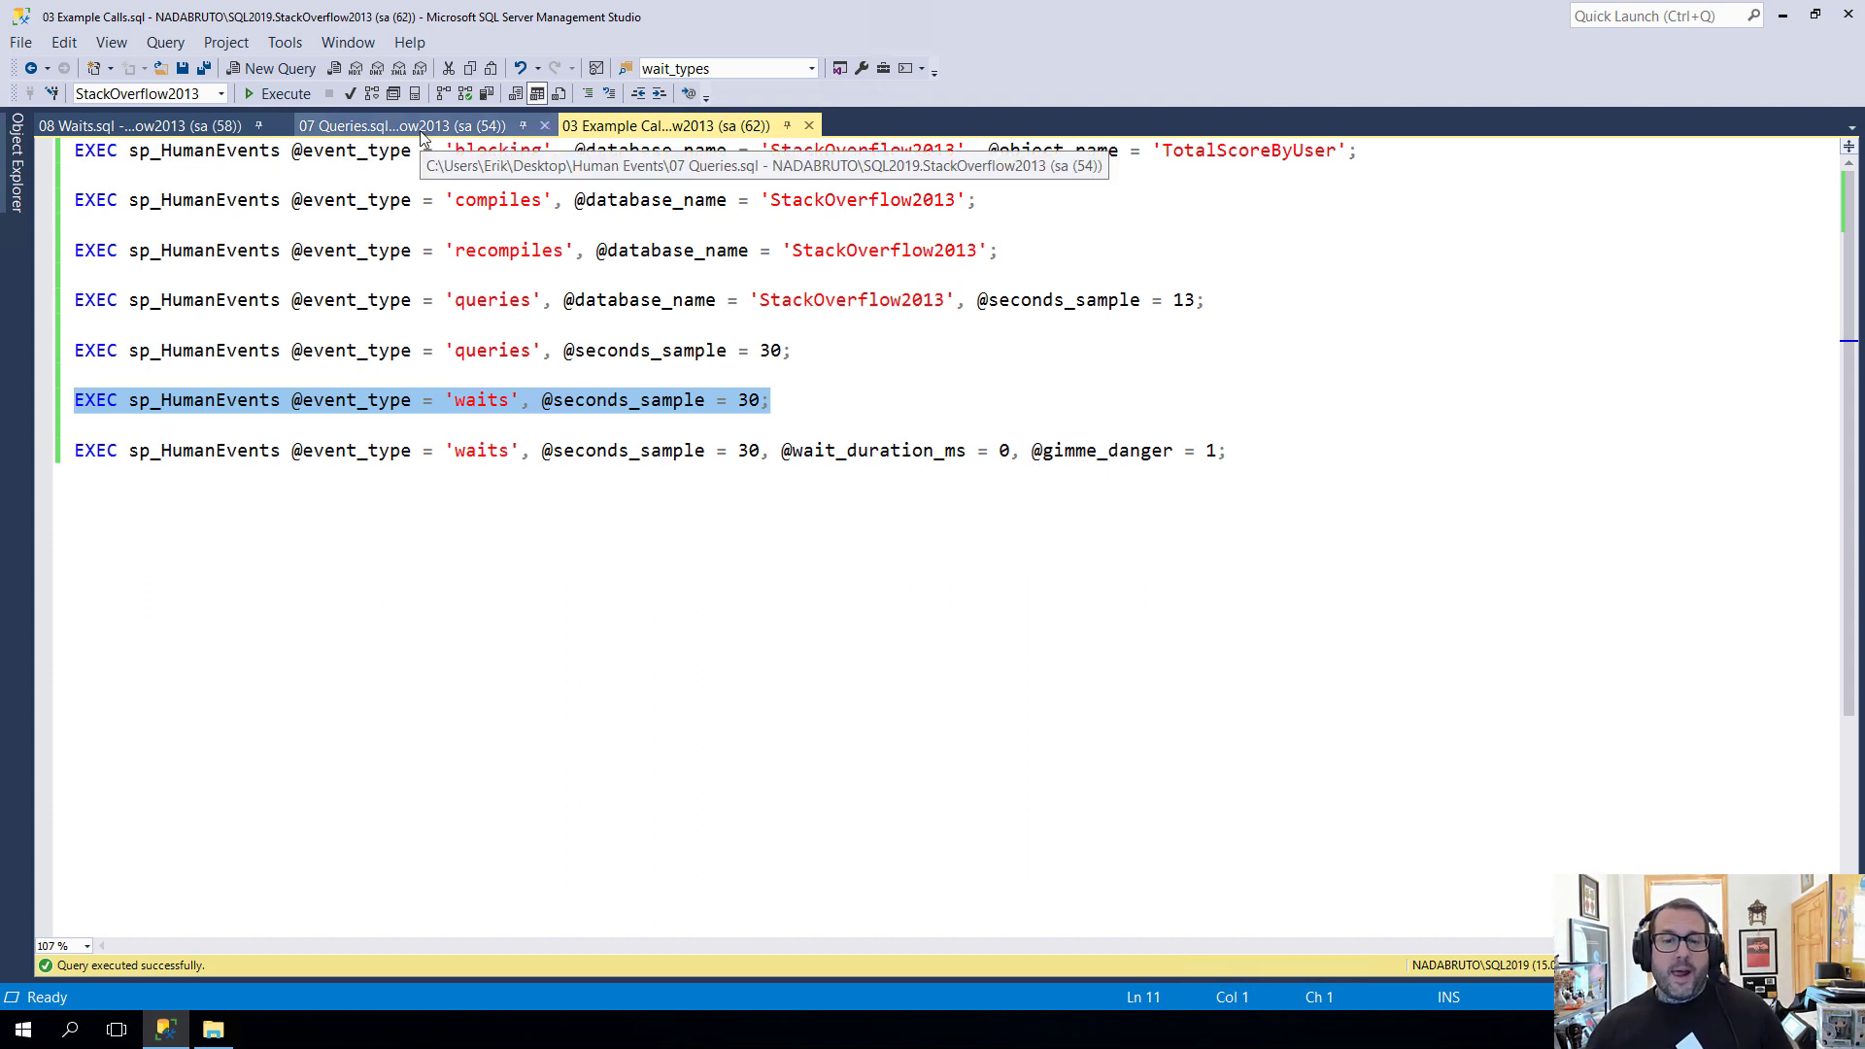
Execute the CandidatePosts workload query in 08 Waits.sql while the 30-second waits sample runs
left_click(130, 124)
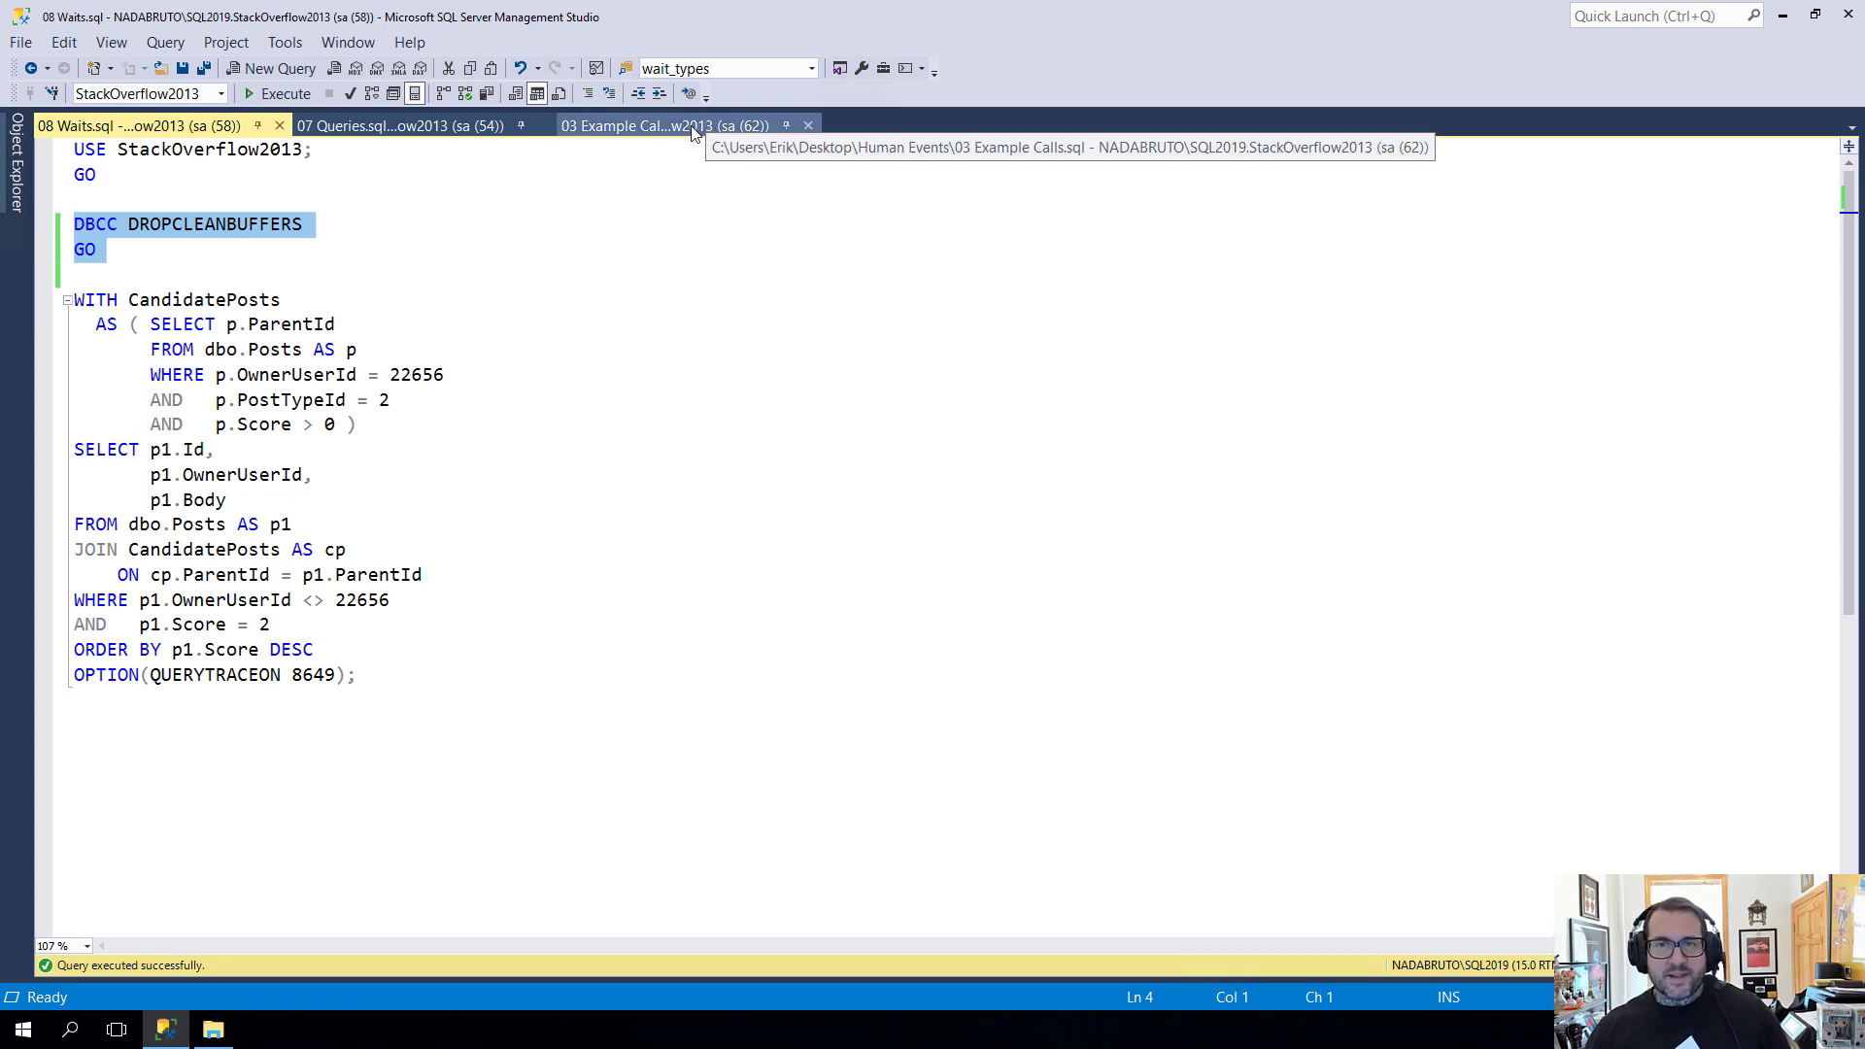
left_click(684, 125)
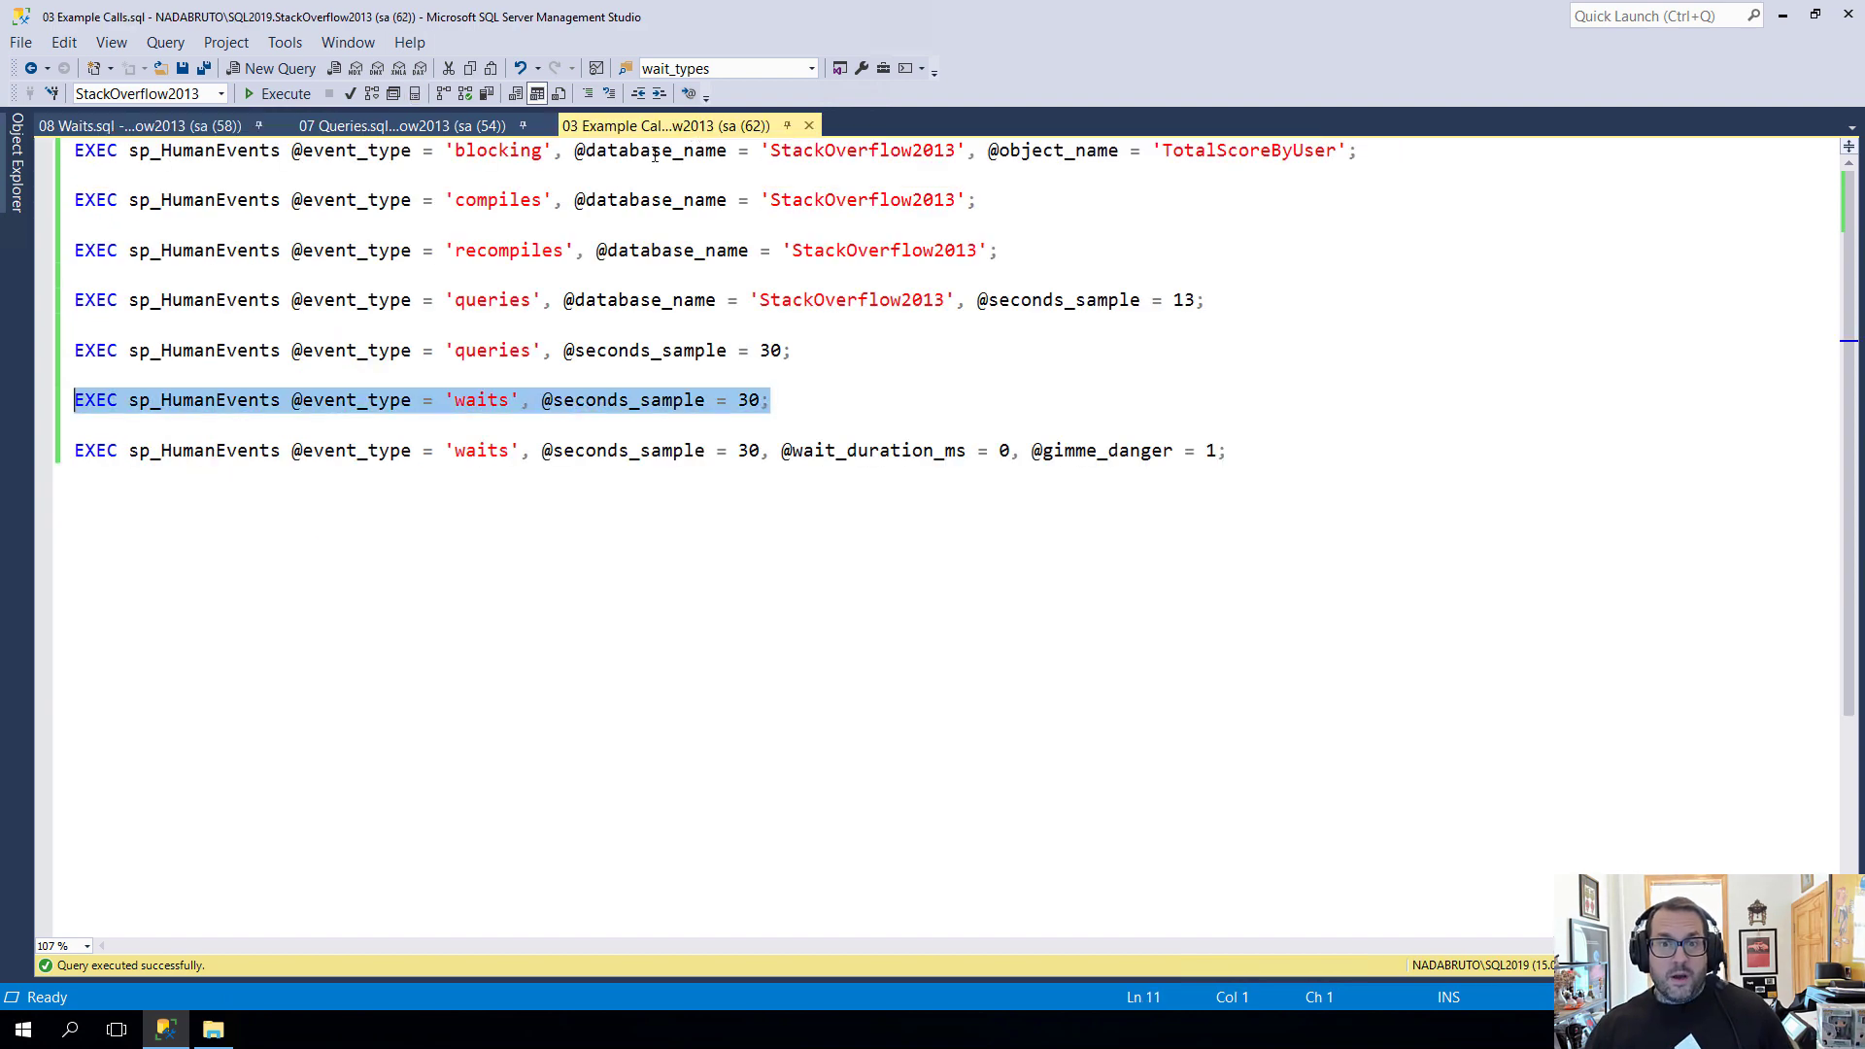
left_click(130, 124)
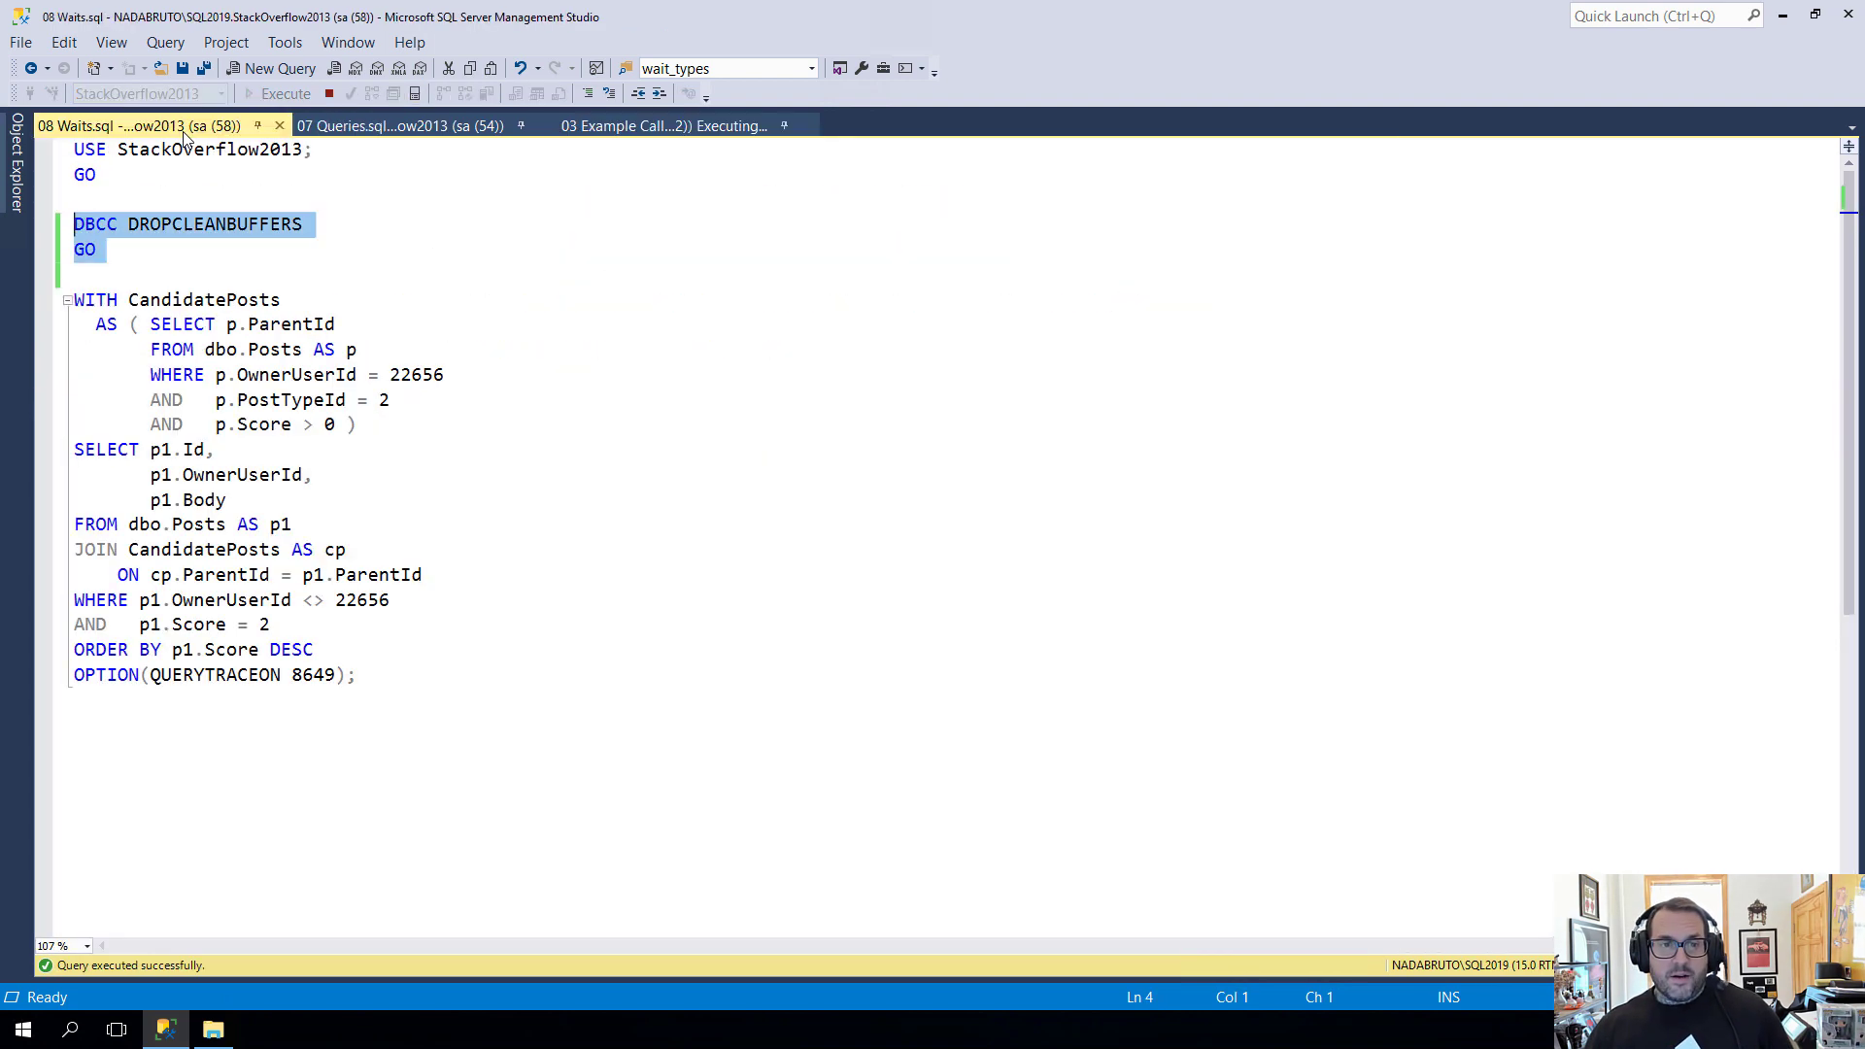
left_click(274, 93)
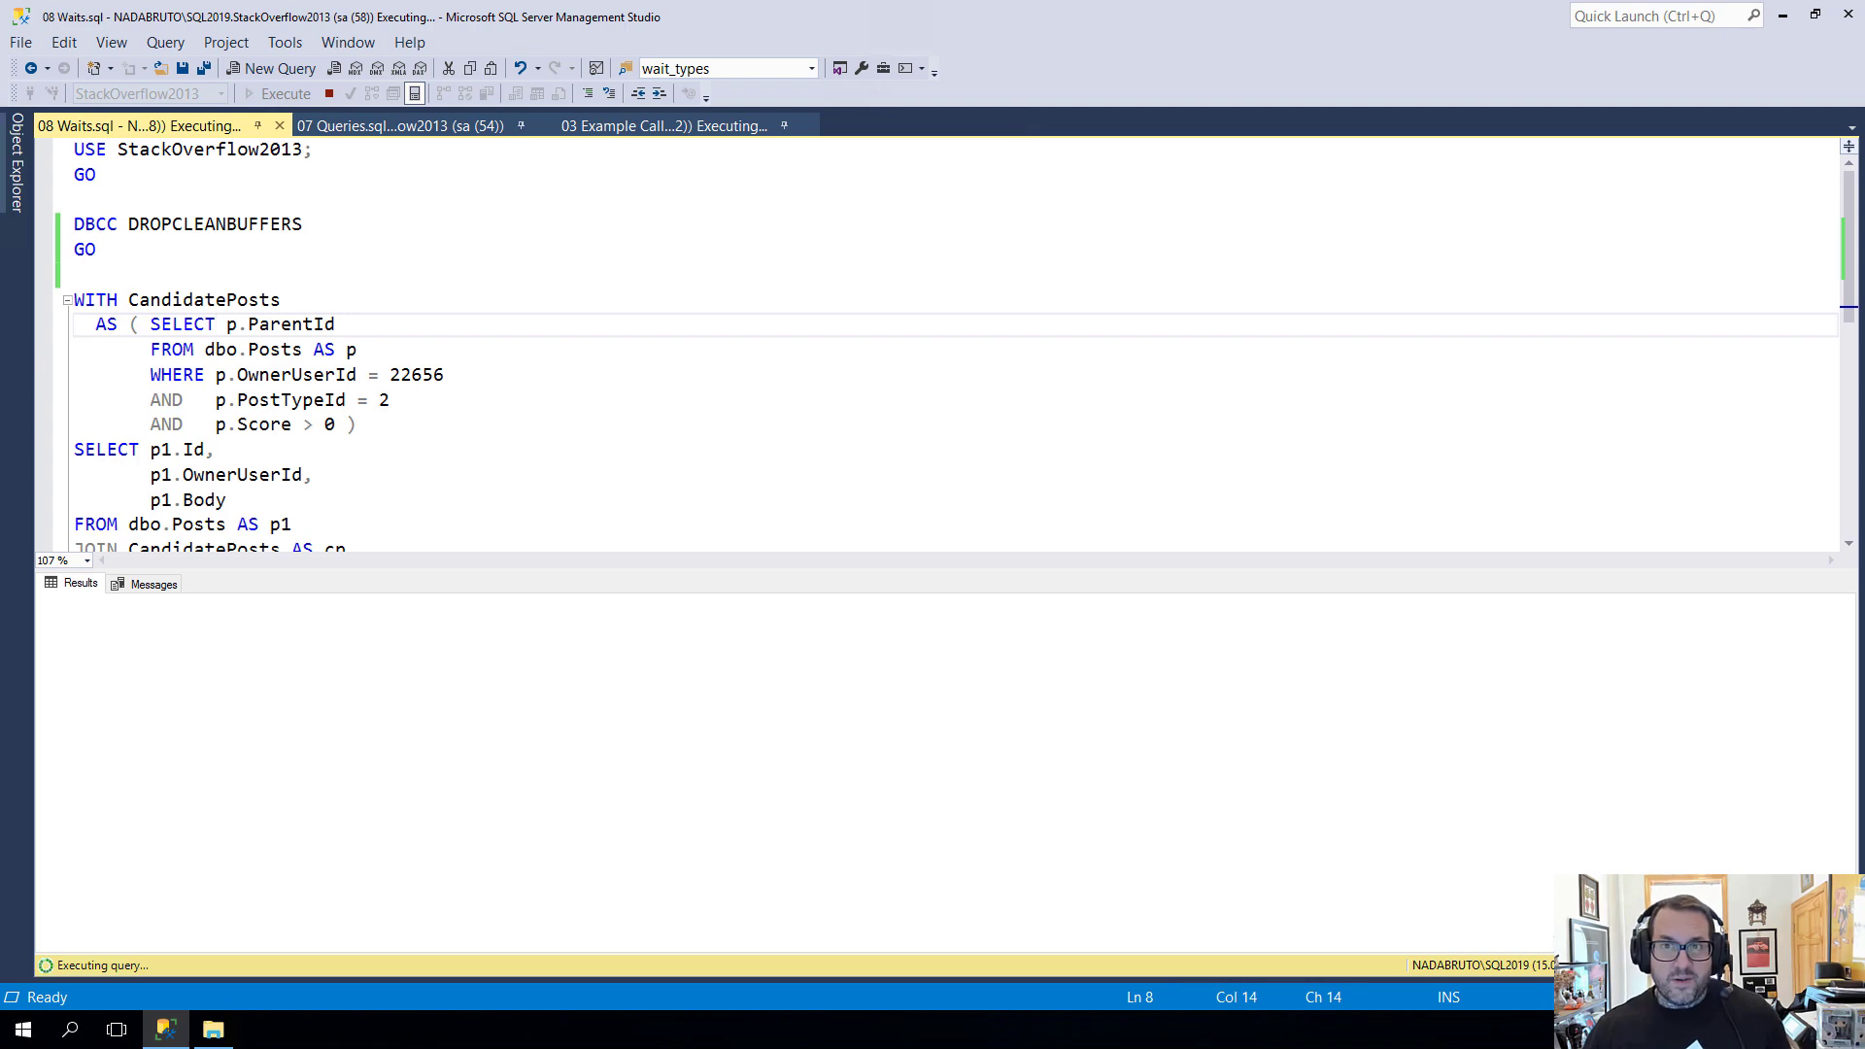
left_click(664, 124)
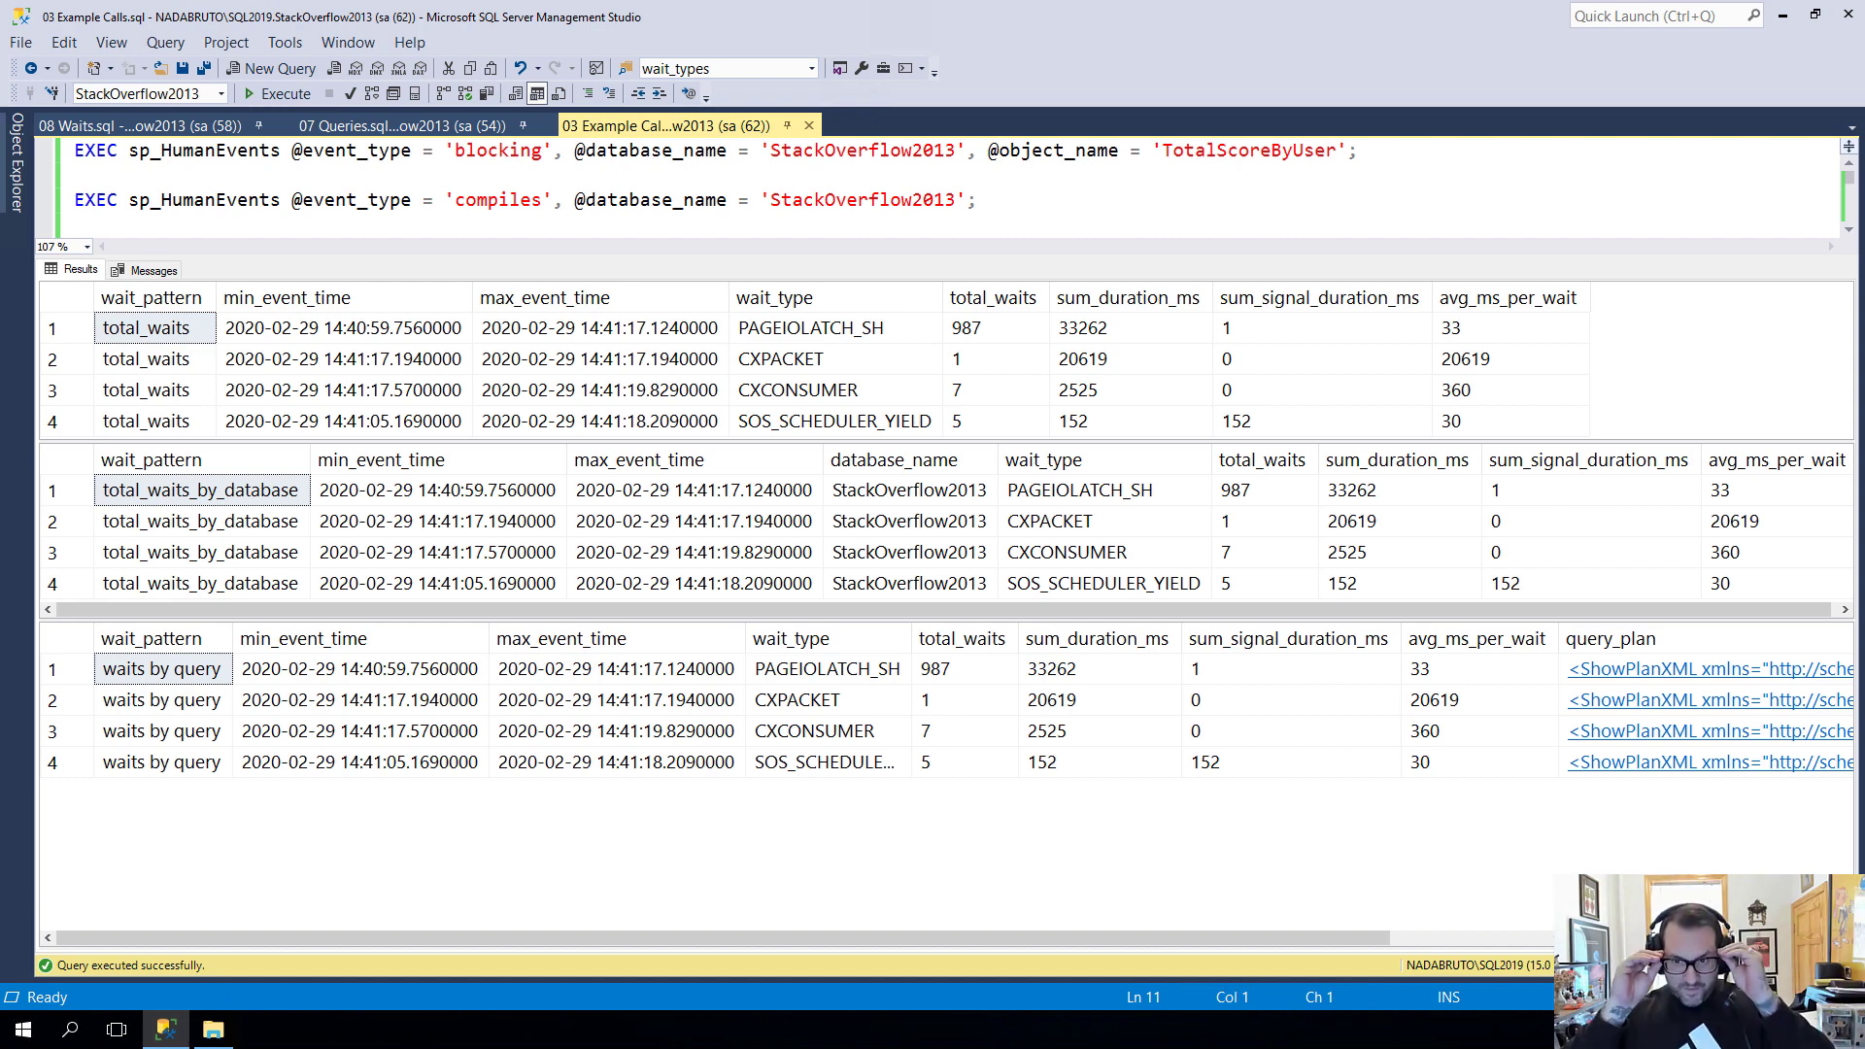
mouse_move(1424, 33)
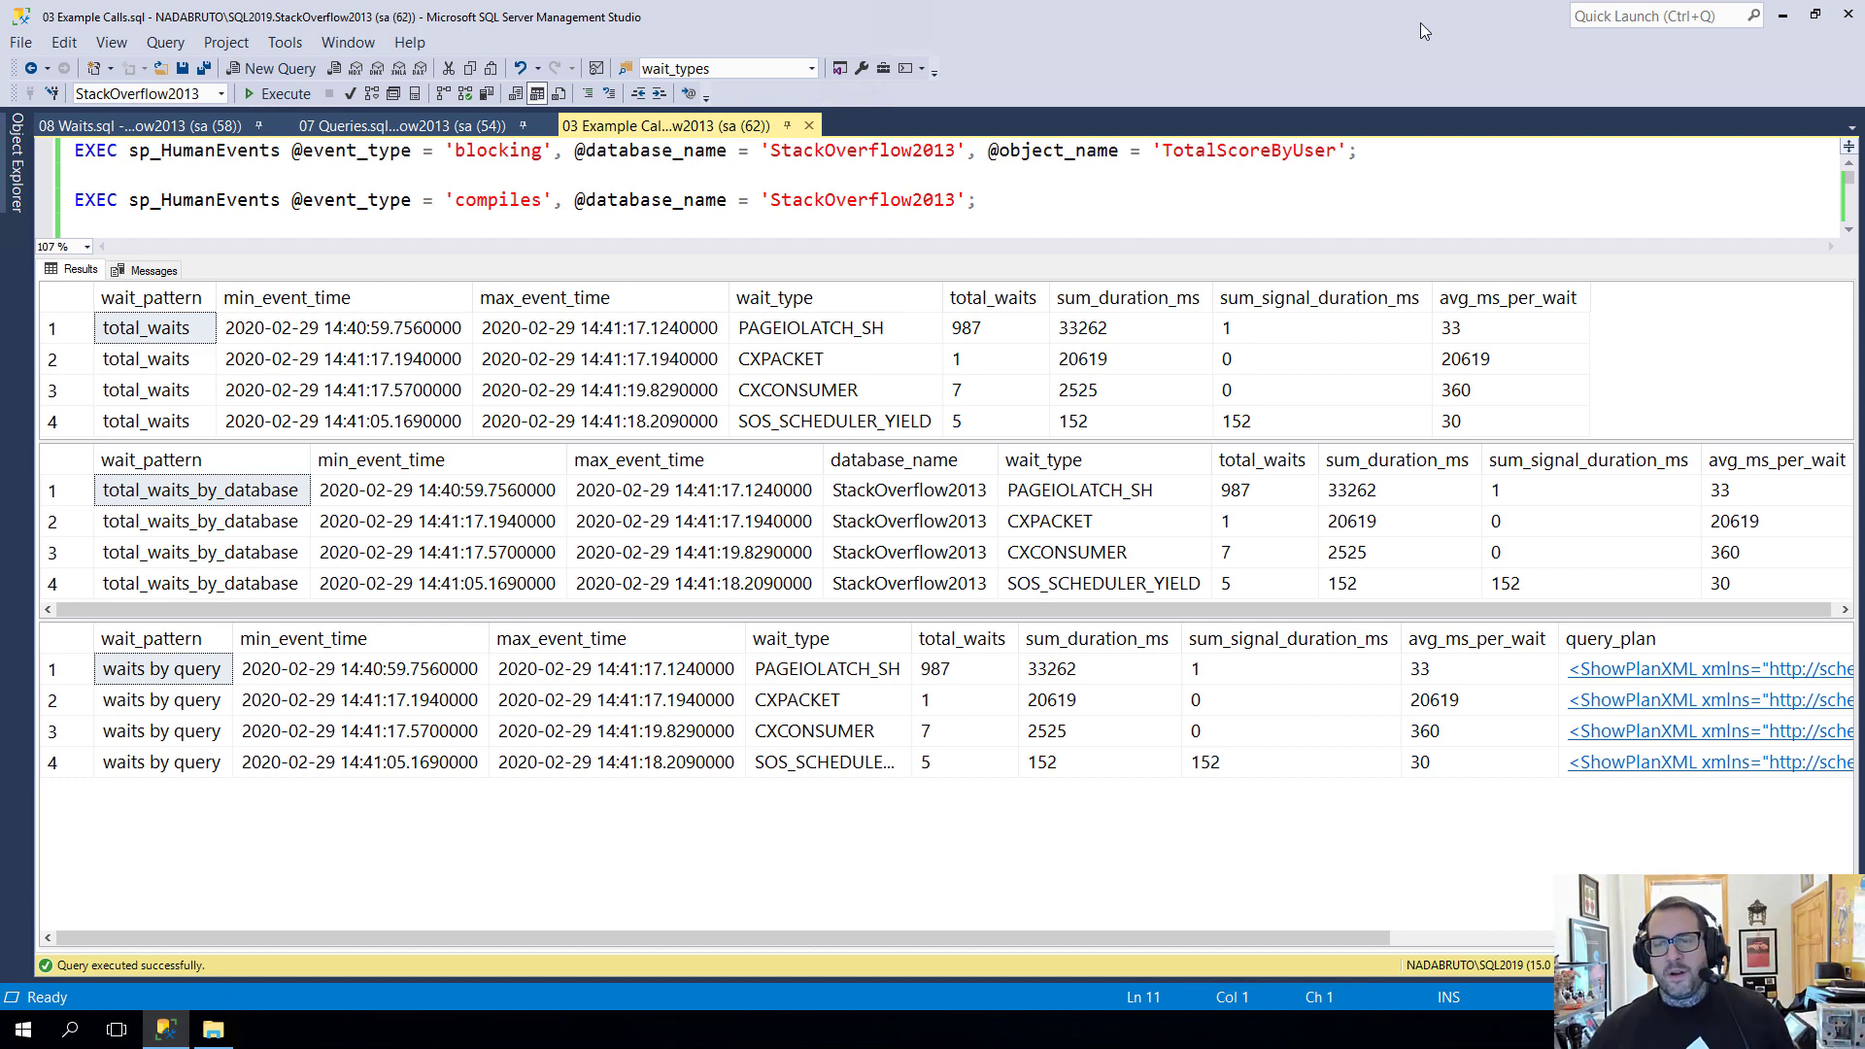
mouse_move(787, 734)
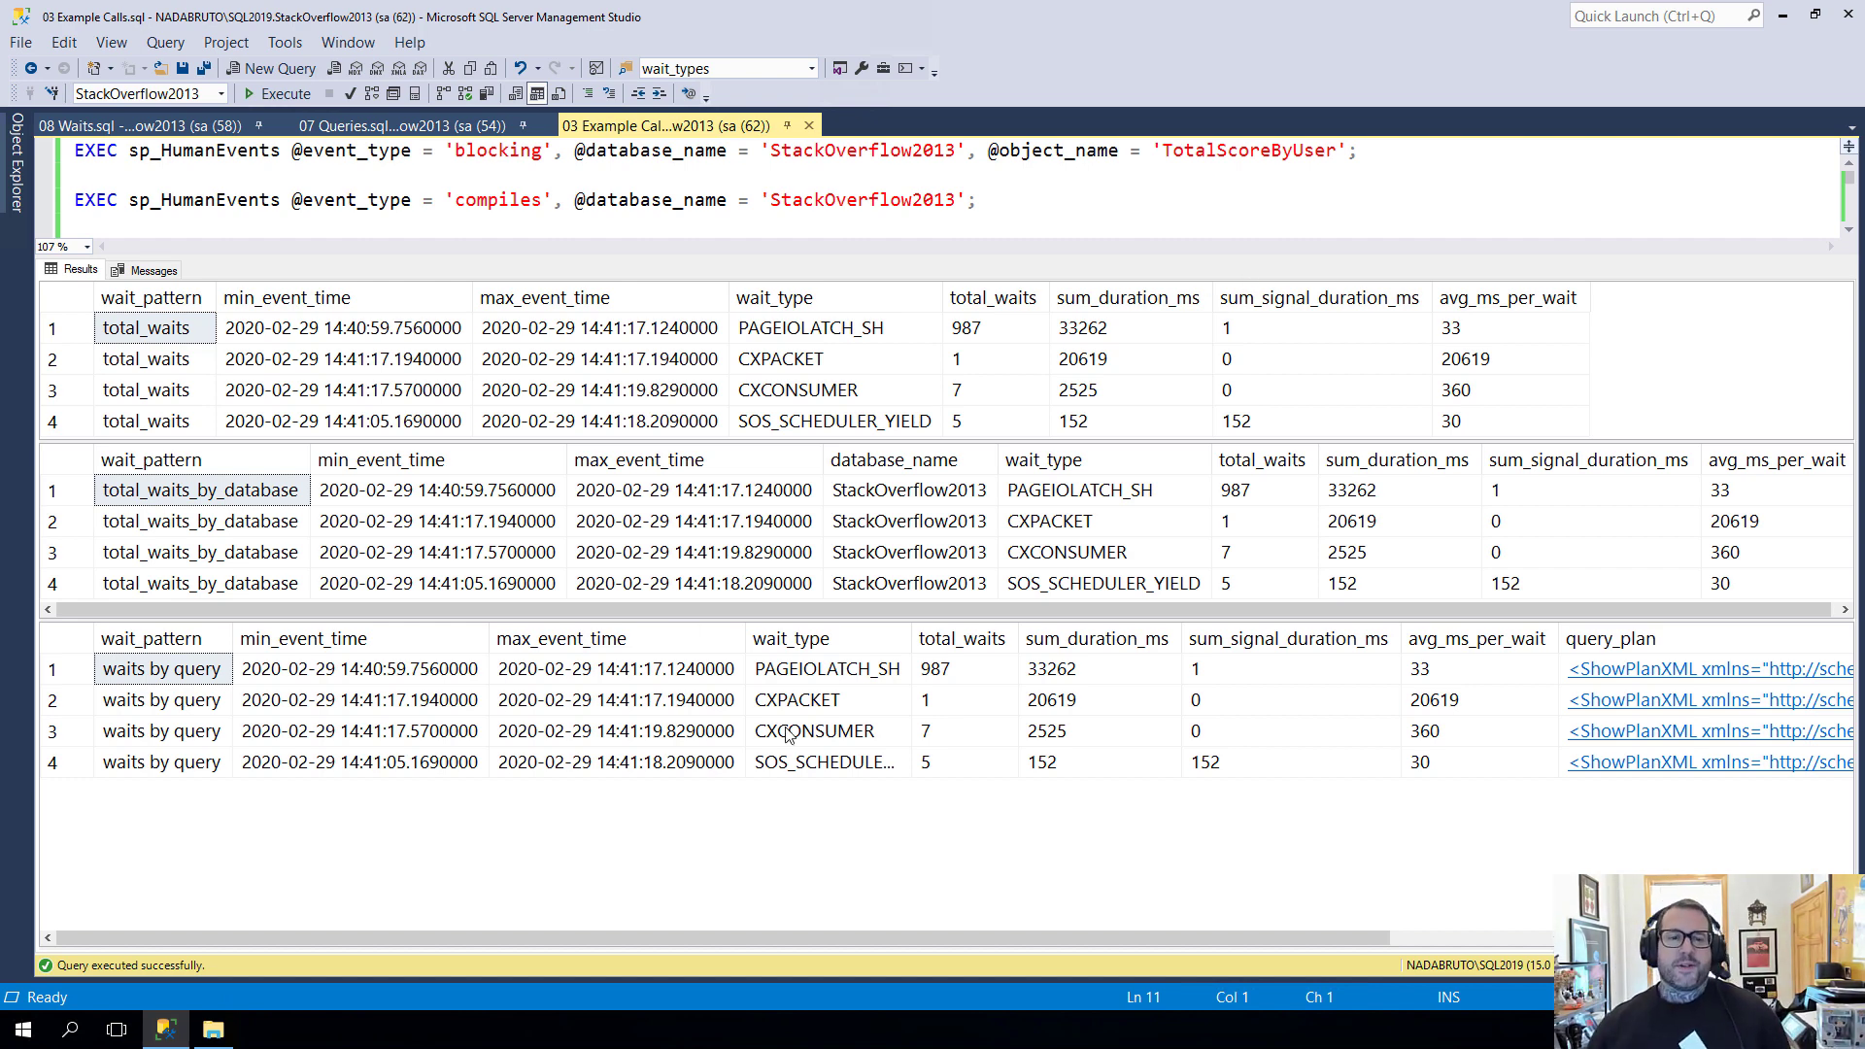
mouse_move(738, 226)
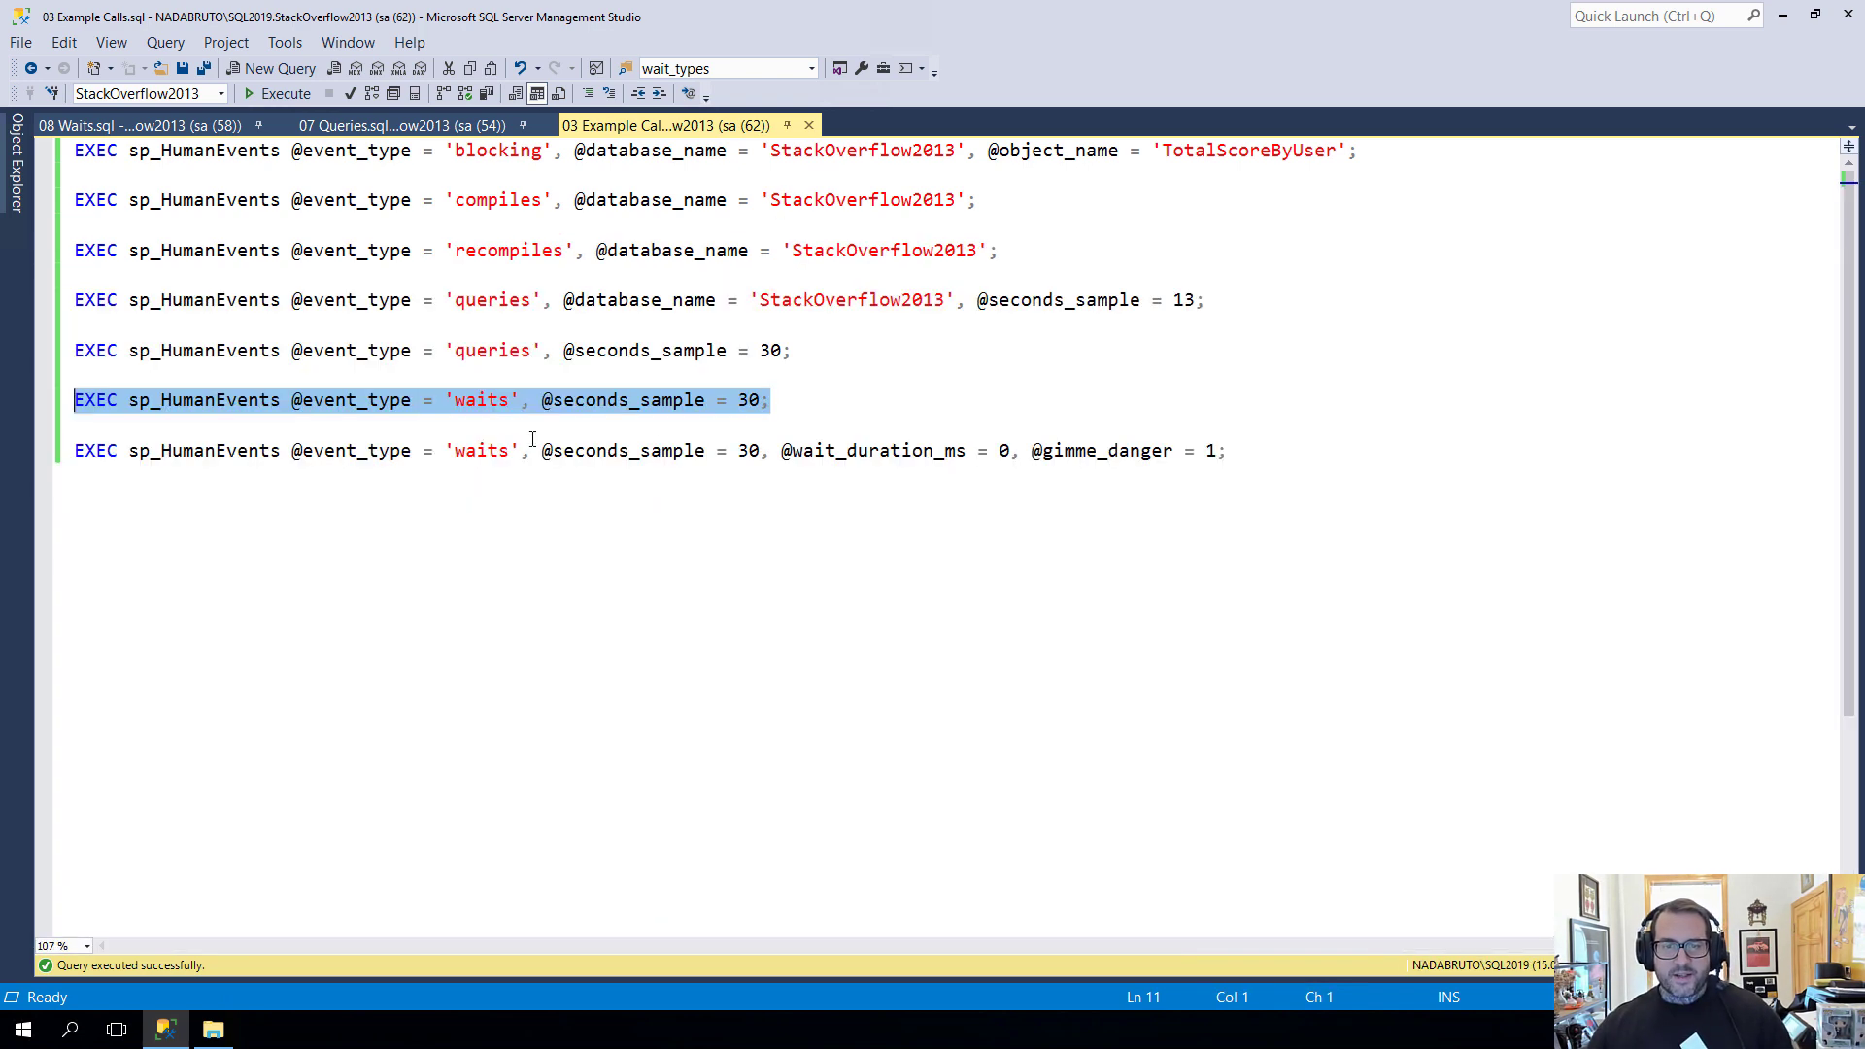
mouse_move(142, 127)
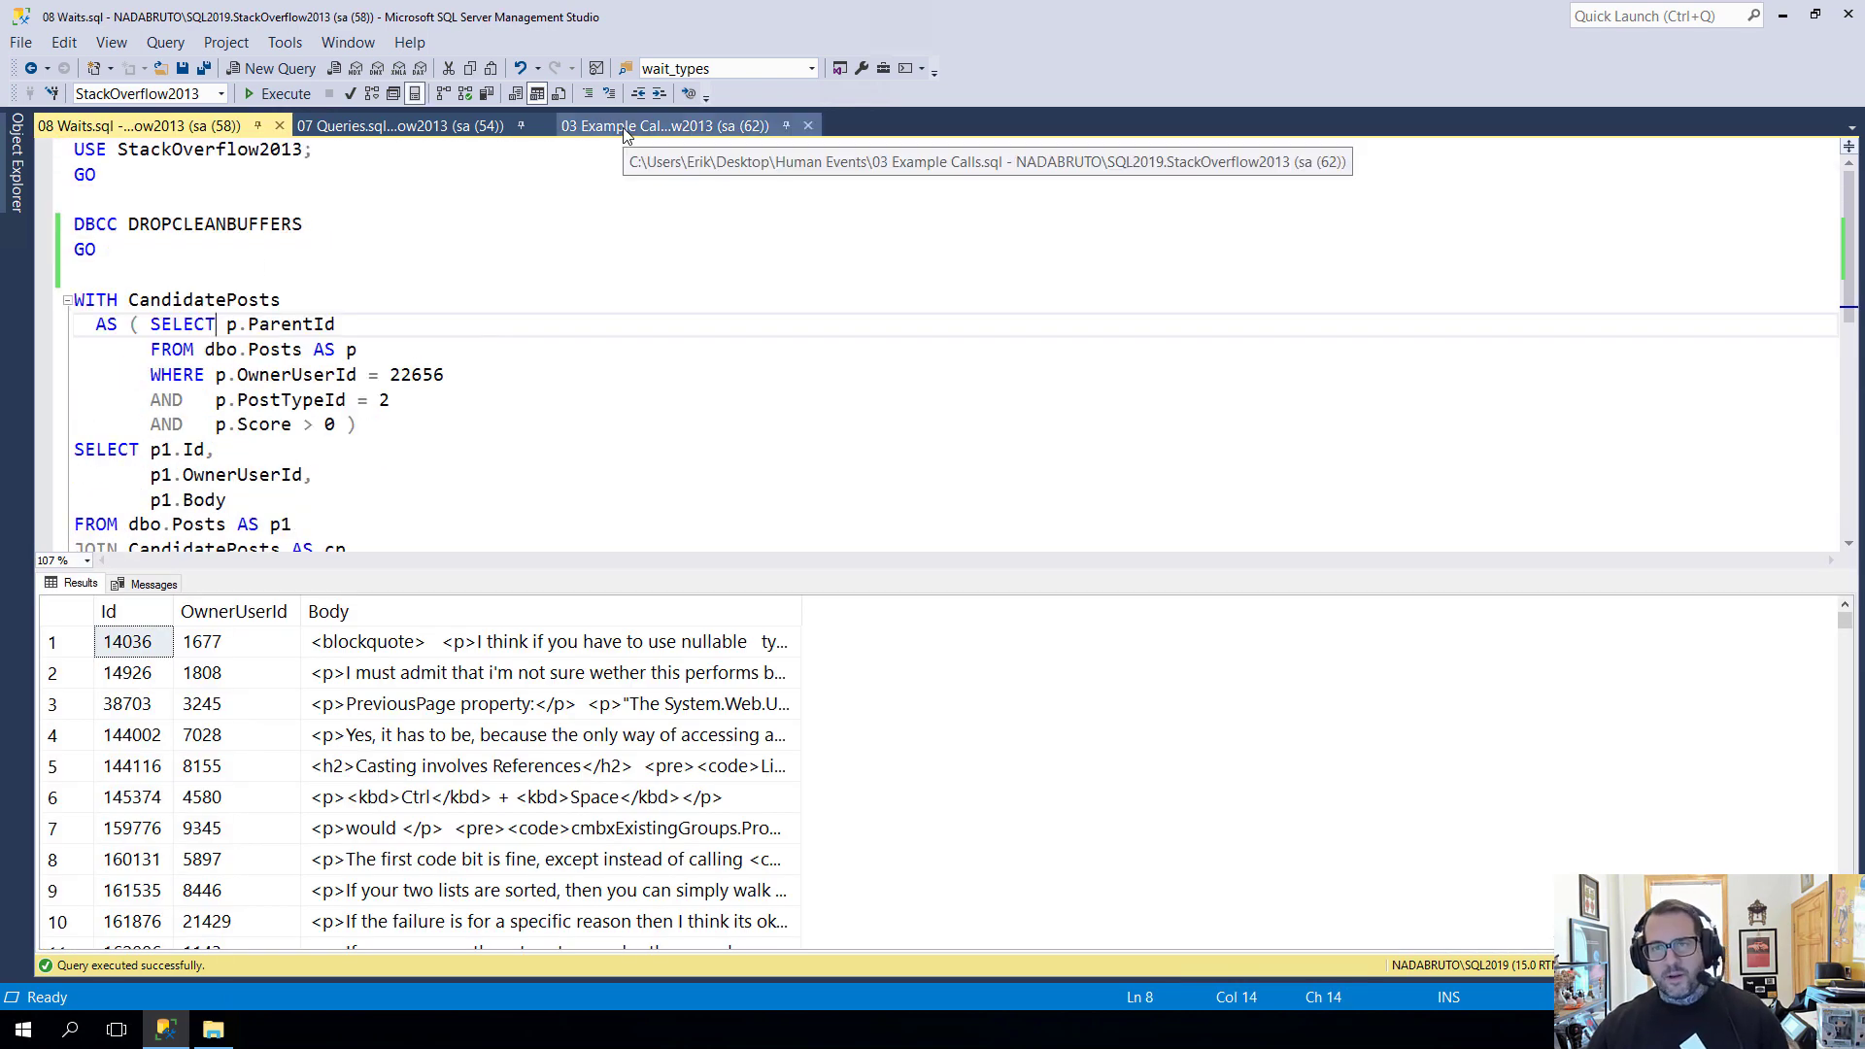
left_click(666, 124)
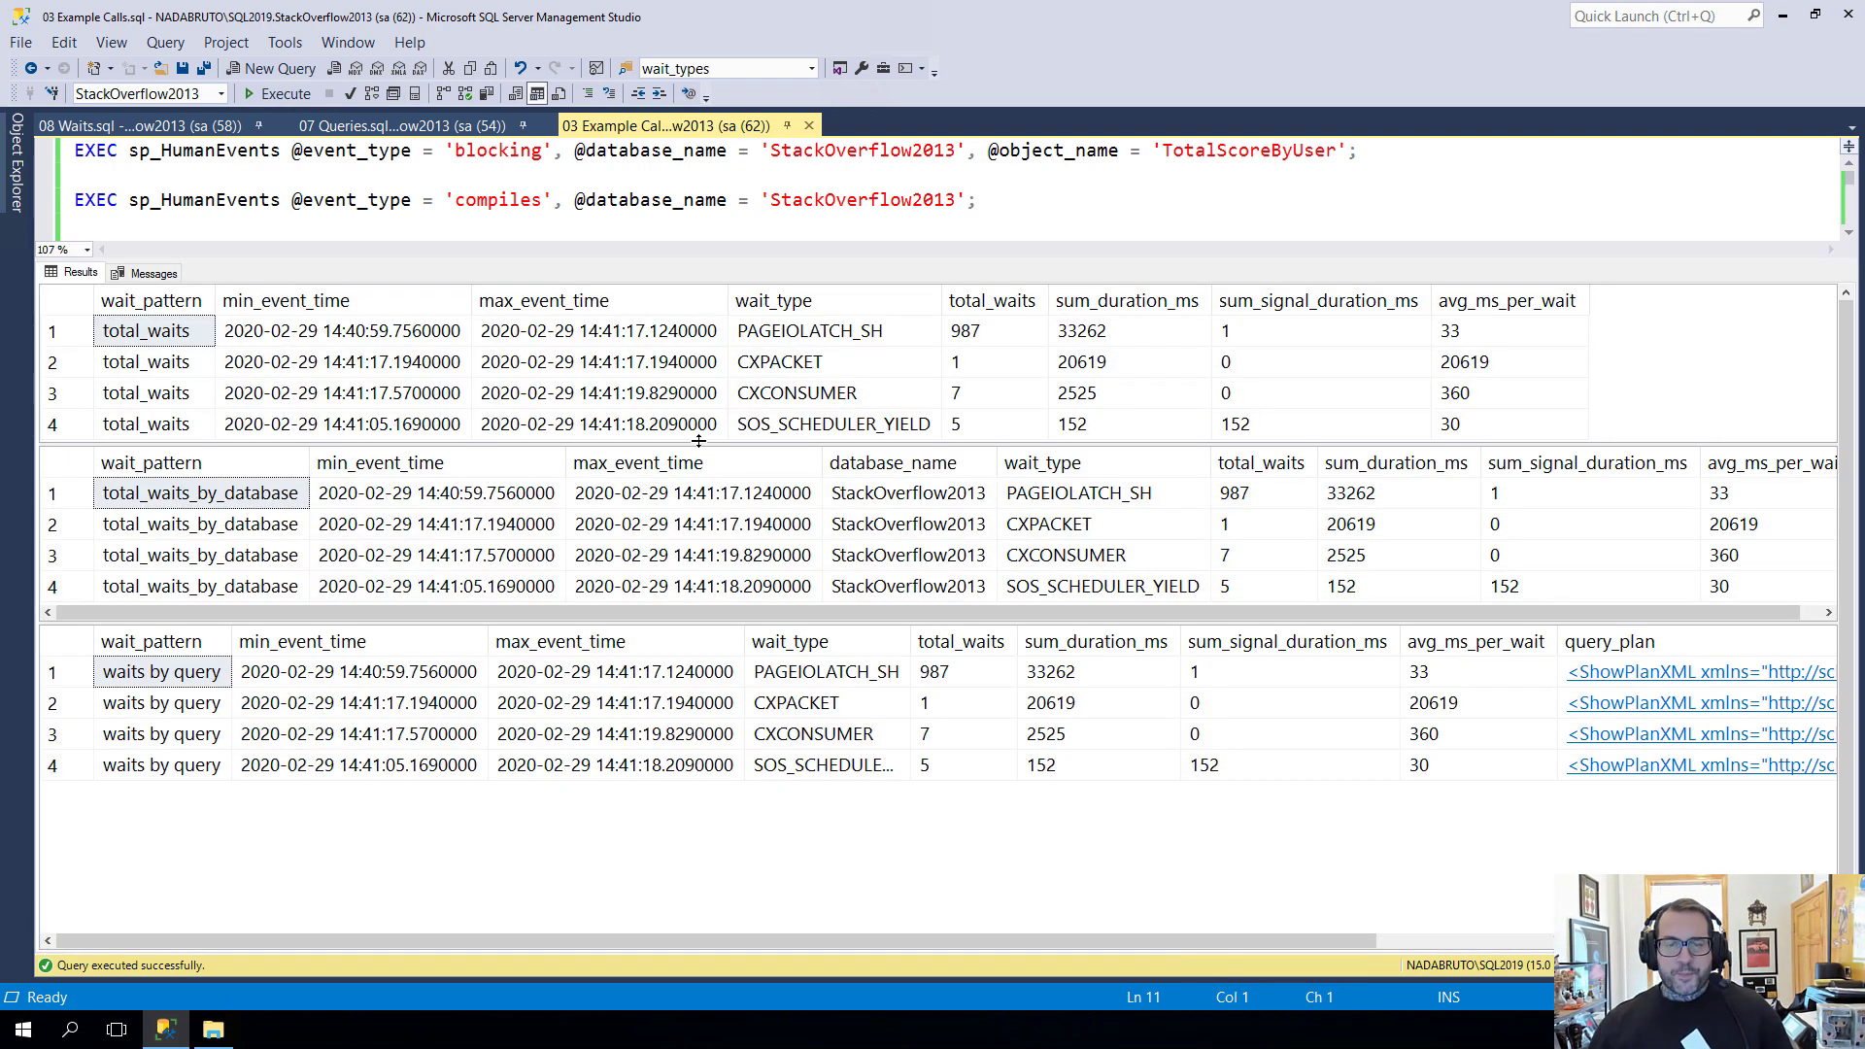
left_click(151, 299)
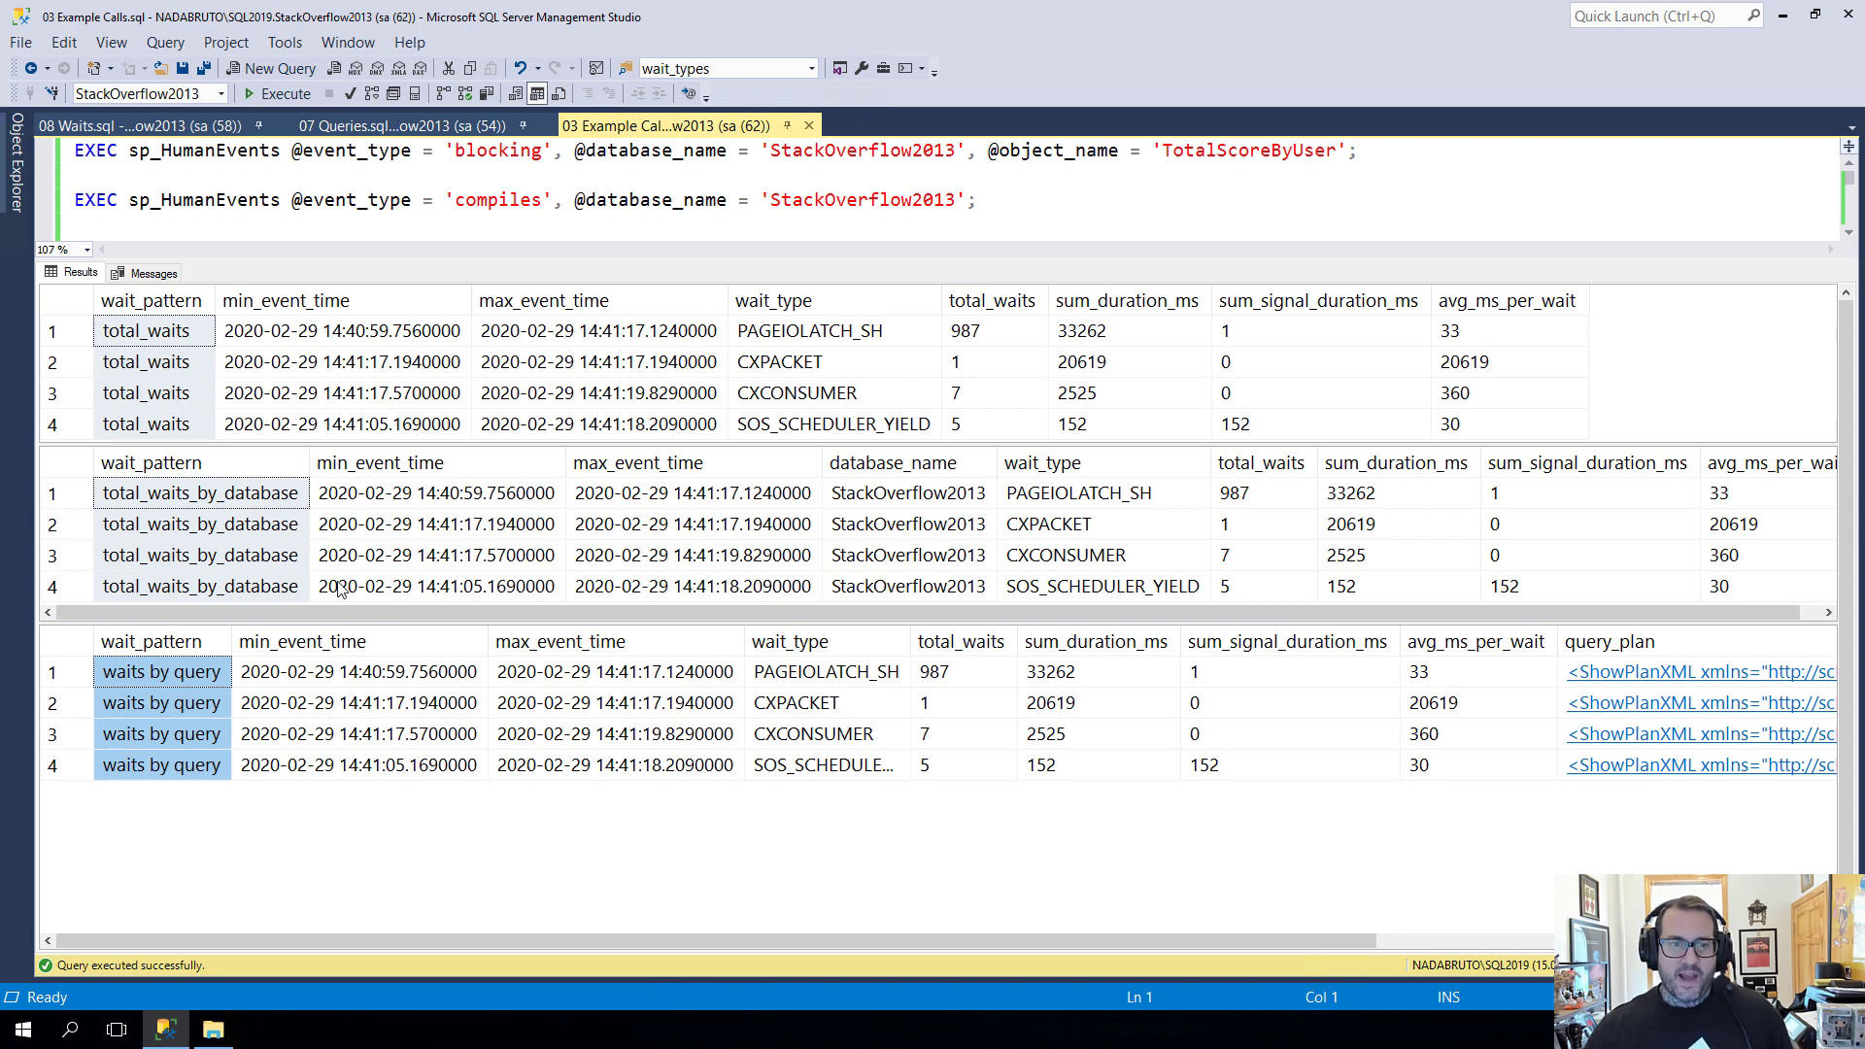
mouse_move(1026, 363)
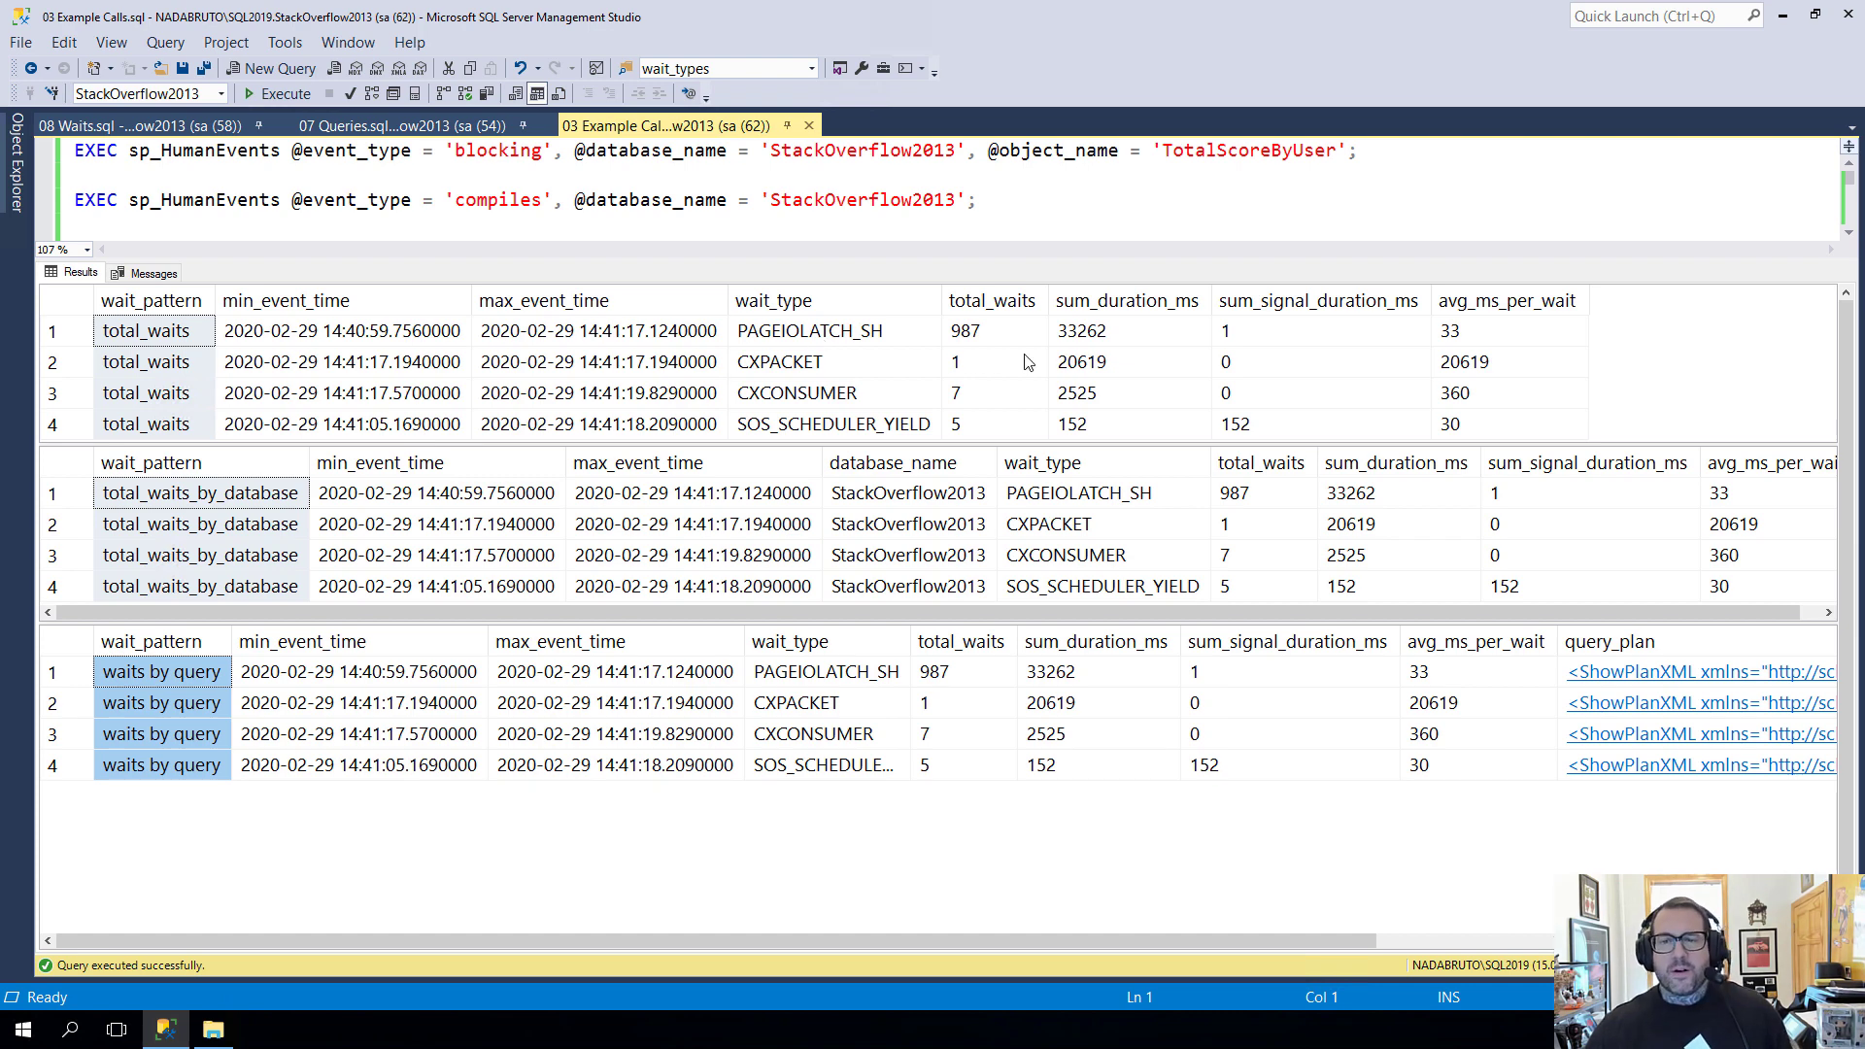
left_click(808, 330)
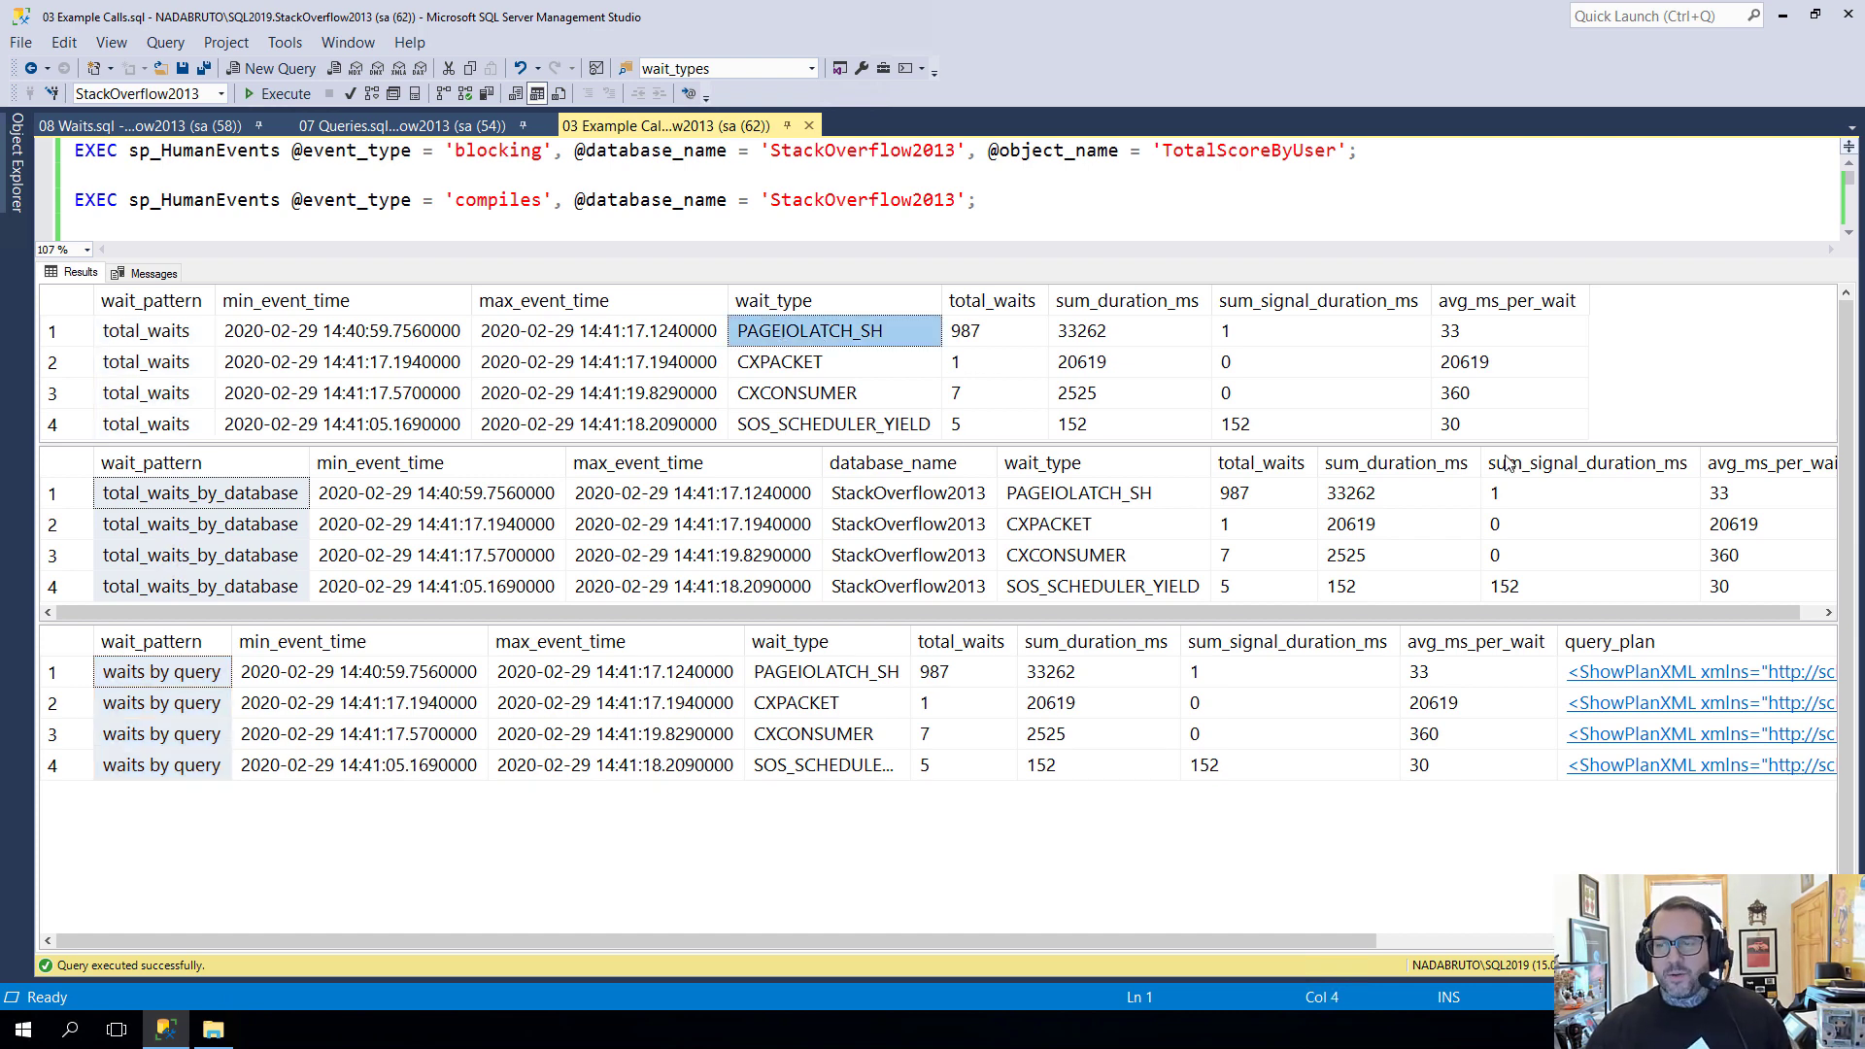
mouse_move(960, 381)
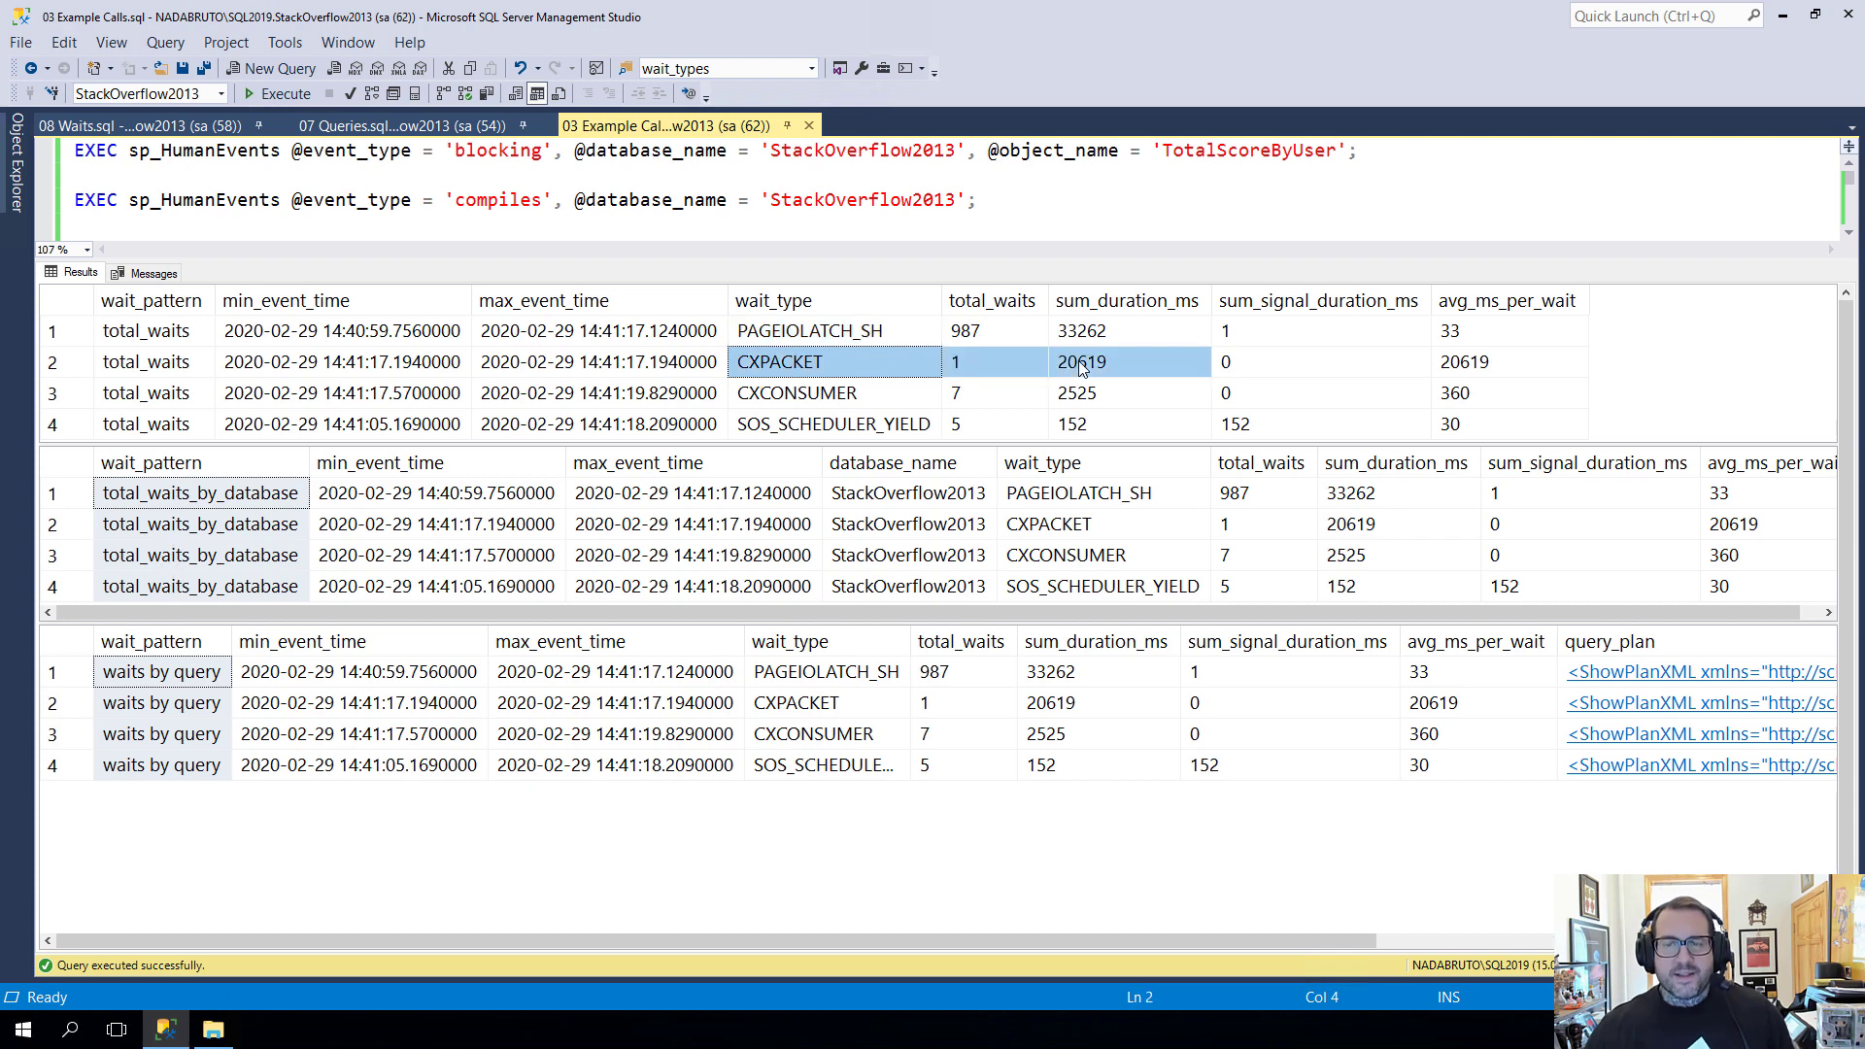
mouse_move(1383, 477)
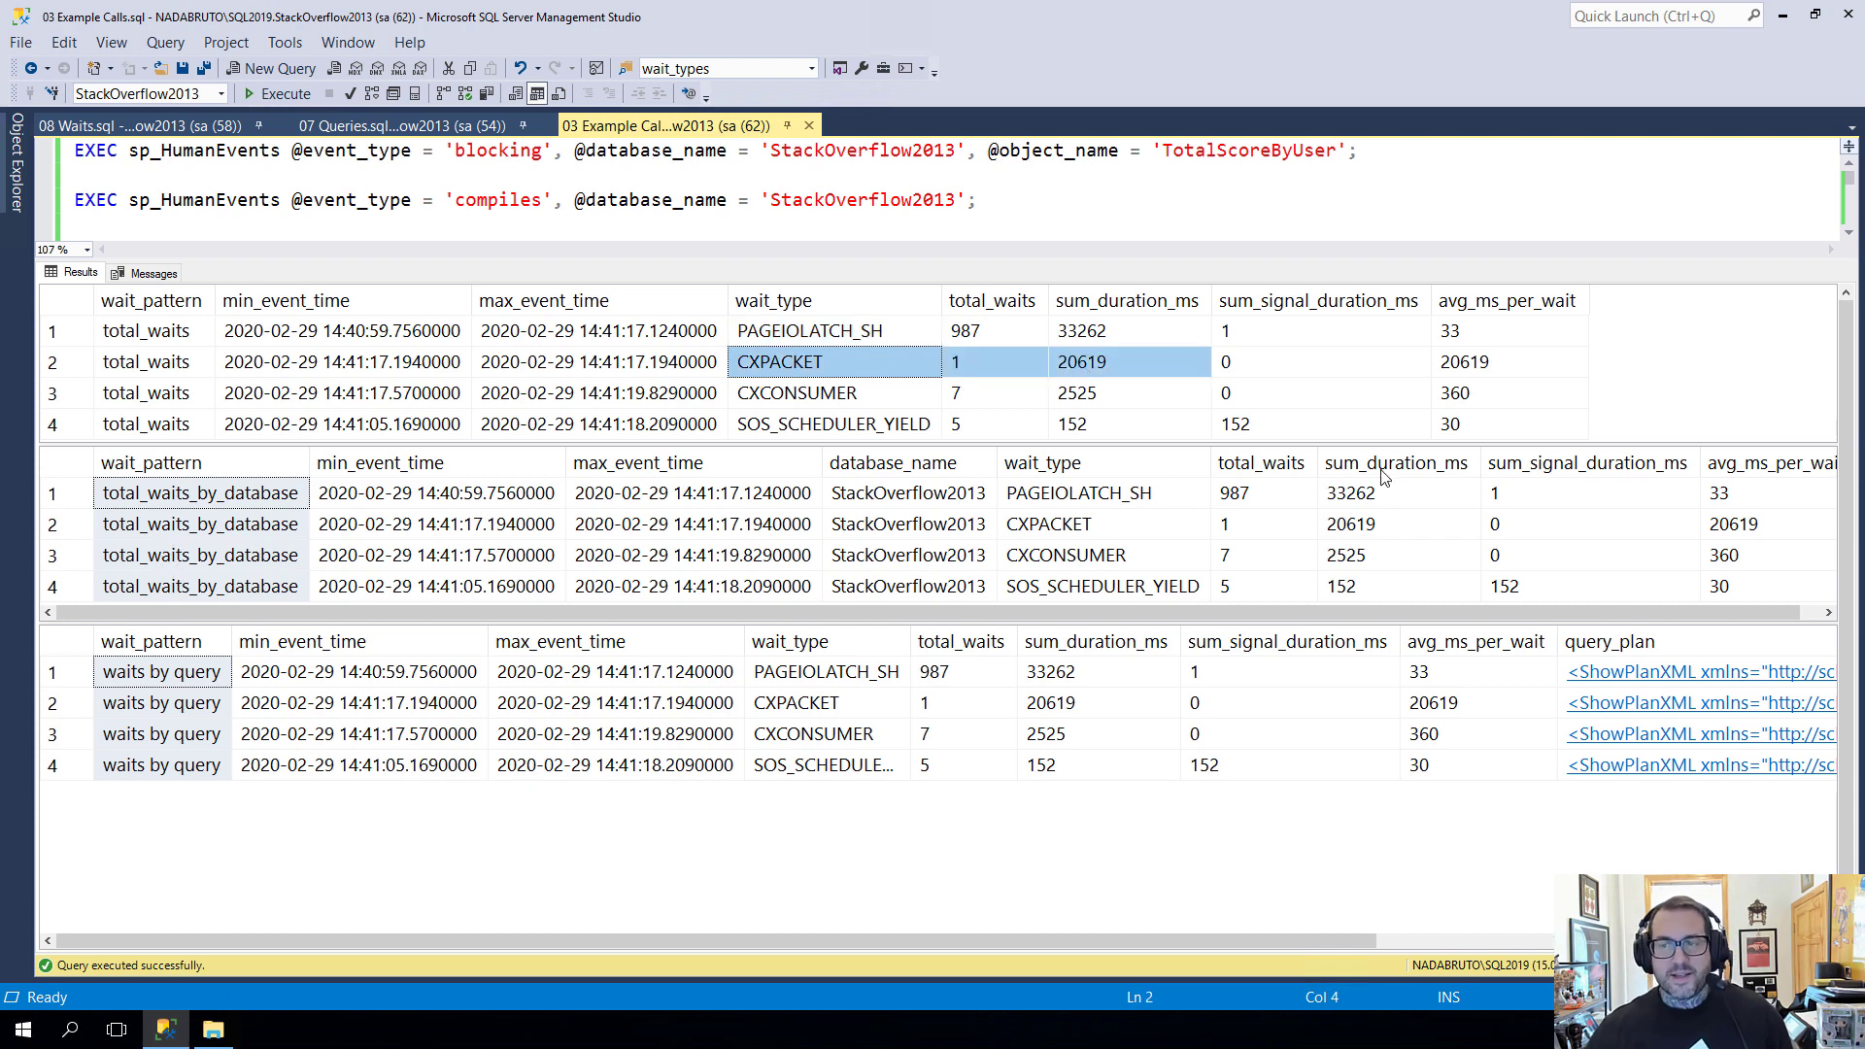
mouse_move(1394, 463)
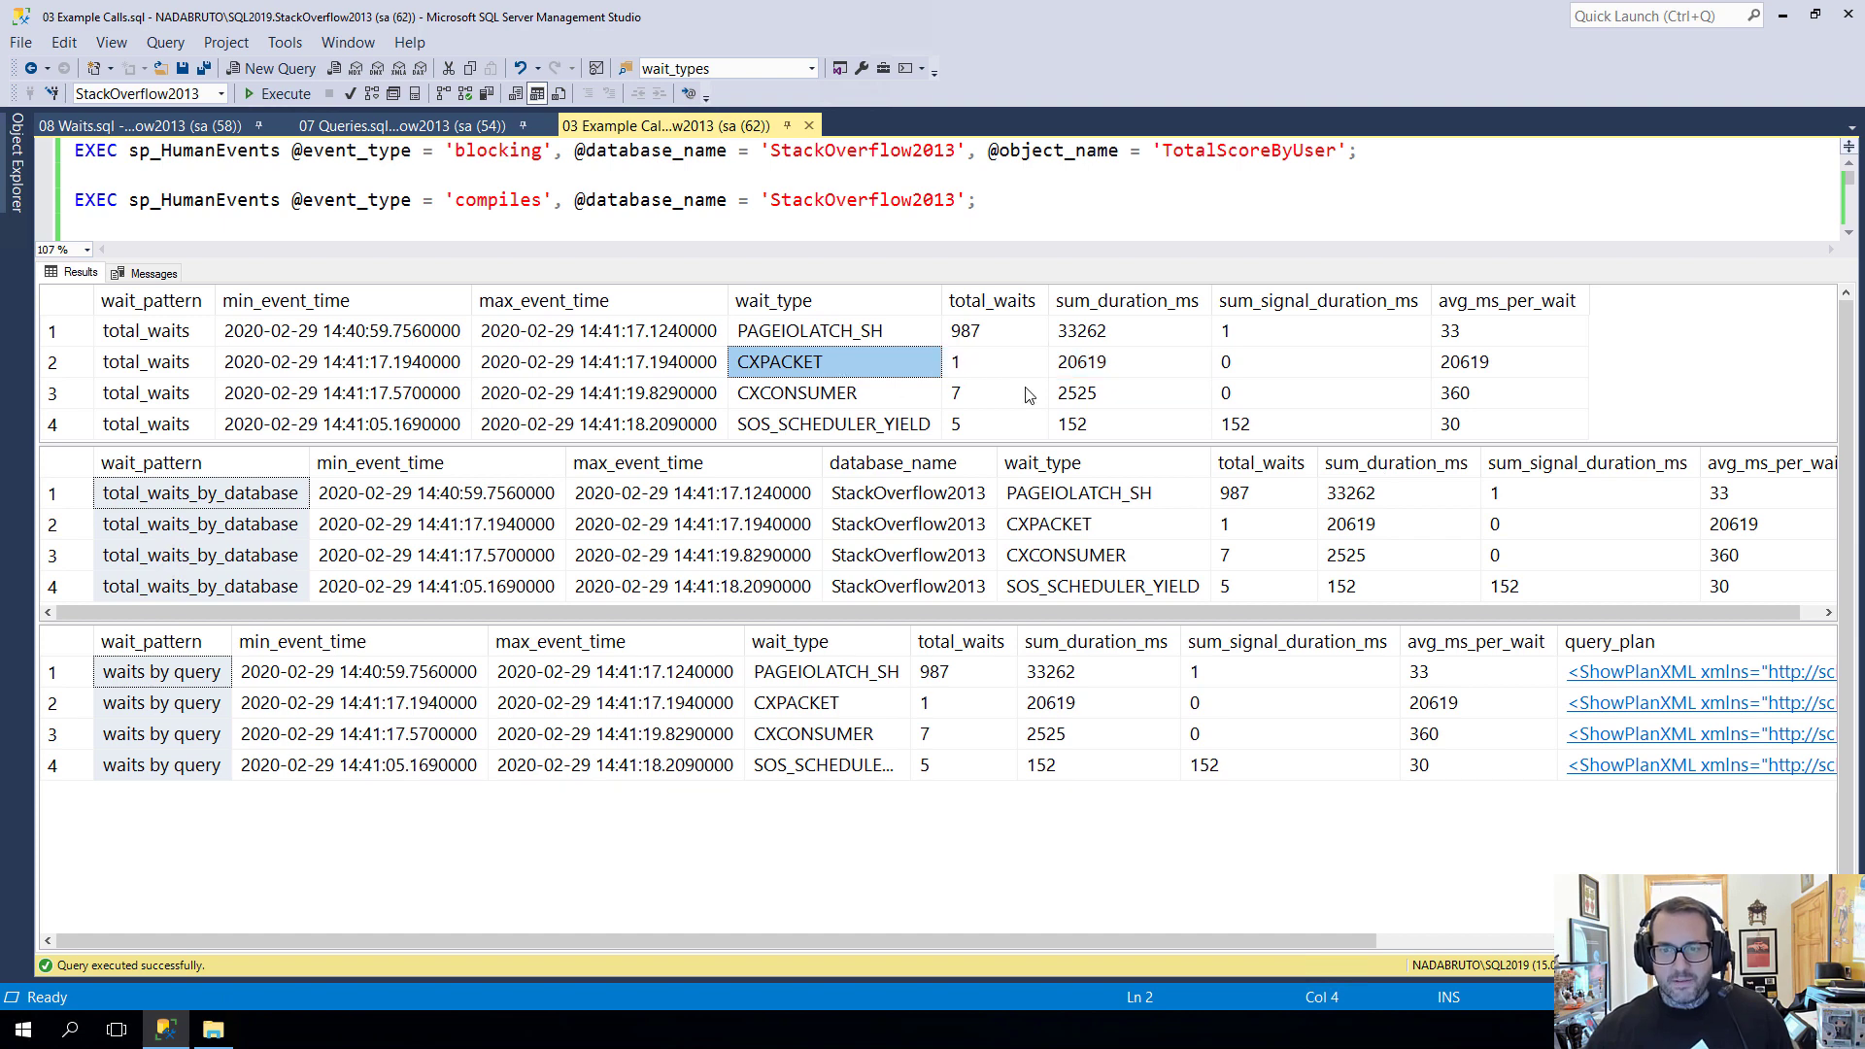
left_click(1082, 361)
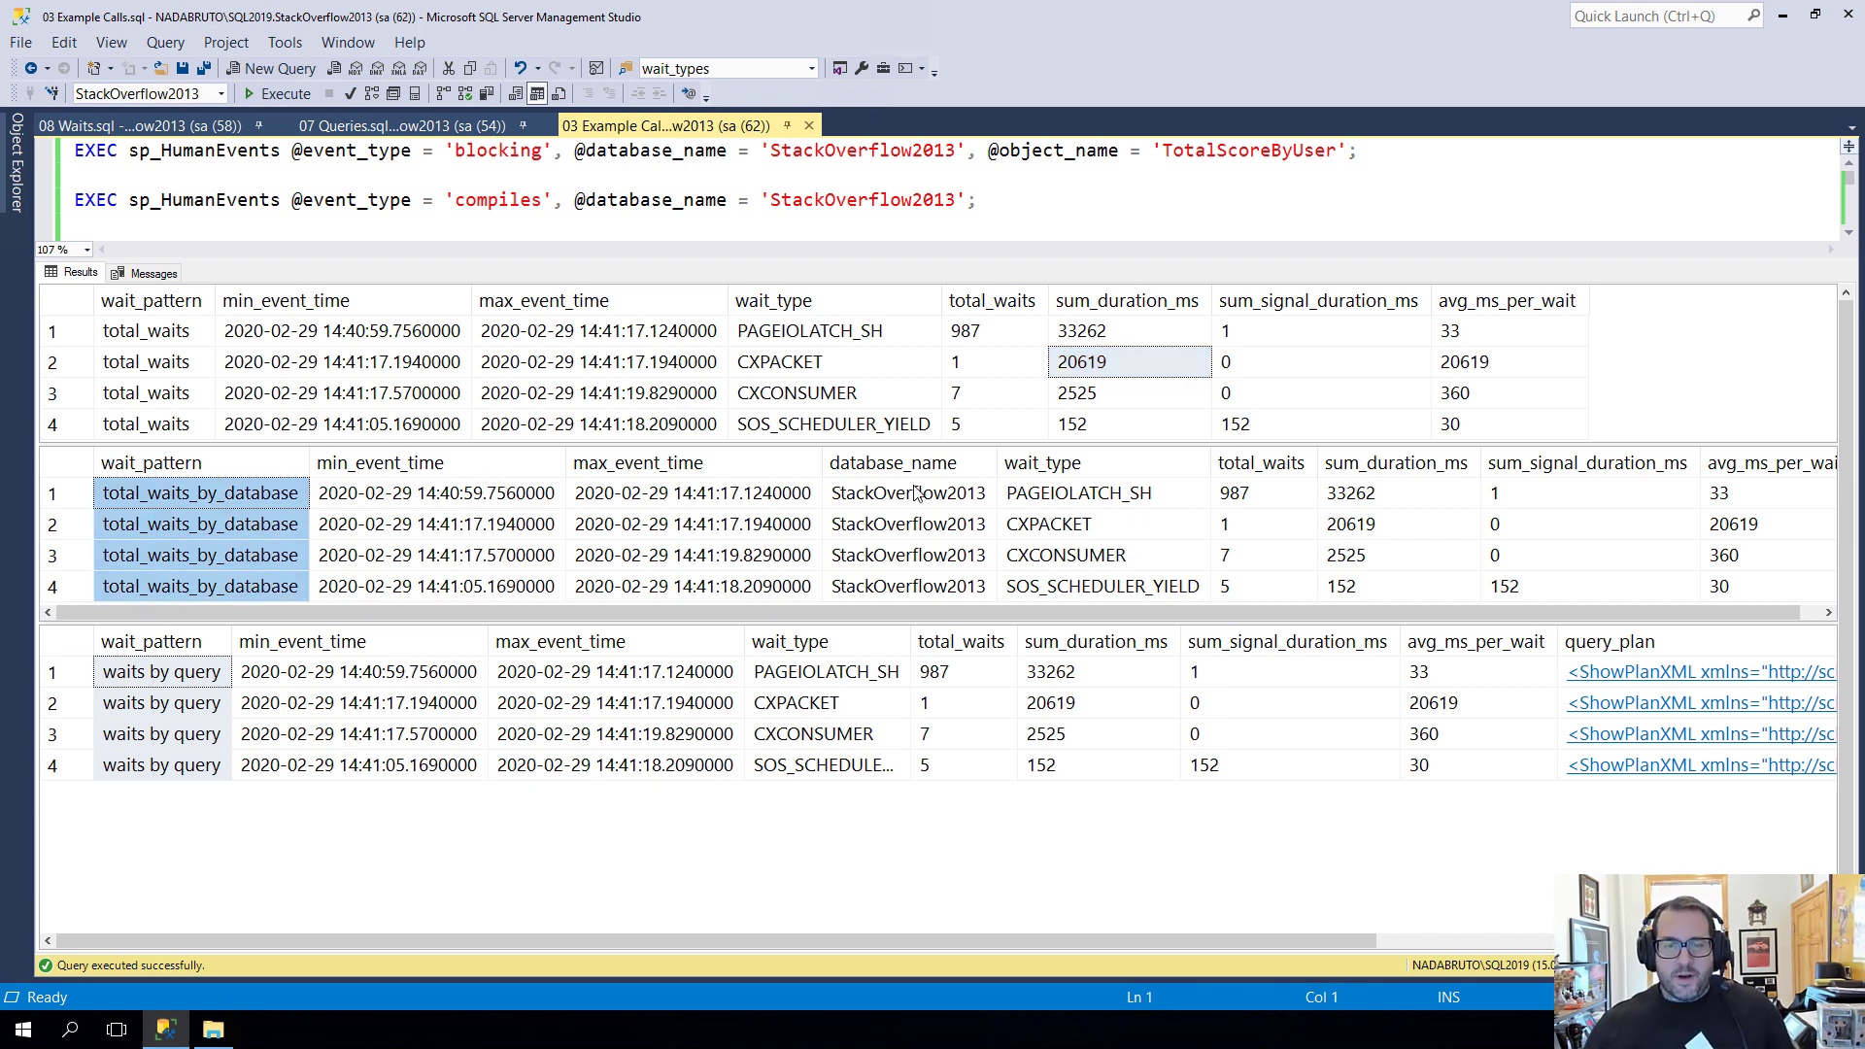
left_click(908, 492)
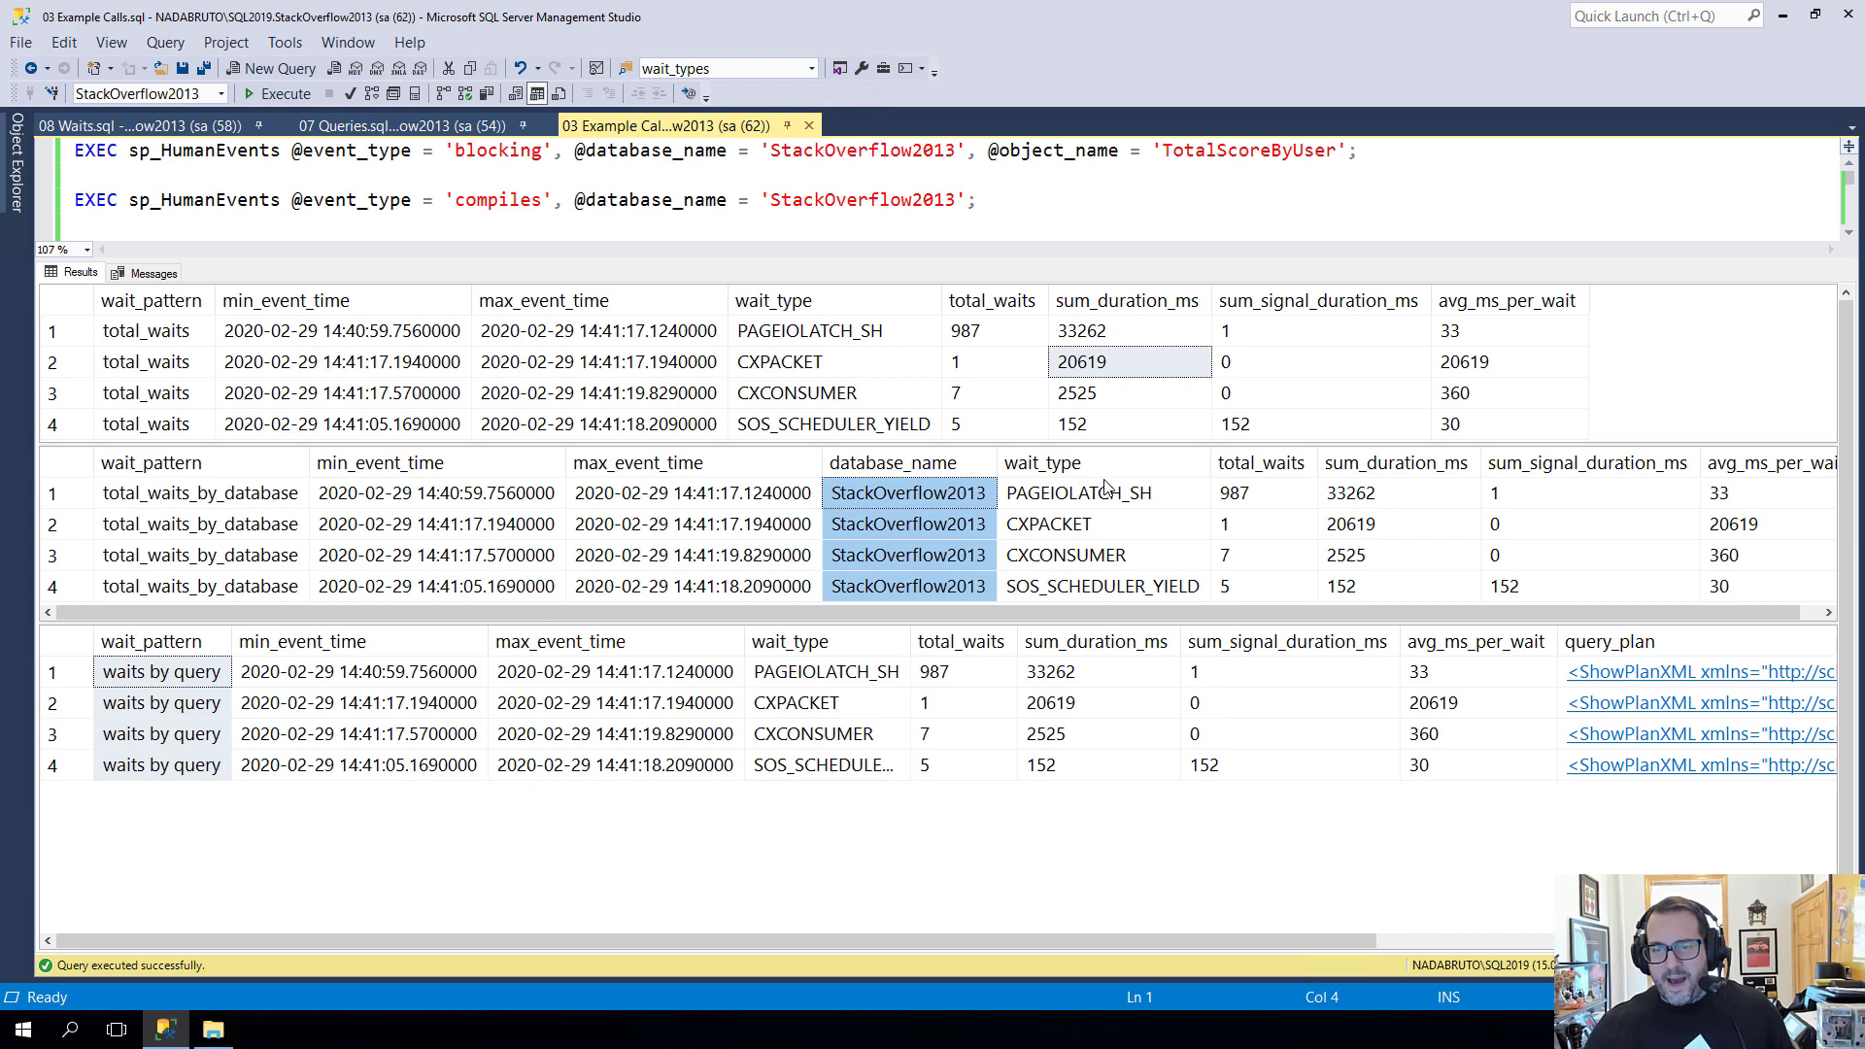
left_click(1074, 491)
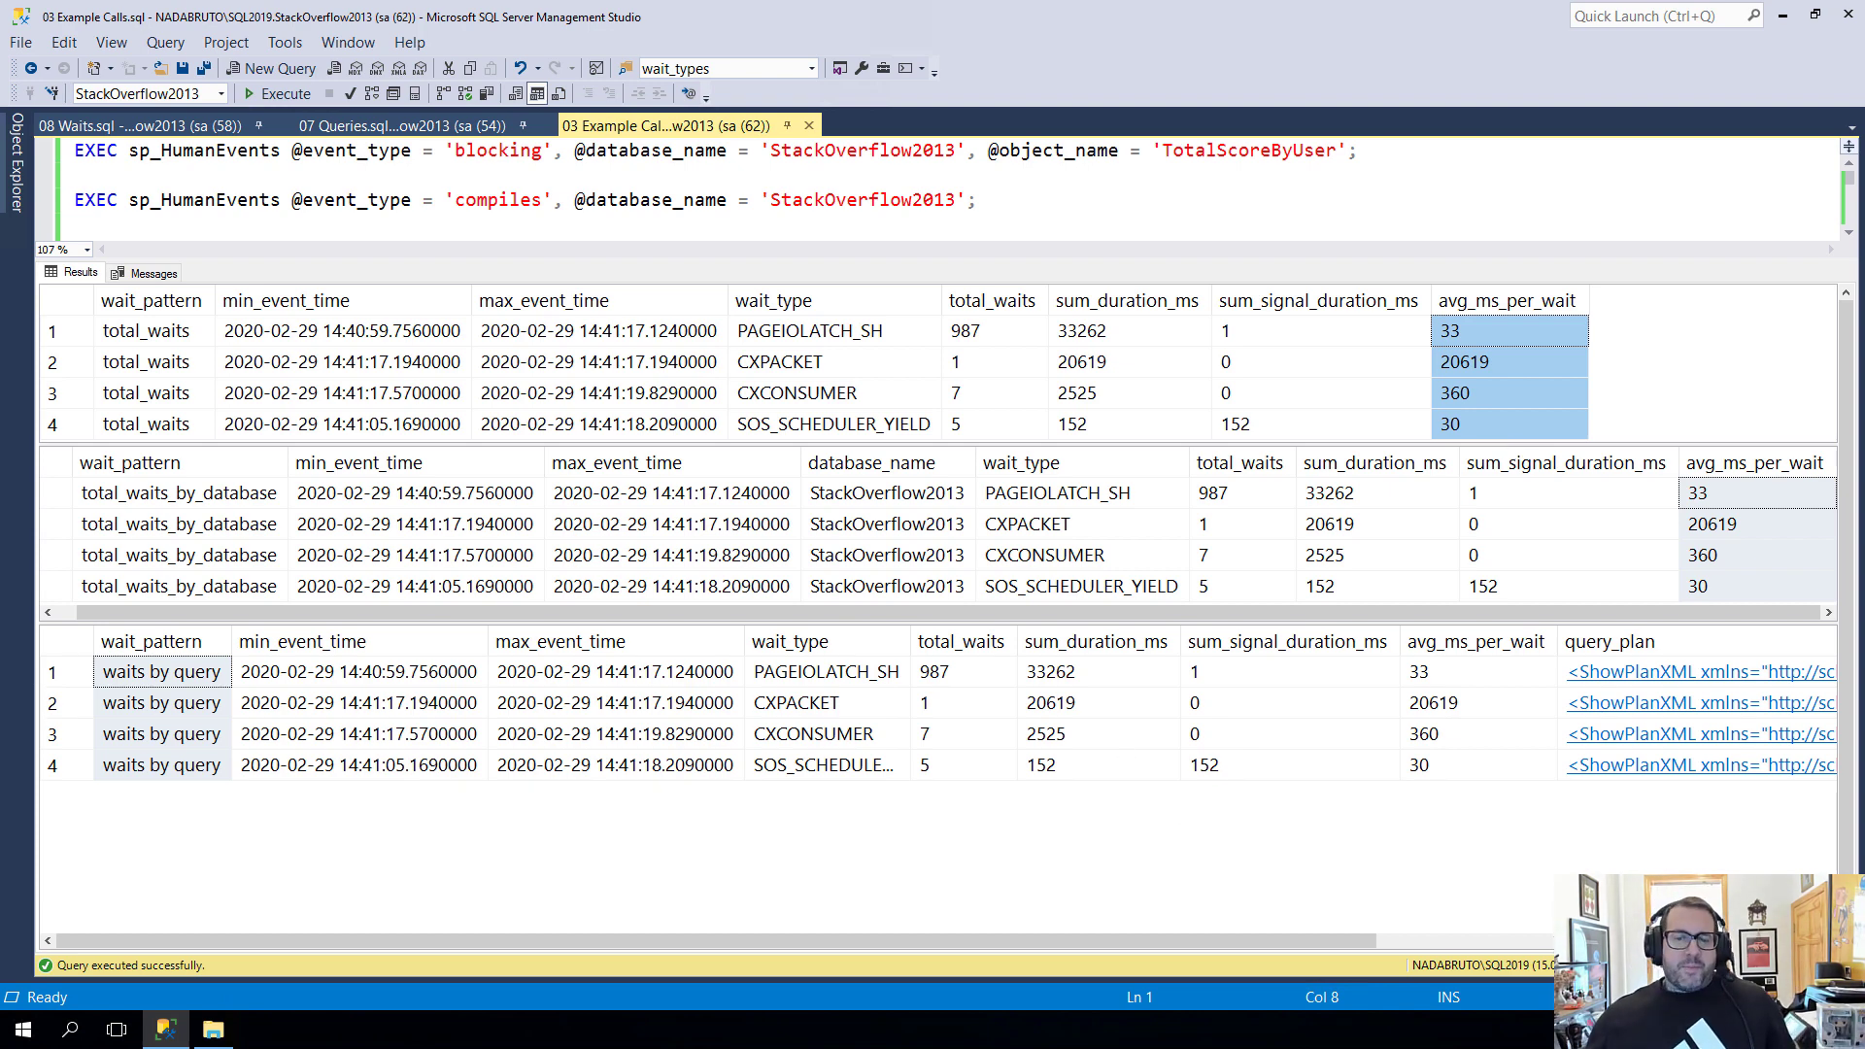
mouse_move(935, 917)
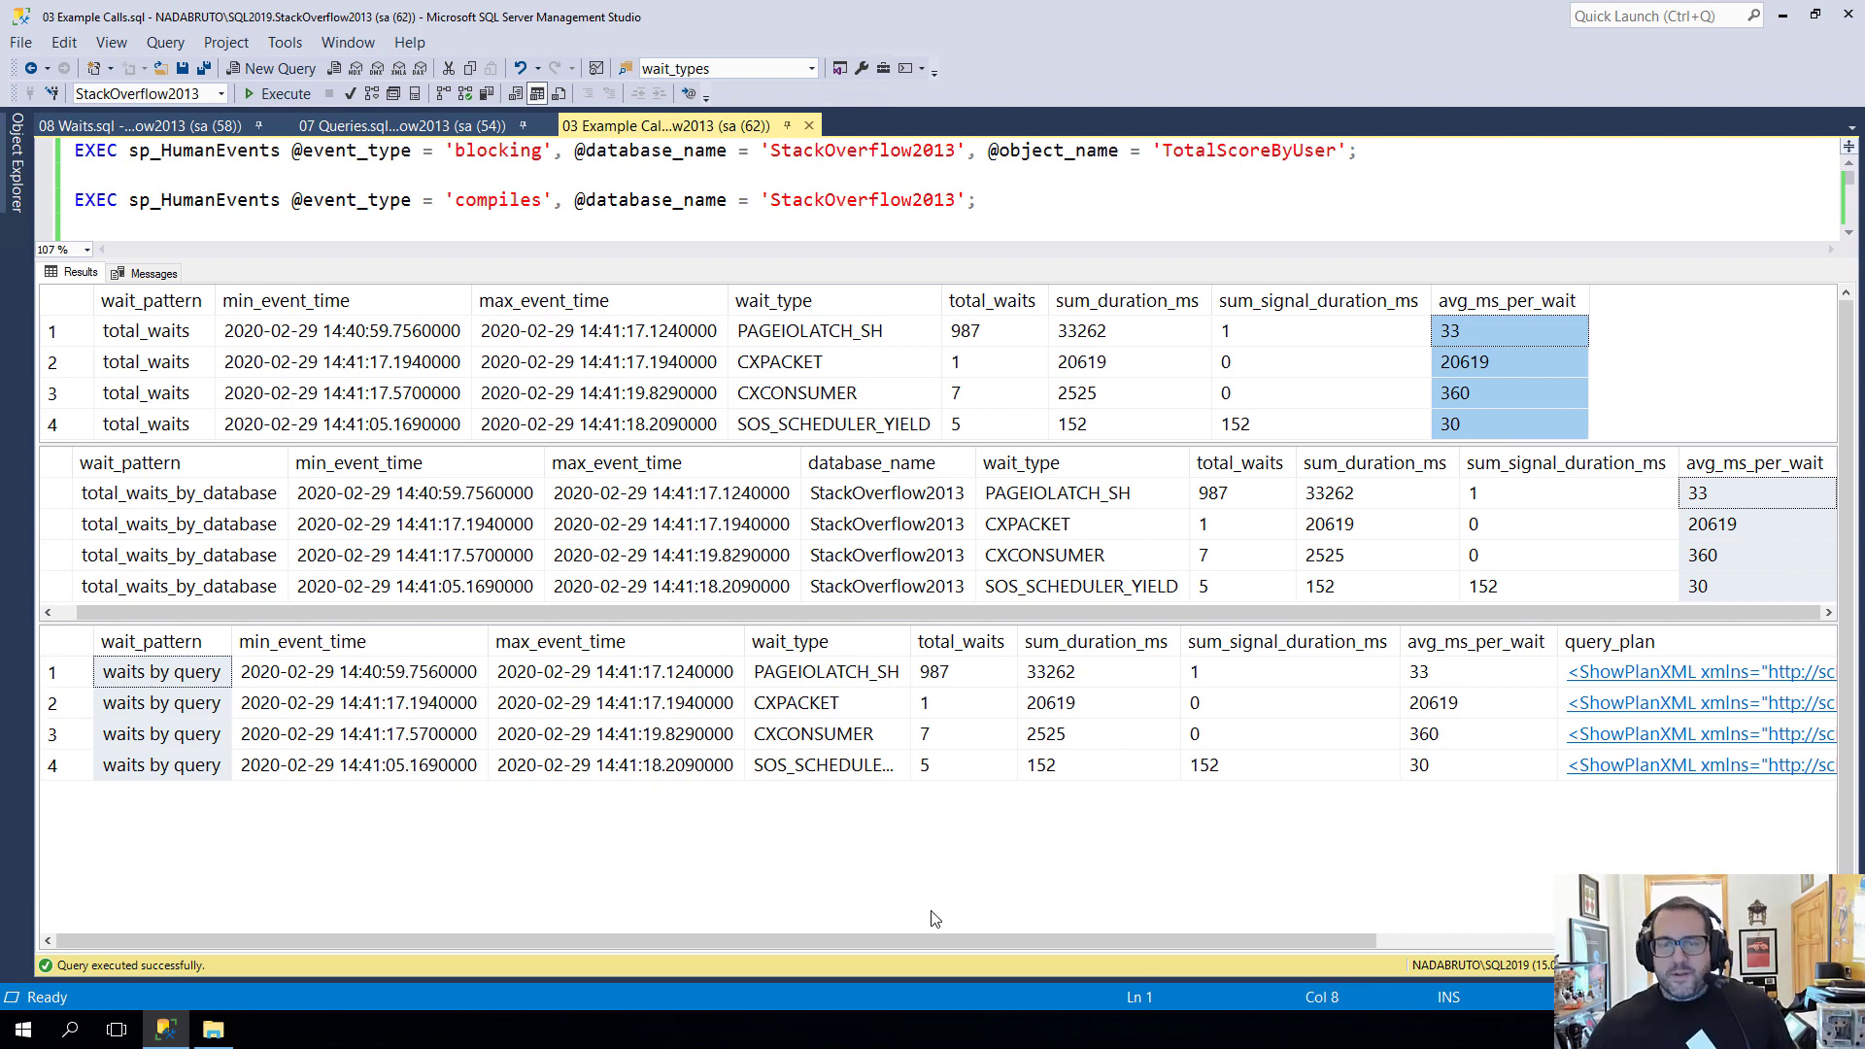
mouse_move(718, 961)
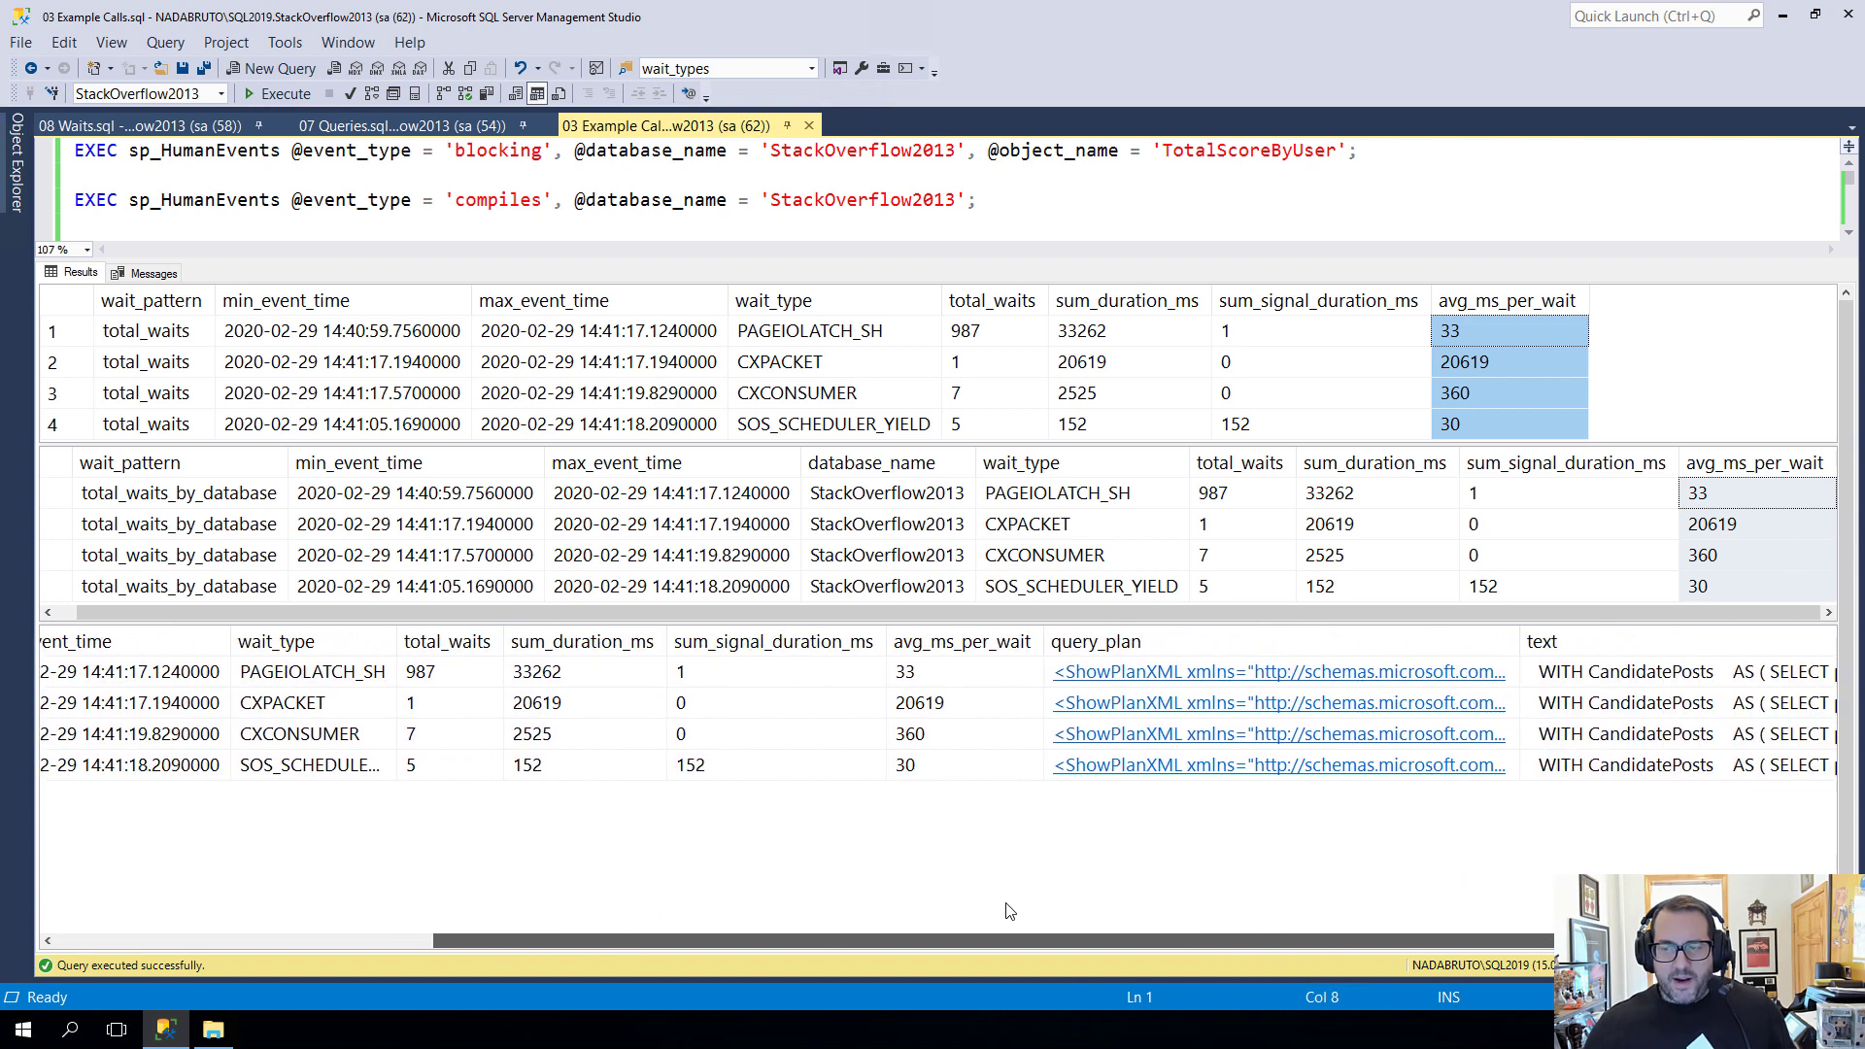
Scroll the per-query waits grid and pick out the PAGEIOLATCH_SH wait row
scroll("right", 3)
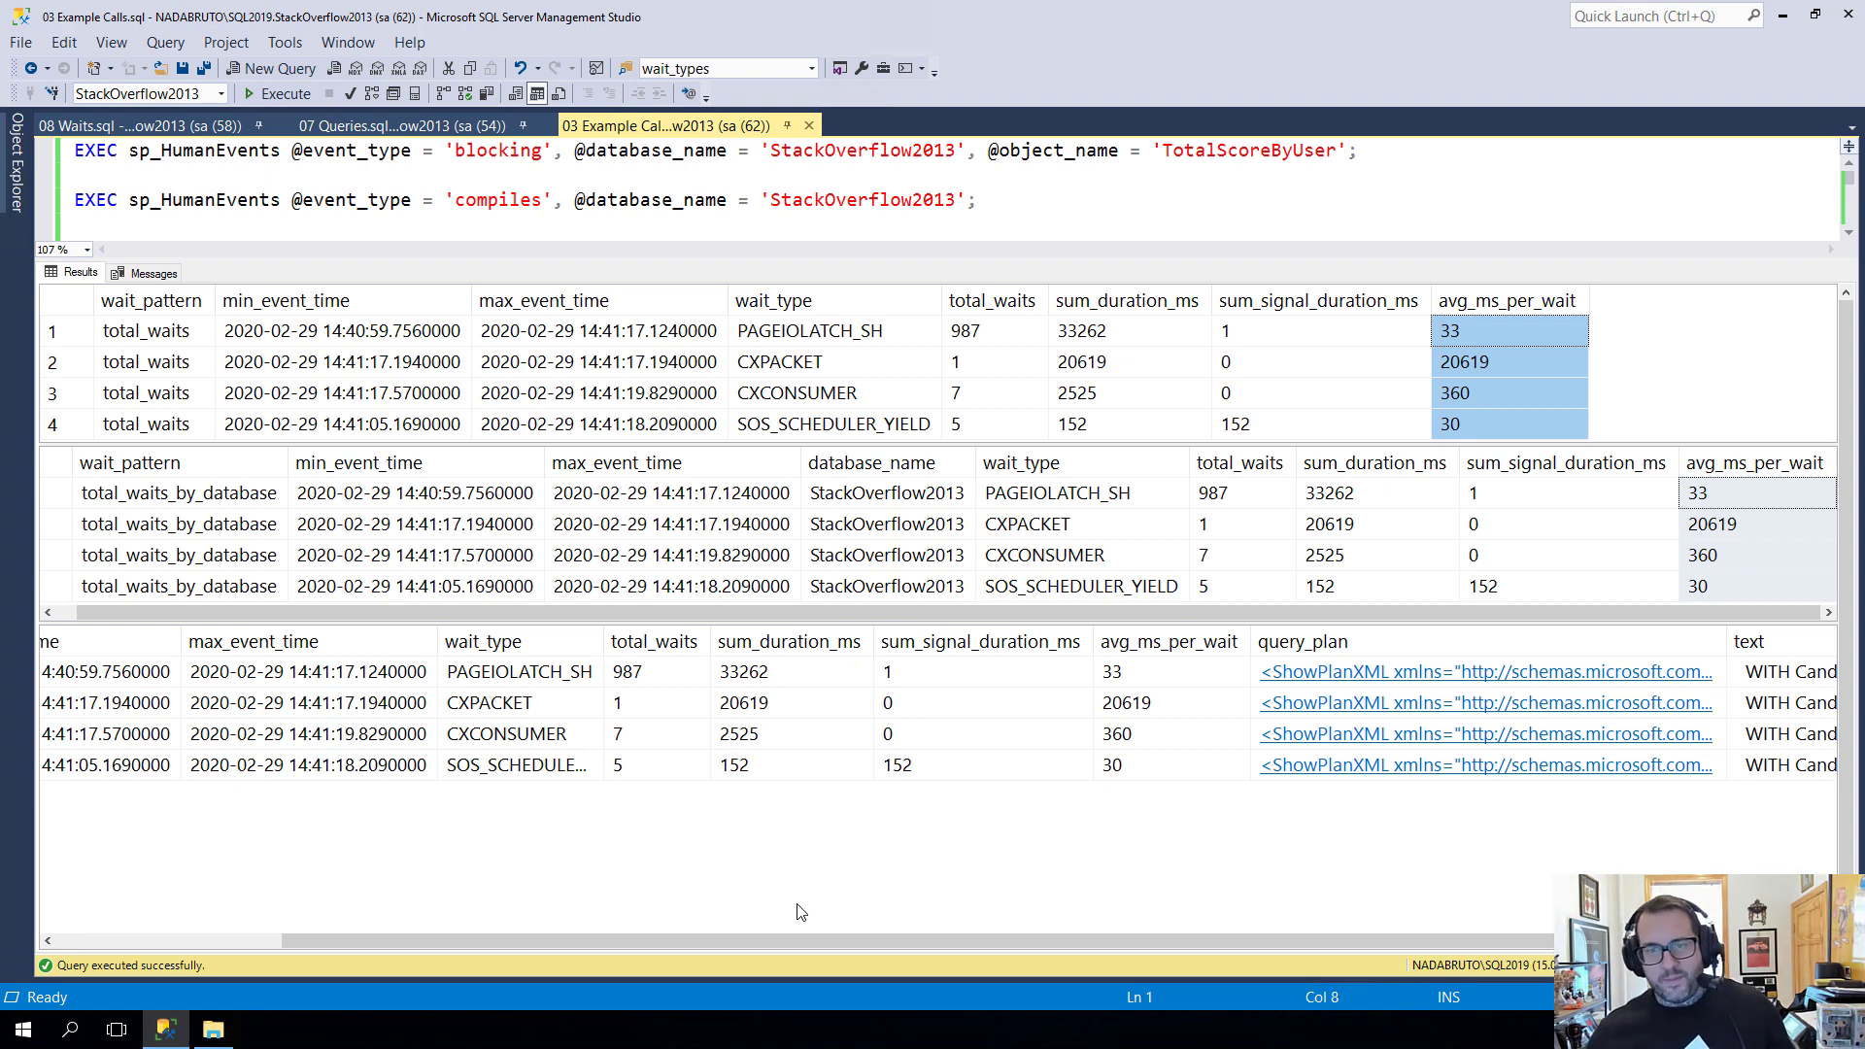
mouse_move(335, 641)
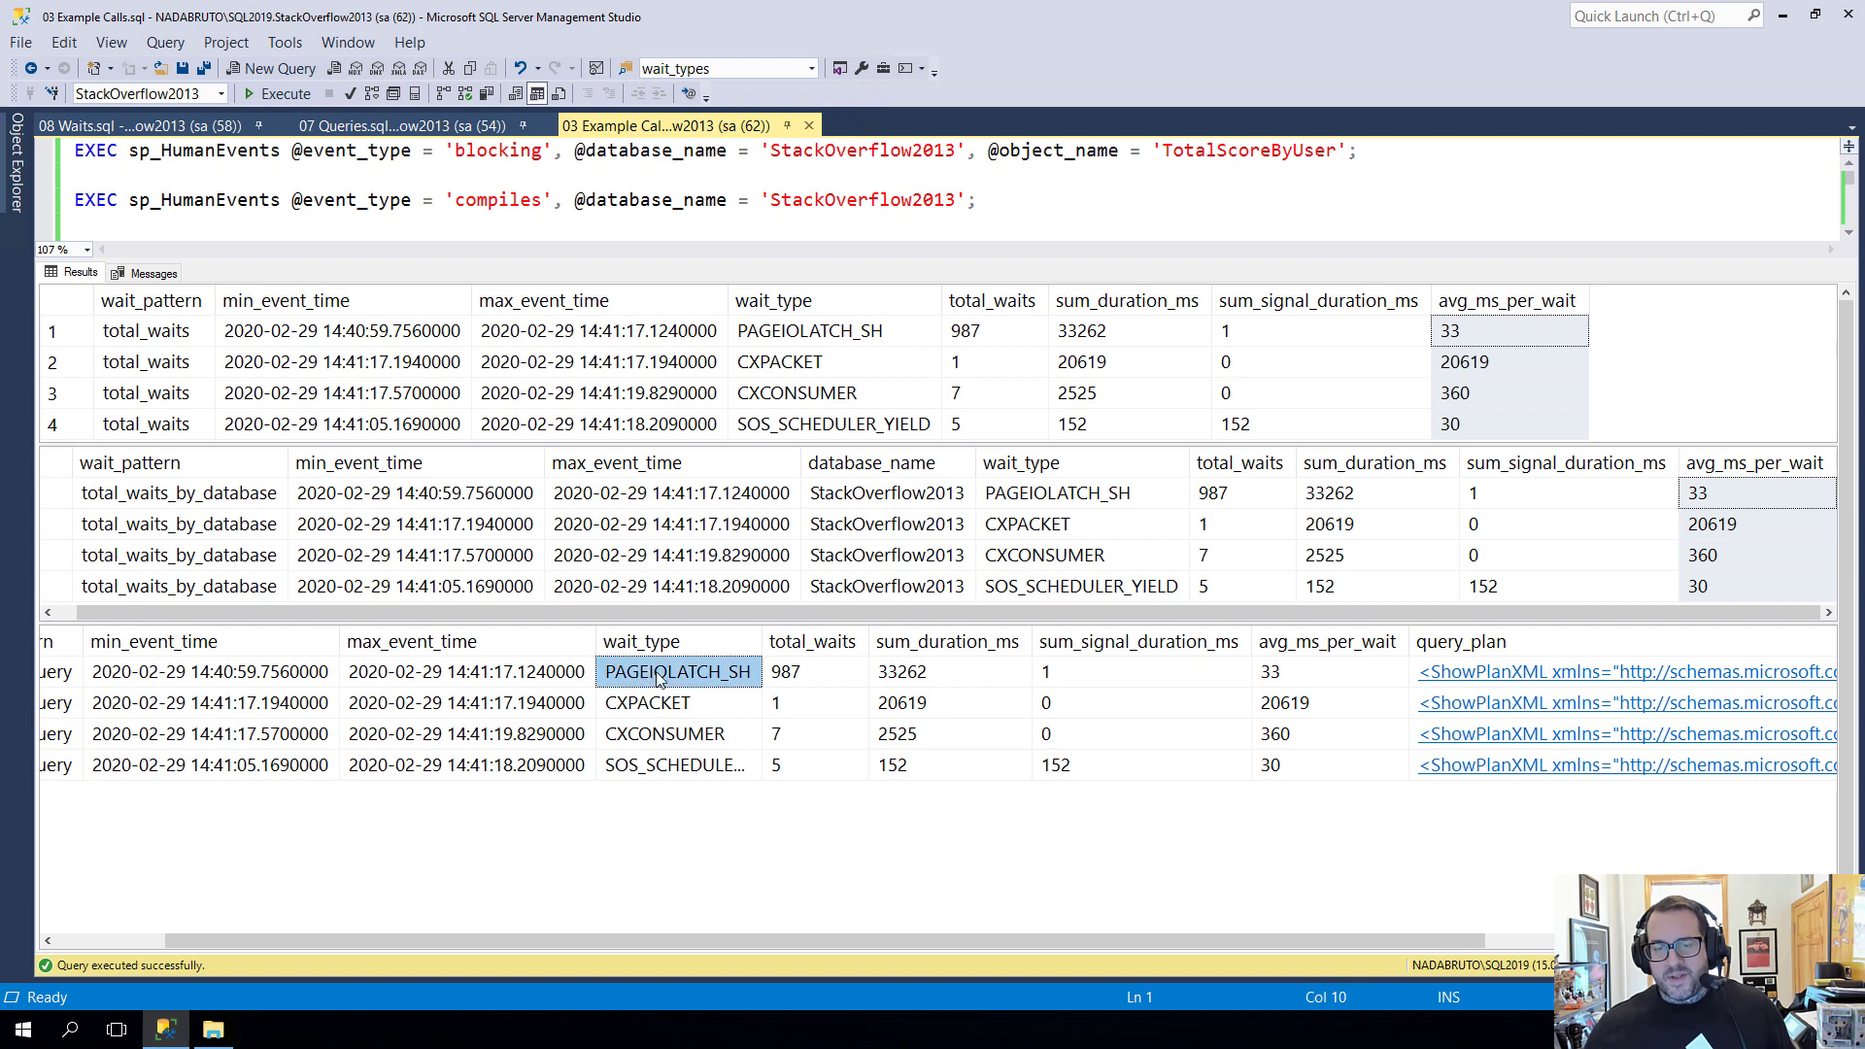
left_click(1328, 671)
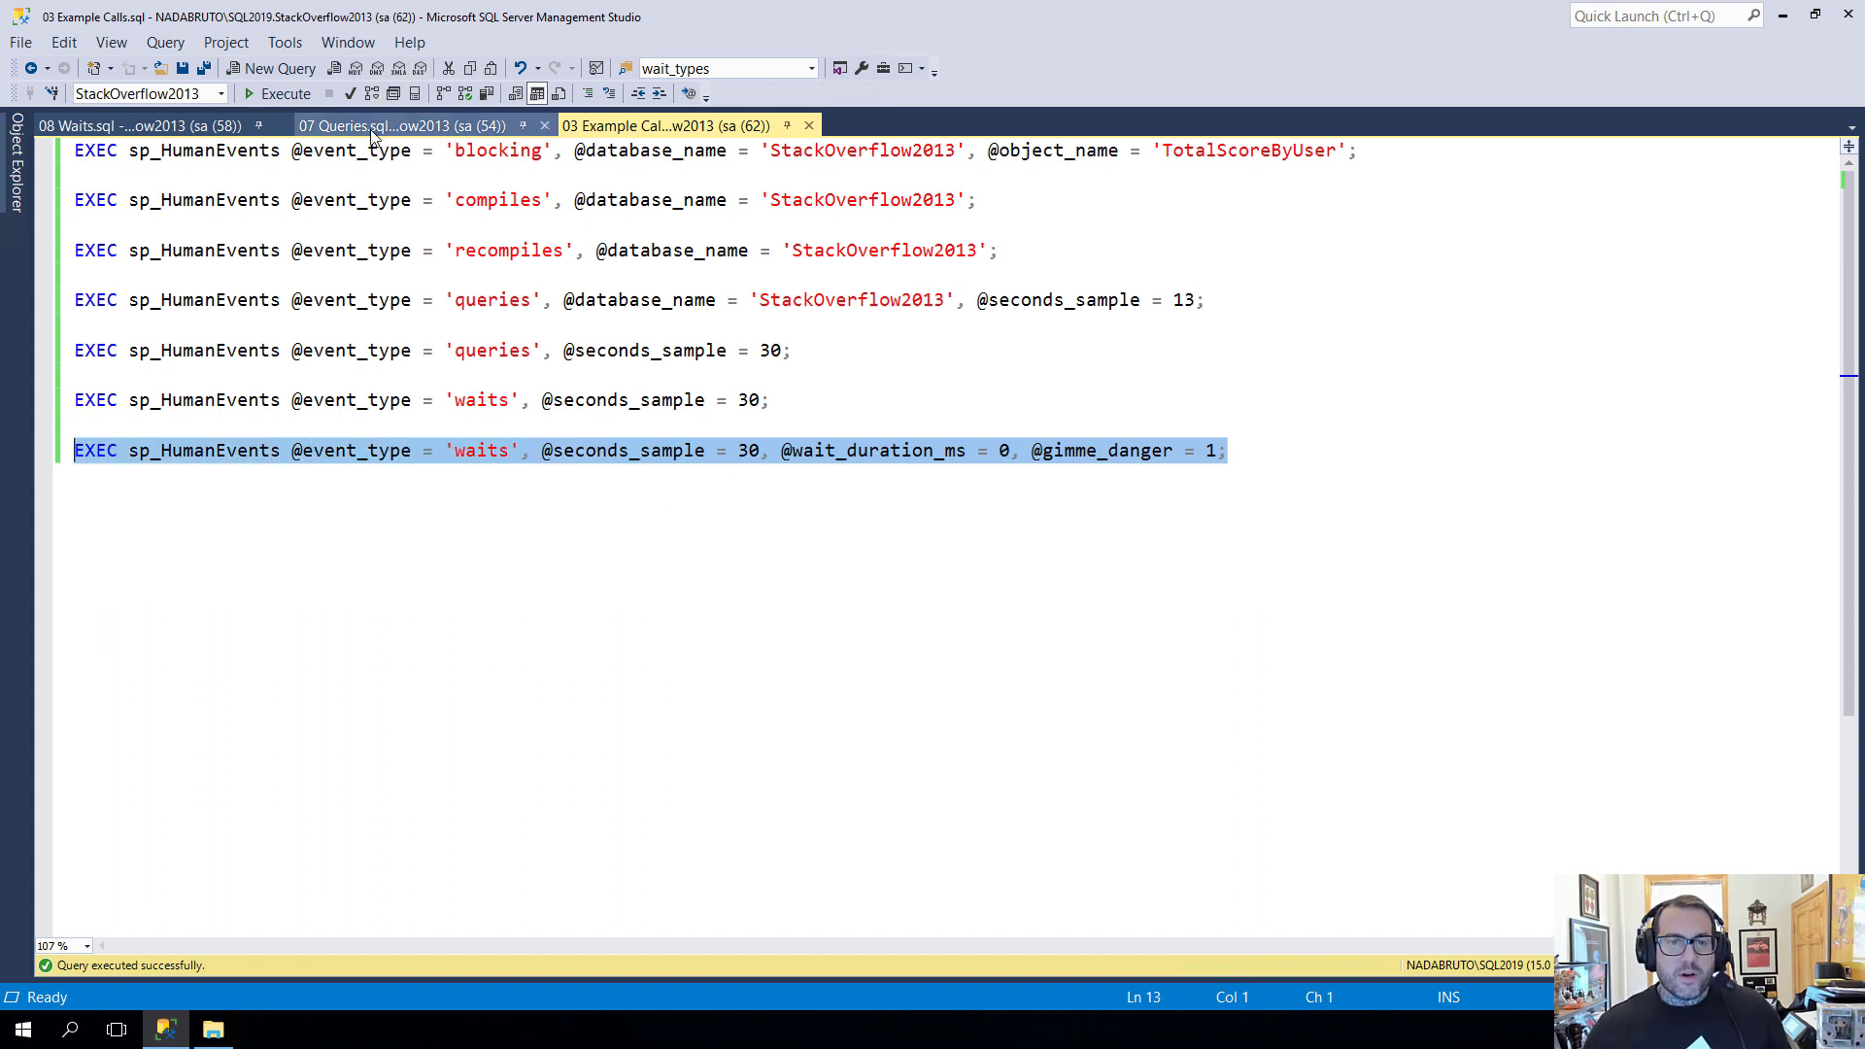
mouse_move(404, 124)
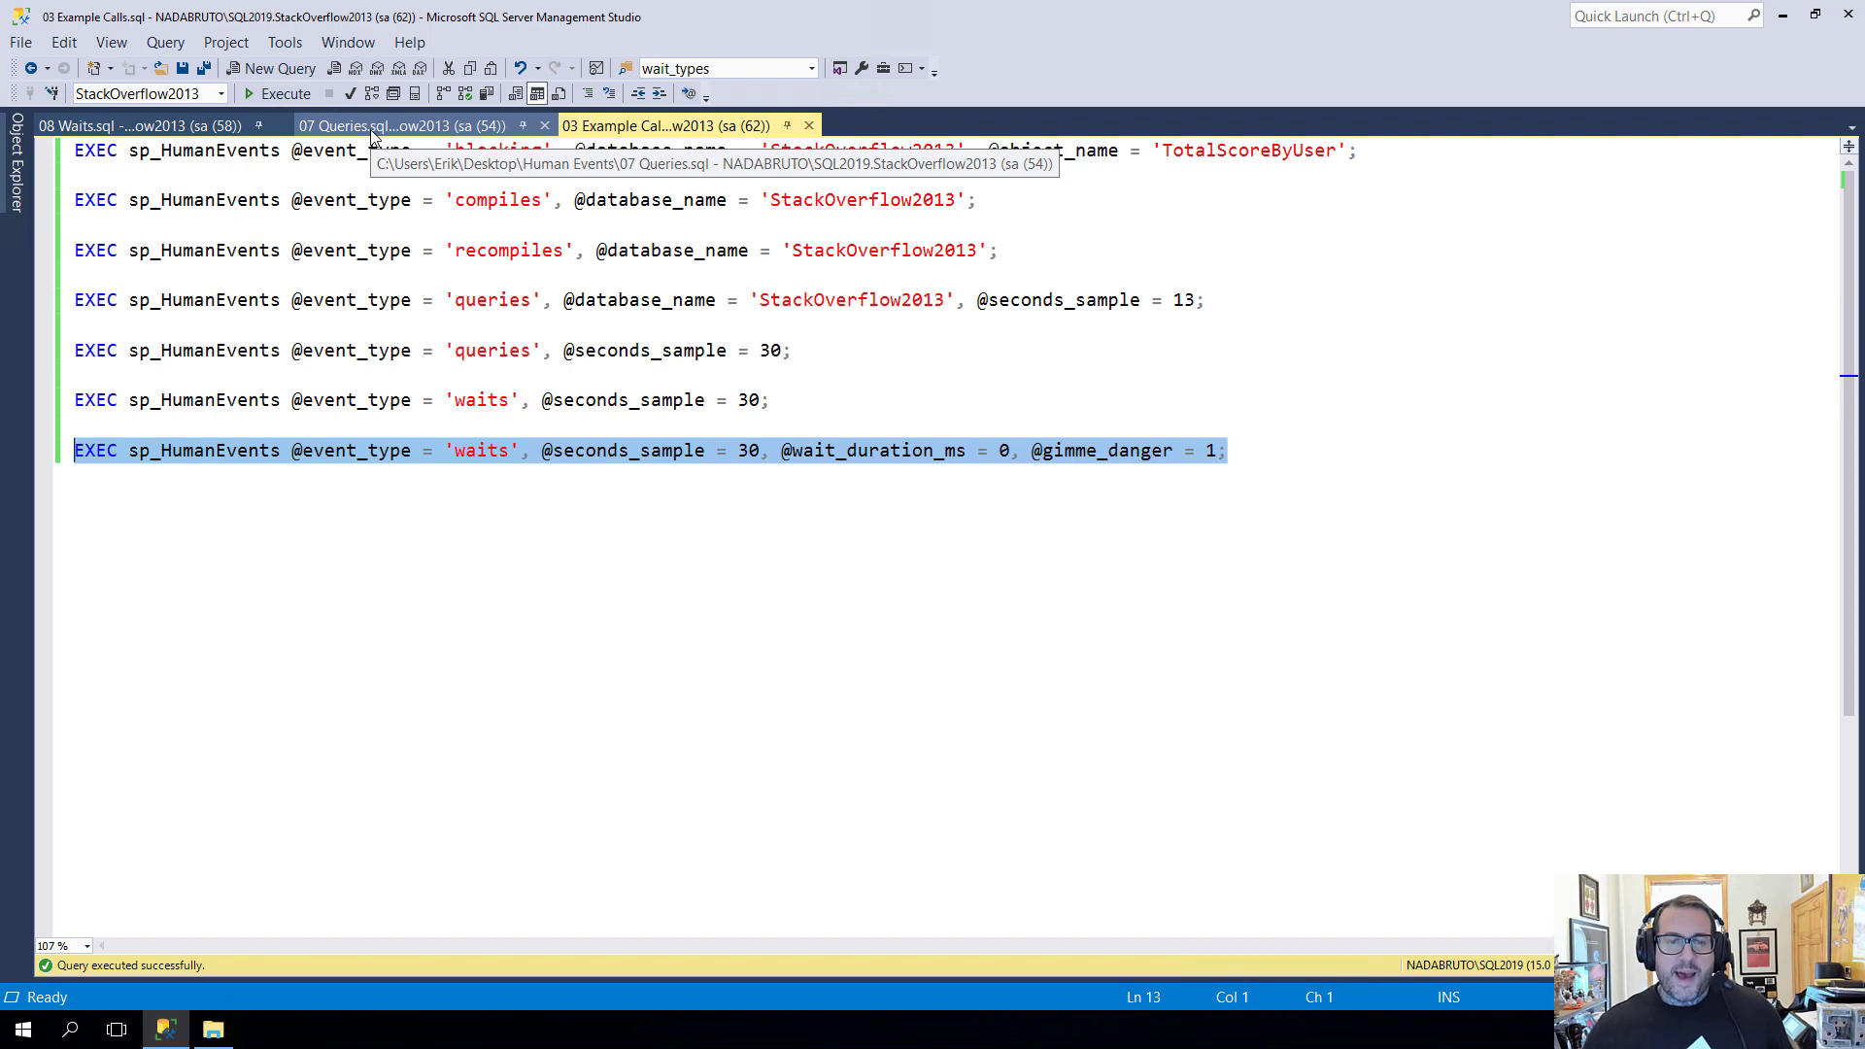
left_click(410, 125)
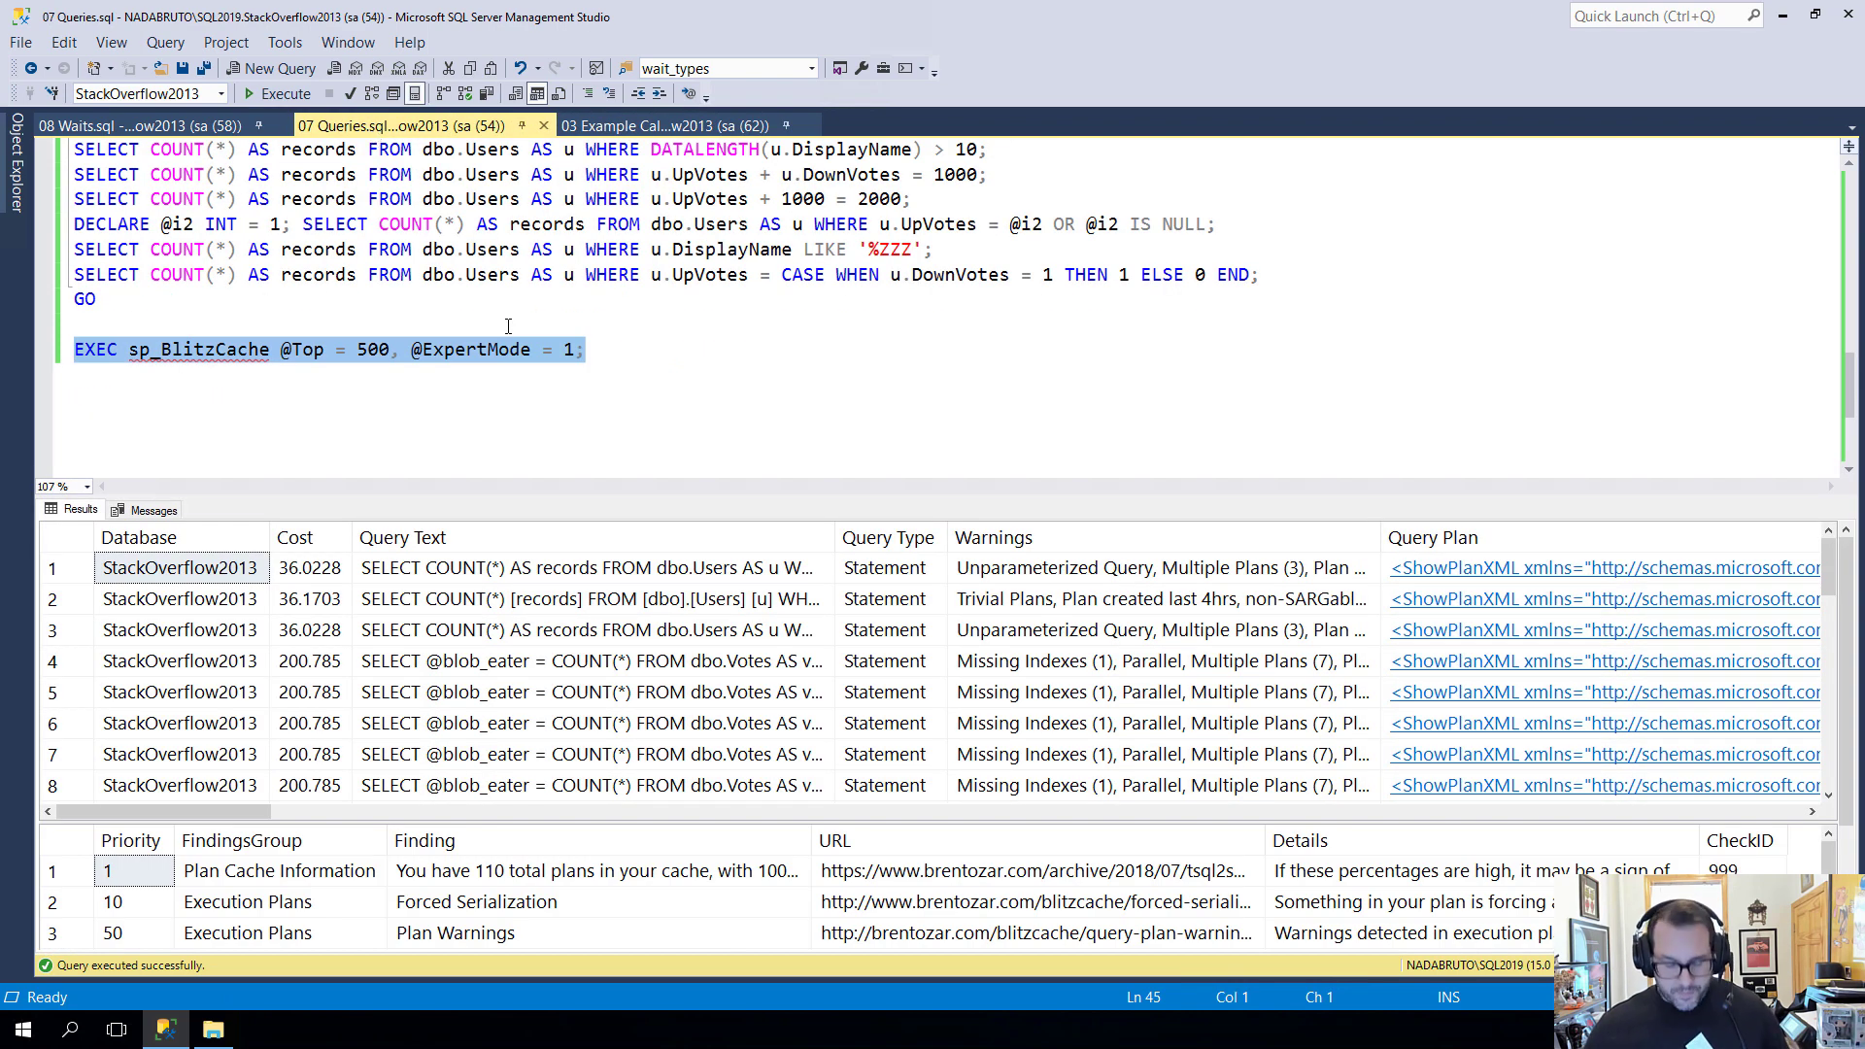
left_click(667, 125)
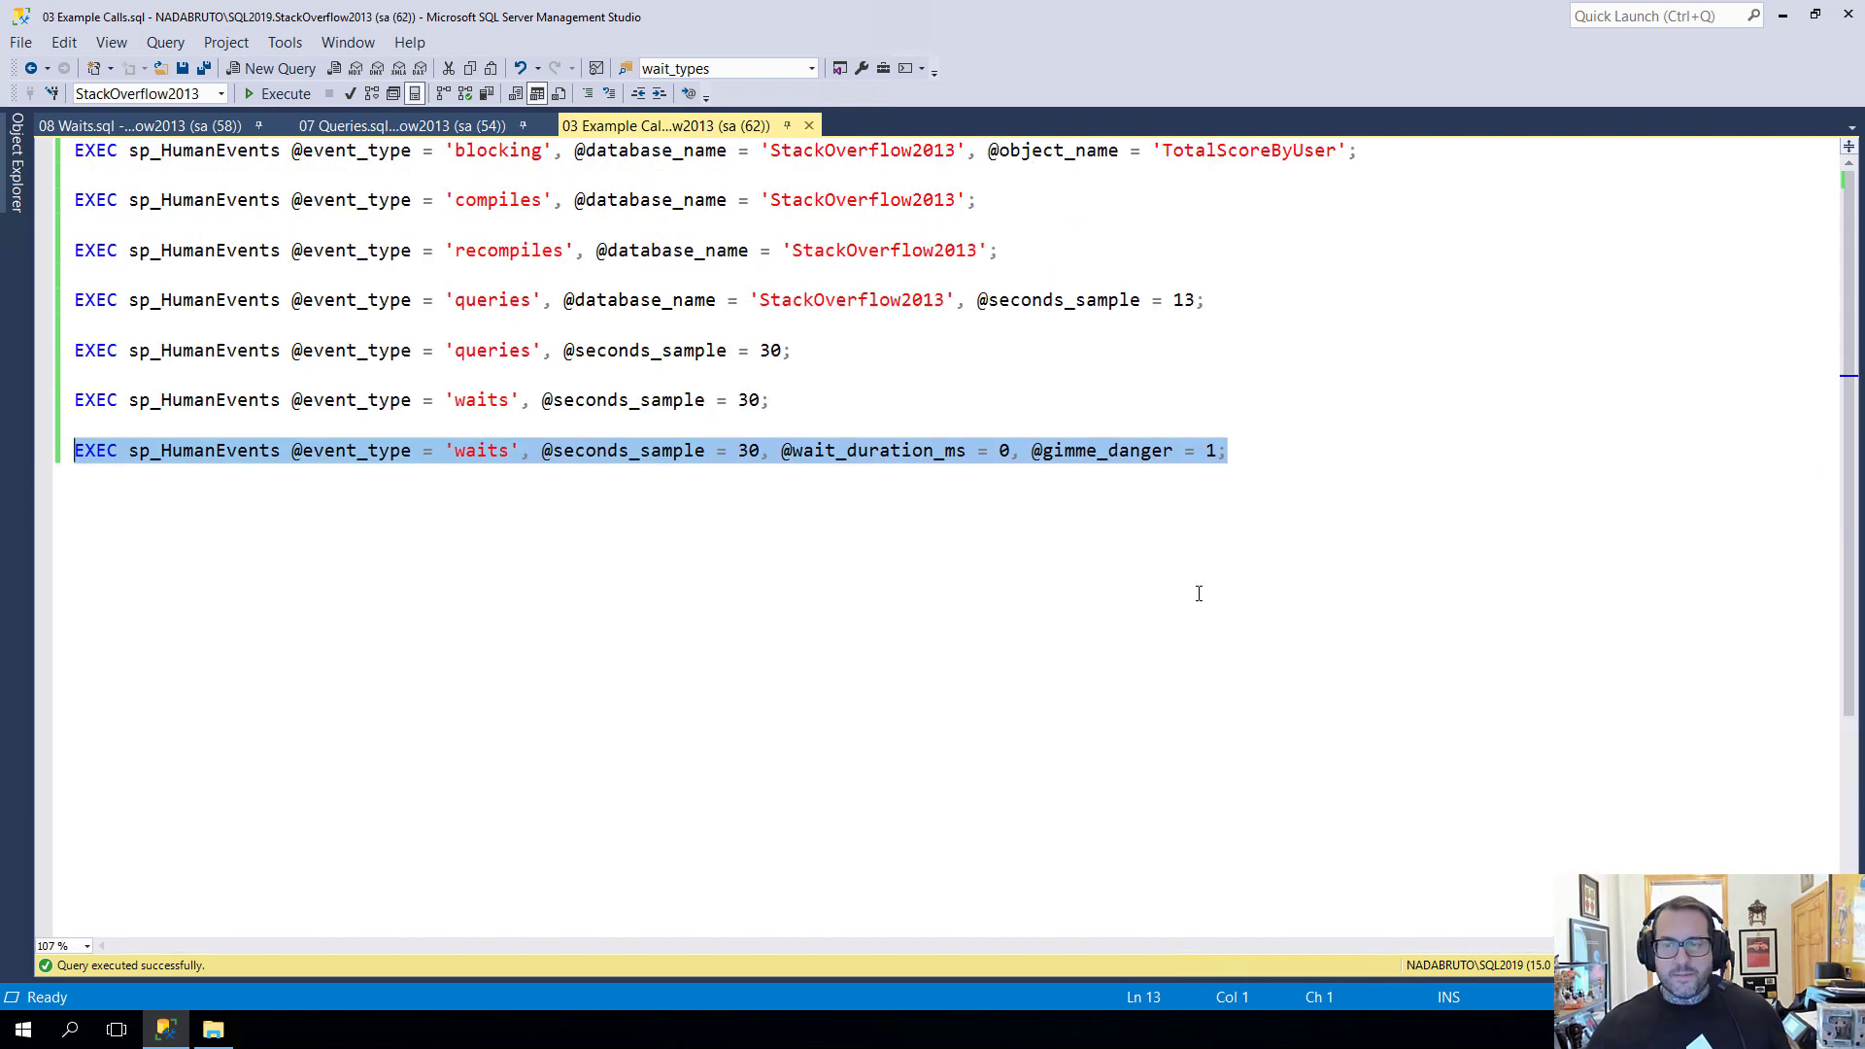
left_click(783, 449)
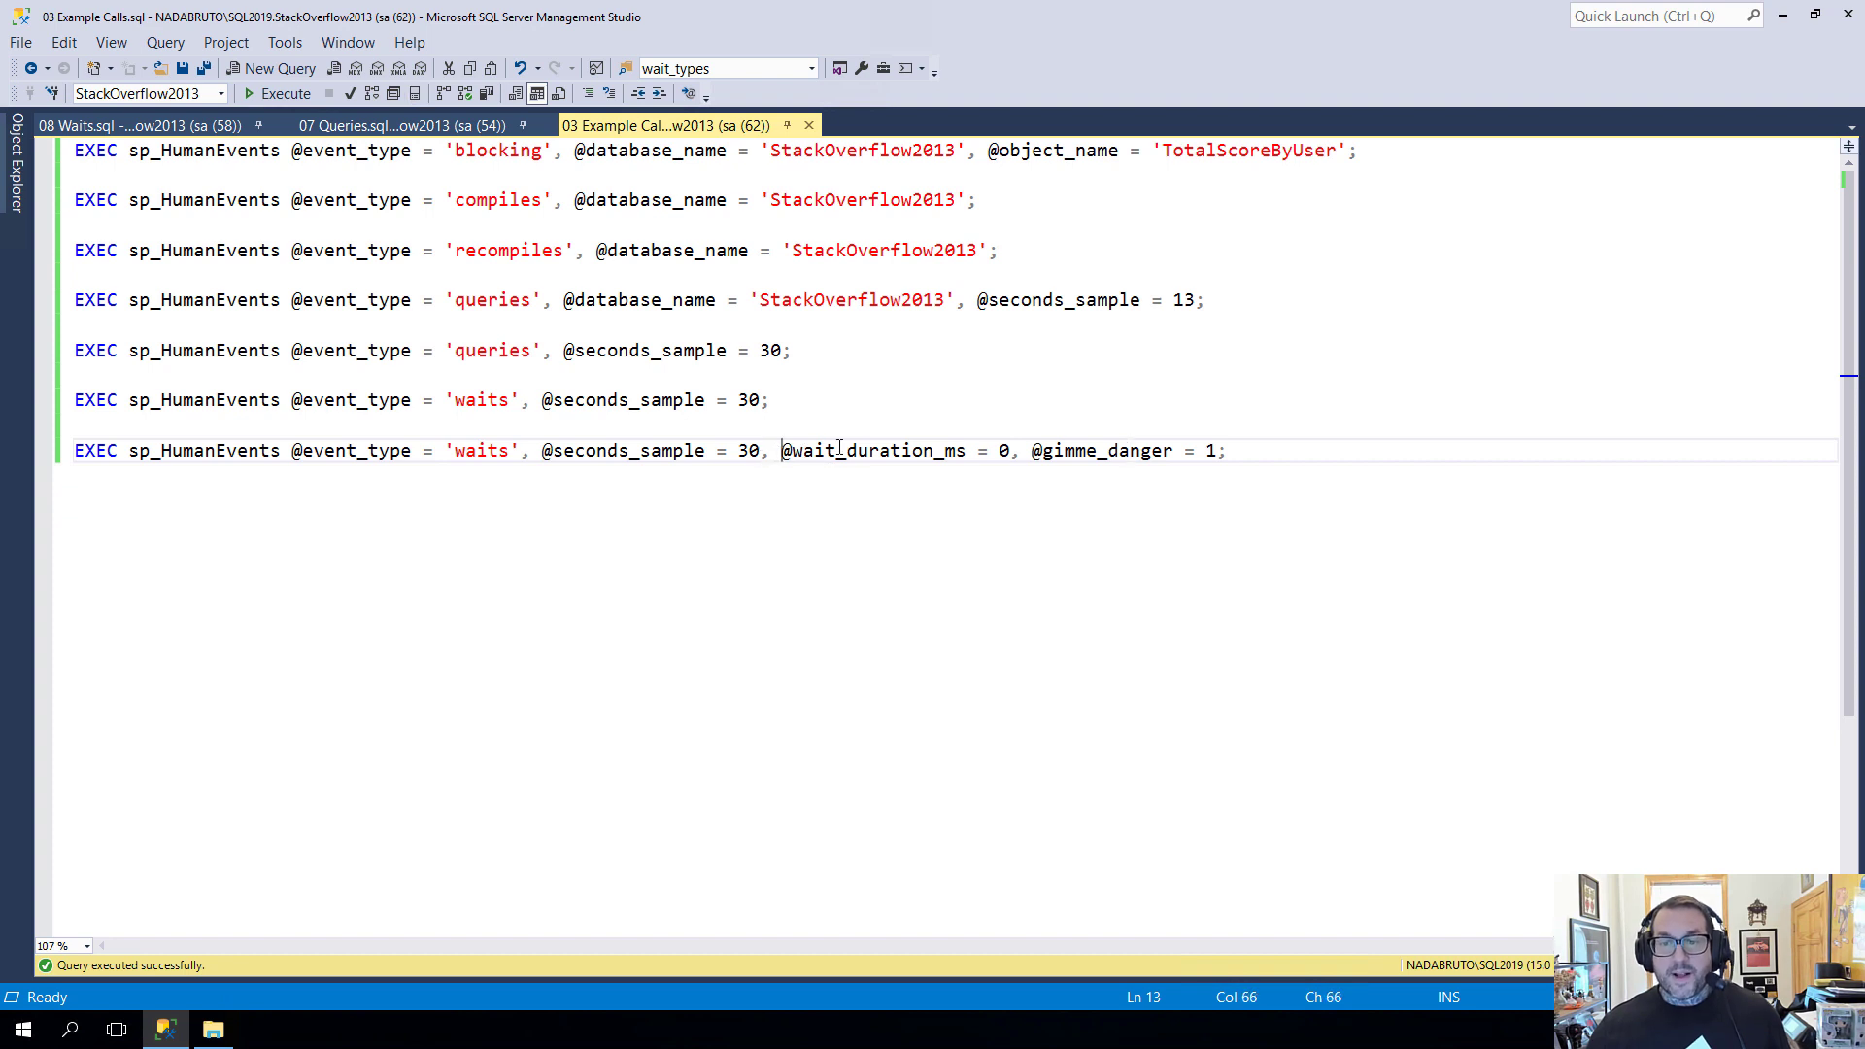
left_click_drag(783, 449, 1010, 449)
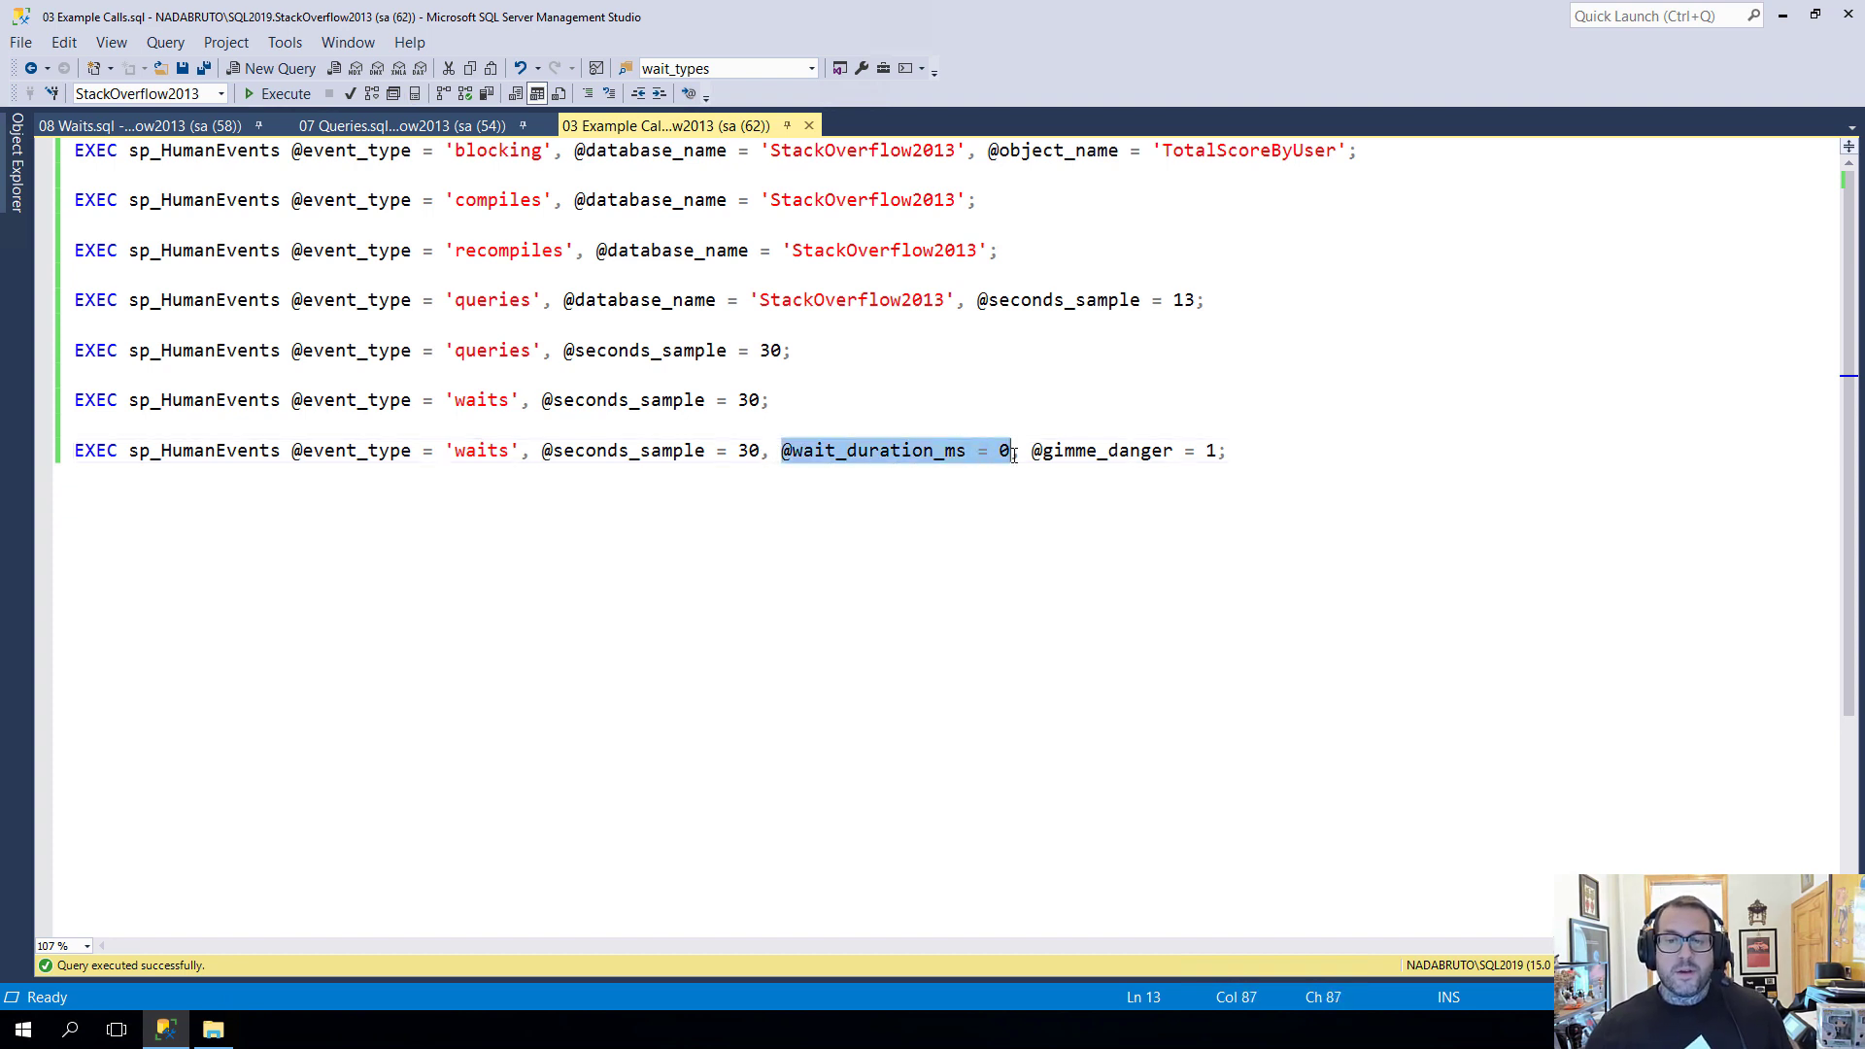
left_click(1060, 449)
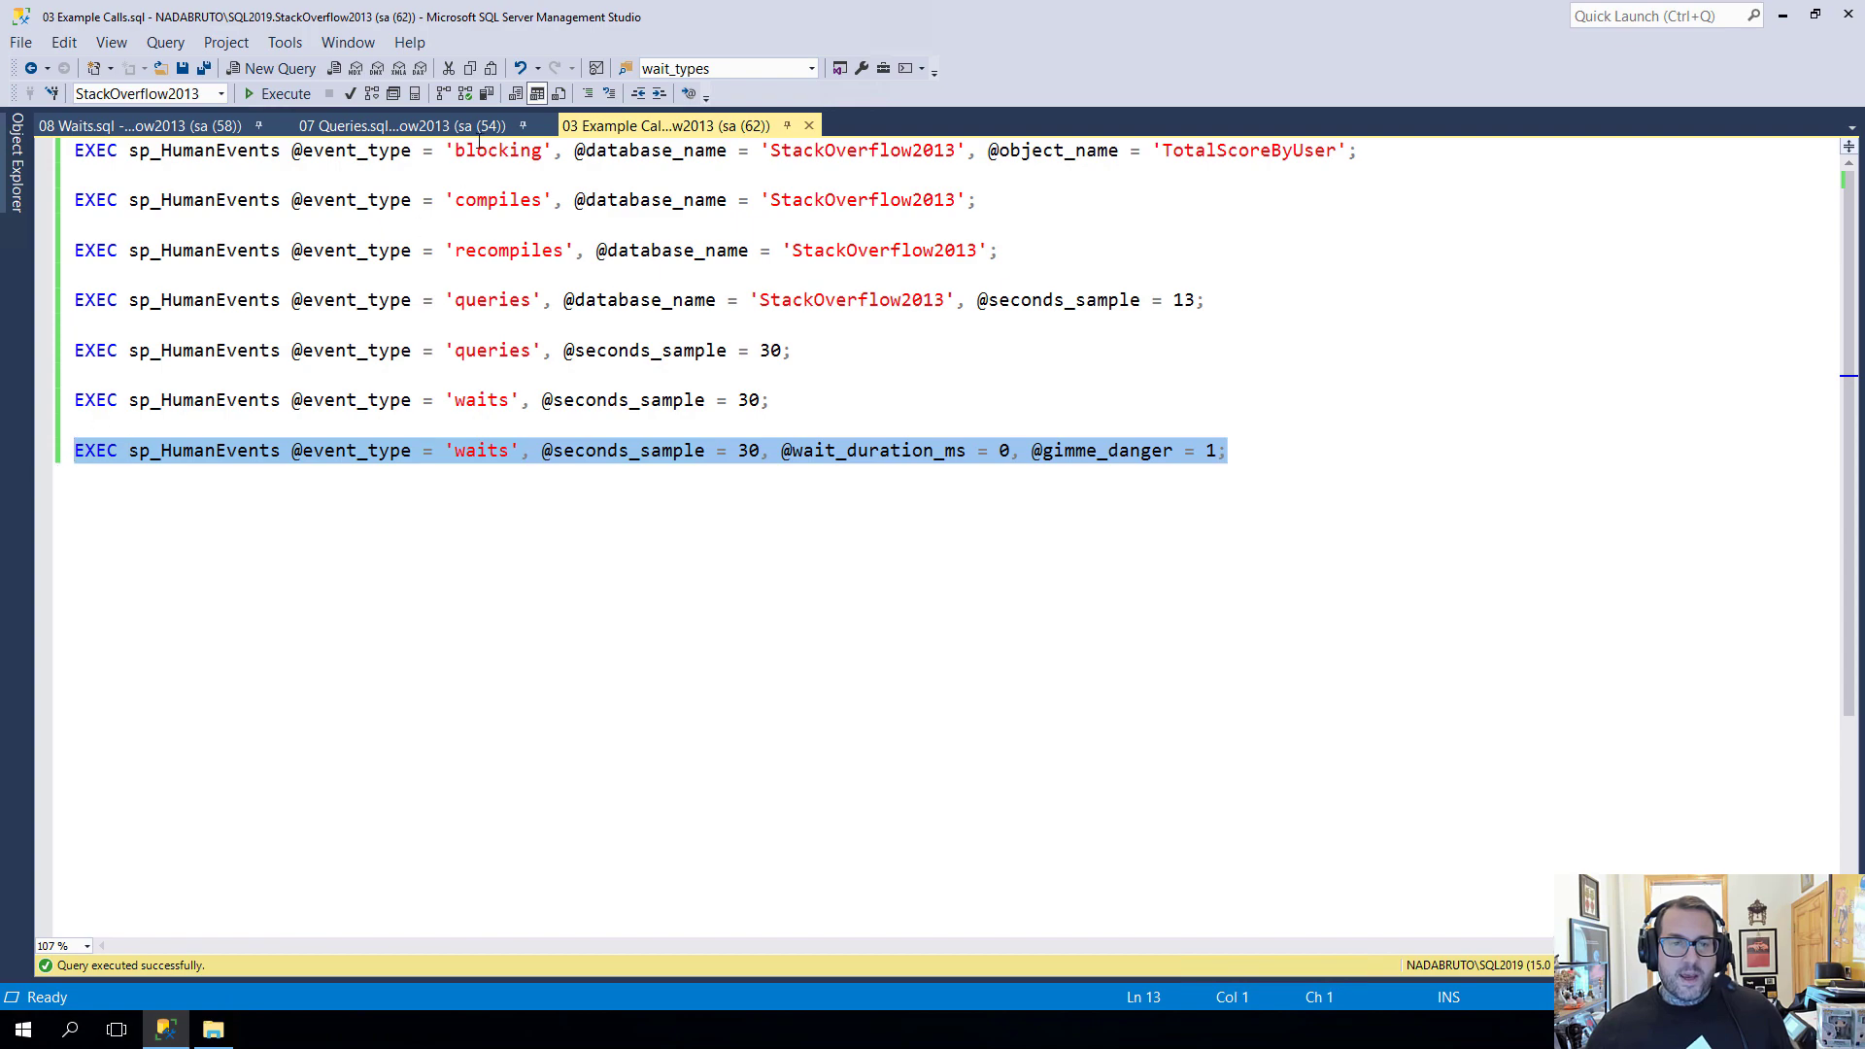
left_click(398, 125)
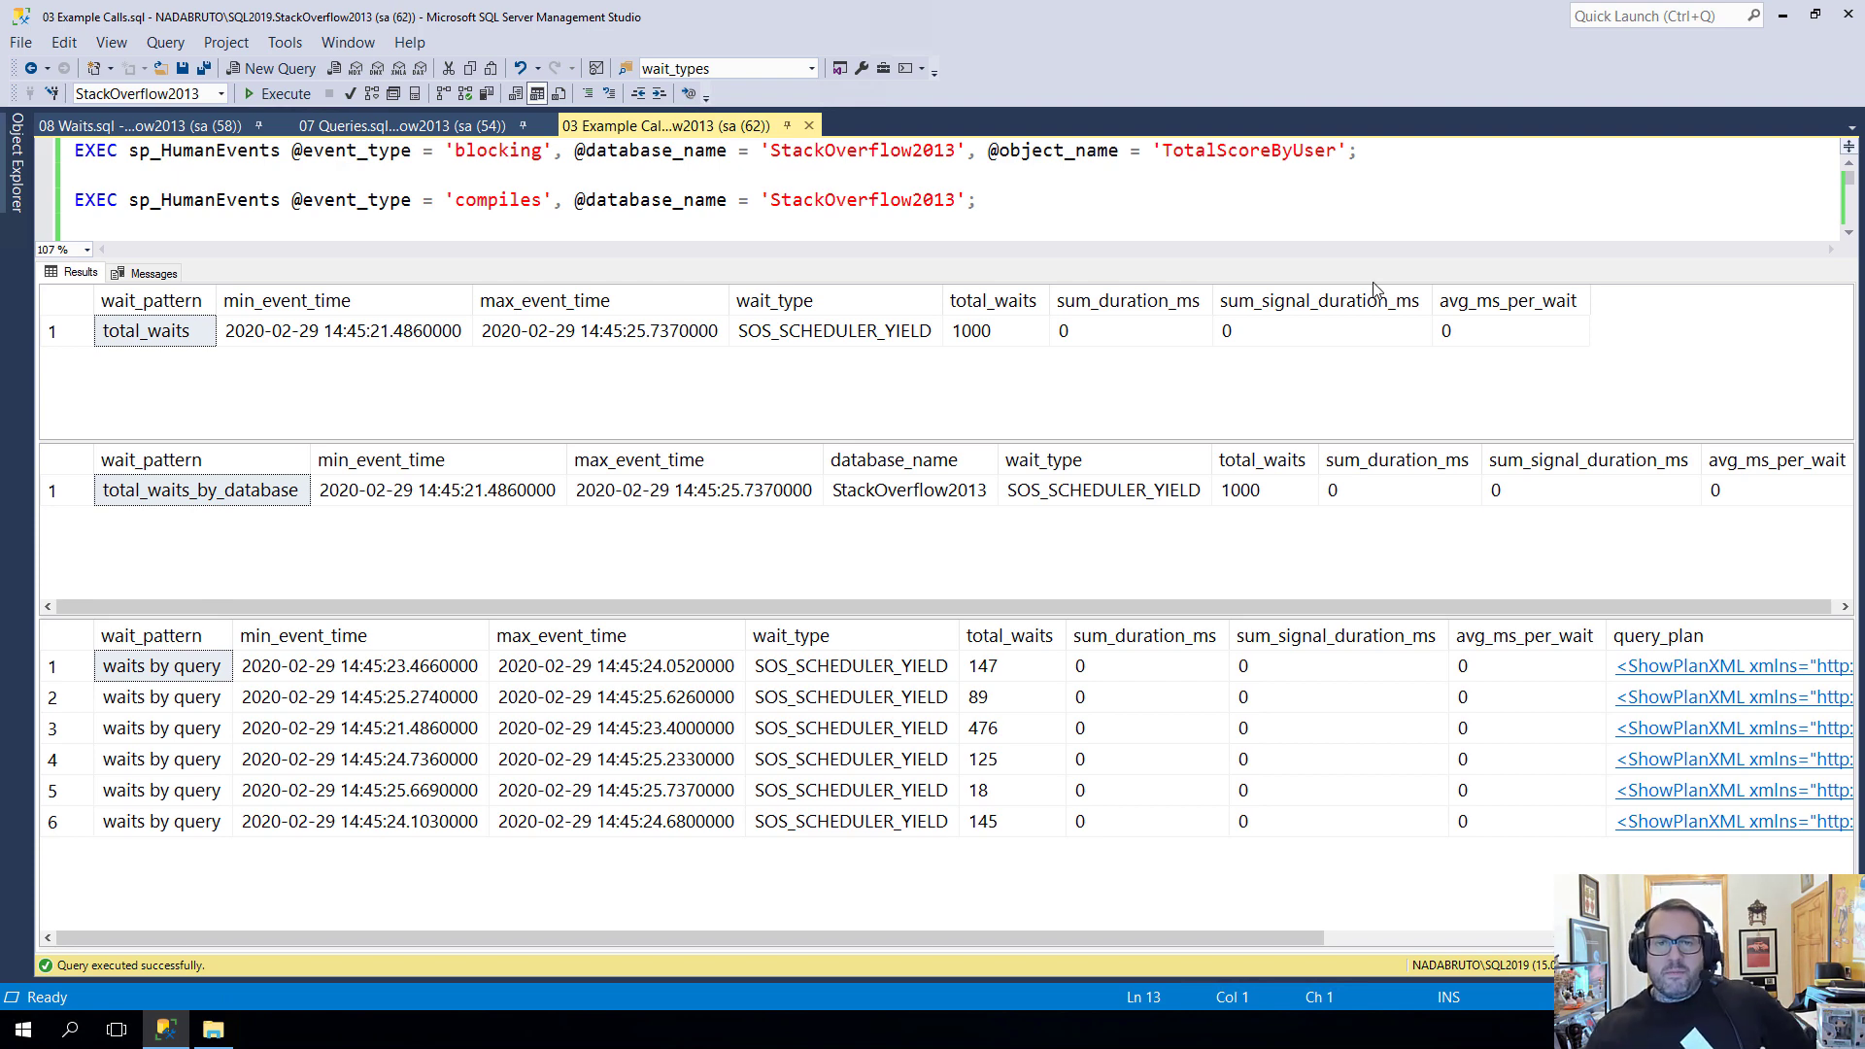
mouse_move(1336, 608)
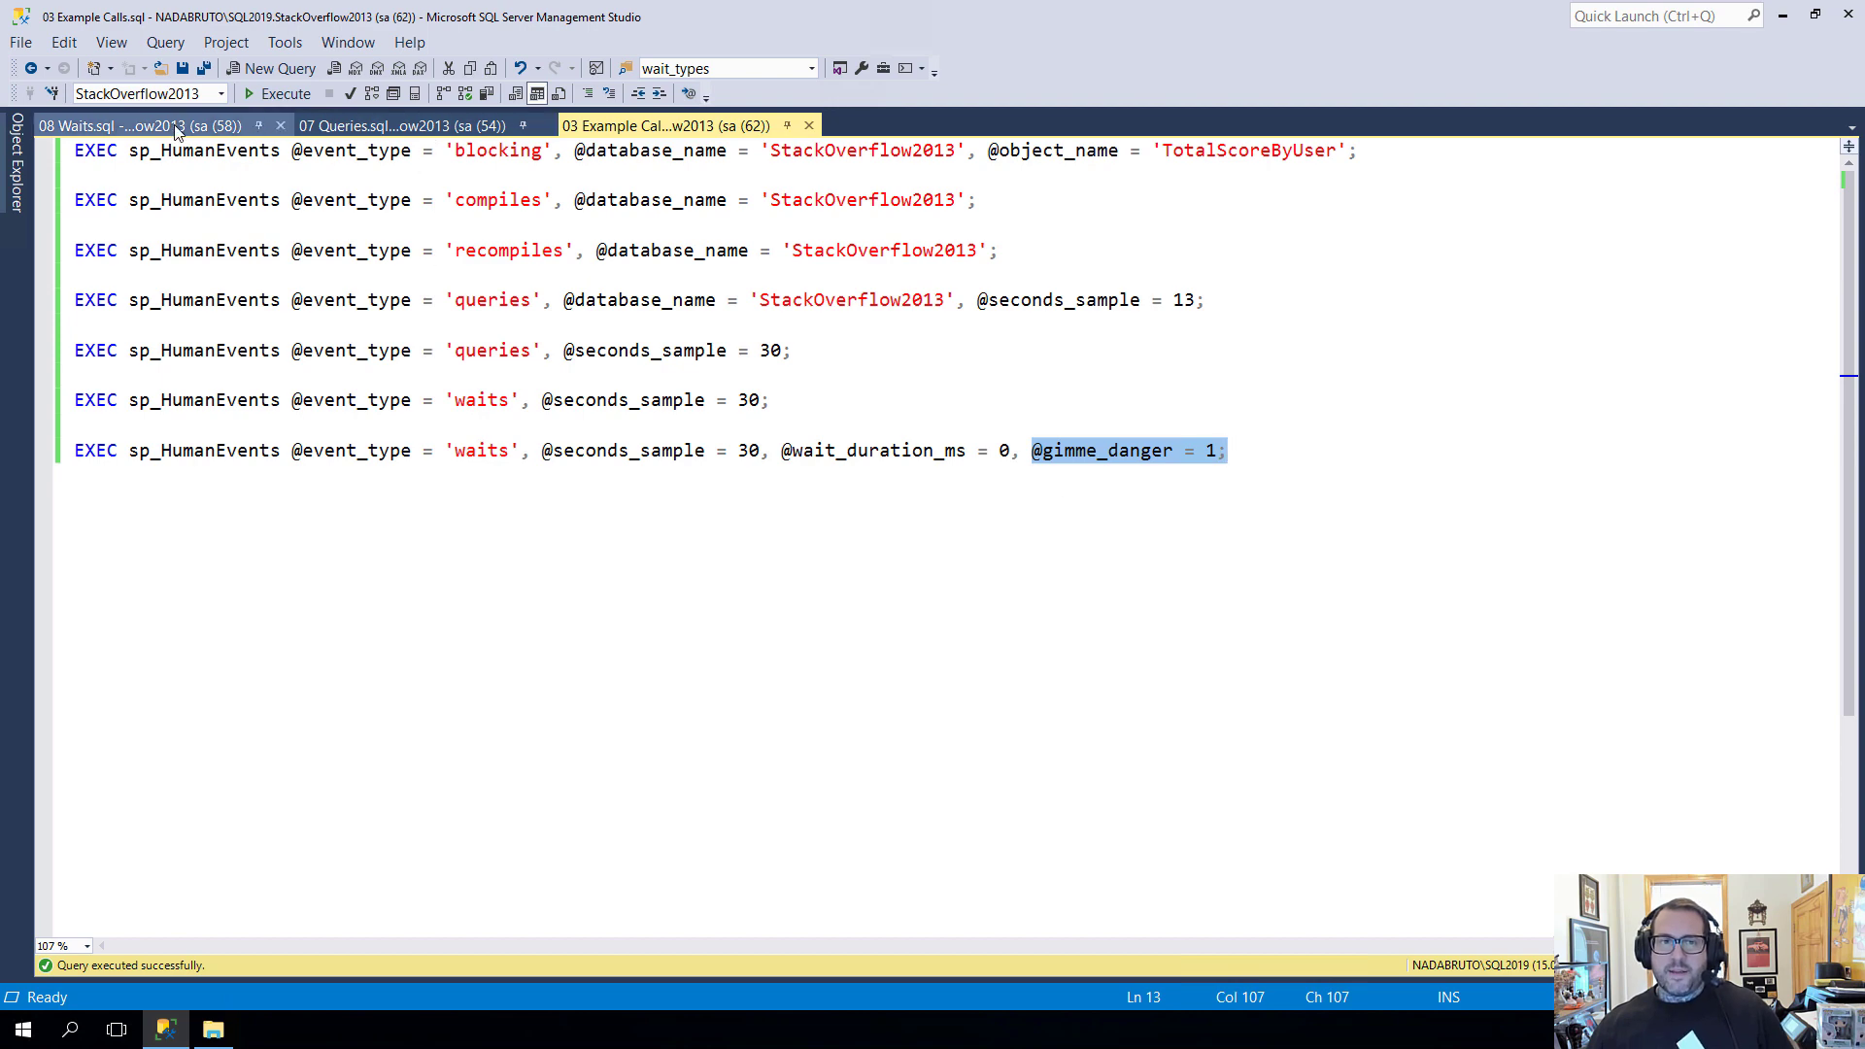
left_click(404, 125)
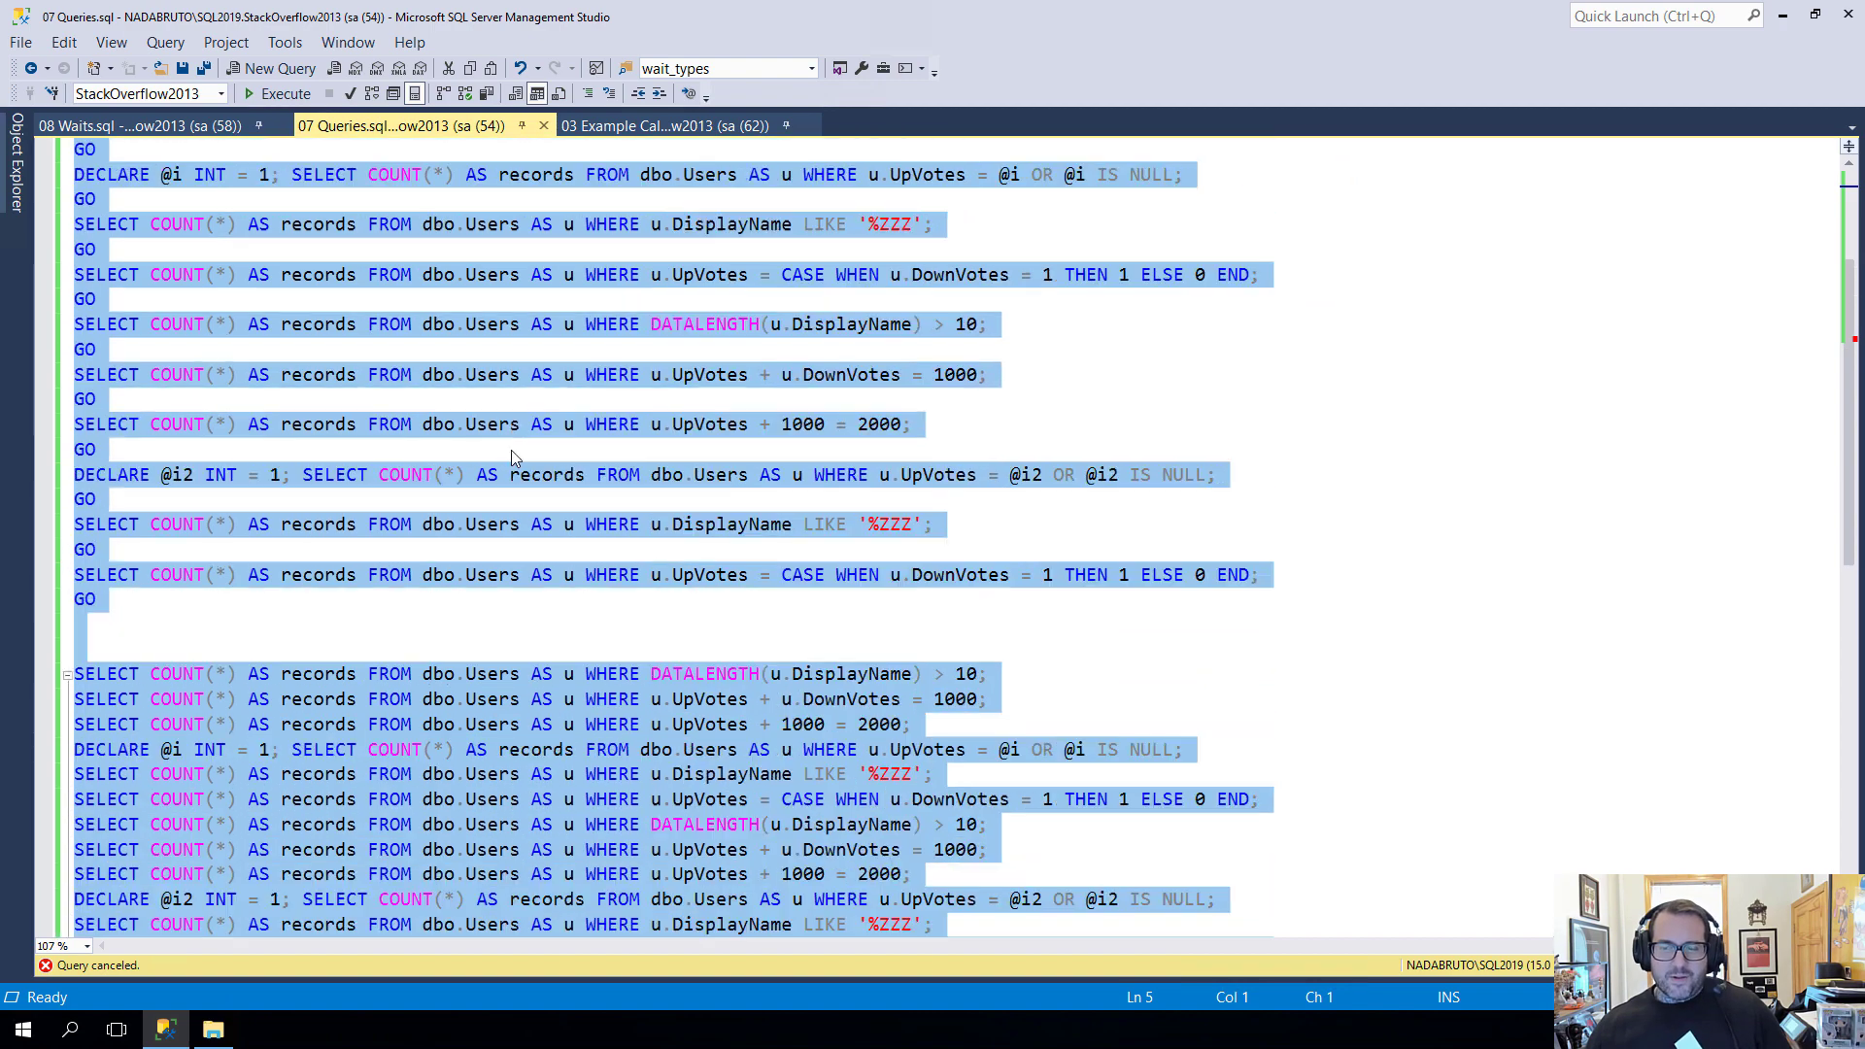
mouse_move(701, 373)
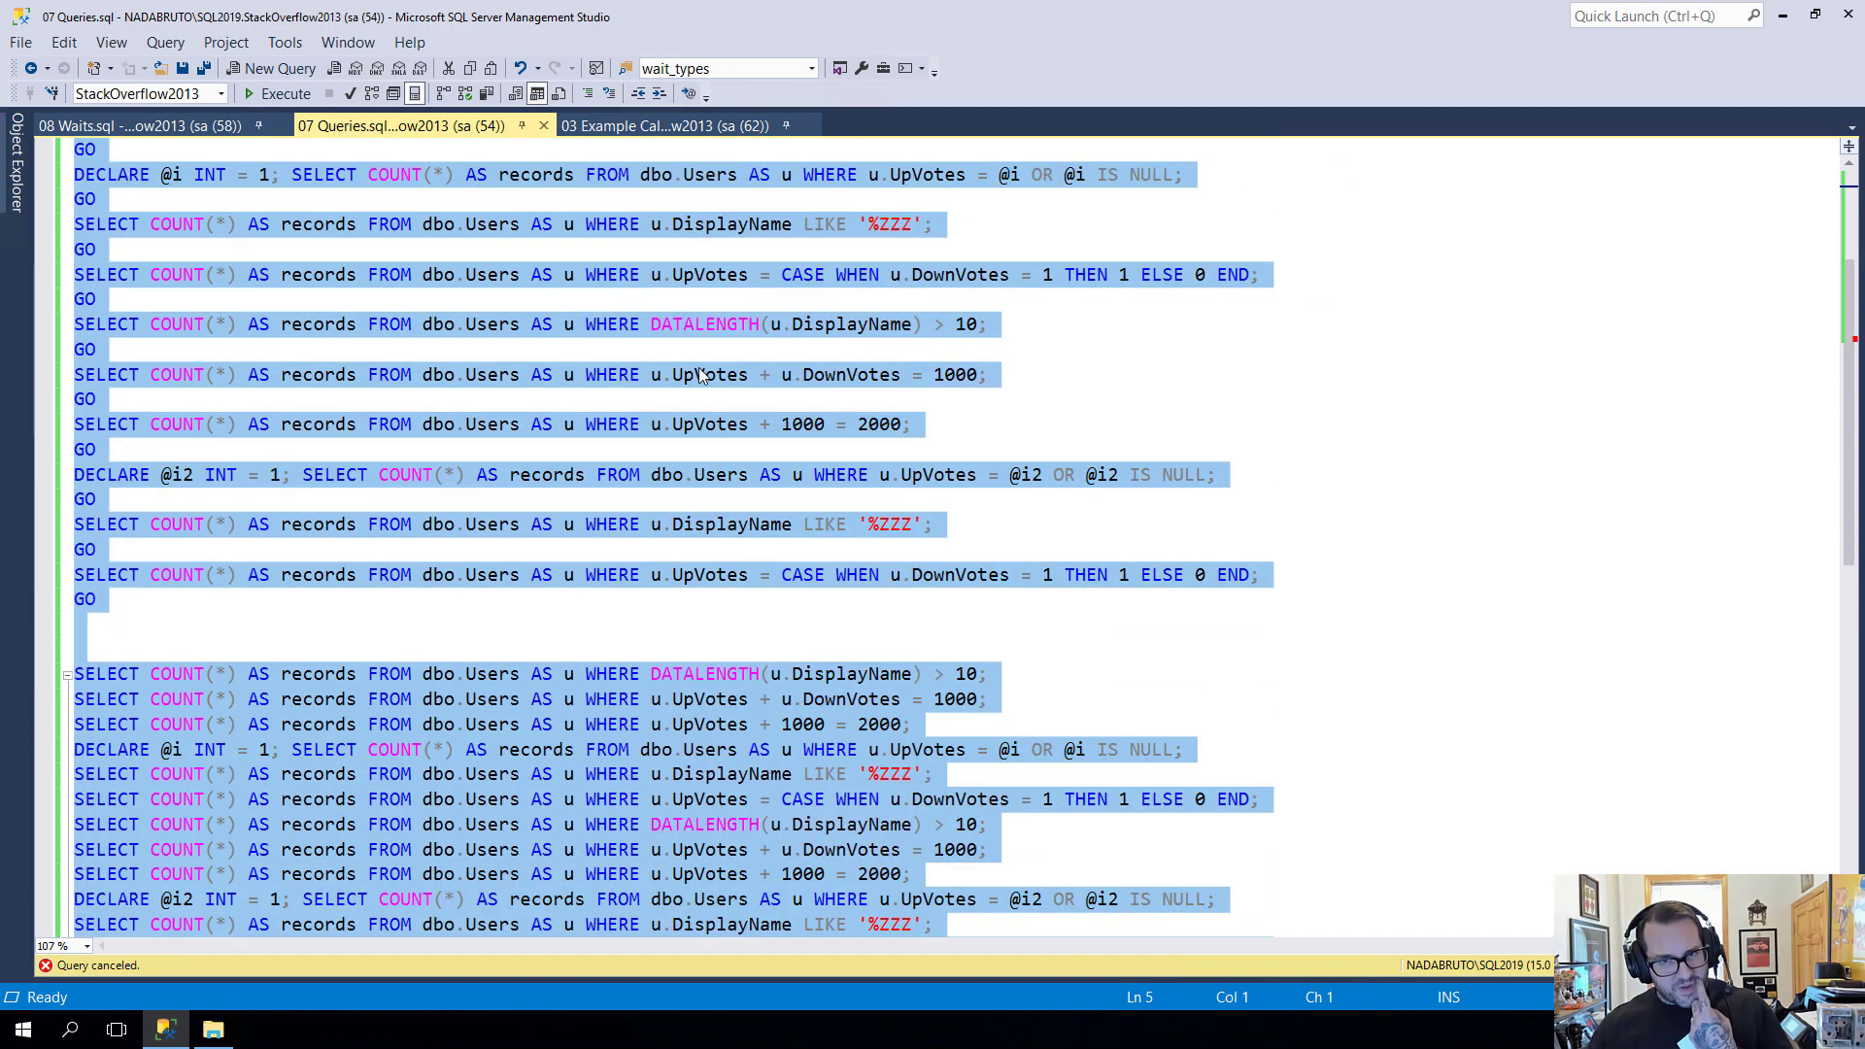
left_click(668, 125)
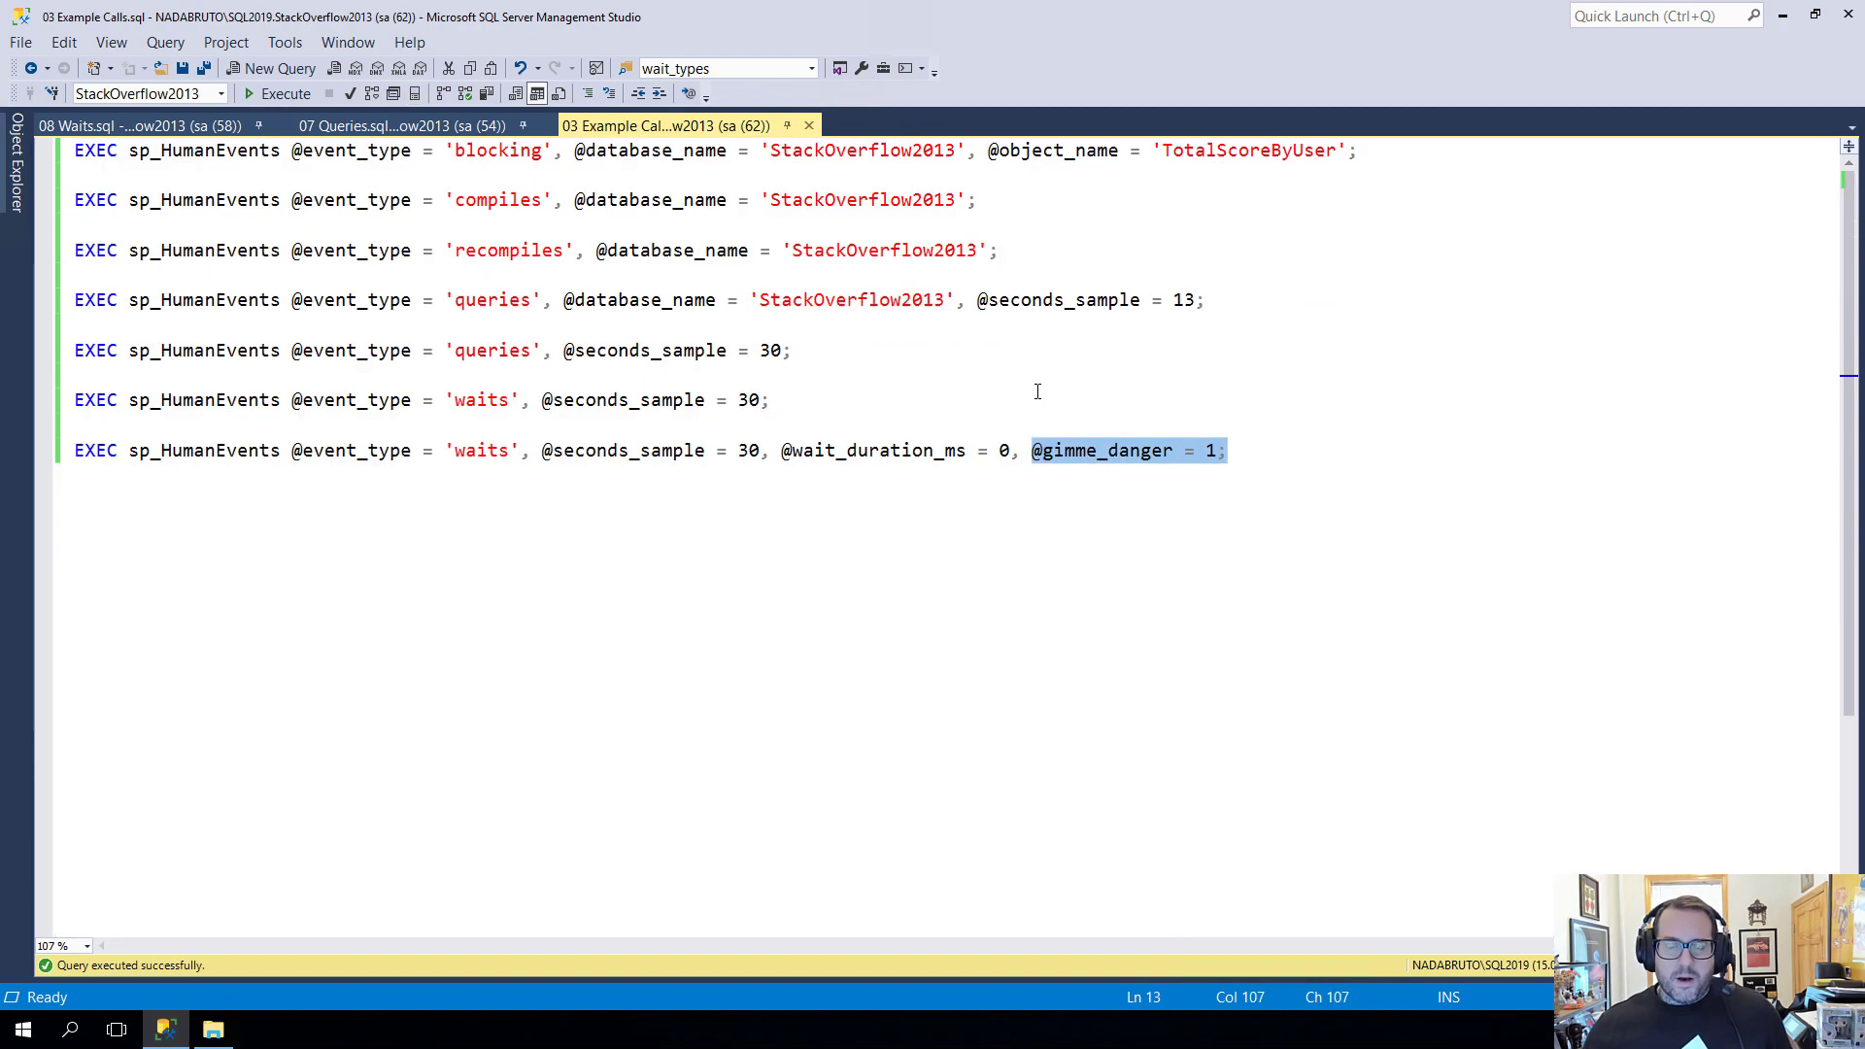
left_click(286, 93)
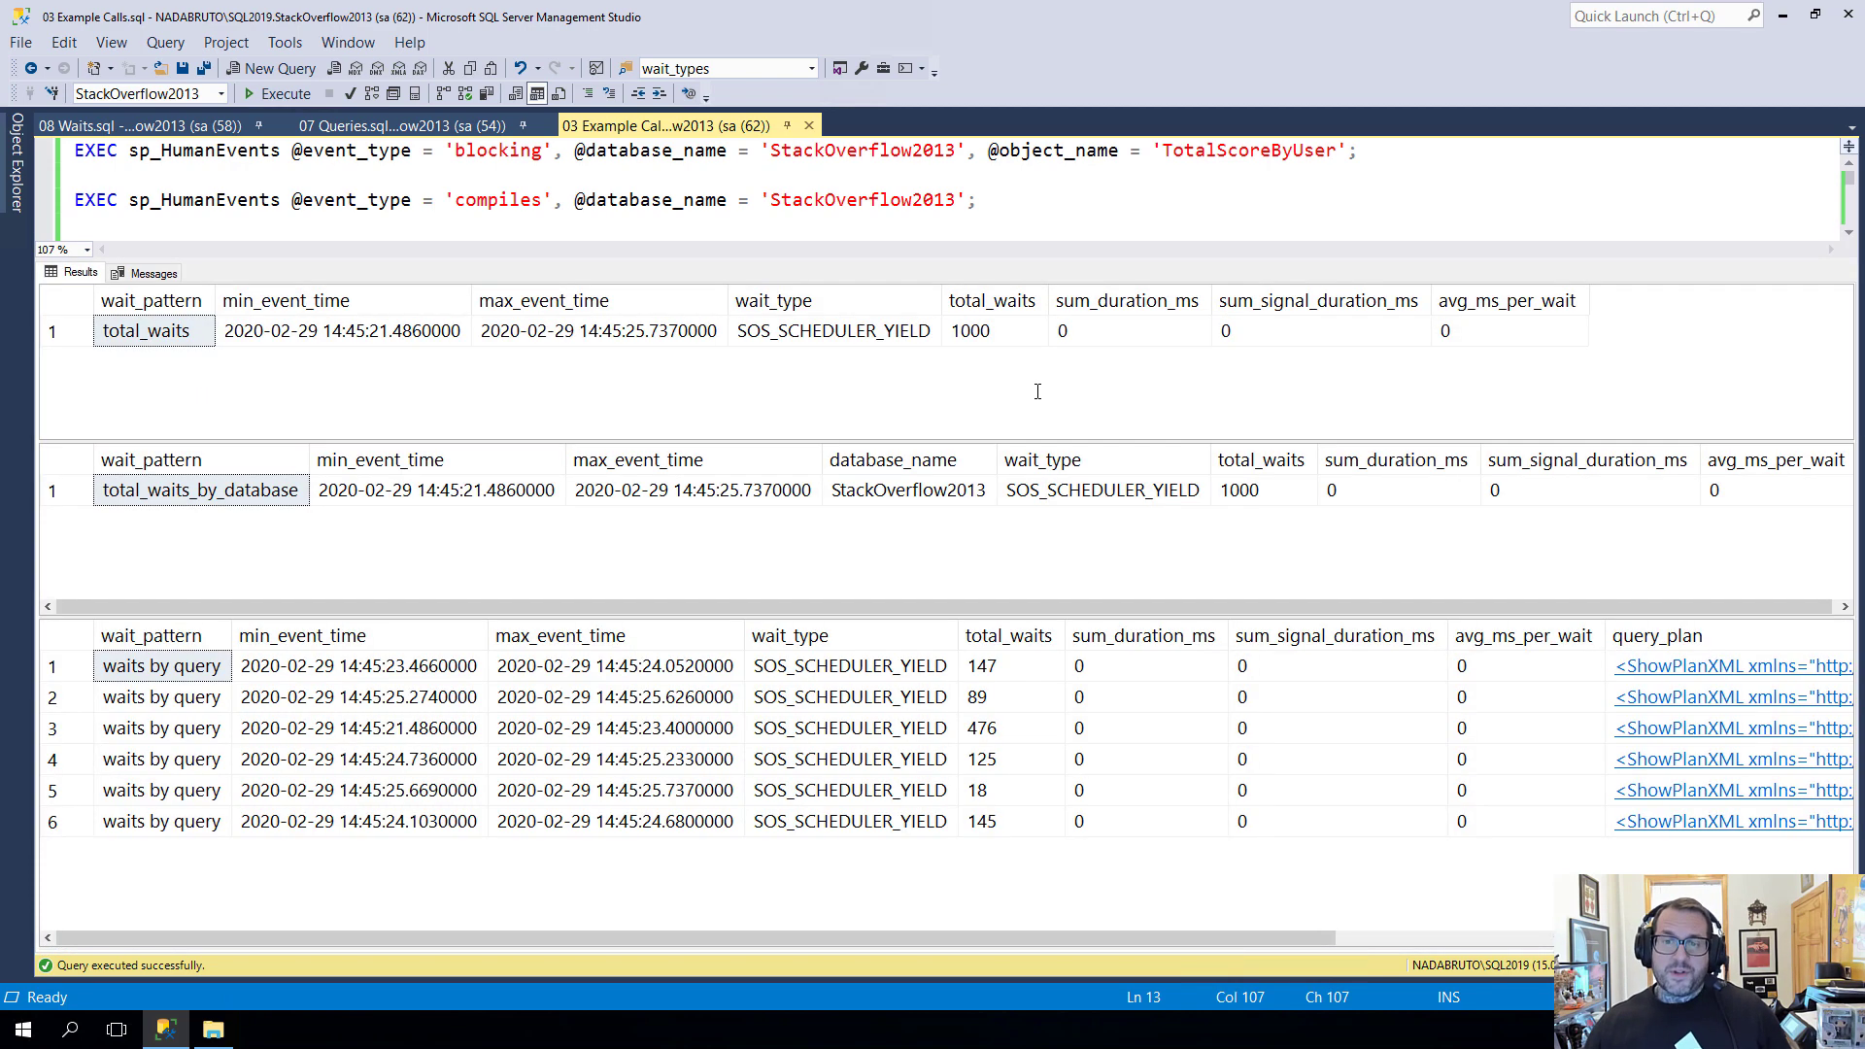
mouse_move(1026, 431)
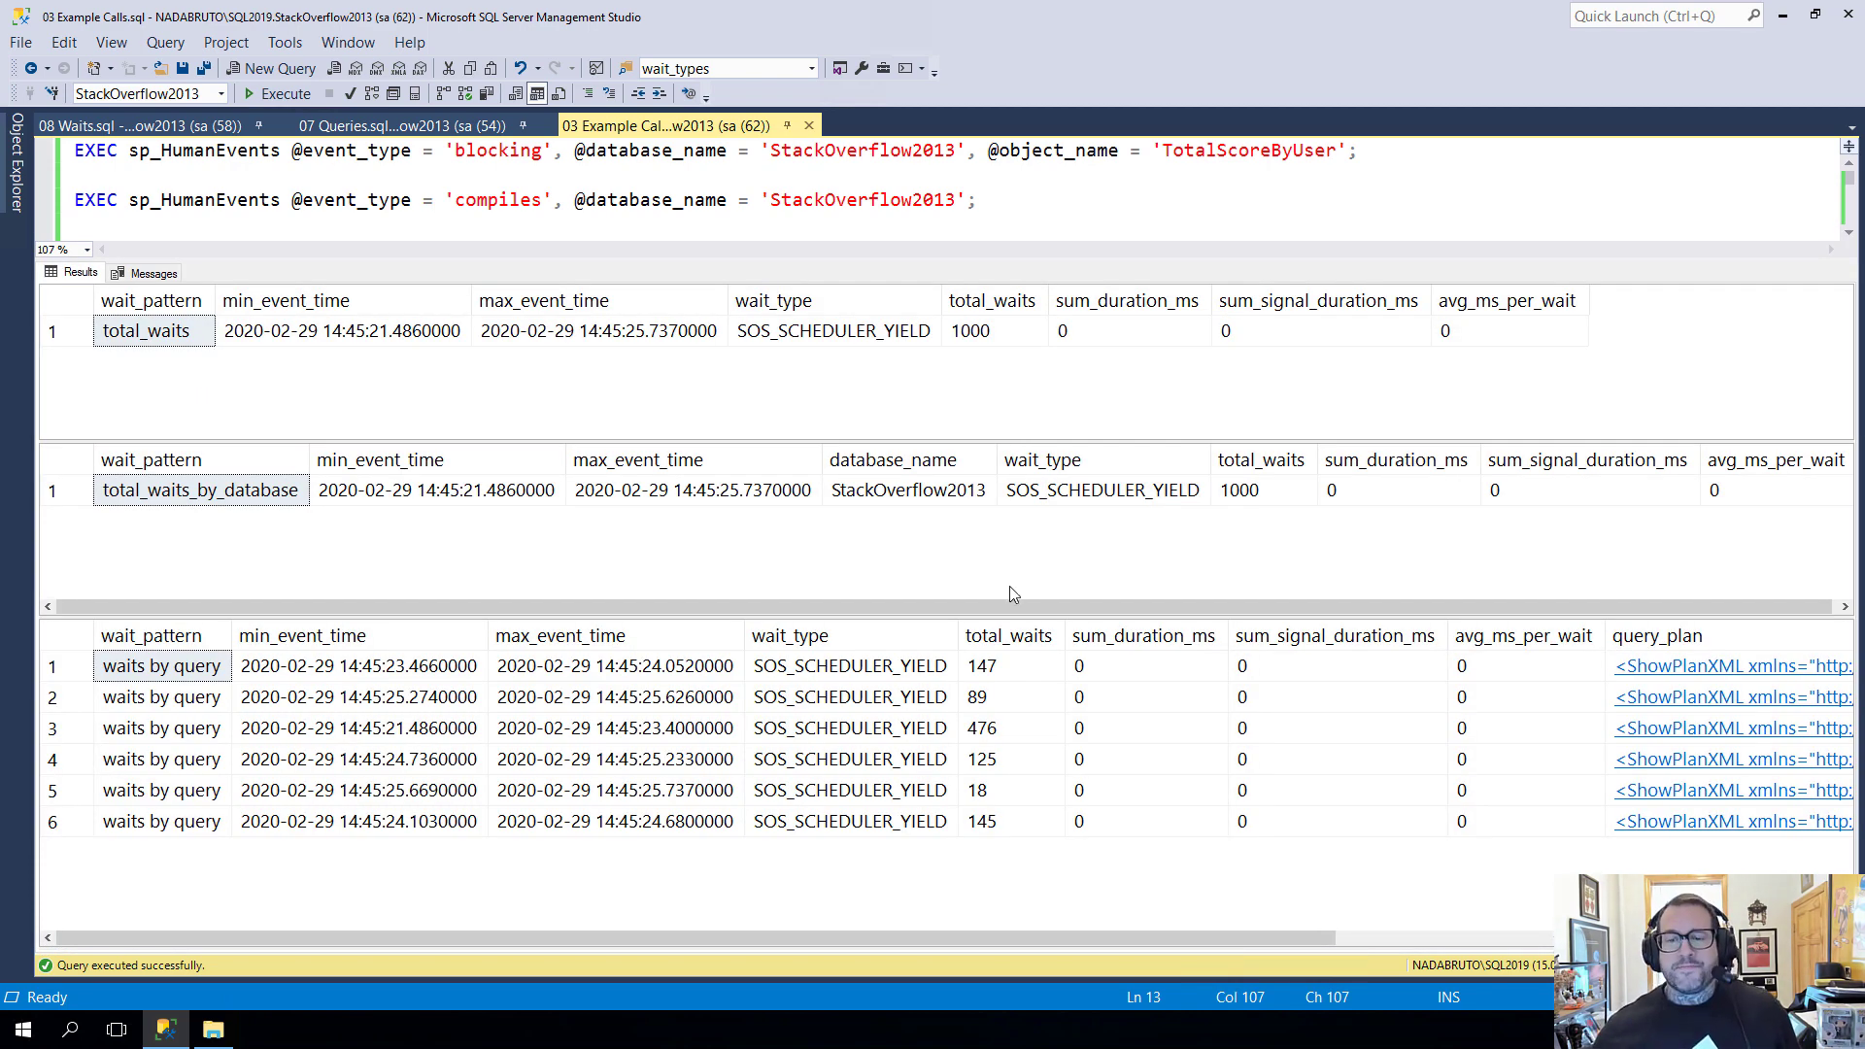
mouse_move(1080, 590)
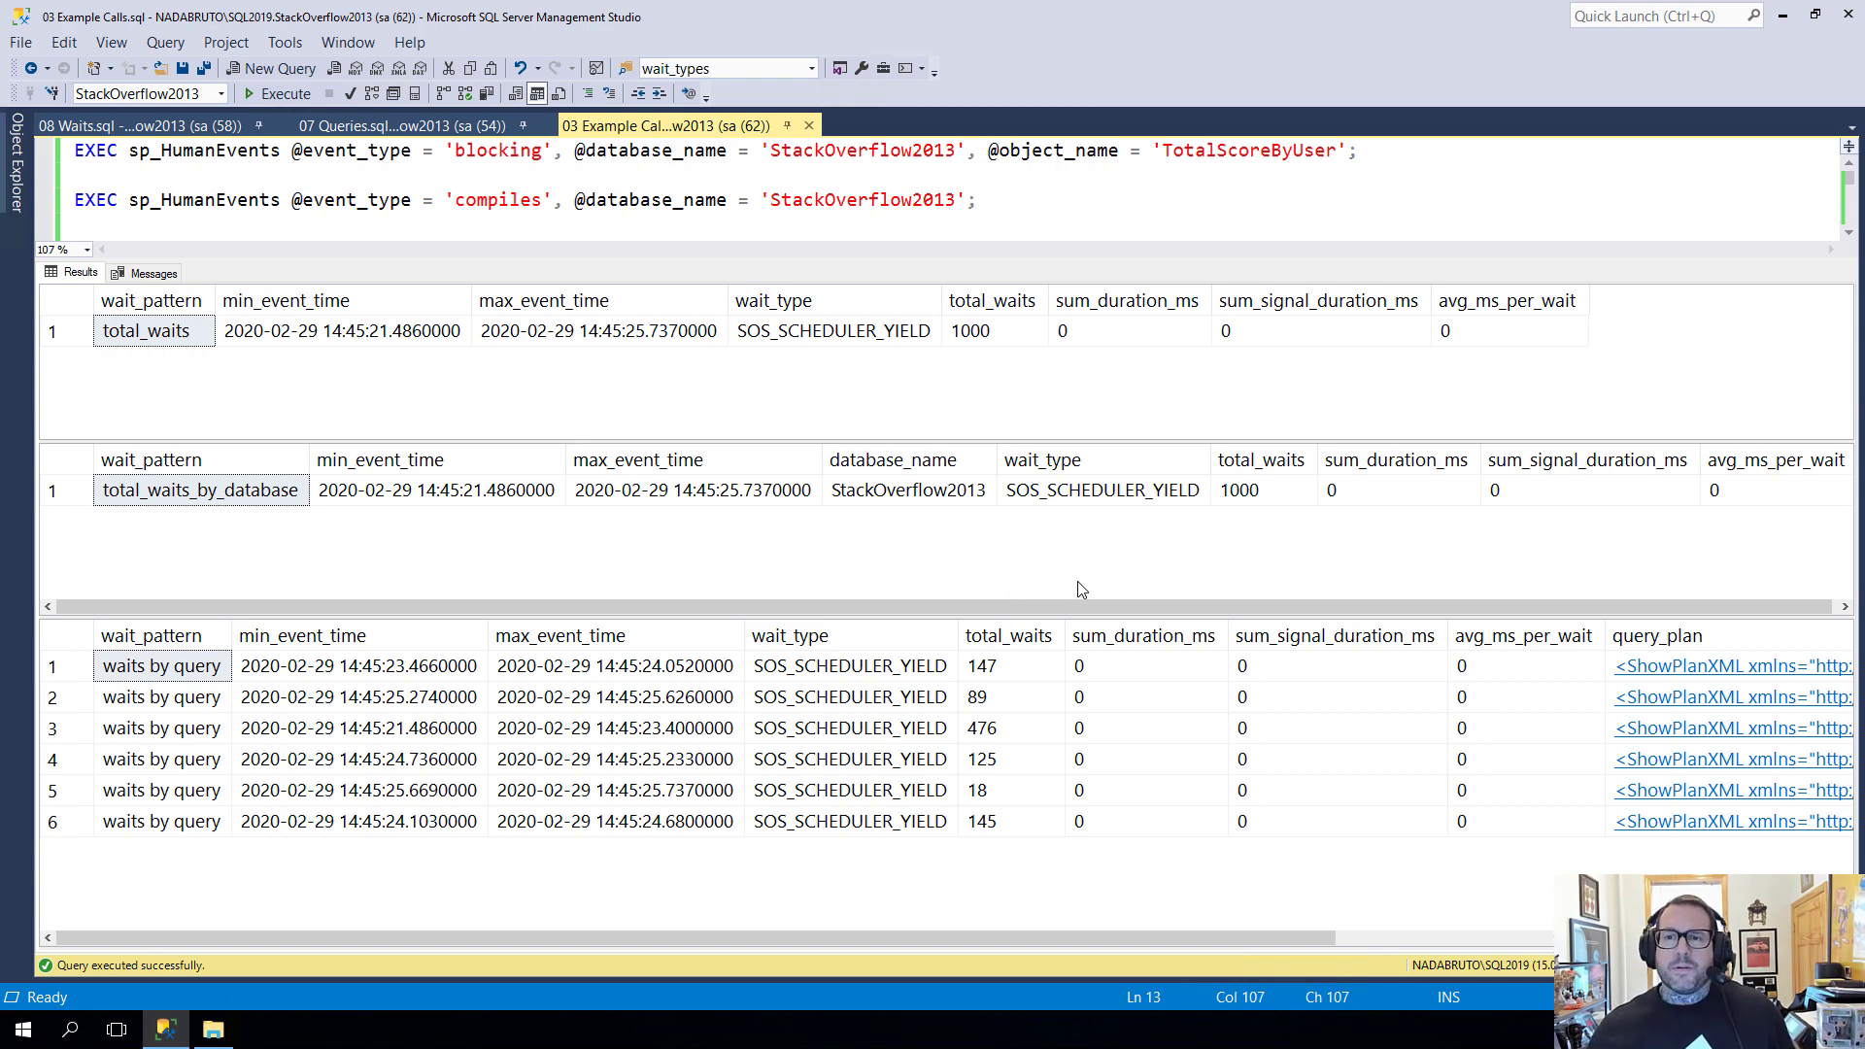
mouse_move(1078, 608)
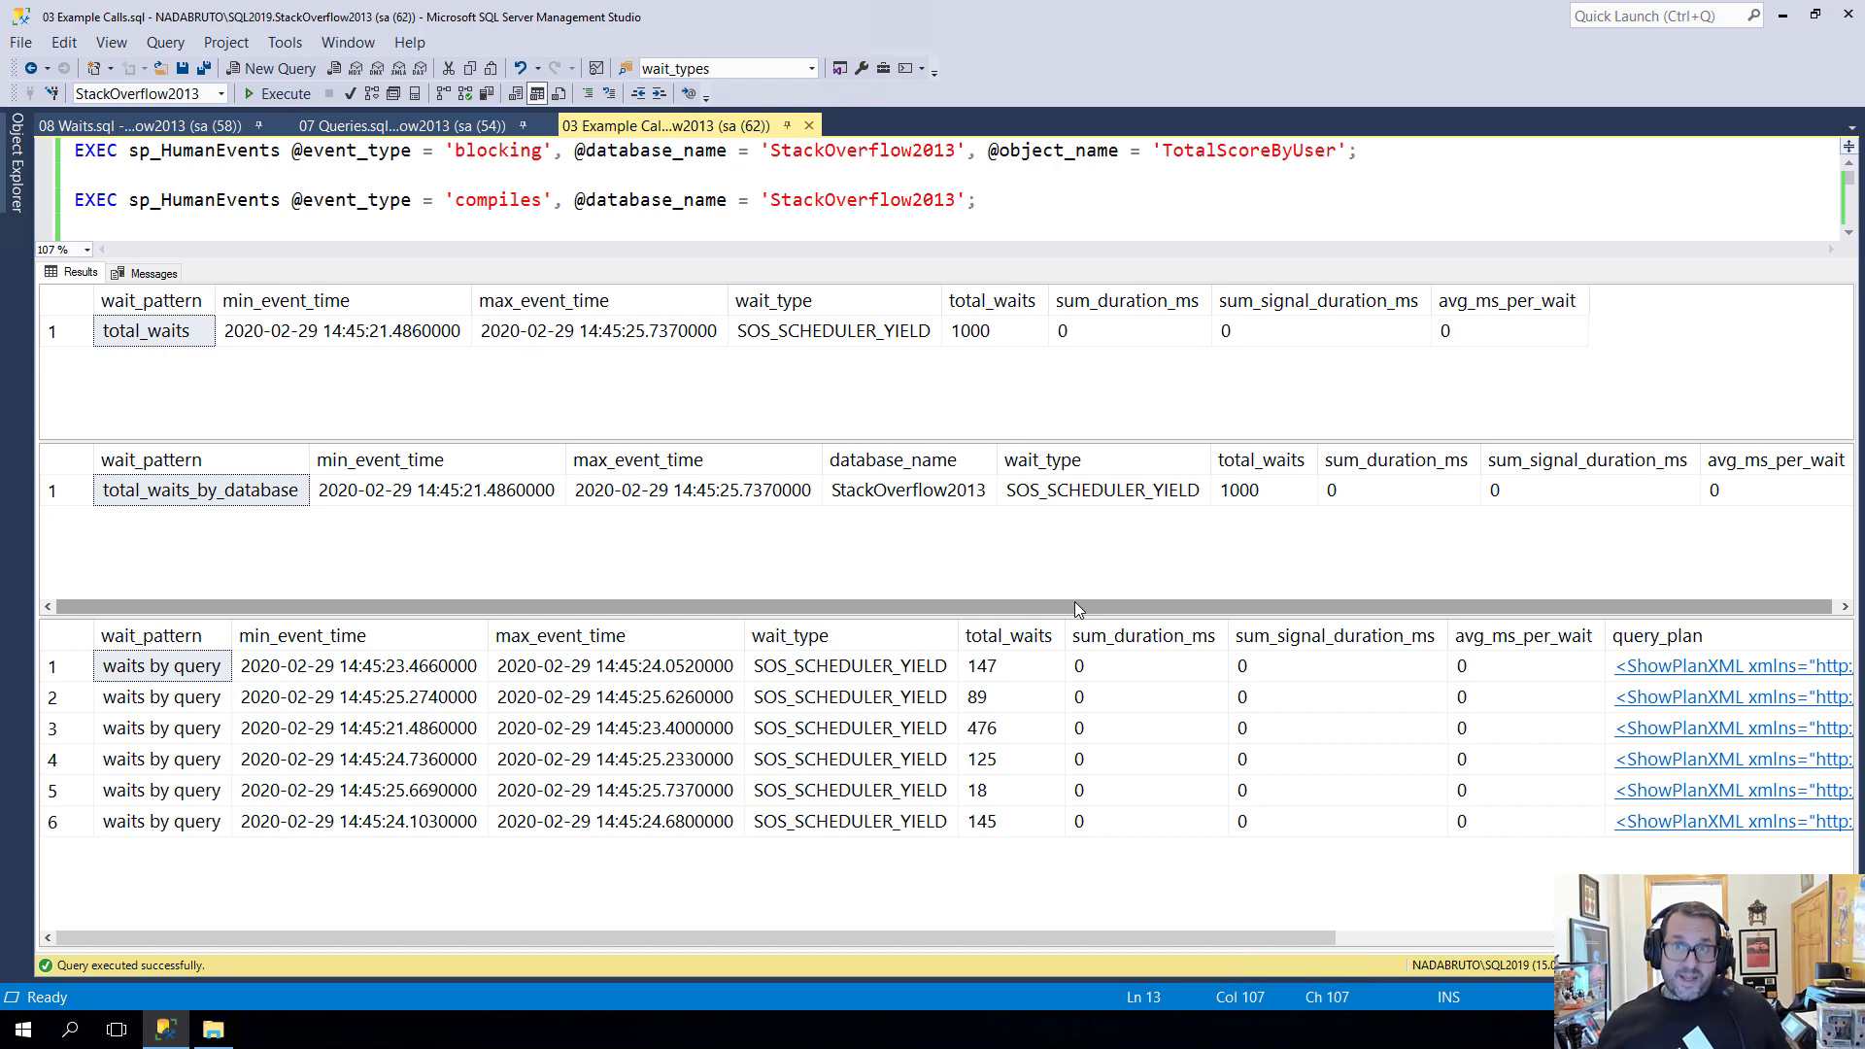
mouse_move(1175, 558)
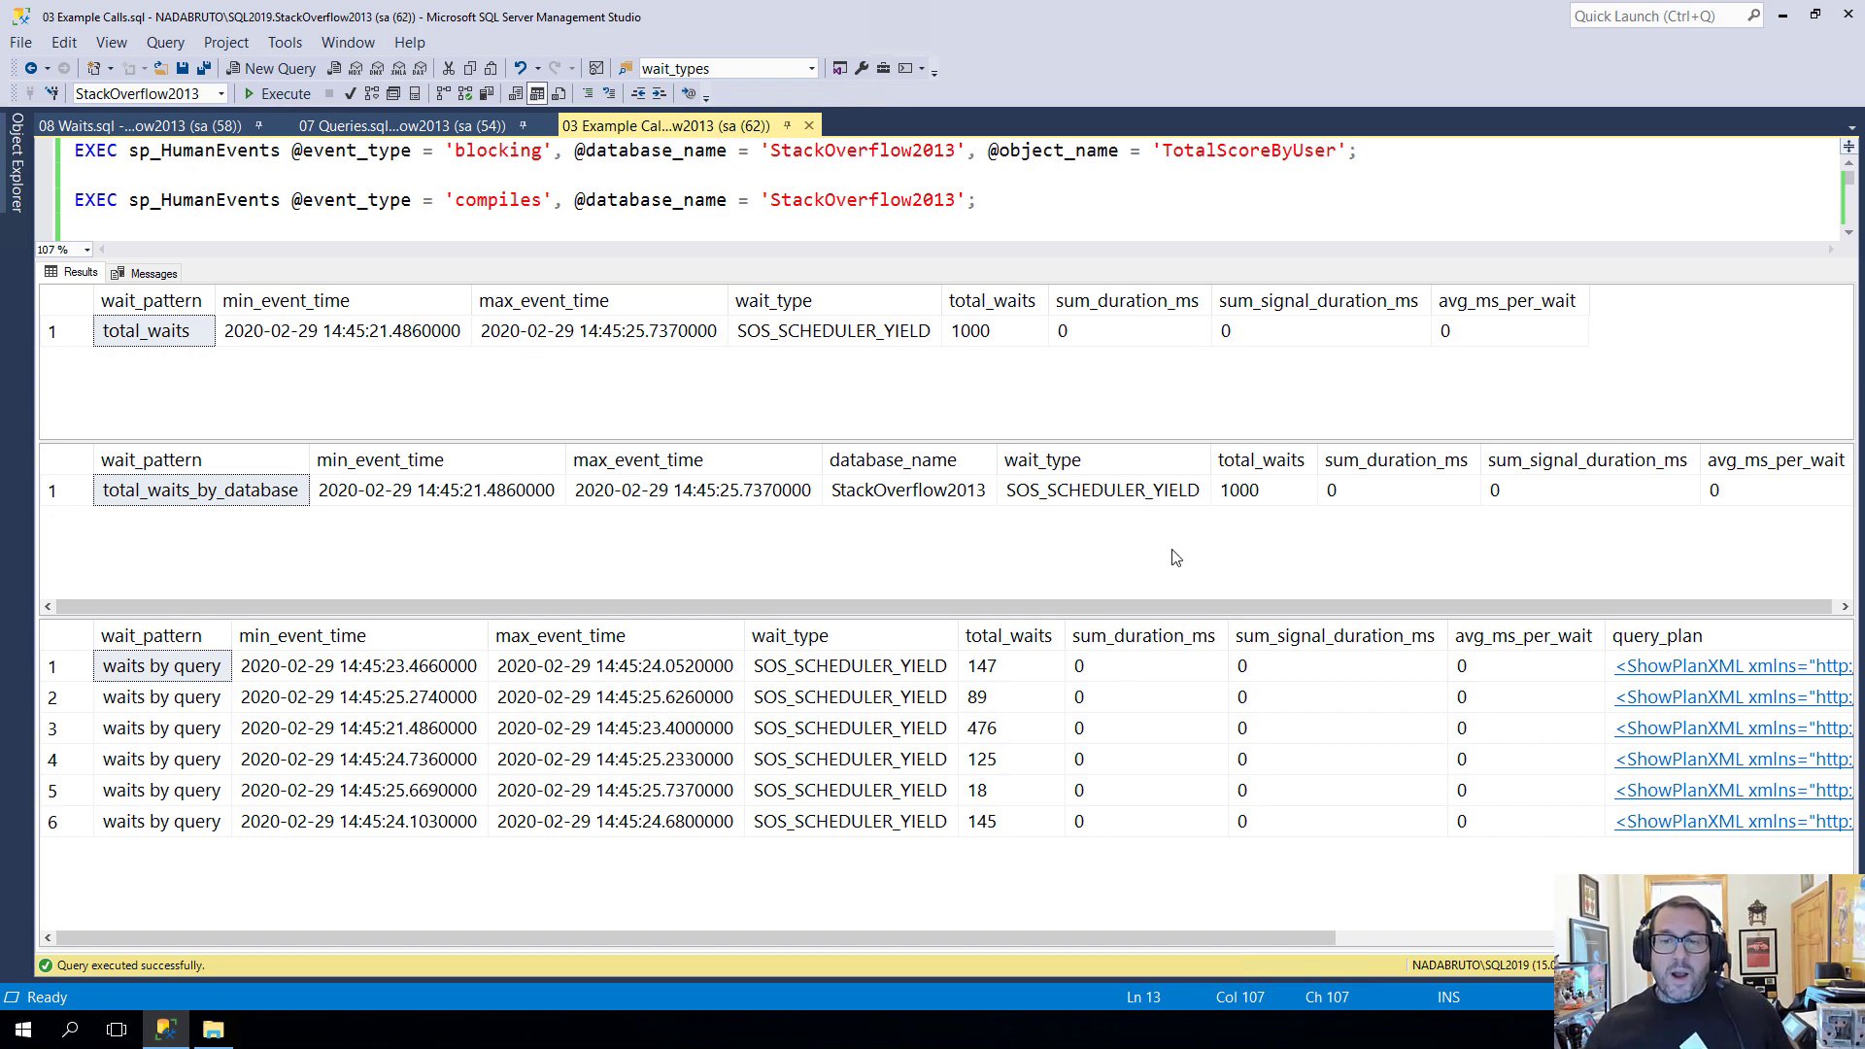
Review the gimme_danger waits grid, highlighting StackOverflow2013's 1000 waits and the overall total_waits row
left_click(1263, 489)
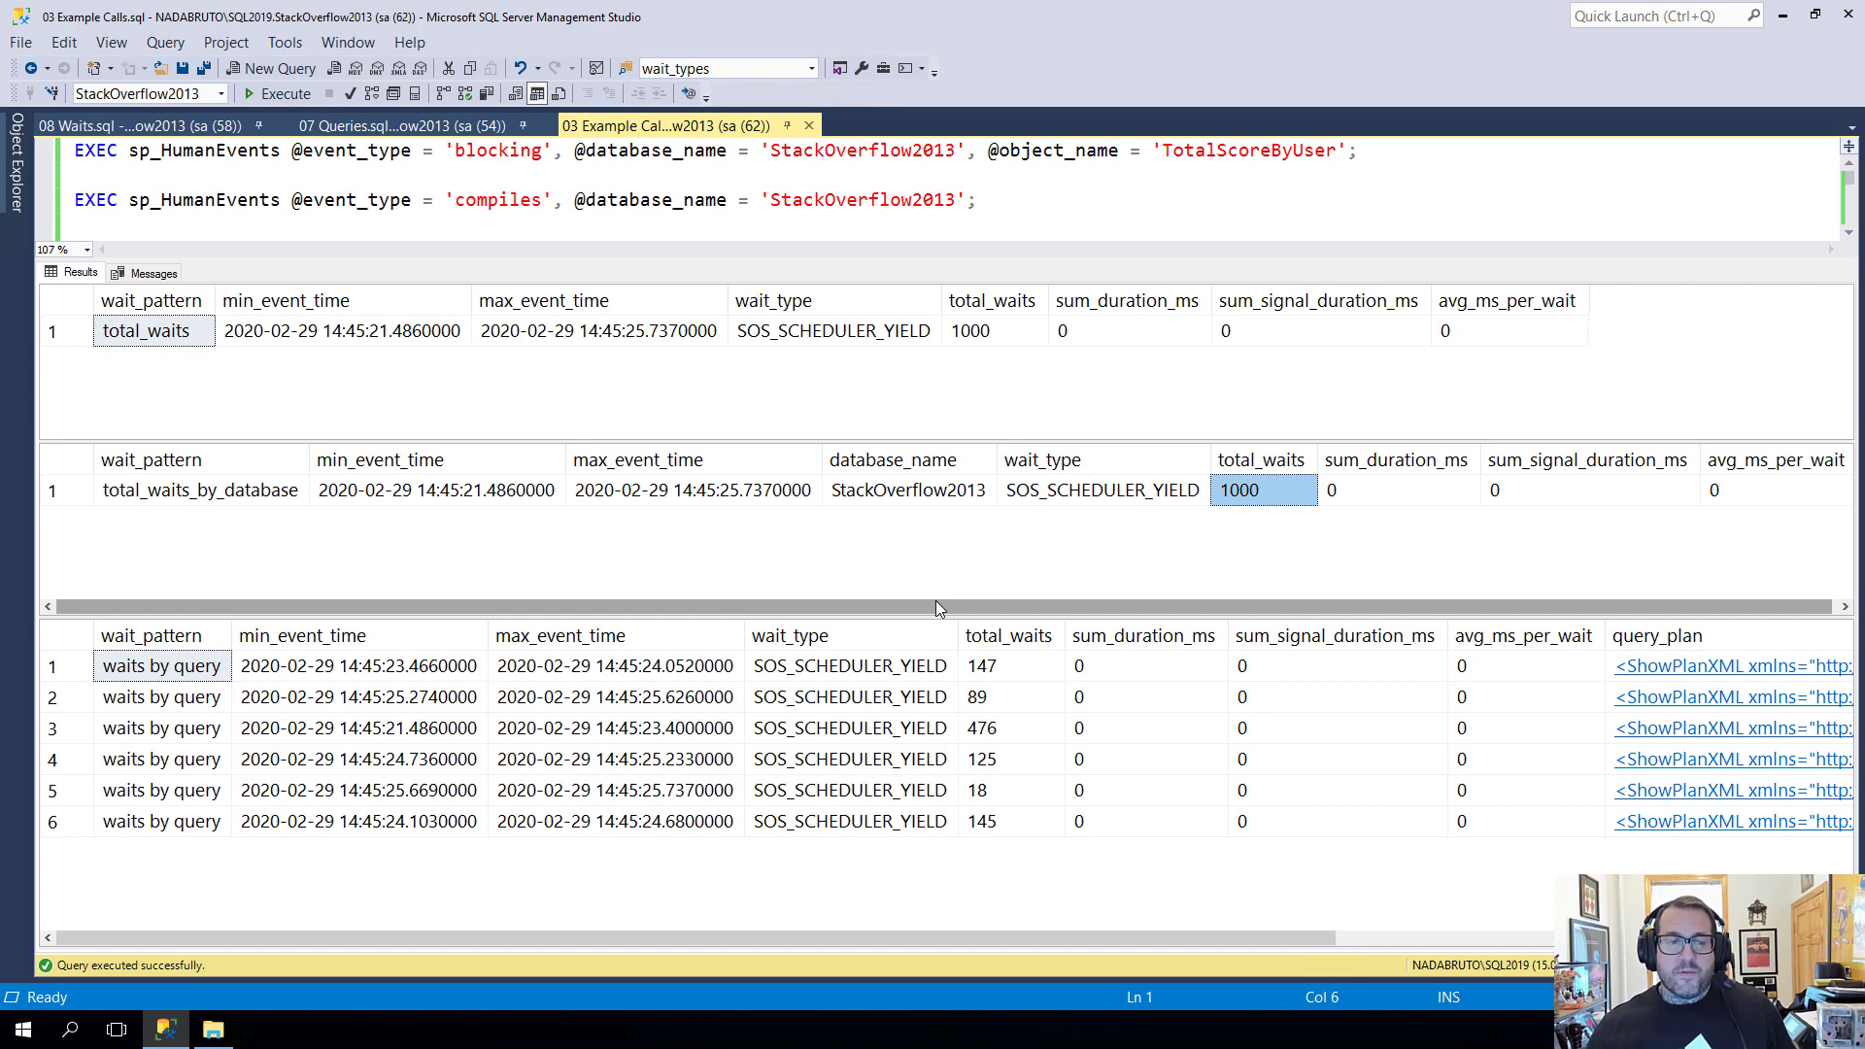
mouse_move(894, 459)
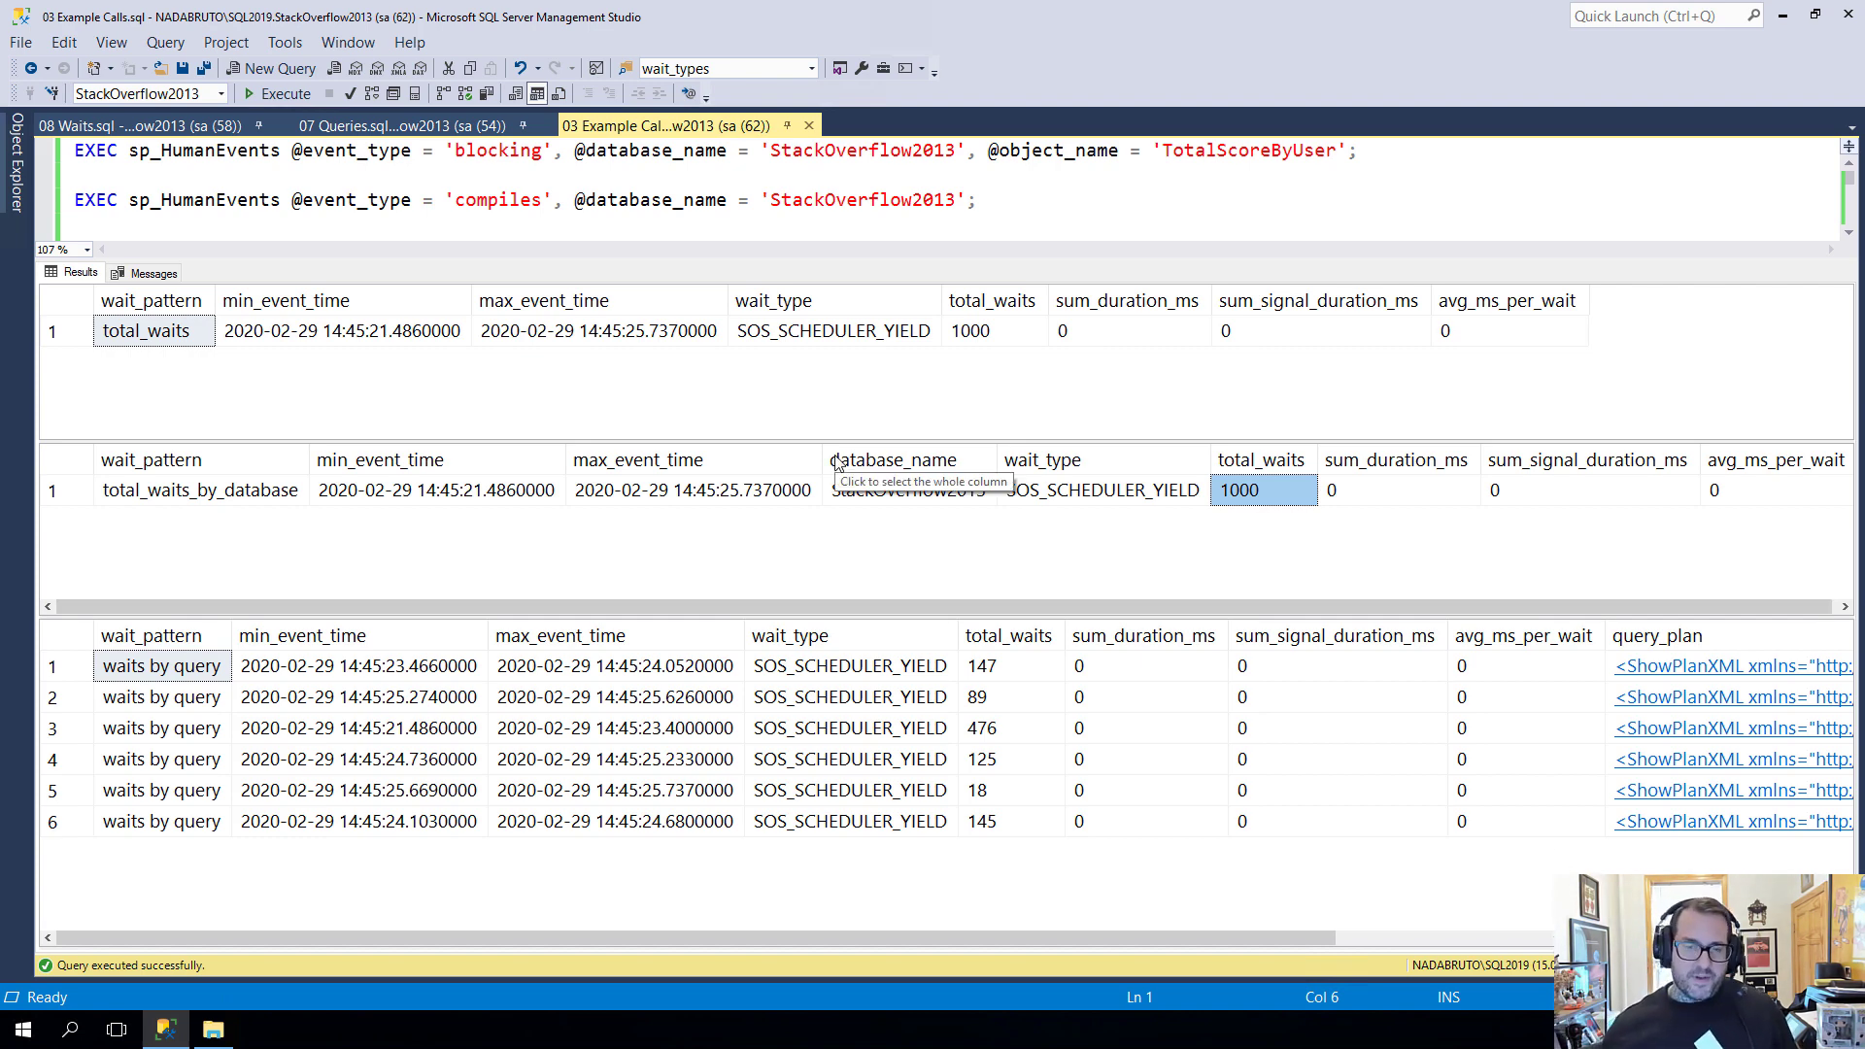
mouse_move(1146, 452)
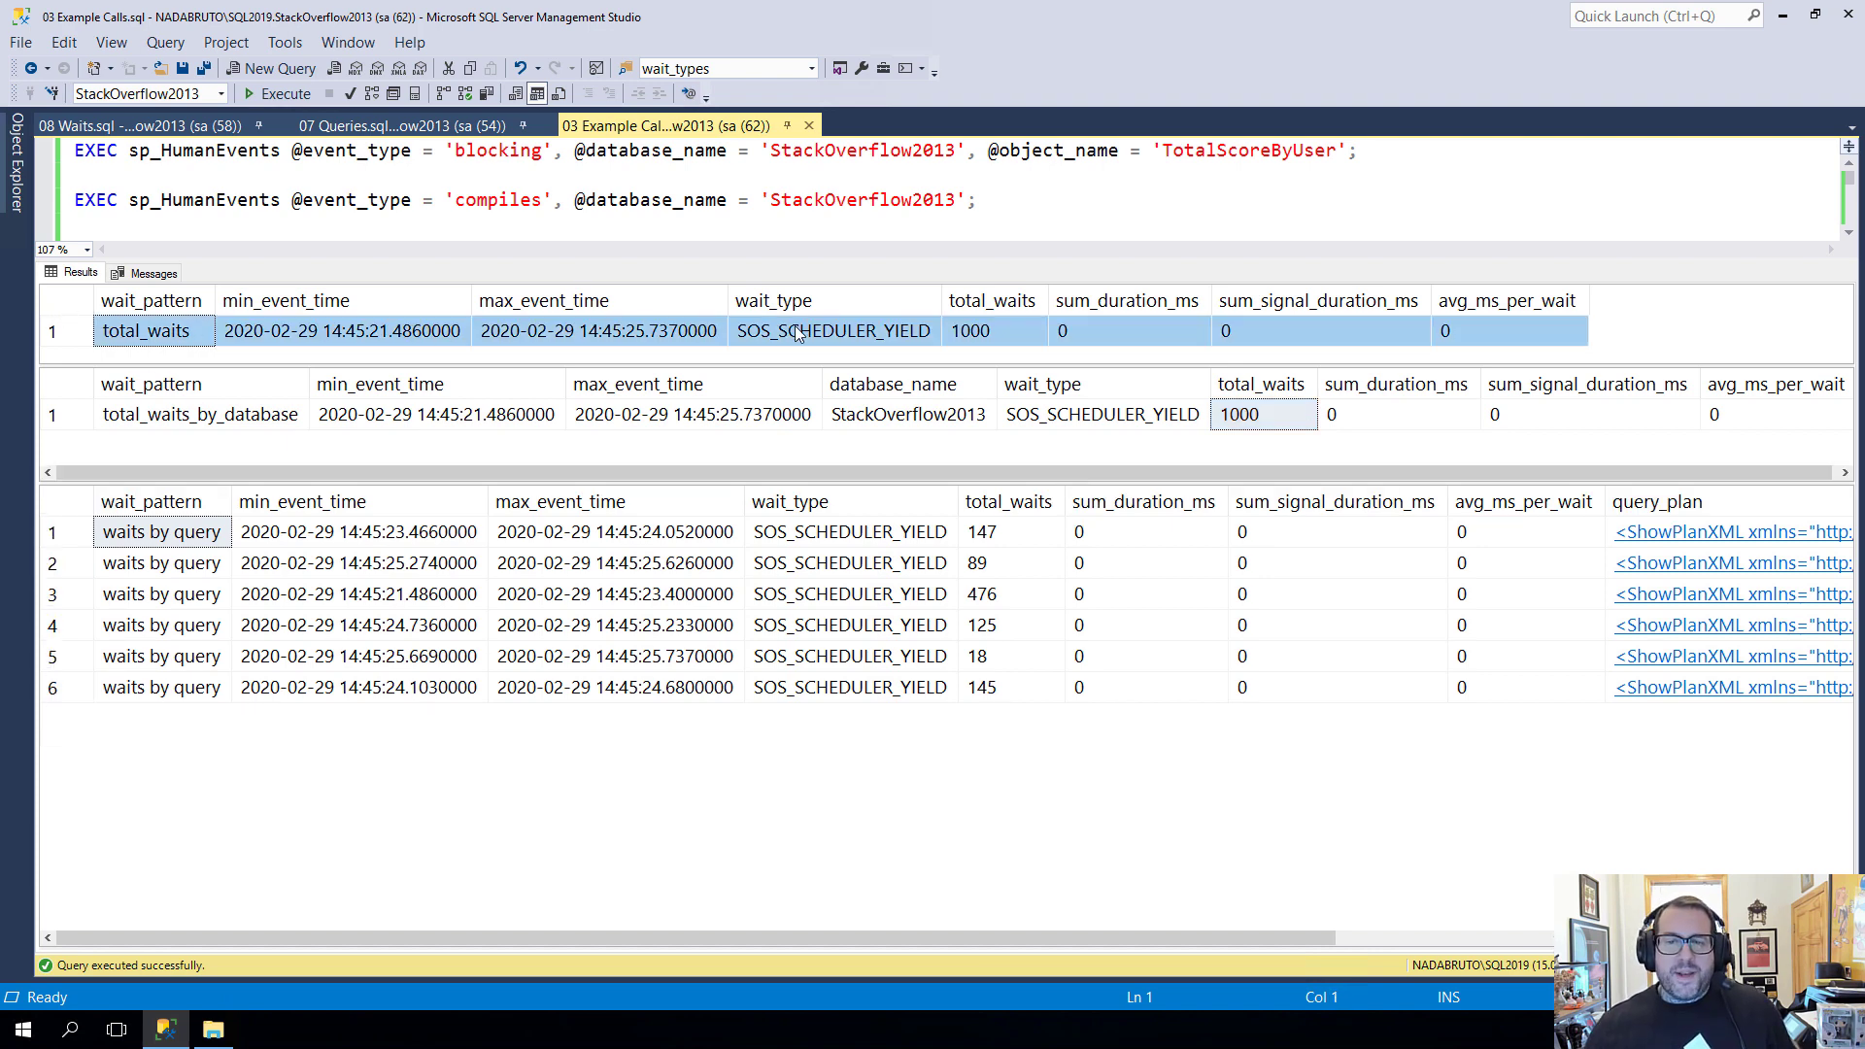
left_click(833, 331)
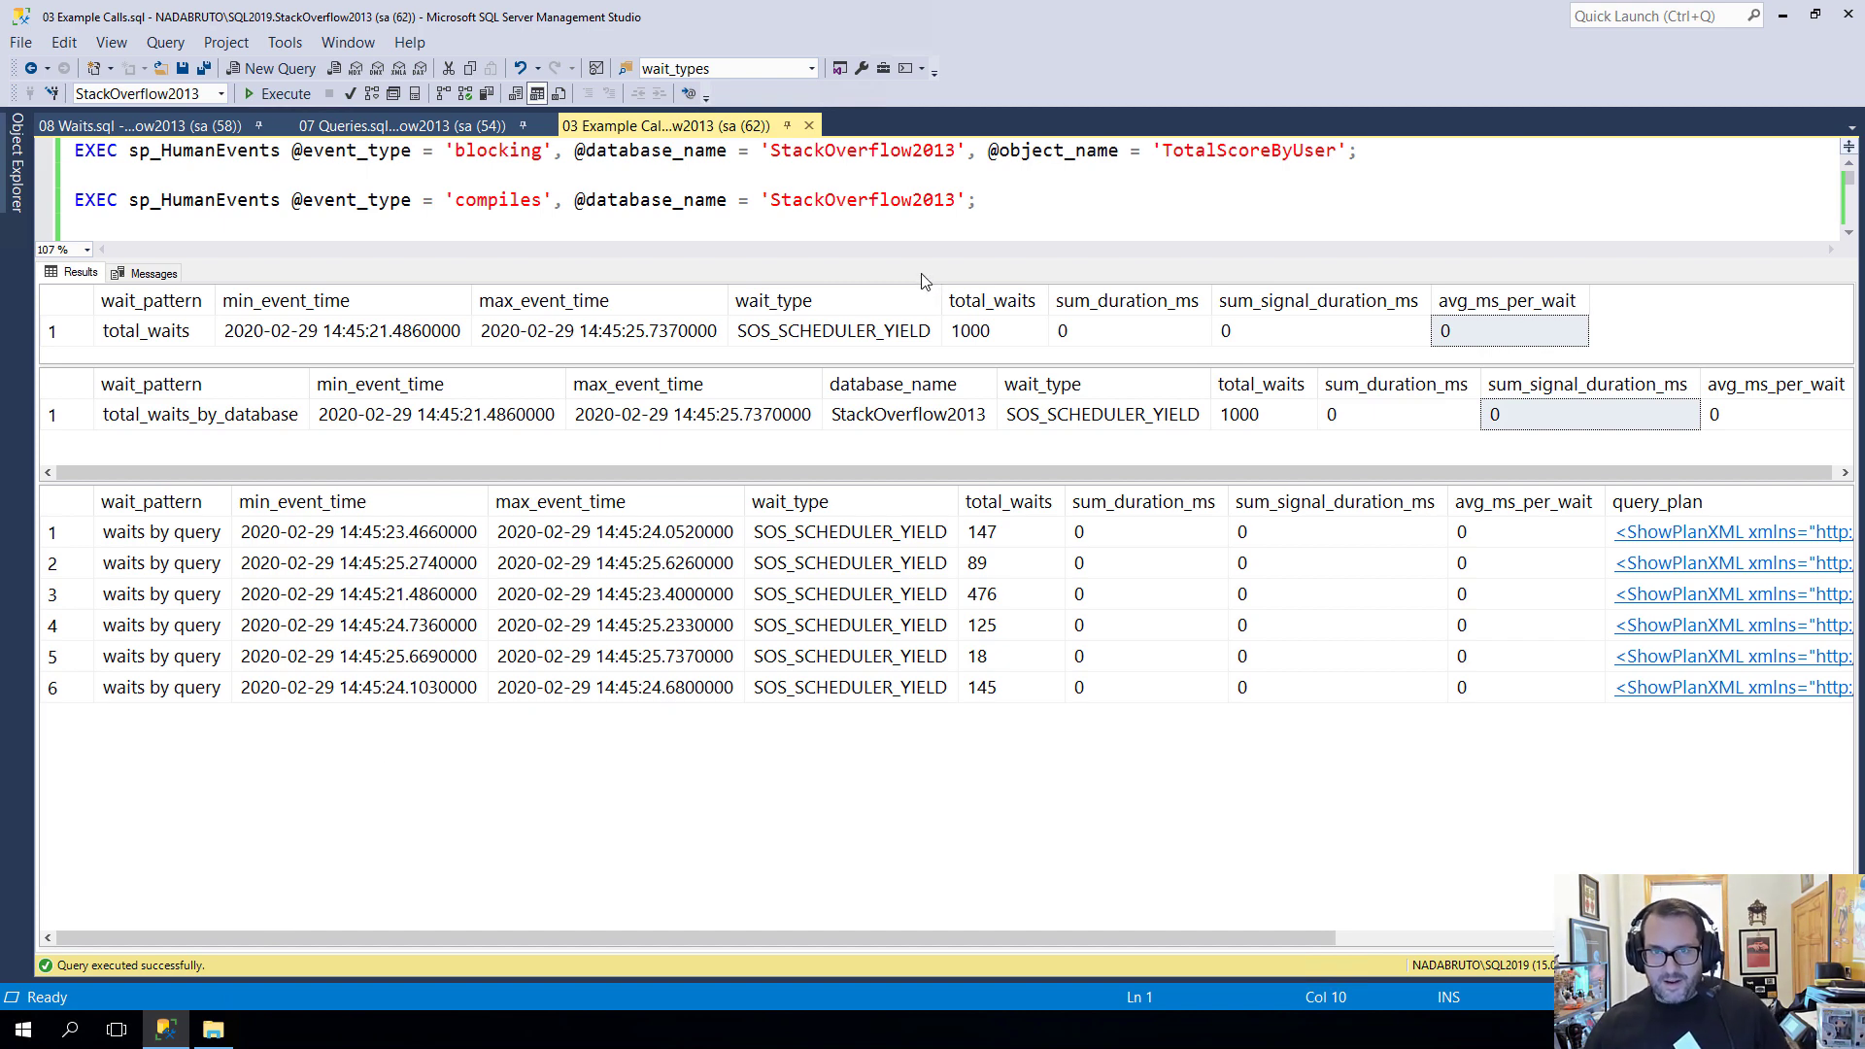
mouse_move(1132, 509)
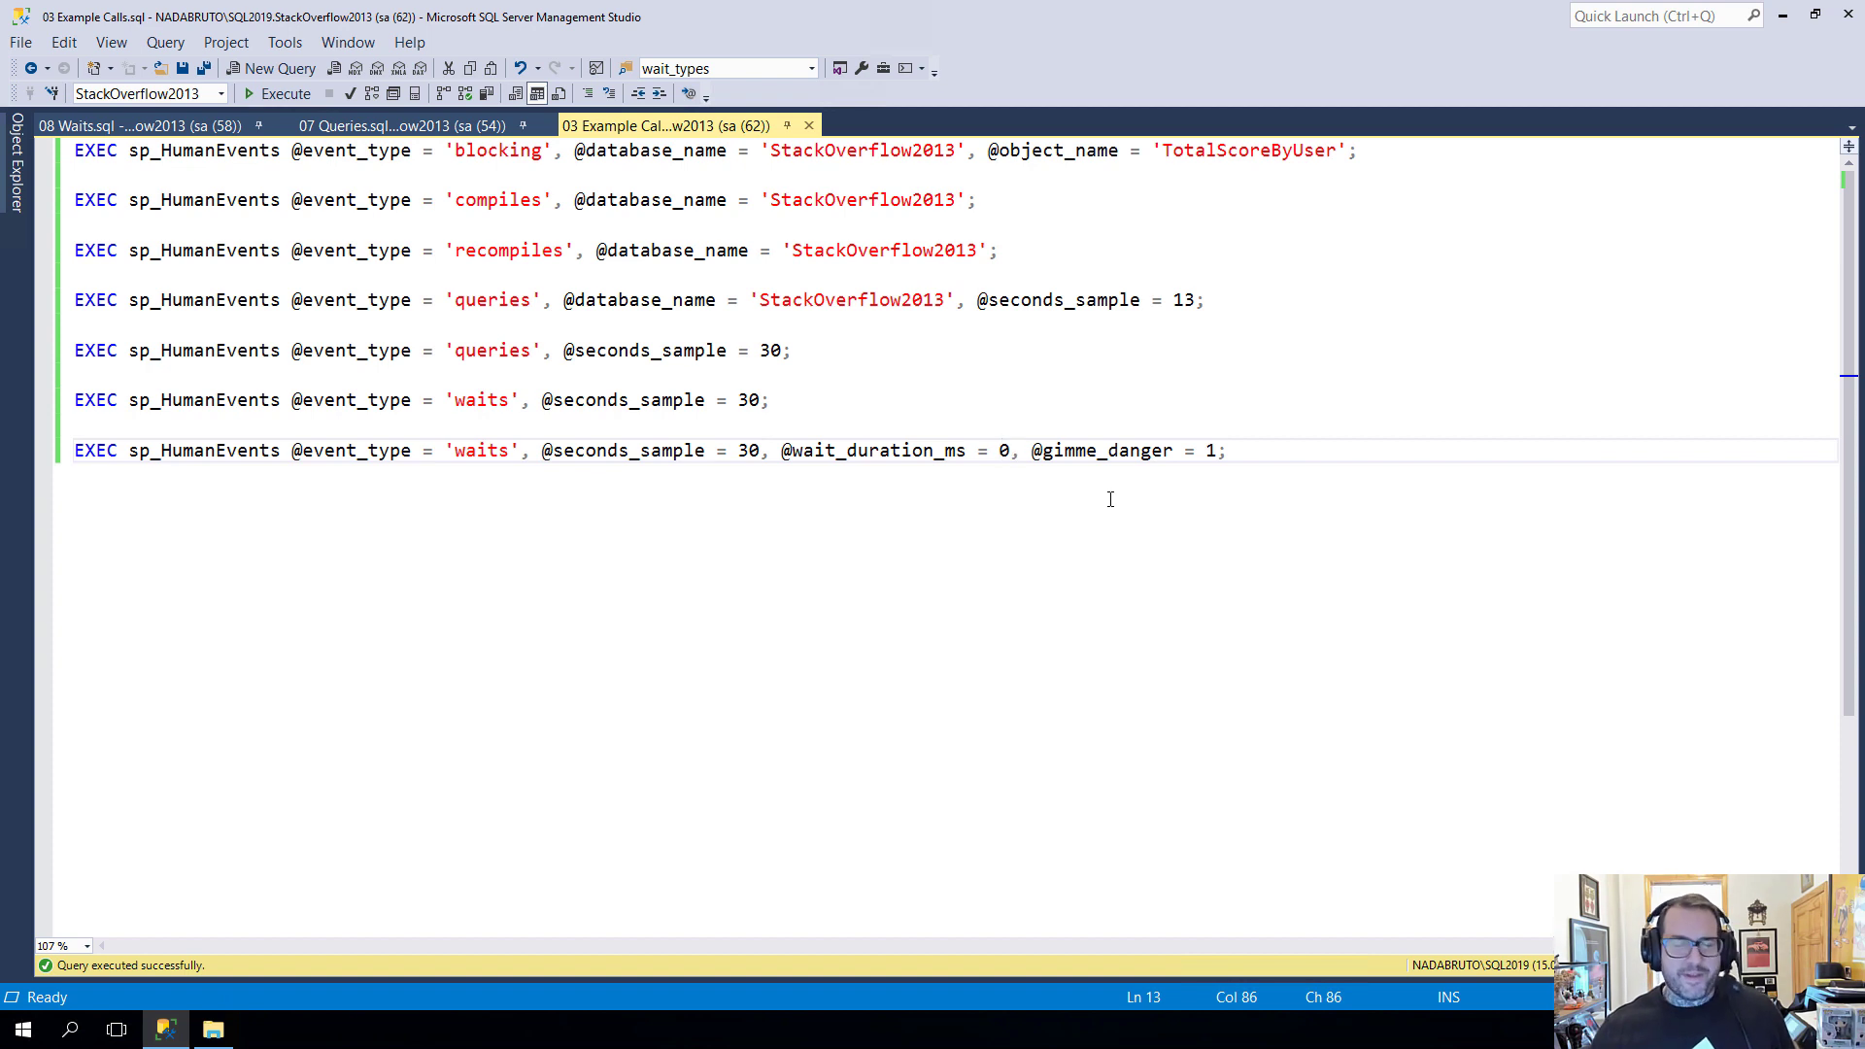
mouse_move(1183, 604)
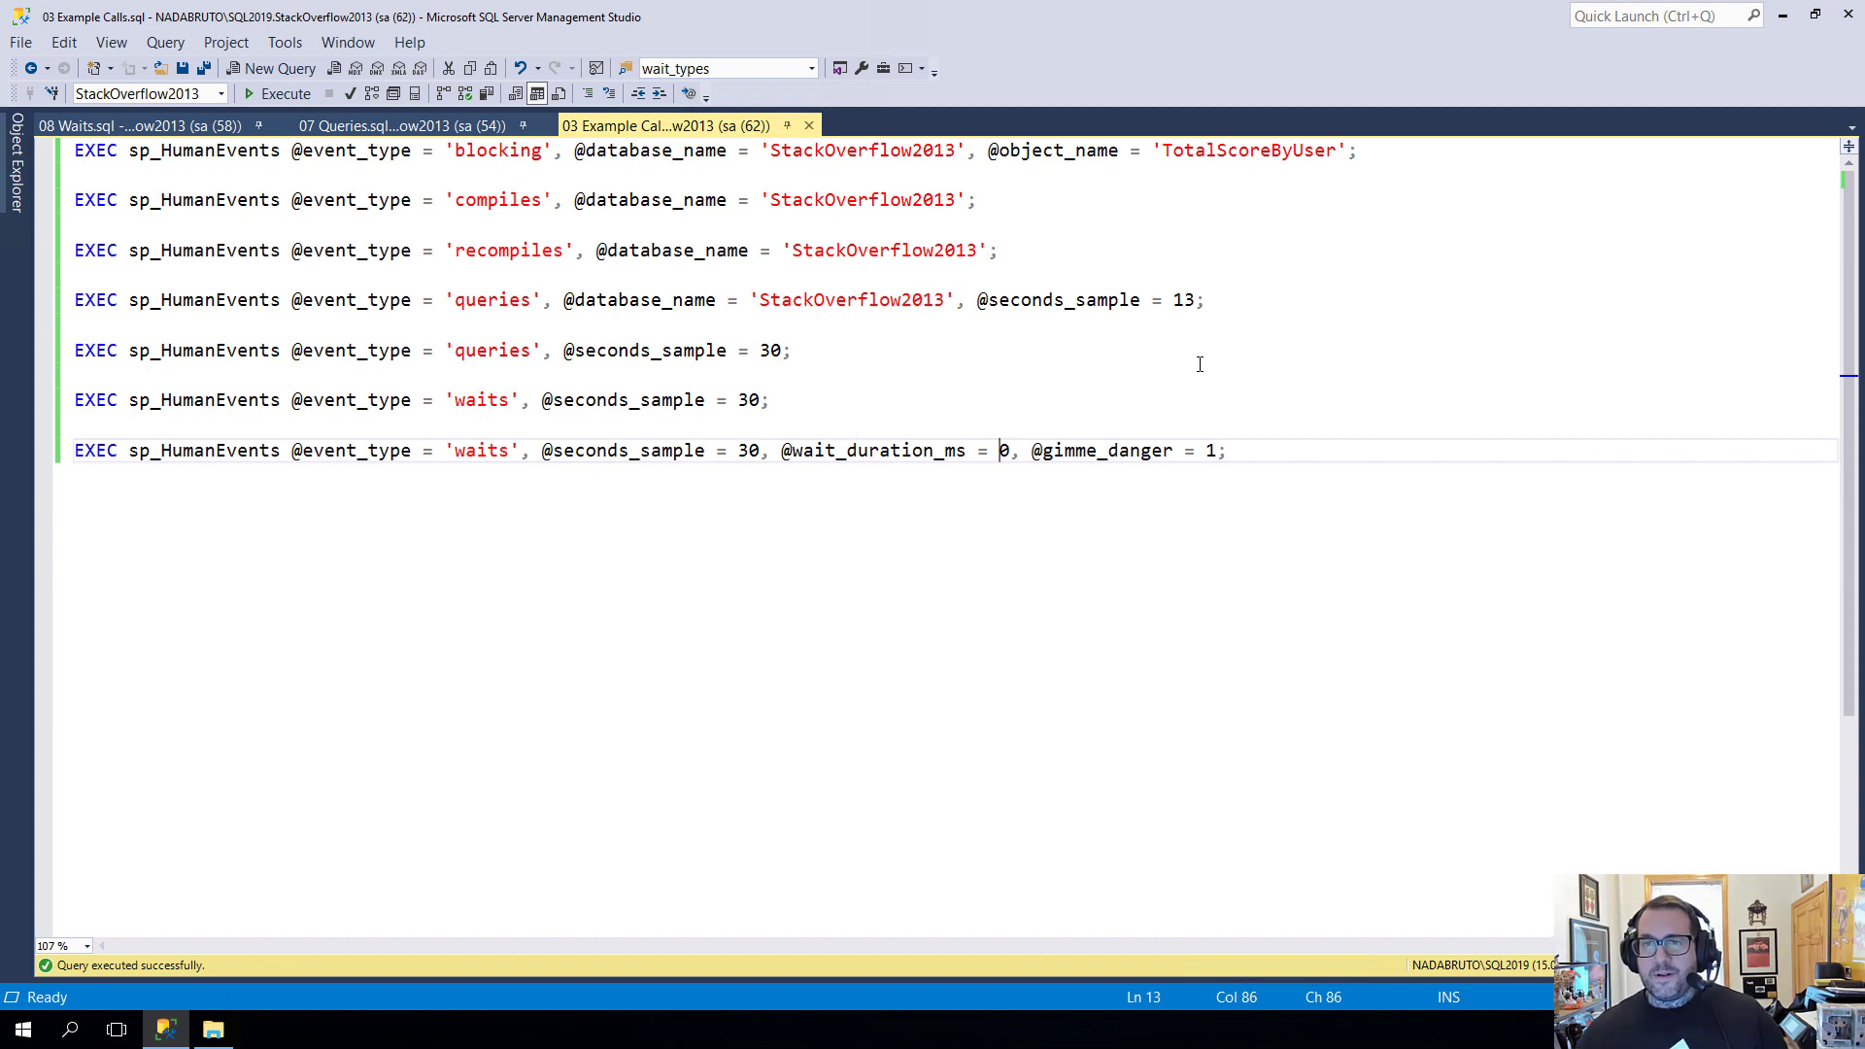
mouse_move(1378, 346)
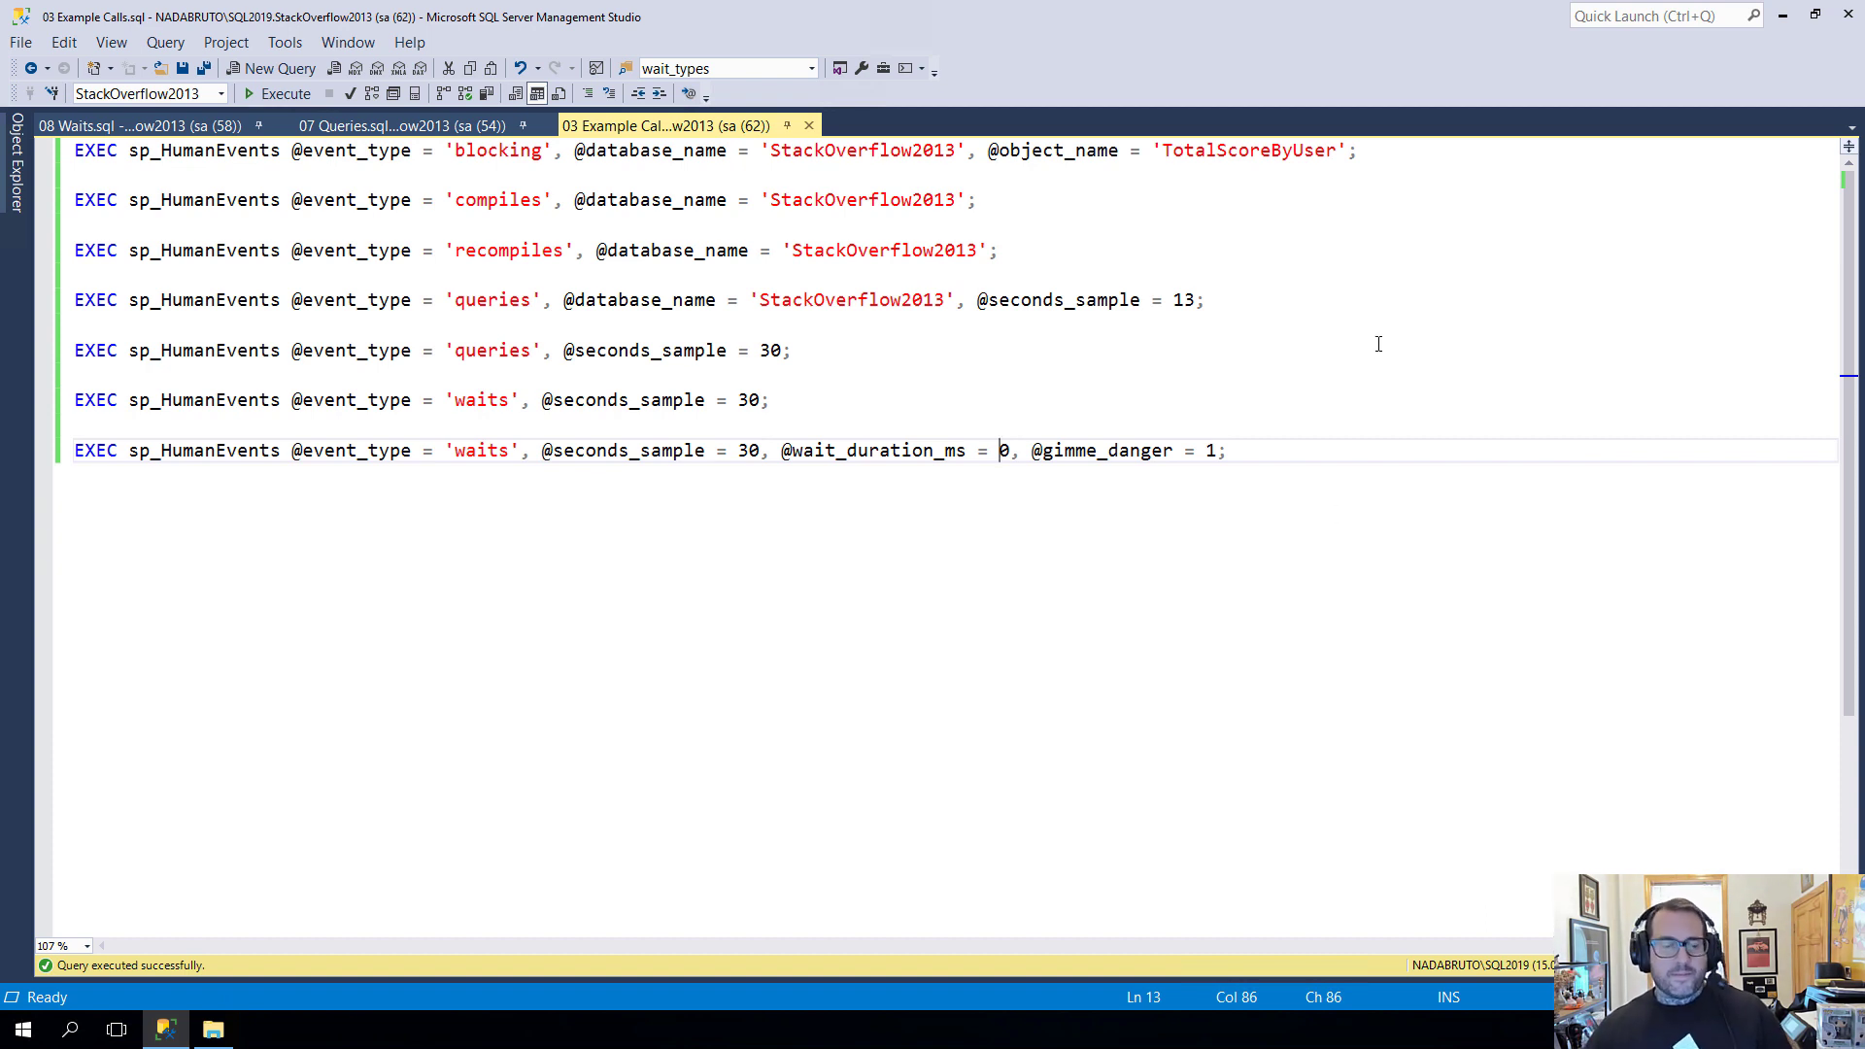